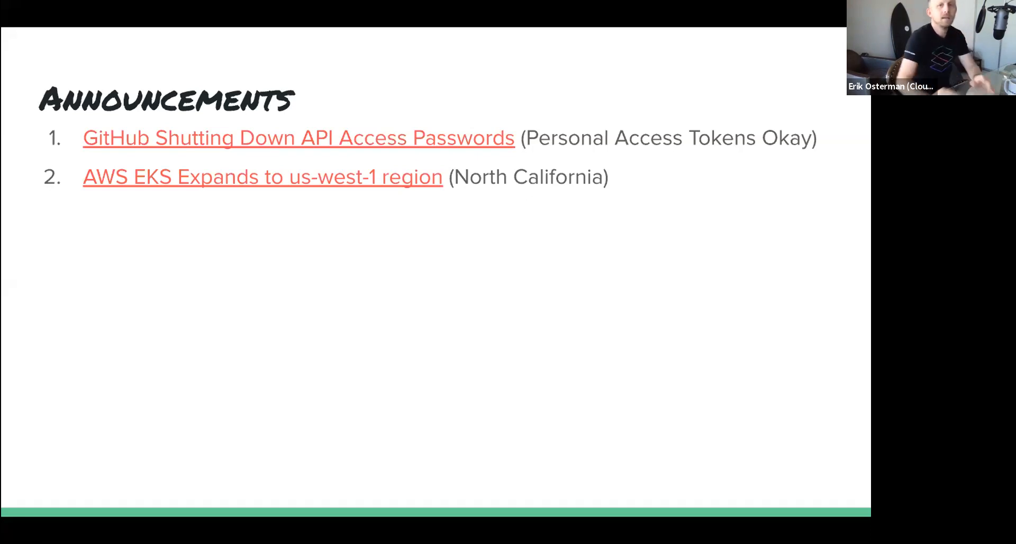
{"action": "mouse_move", "coordinate": [242, 144]}
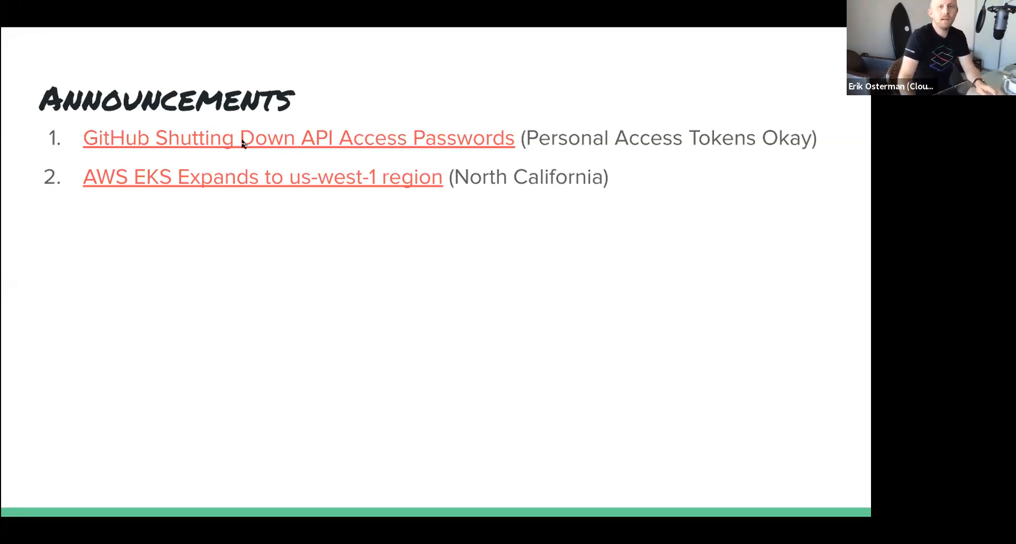
{"action": "mouse_move", "coordinate": [300, 141]}
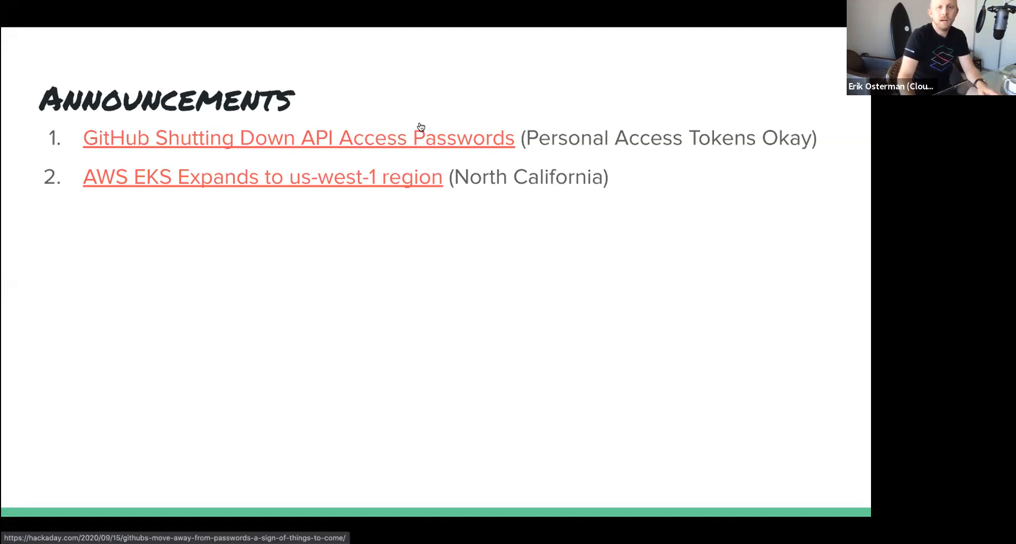
Exit the slideshow back to the editor on the Announcements slide.
{"action": "key", "text": "Escape"}
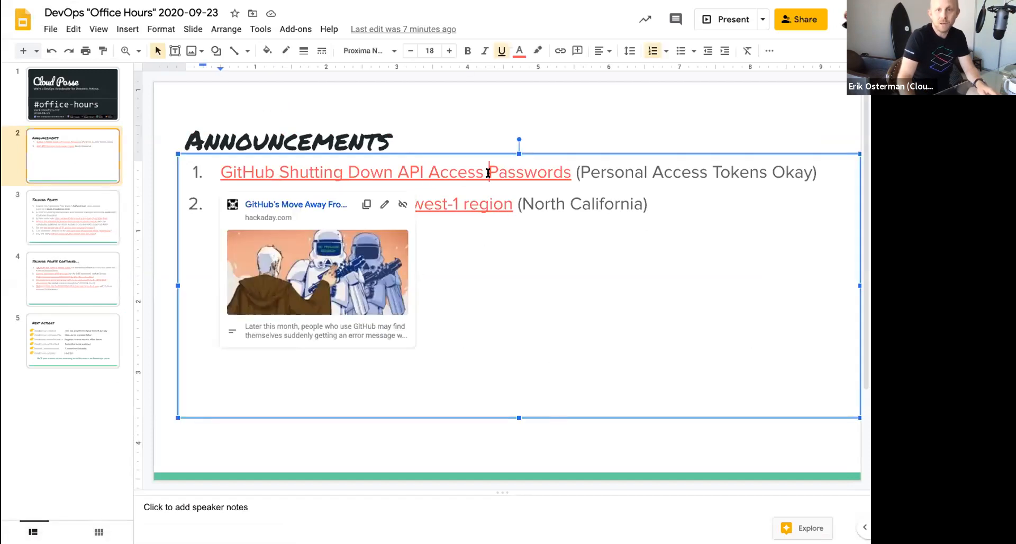
{"action": "mouse_move", "coordinate": [295, 204]}
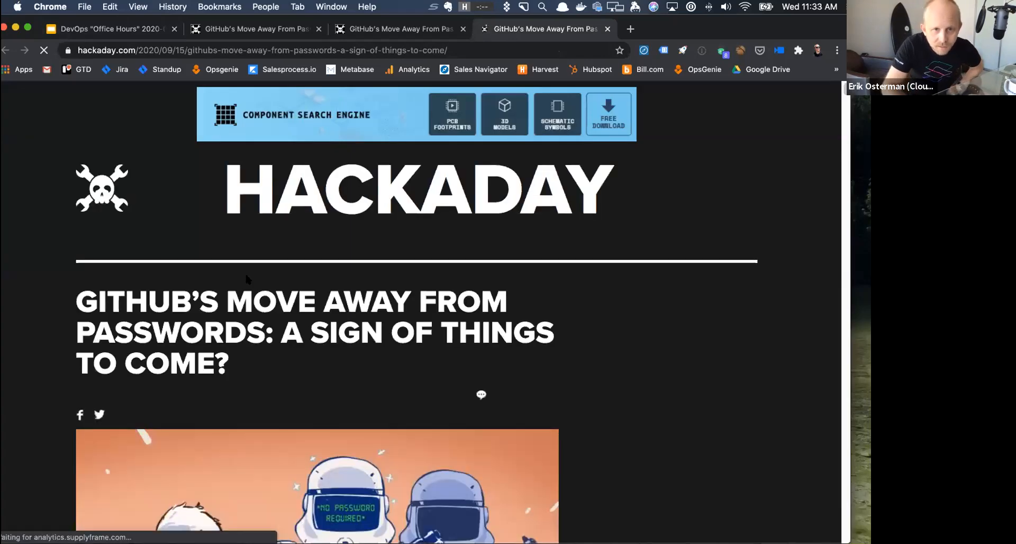
Scroll through the Hackaday GitHub passwords article, then return to the DevOps Office Hours slides tab.
{"action": "scroll", "scroll_direction": "down", "scroll_amount": 3}
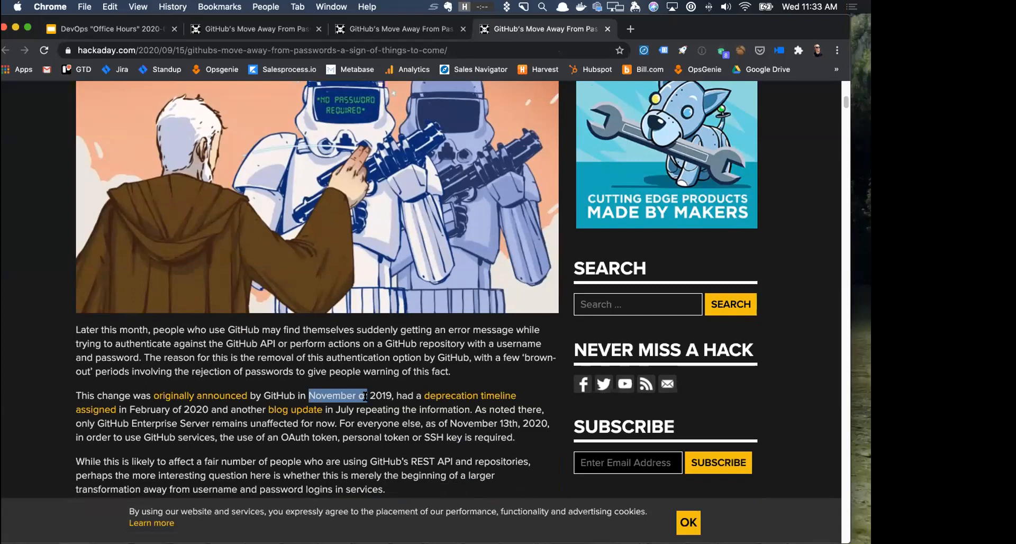
{"action": "scroll", "scroll_direction": "down", "scroll_amount": 3}
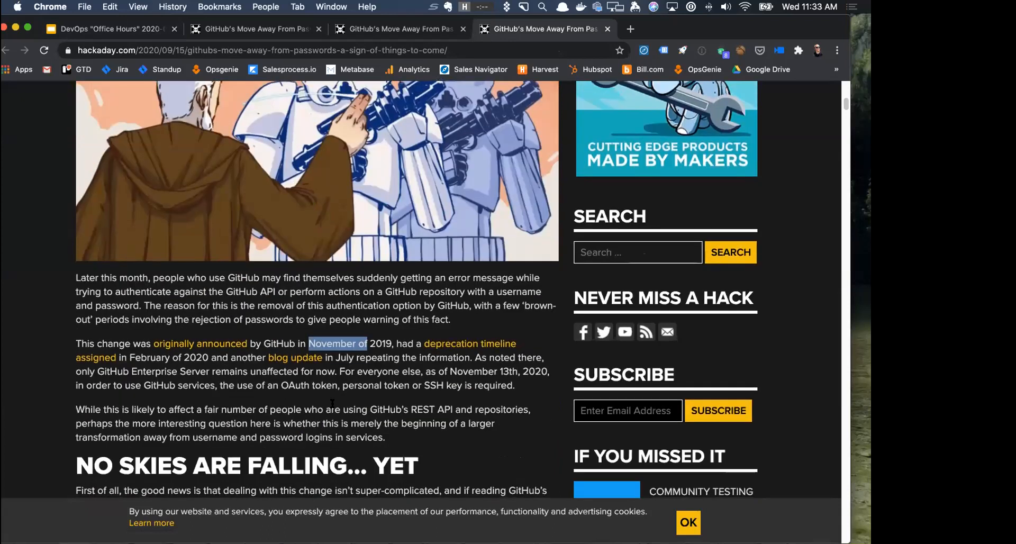
{"action": "scroll", "scroll_direction": "down", "scroll_amount": 3}
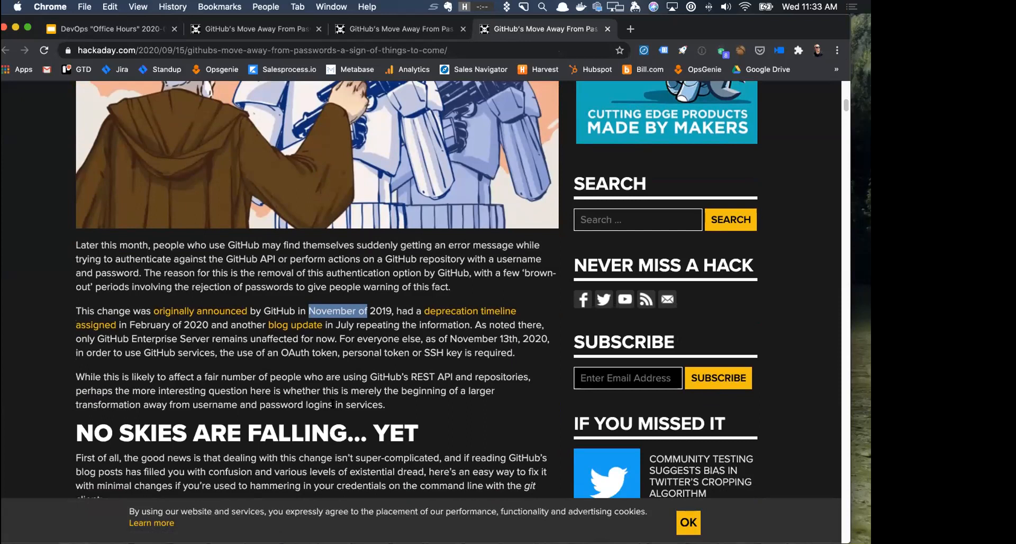
{"action": "scroll", "scroll_direction": "down", "scroll_amount": 3}
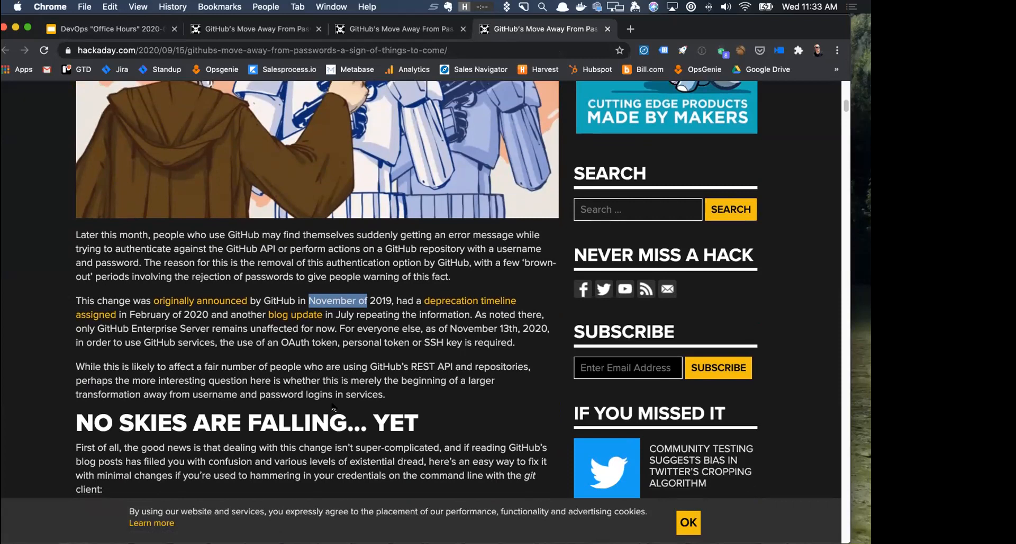
{"action": "scroll", "scroll_direction": "down", "scroll_amount": 3}
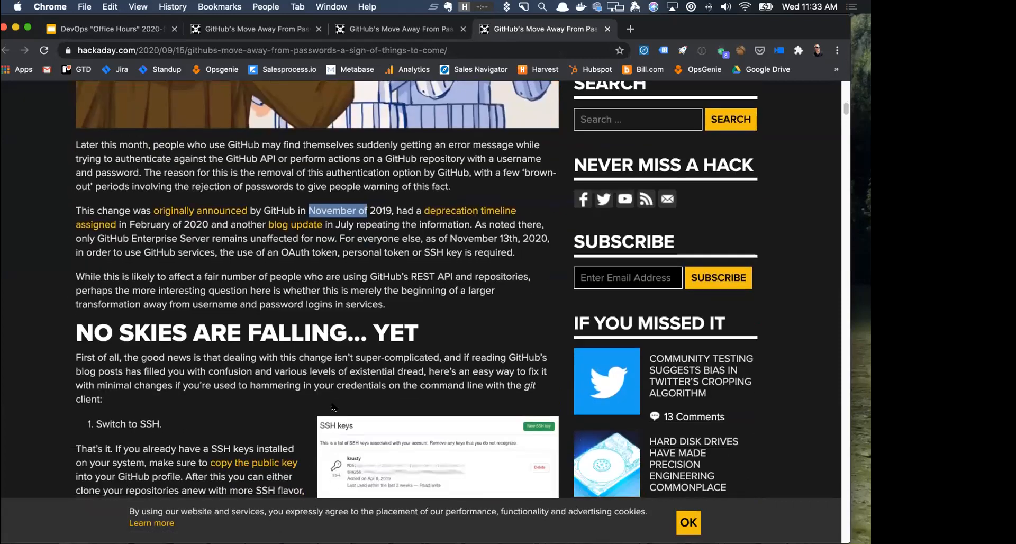
{"action": "scroll", "scroll_direction": "down", "scroll_amount": 3}
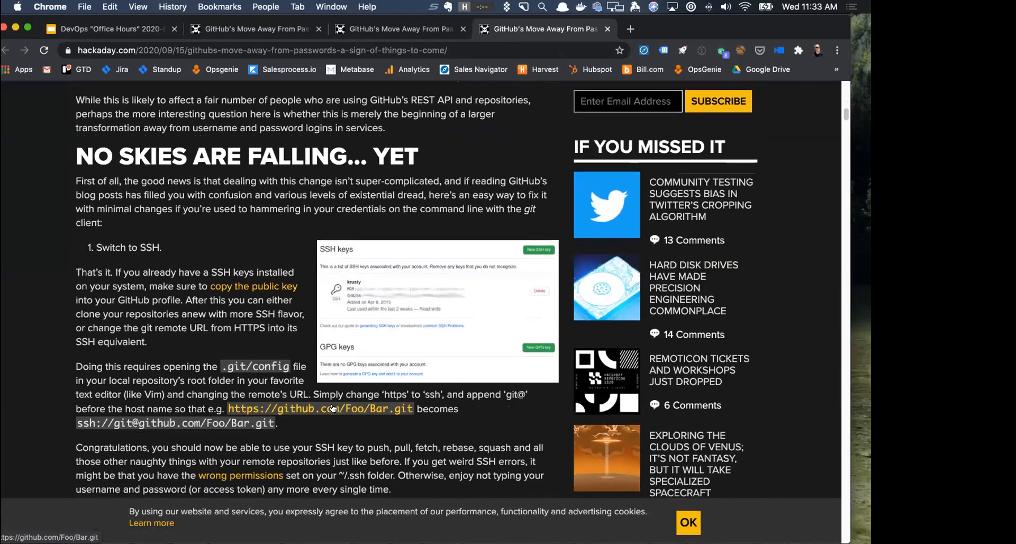
{"action": "scroll", "scroll_direction": "down", "scroll_amount": 3}
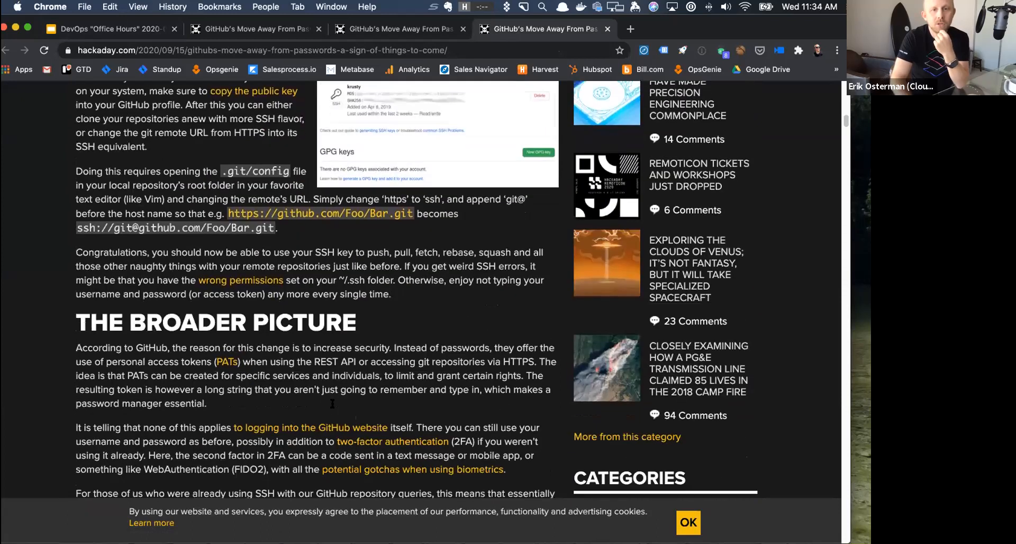
{"action": "scroll", "scroll_direction": "up", "scroll_amount": 3}
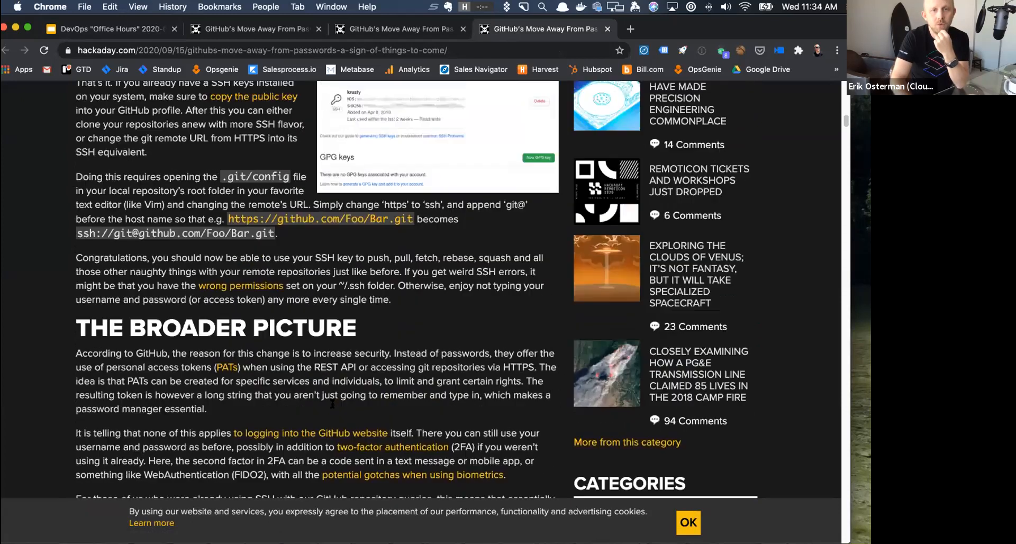
{"action": "scroll", "scroll_direction": "up", "scroll_amount": 3}
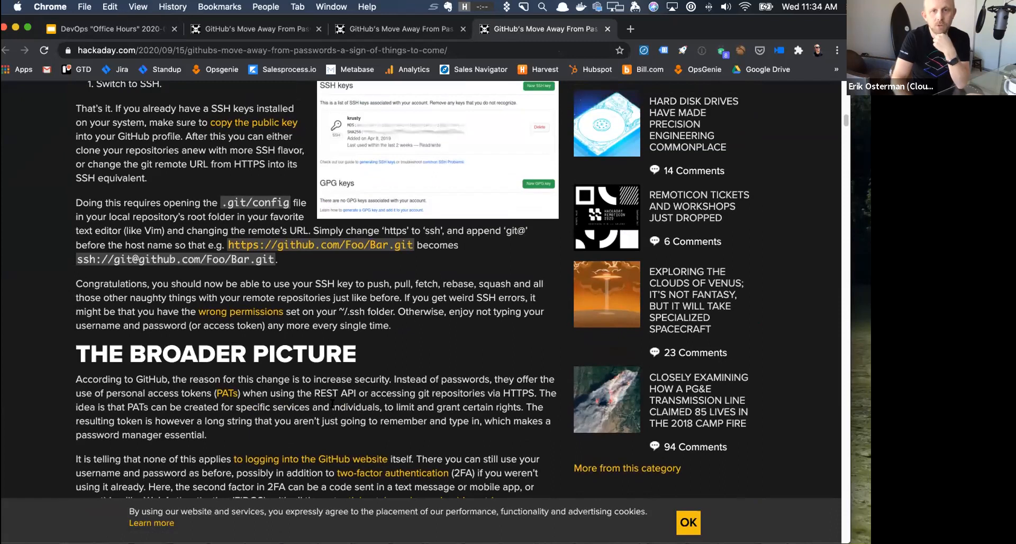
{"action": "scroll", "scroll_direction": "up", "scroll_amount": 3}
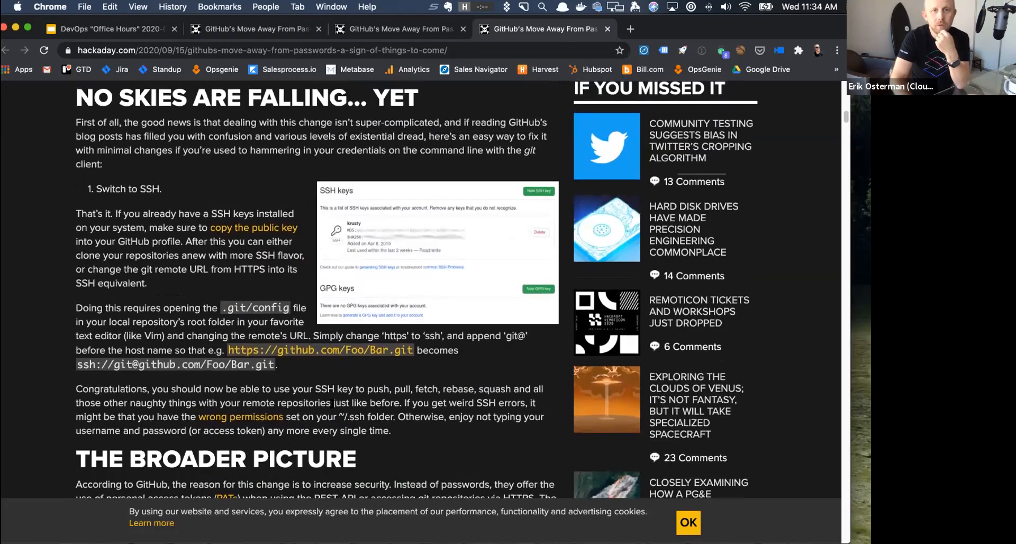
{"action": "scroll", "scroll_direction": "up", "scroll_amount": 3}
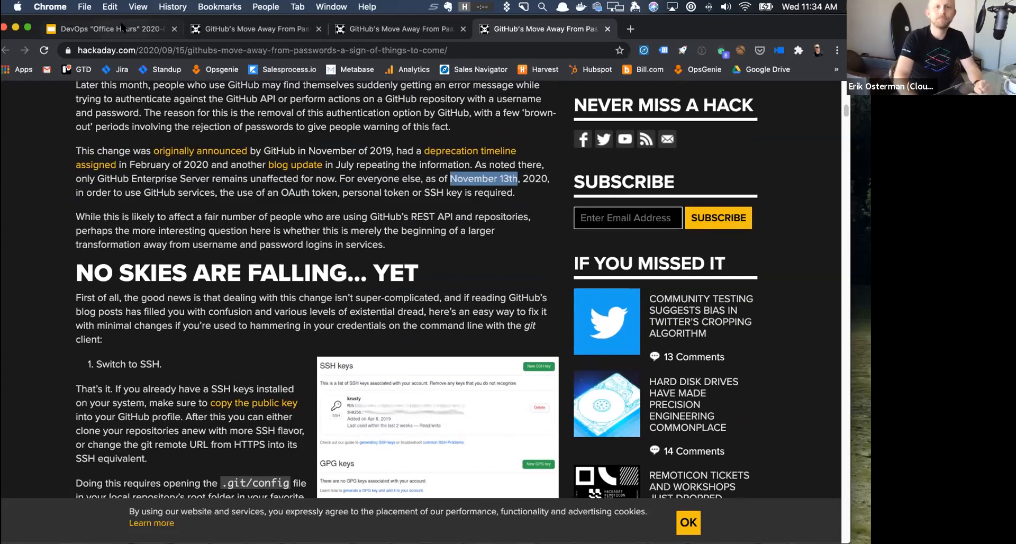
{"action": "left_click", "coordinate": [103, 29]}
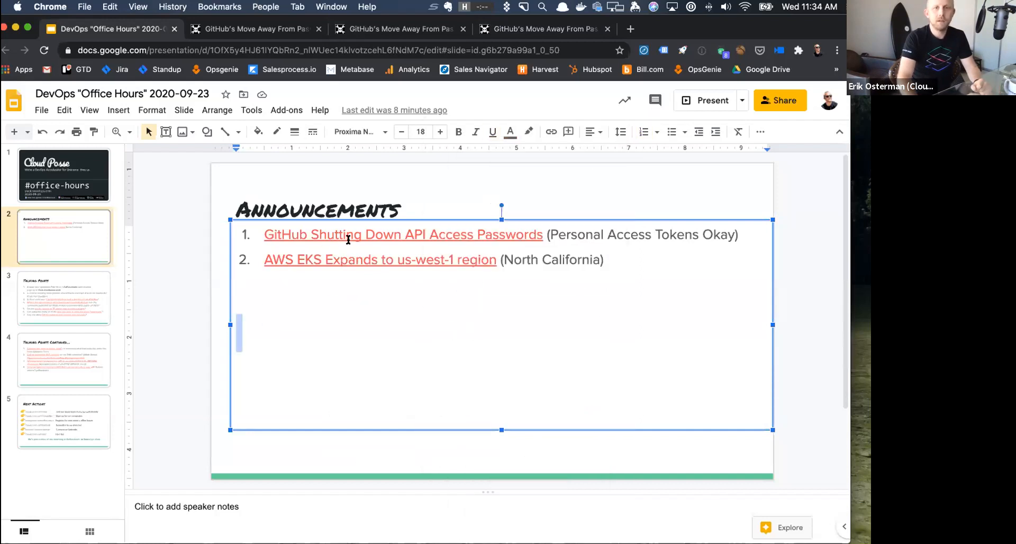
{"action": "mouse_move", "coordinate": [518, 253]}
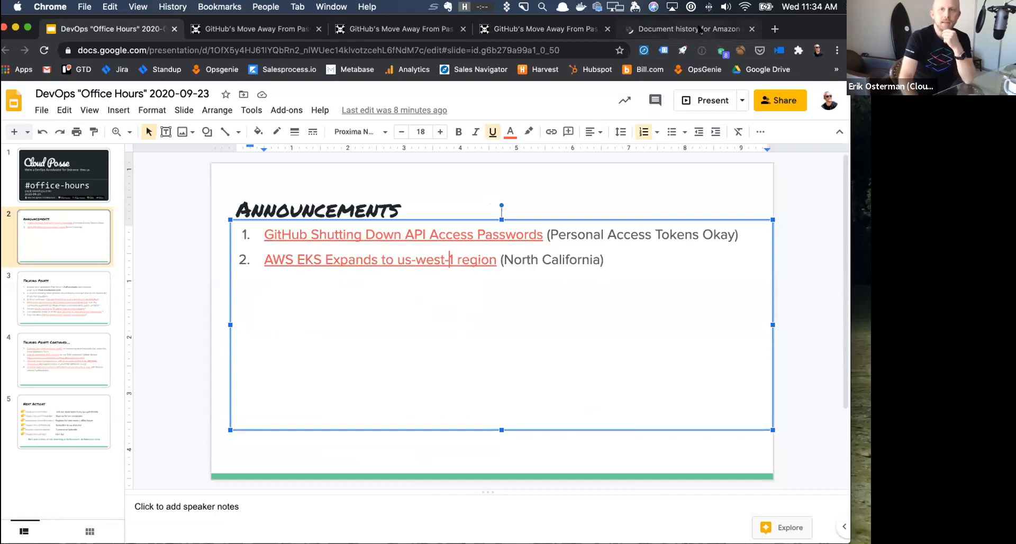
View the Amazon EKS document history tab, then return to the slide deck.
{"action": "left_click", "coordinate": [686, 28]}
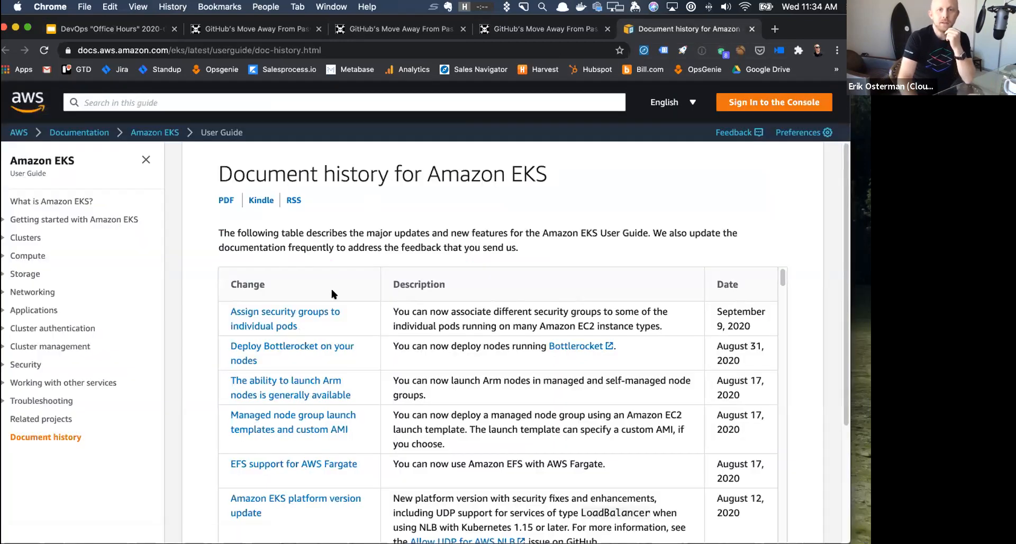
{"action": "mouse_move", "coordinate": [362, 131]}
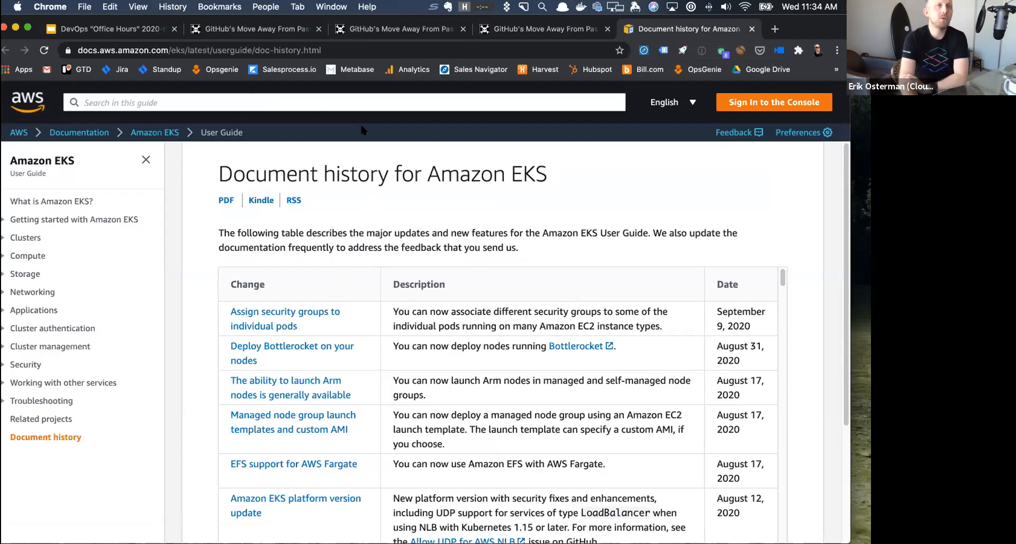
{"action": "mouse_move", "coordinate": [431, 58]}
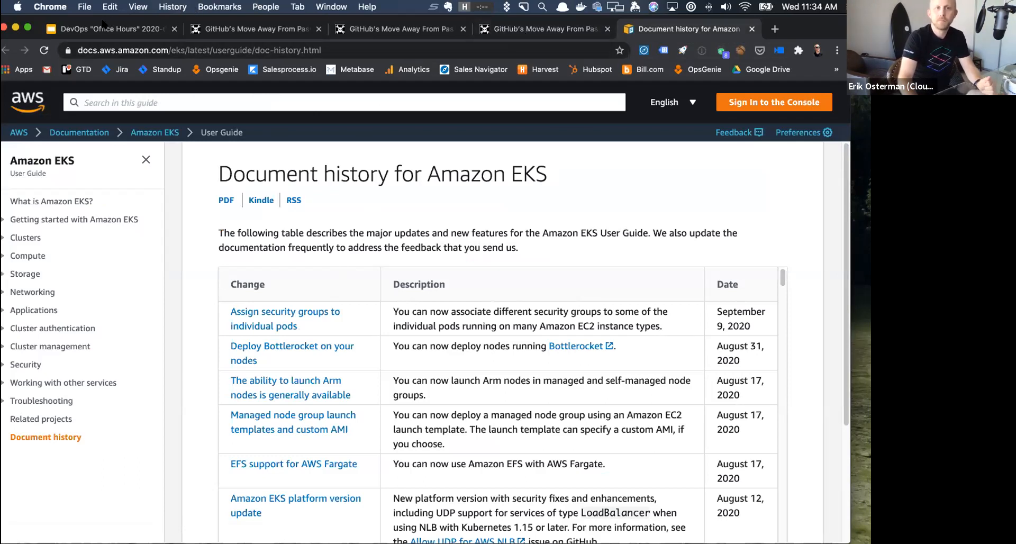
{"action": "left_click", "coordinate": [104, 28]}
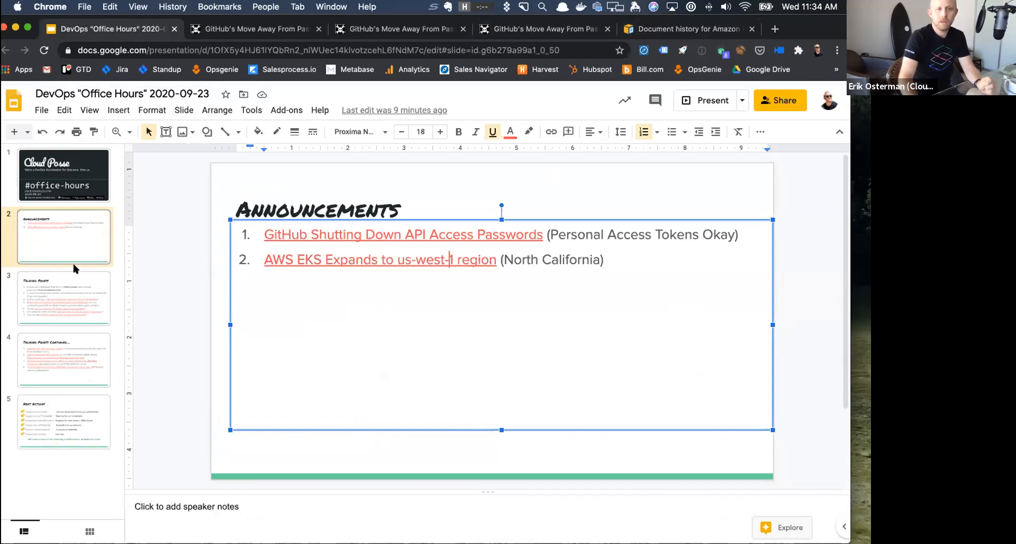
Go to the Talking Points slide, then enter the sweetops Slack address in the EKS tab.
{"action": "left_click", "coordinate": [64, 298]}
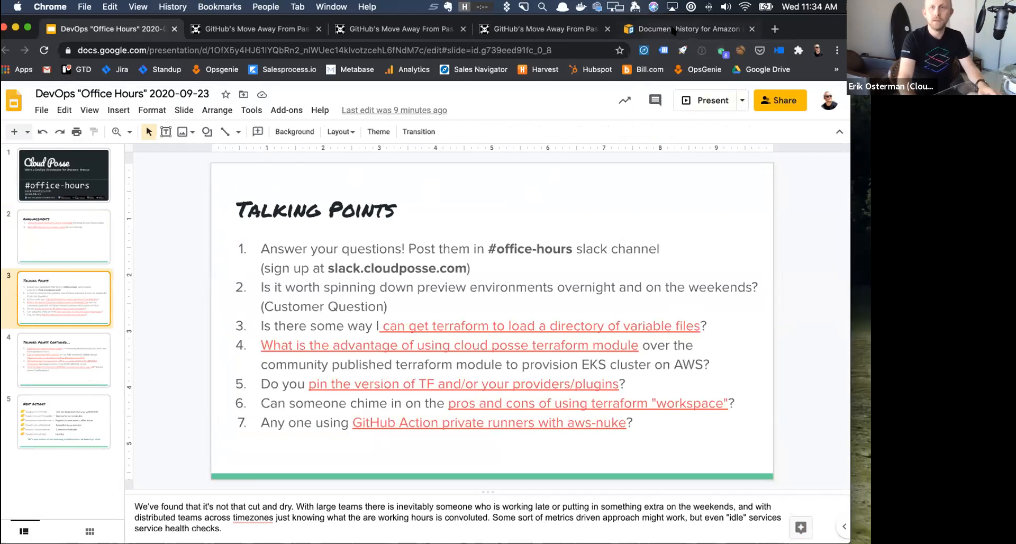
{"action": "left_click", "coordinate": [687, 28]}
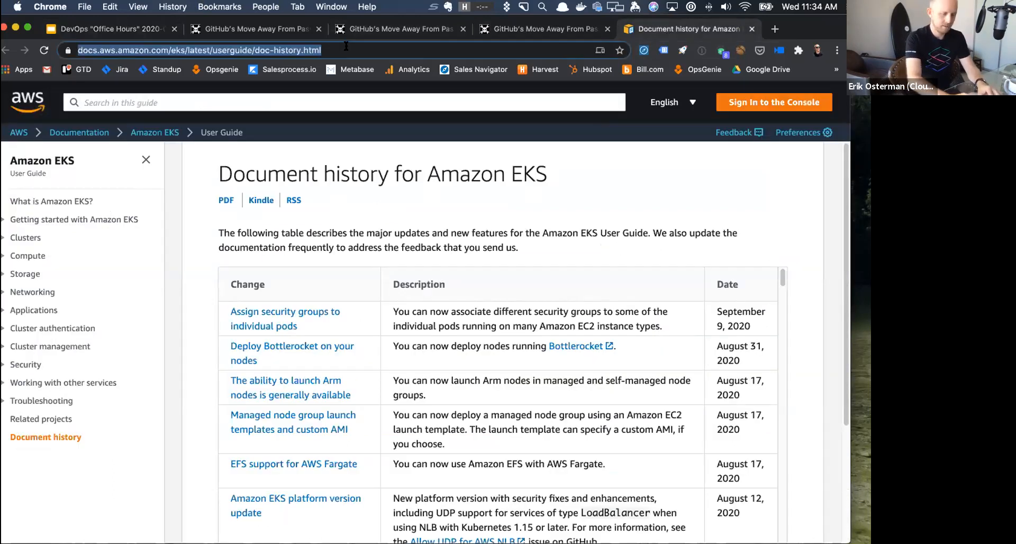
{"action": "type", "text": "sweetops.com/hir"}
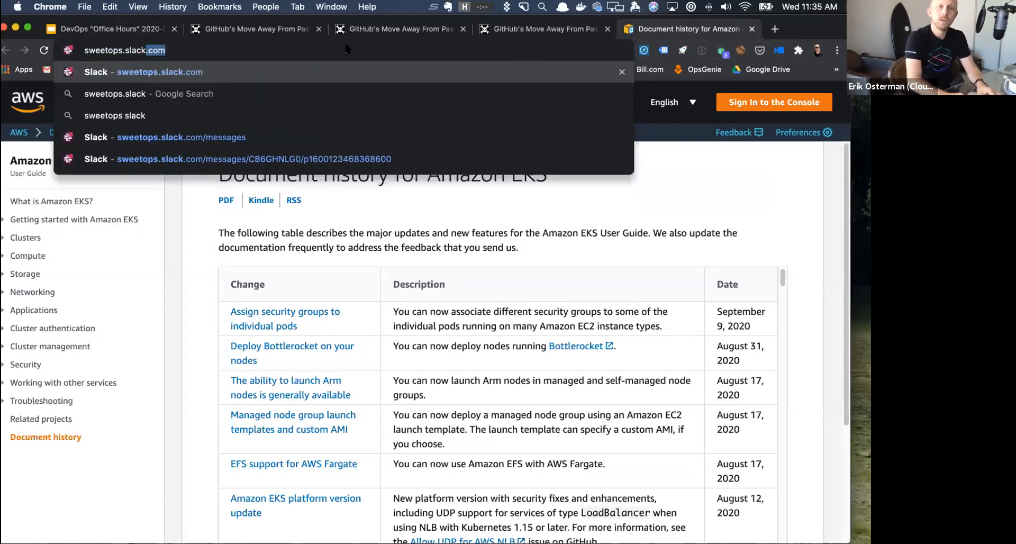
Open the sweetops workspace's #office-hours channel and highlight the Grafana dashboards question.
{"action": "left_click", "coordinate": [159, 72]}
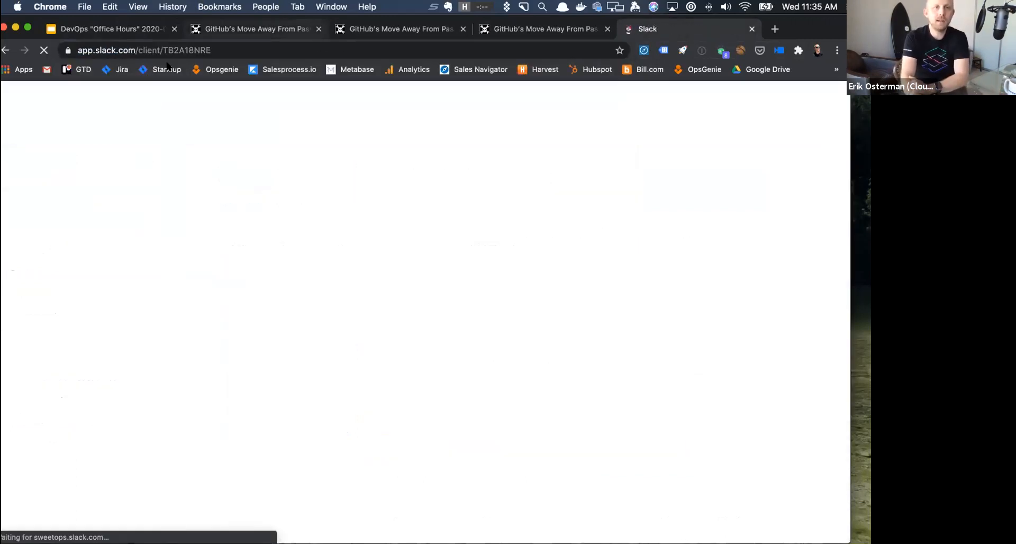
{"action": "mouse_move", "coordinate": [166, 68]}
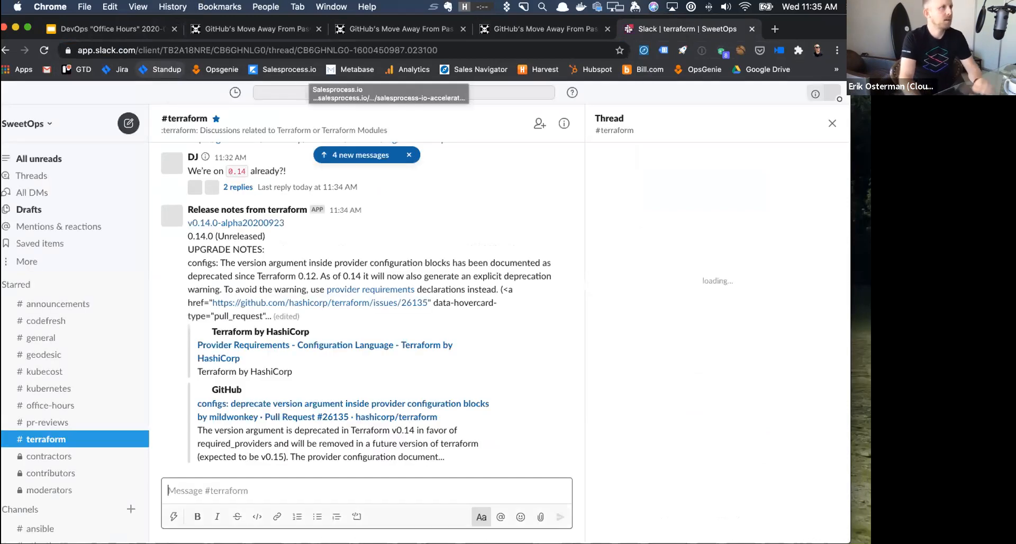
{"action": "mouse_move", "coordinate": [403, 92]}
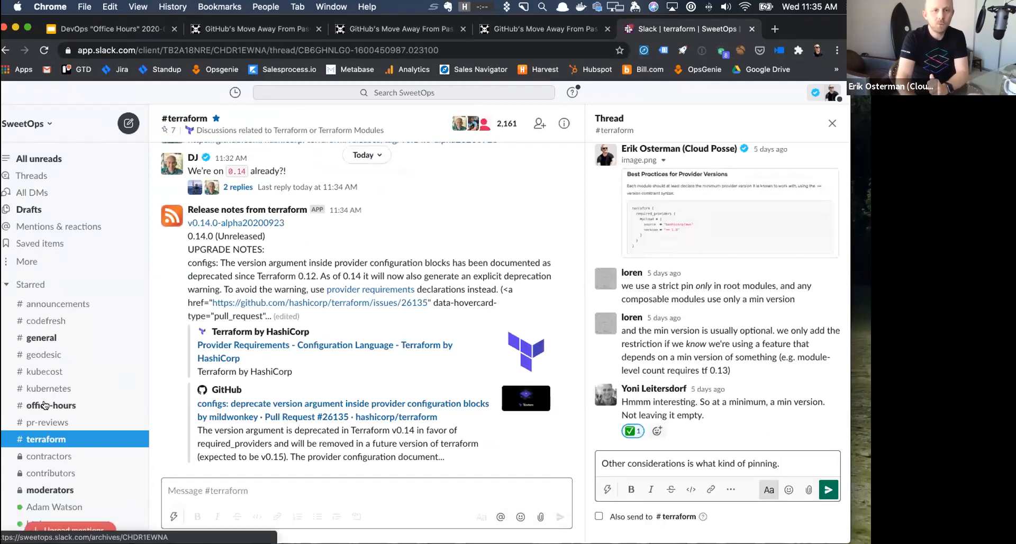
{"action": "left_click", "coordinate": [50, 405]}
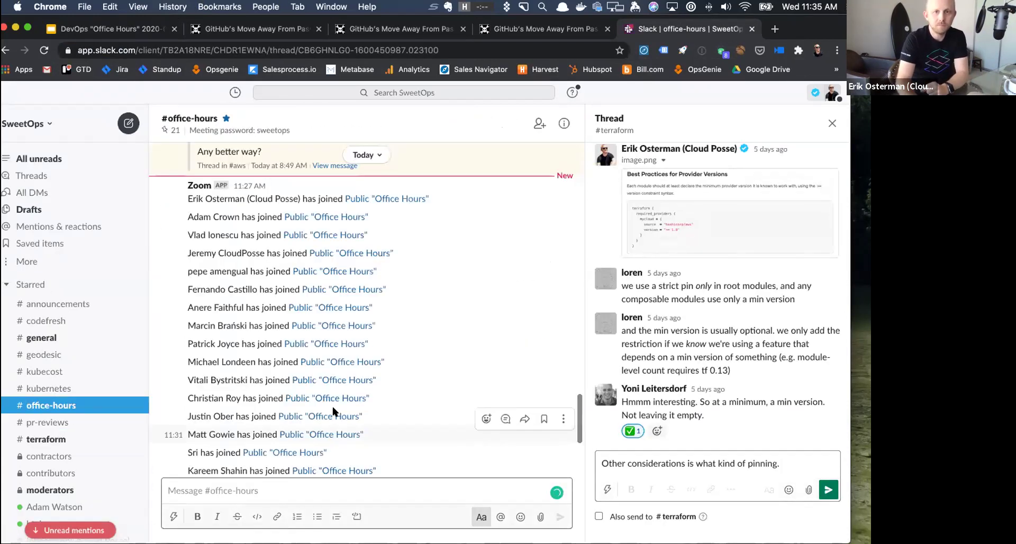
{"action": "scroll", "scroll_direction": "down", "scroll_amount": 3}
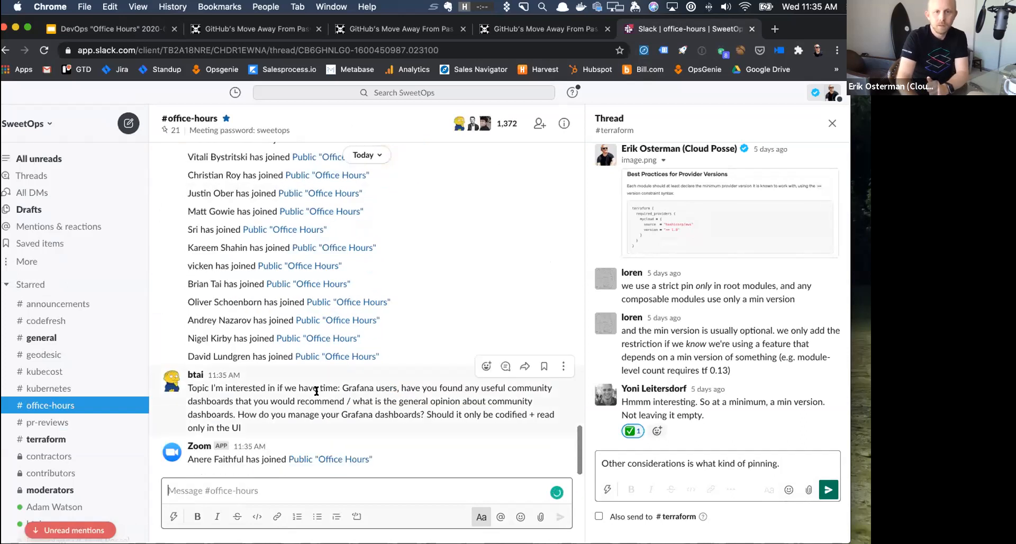
{"action": "left_click_drag", "start_coordinate": [296, 387], "coordinate": [354, 414]}
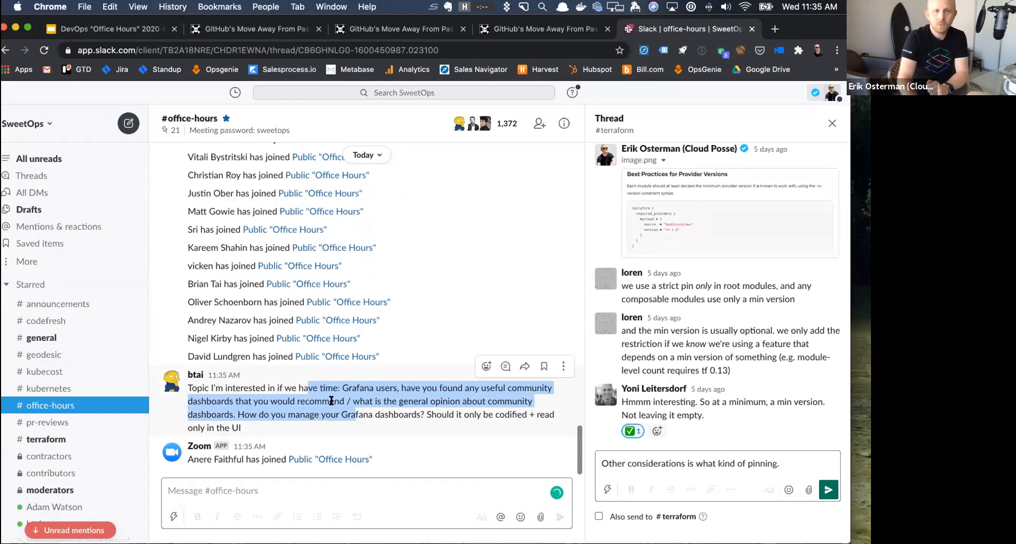
Pin btai's Grafana dashboards question to the channel and go back to the slides tab.
{"action": "left_click", "coordinate": [563, 366]}
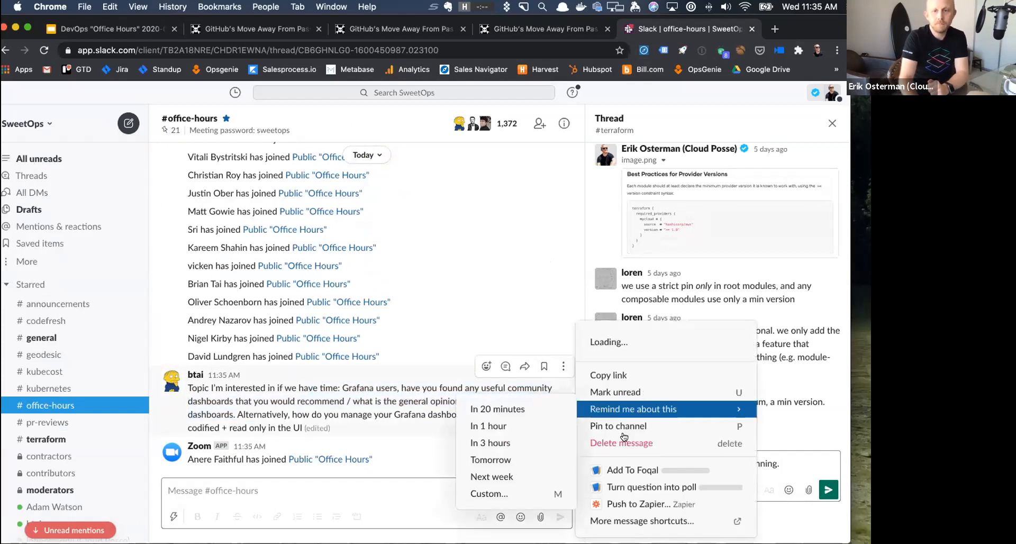
{"action": "left_click", "coordinate": [617, 426]}
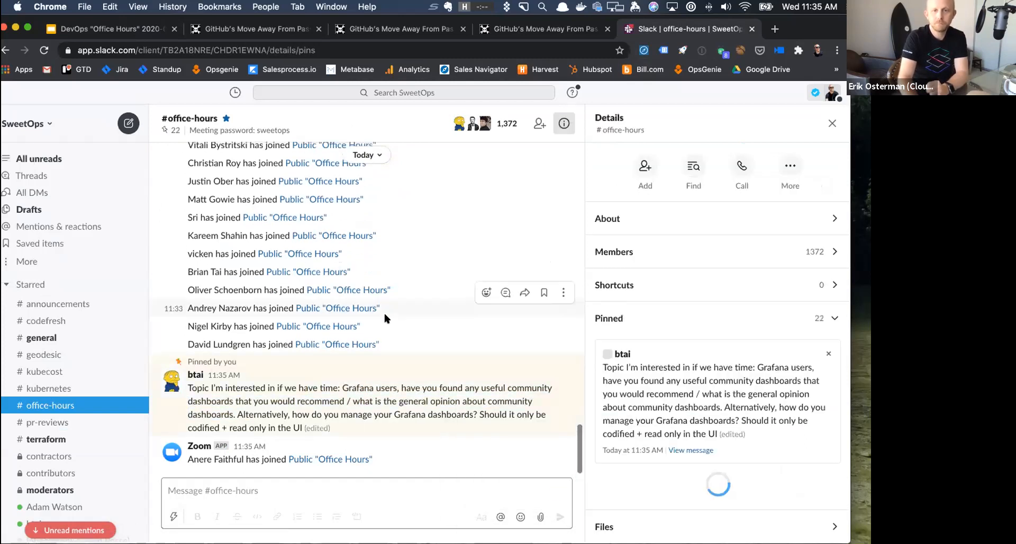
{"action": "scroll", "scroll_direction": "up", "scroll_amount": 3}
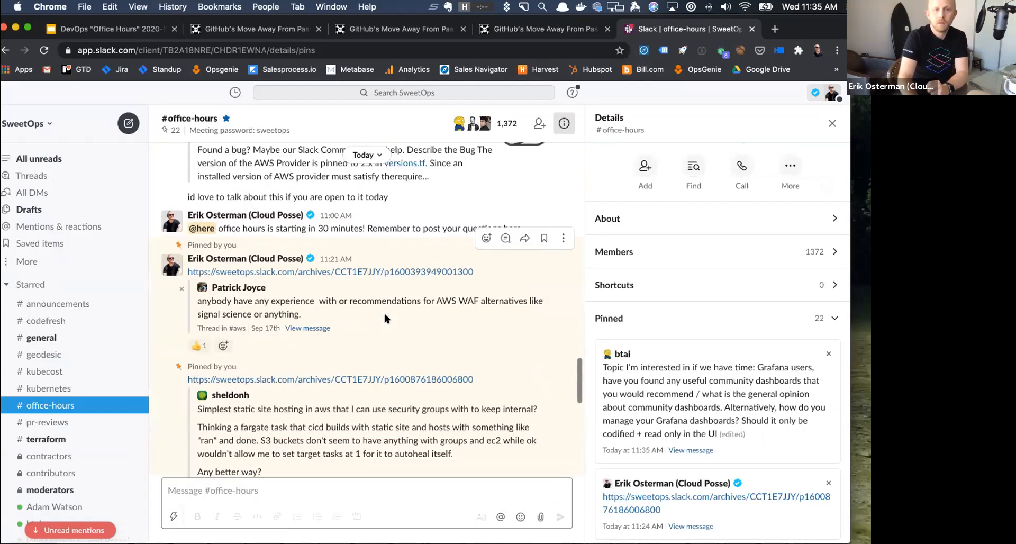
{"action": "scroll", "scroll_direction": "up", "scroll_amount": 3}
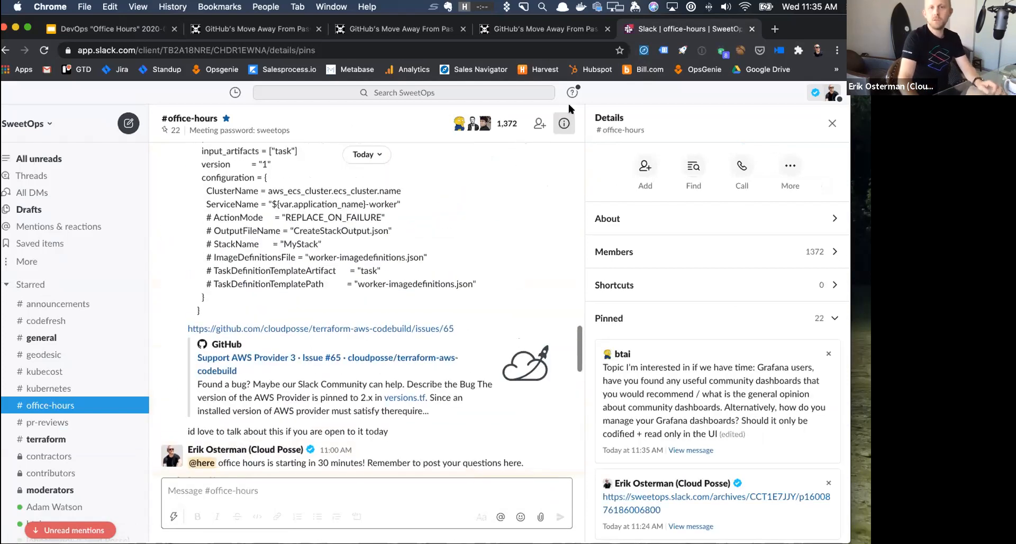
{"action": "left_click", "coordinate": [103, 29]}
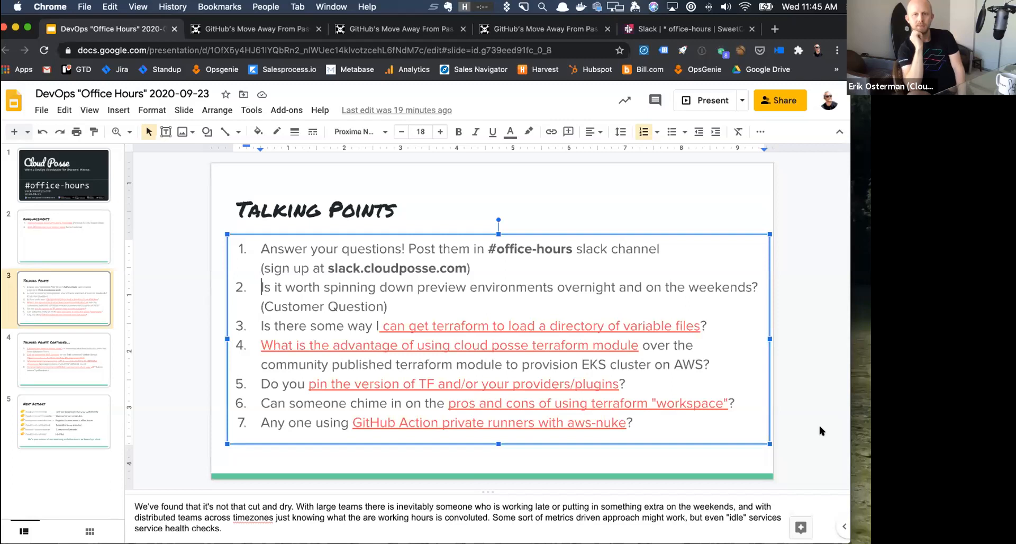
{"action": "mouse_move", "coordinate": [386, 297]}
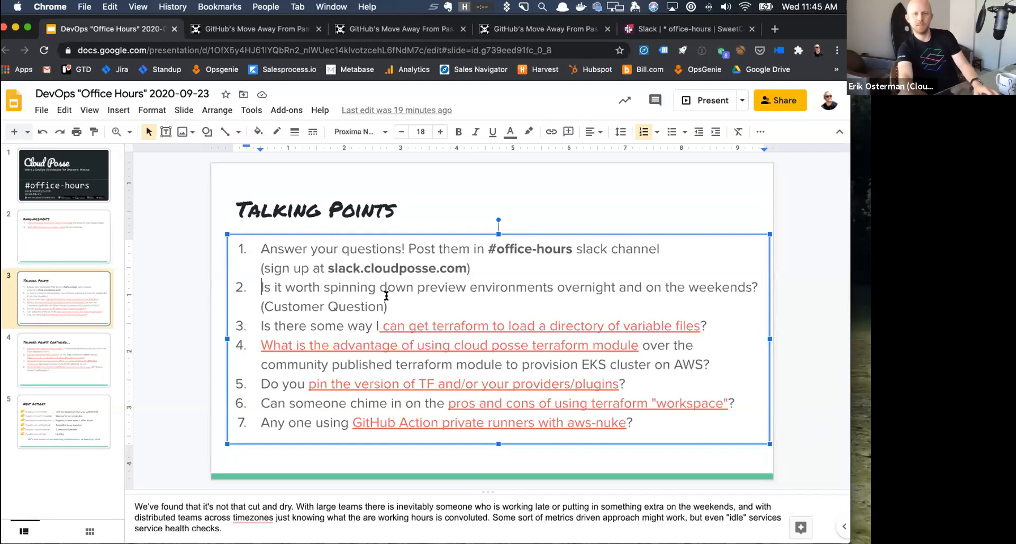
Follow the item 3 link about loading a directory of Terraform variable files.
{"action": "left_click", "coordinate": [448, 345]}
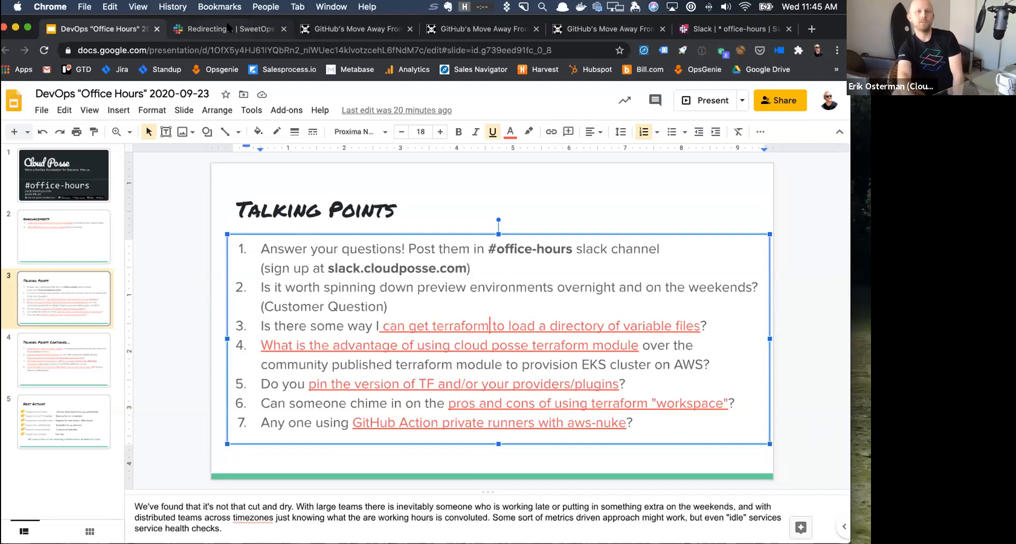
Load Jurgen's #terraform variable-files question from the Redirecting tab in the browser.
{"action": "left_click", "coordinate": [226, 29]}
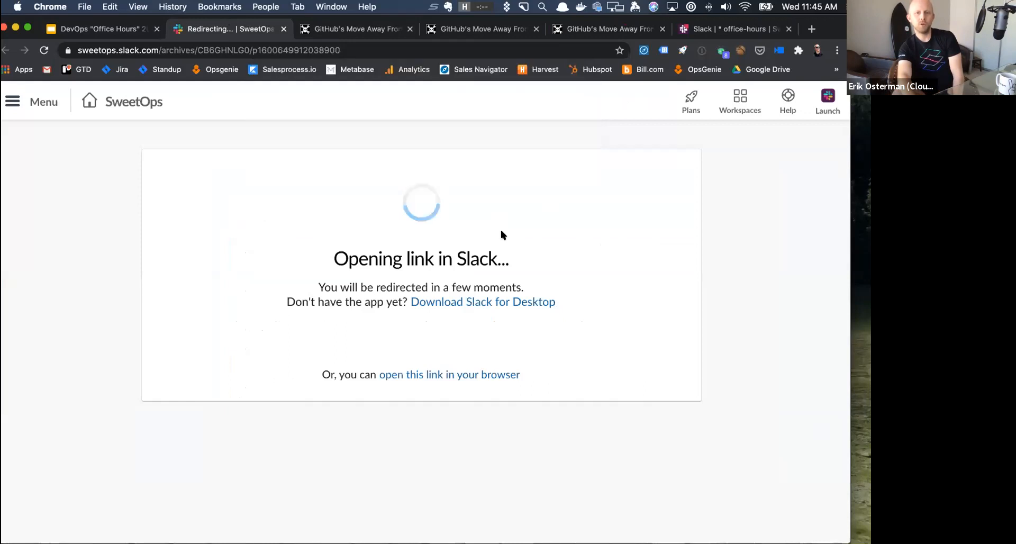
{"action": "left_click", "coordinate": [448, 375]}
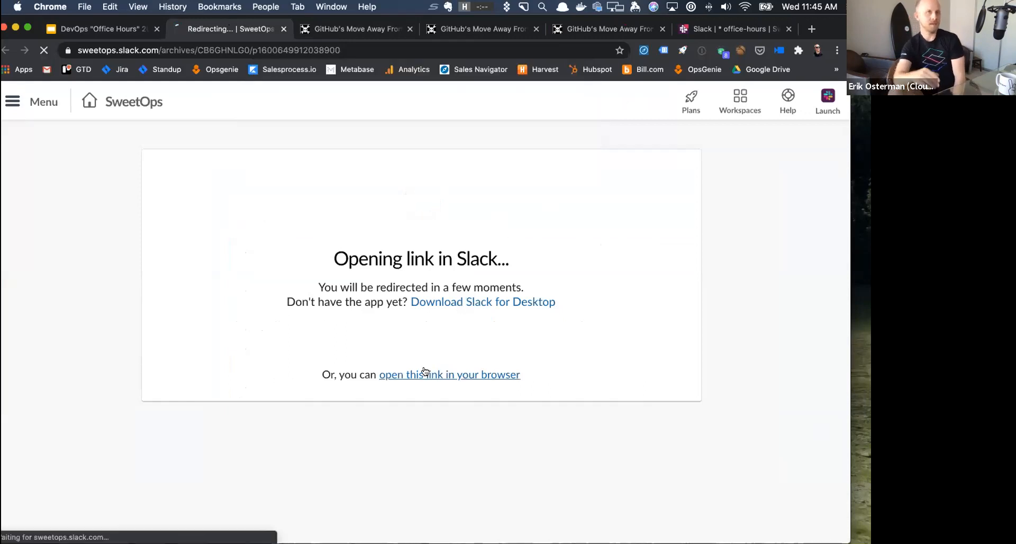
{"action": "left_click", "coordinate": [449, 375]}
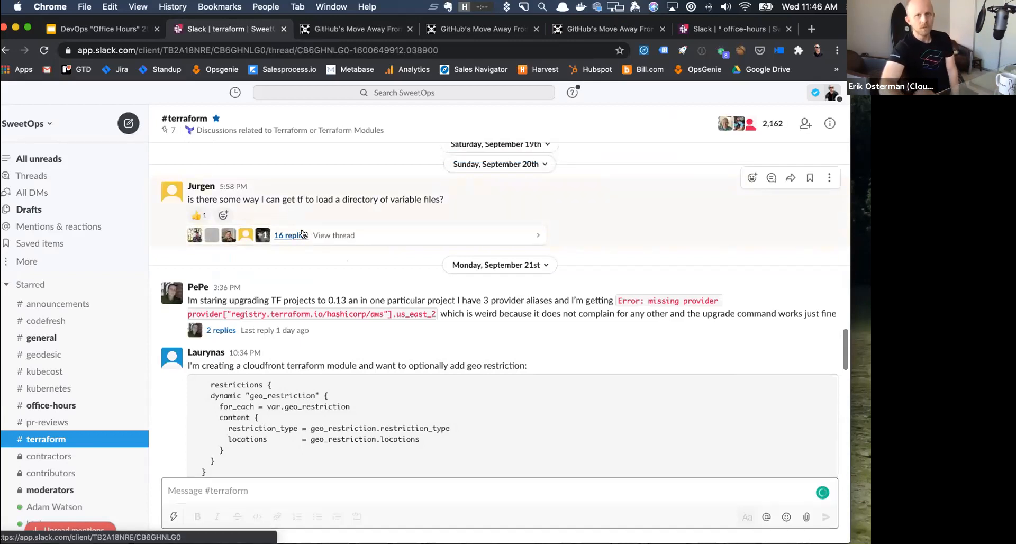
Open the 16-reply thread and scroll through the answers to Erik's cloudposse example config link.
{"action": "left_click", "coordinate": [290, 235]}
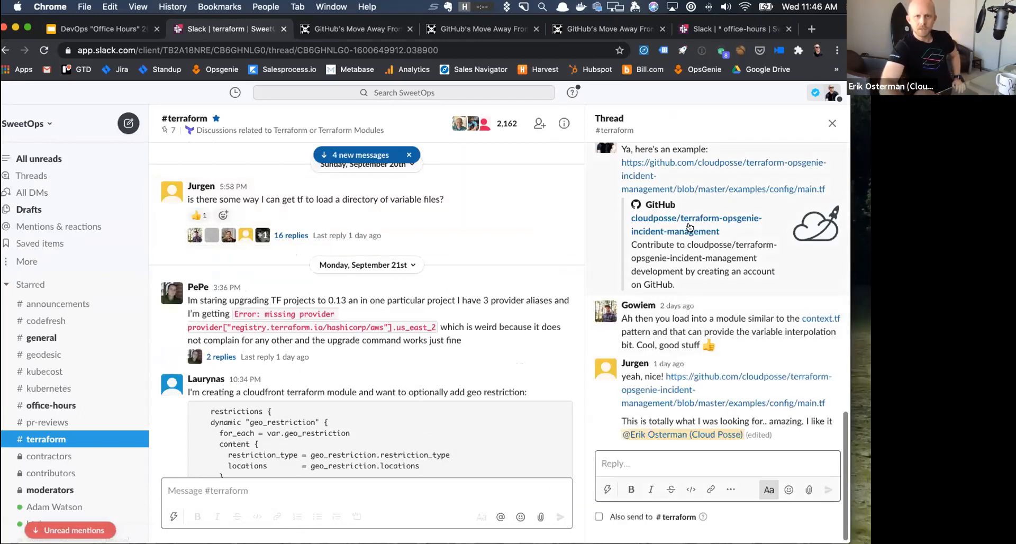
{"action": "mouse_move", "coordinate": [690, 211]}
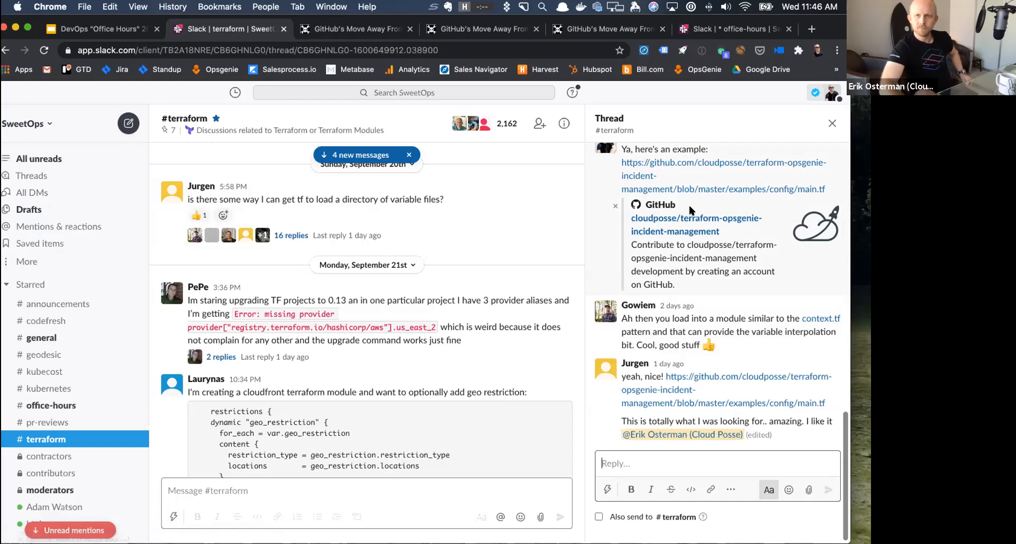
{"action": "mouse_move", "coordinate": [654, 238]}
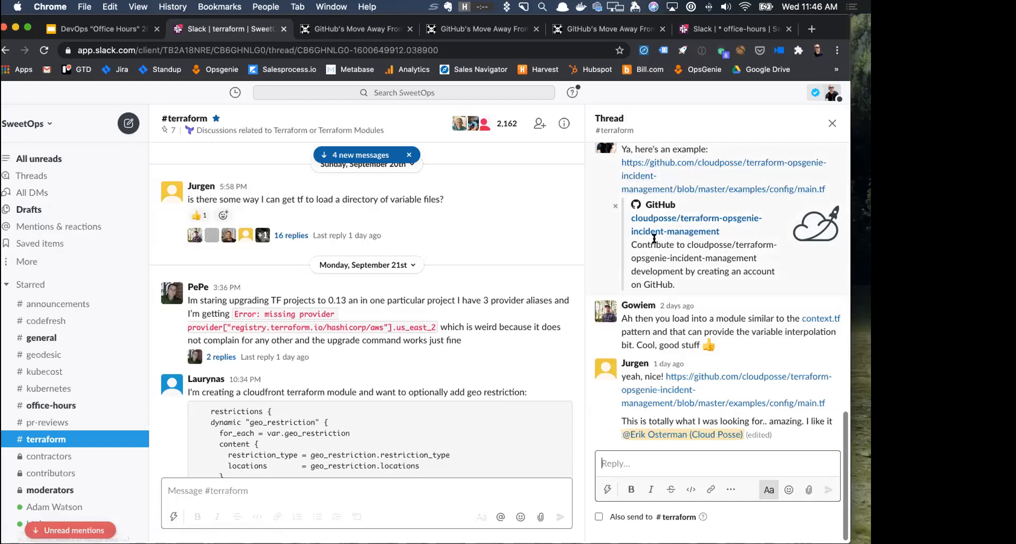
{"action": "mouse_move", "coordinate": [782, 213]}
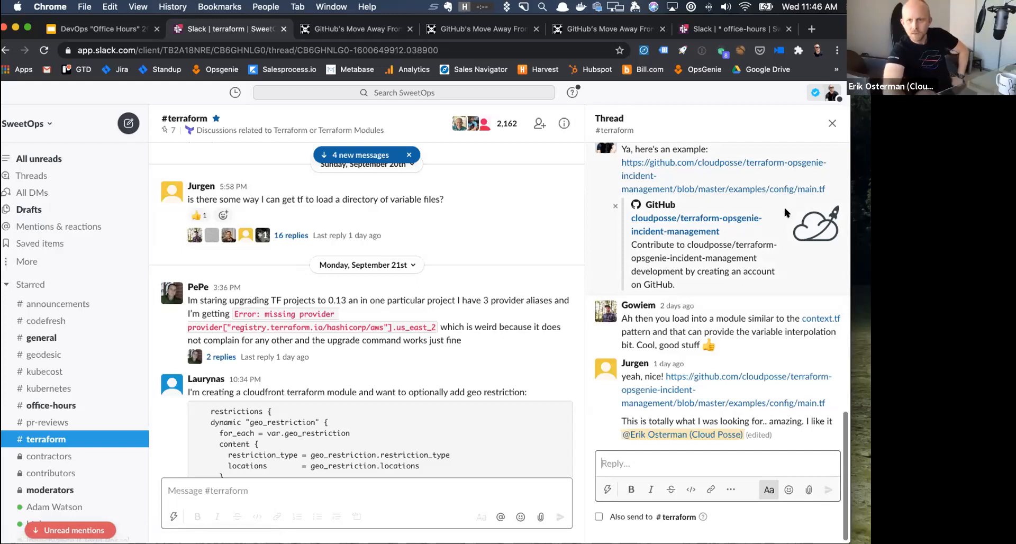
{"action": "scroll", "scroll_direction": "up", "scroll_amount": 3}
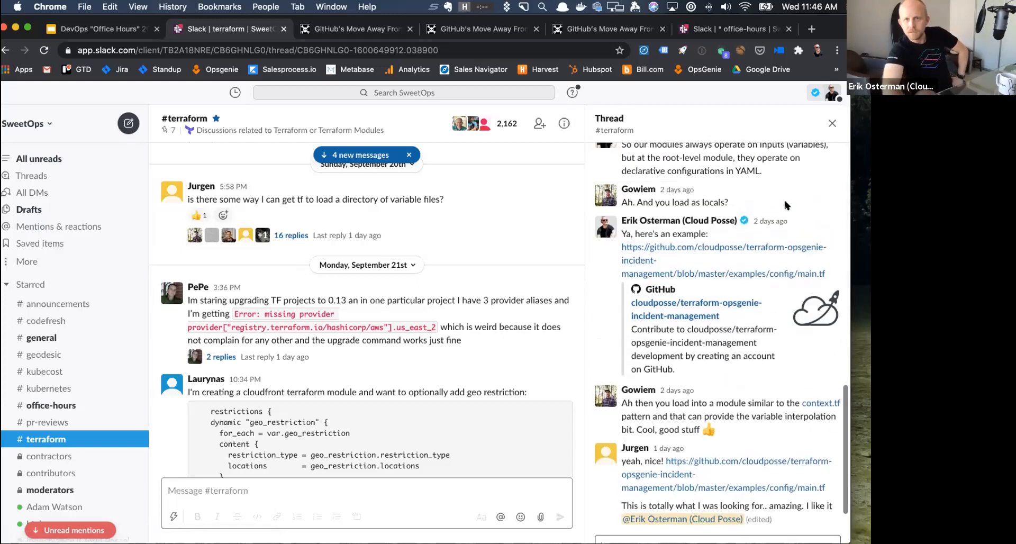
{"action": "scroll", "scroll_direction": "up", "scroll_amount": 3}
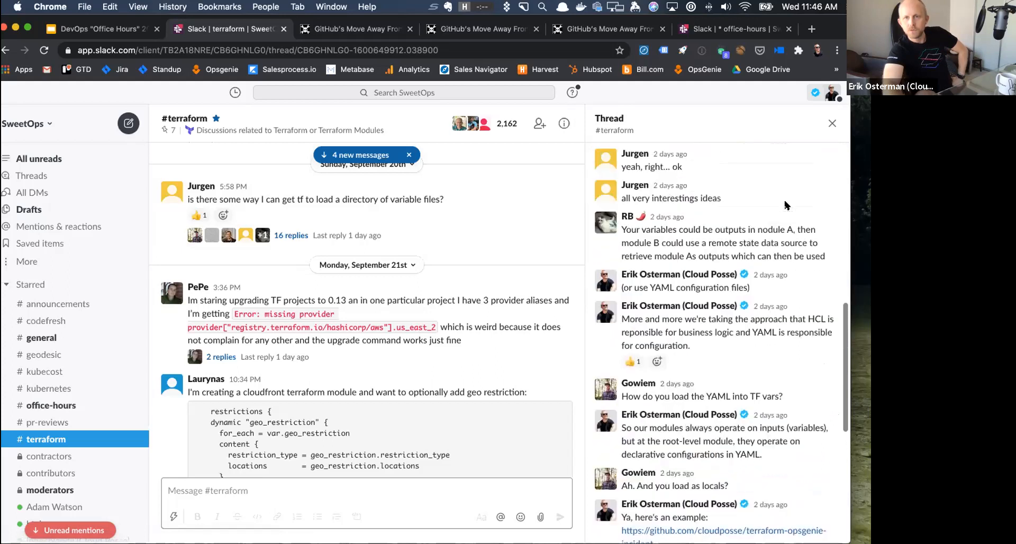
{"action": "scroll", "scroll_direction": "up", "scroll_amount": 3}
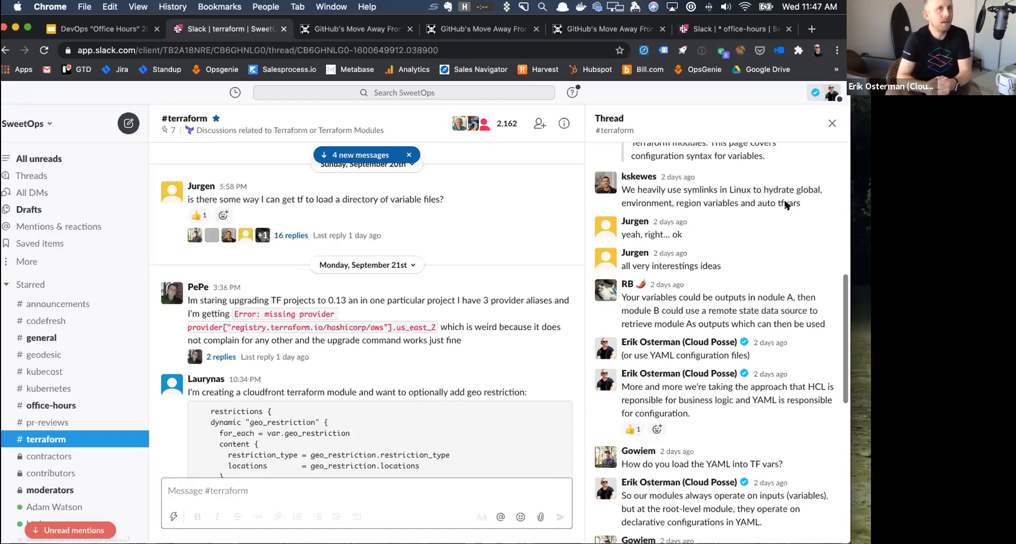
{"action": "mouse_move", "coordinate": [564, 340]}
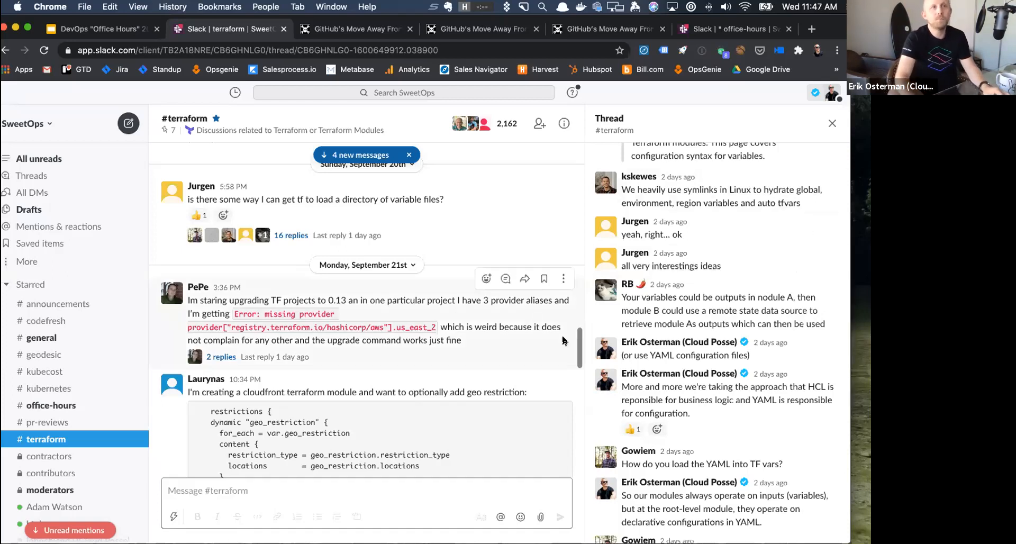
{"action": "scroll", "scroll_direction": "up", "scroll_amount": 3}
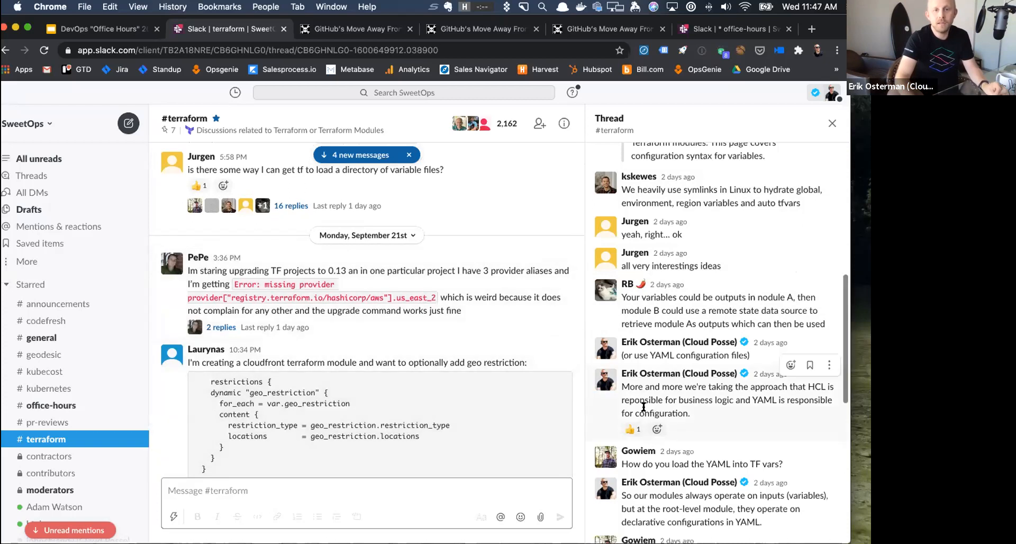
{"action": "scroll", "scroll_direction": "down", "scroll_amount": 3}
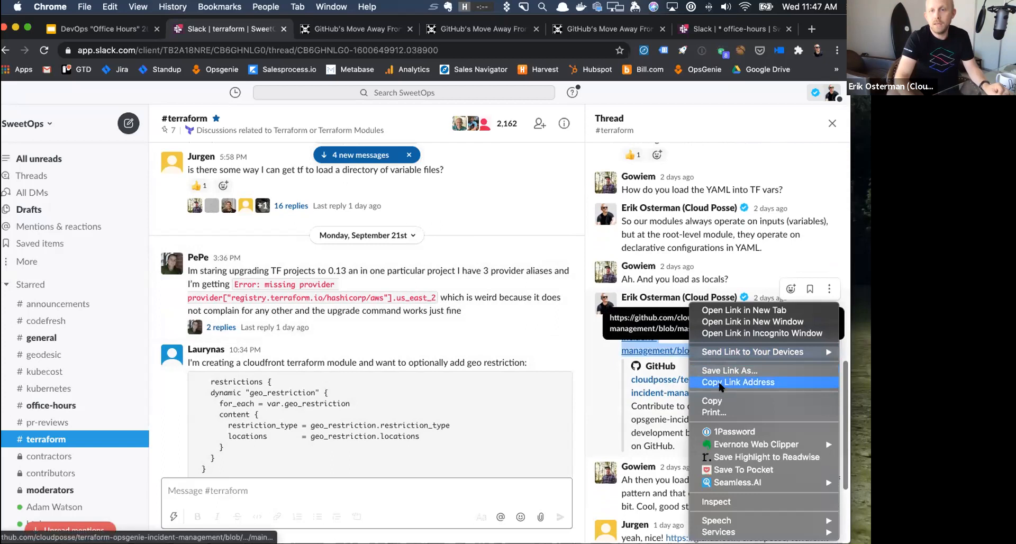
Open Erik's examples/config/main.tf link in the terraform-opsgenie-incident-management repo on GitHub.
{"action": "left_click", "coordinate": [737, 382]}
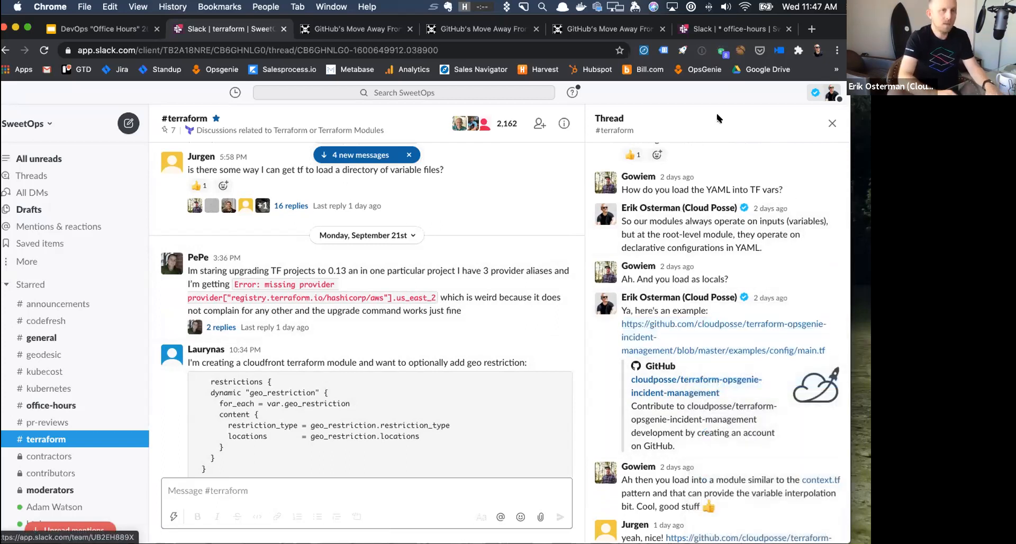
{"action": "left_click", "coordinate": [721, 322]}
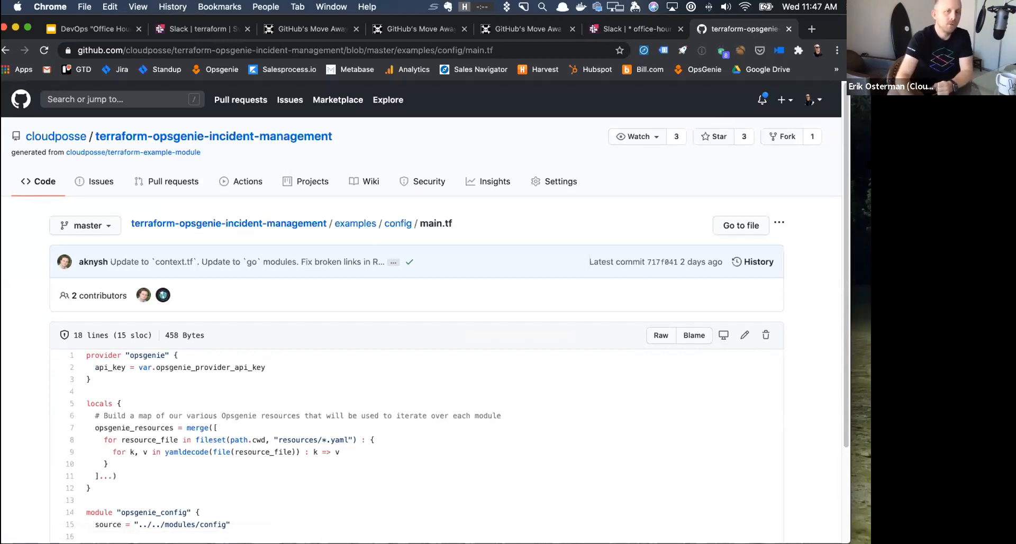
Scroll through main.tf, highlight the resources yaml path, then return to the slides tab.
{"action": "scroll", "scroll_direction": "down", "scroll_amount": 3}
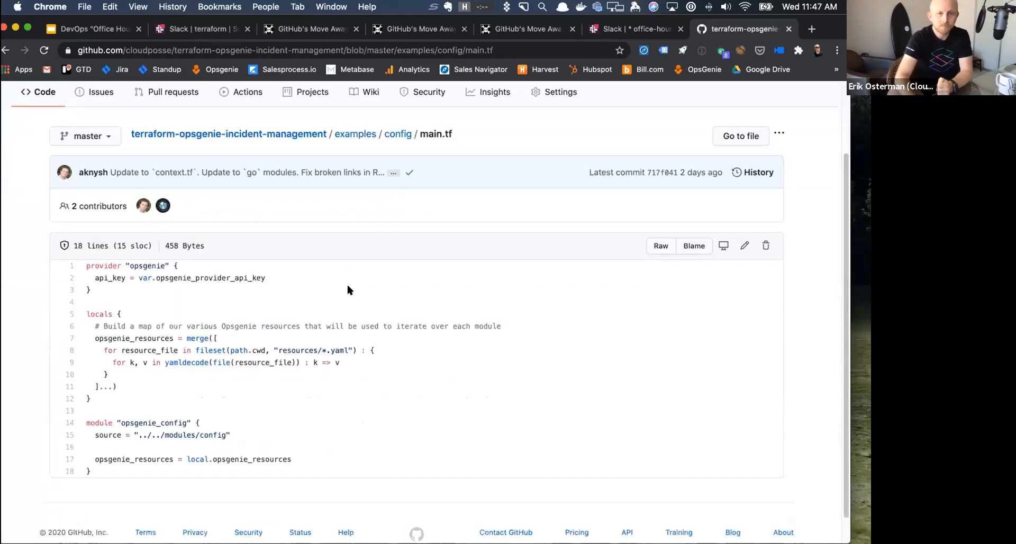
{"action": "mouse_move", "coordinate": [171, 134]}
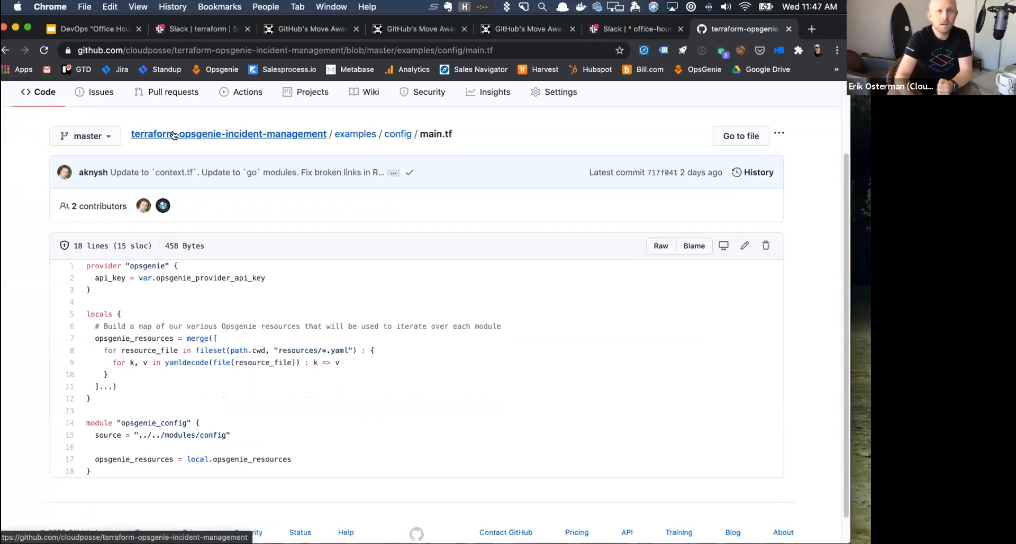
{"action": "mouse_move", "coordinate": [279, 135]}
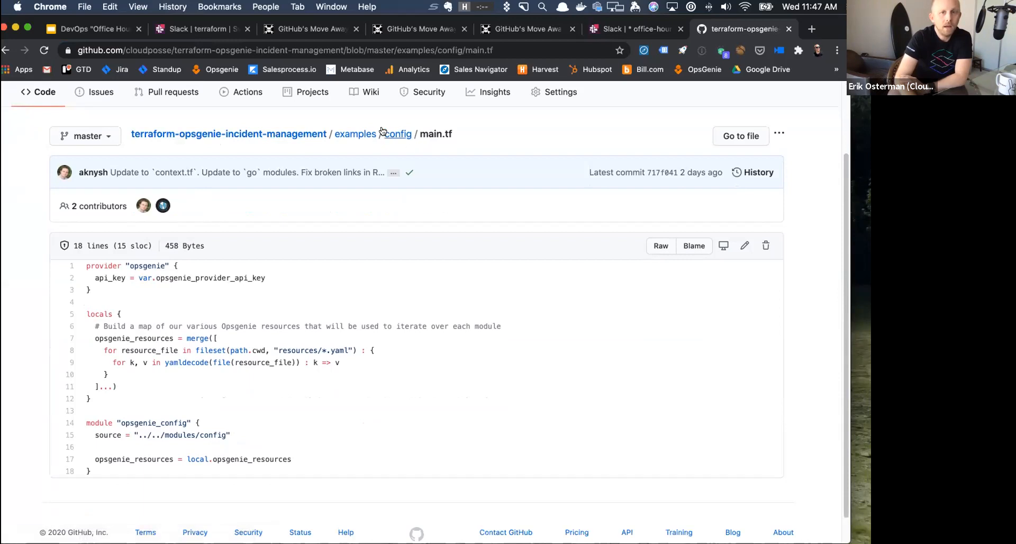
{"action": "mouse_move", "coordinate": [398, 134]}
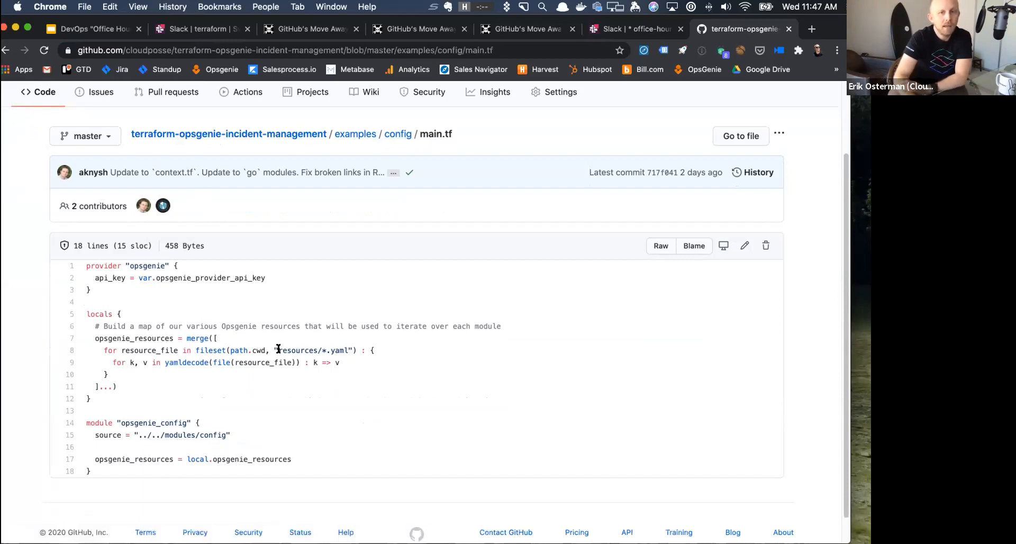
{"action": "double_click", "coordinate": [298, 350]}
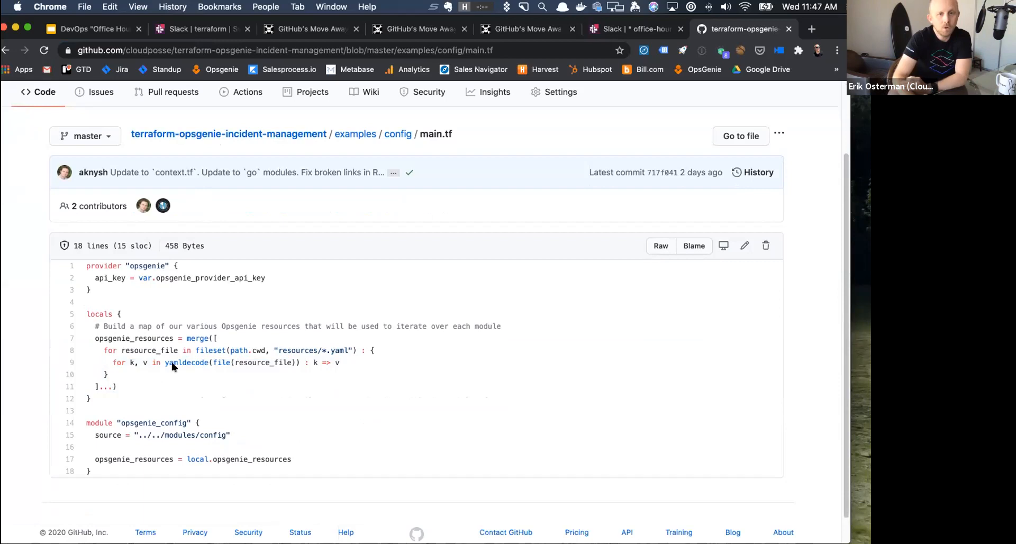
{"action": "mouse_move", "coordinate": [158, 334]}
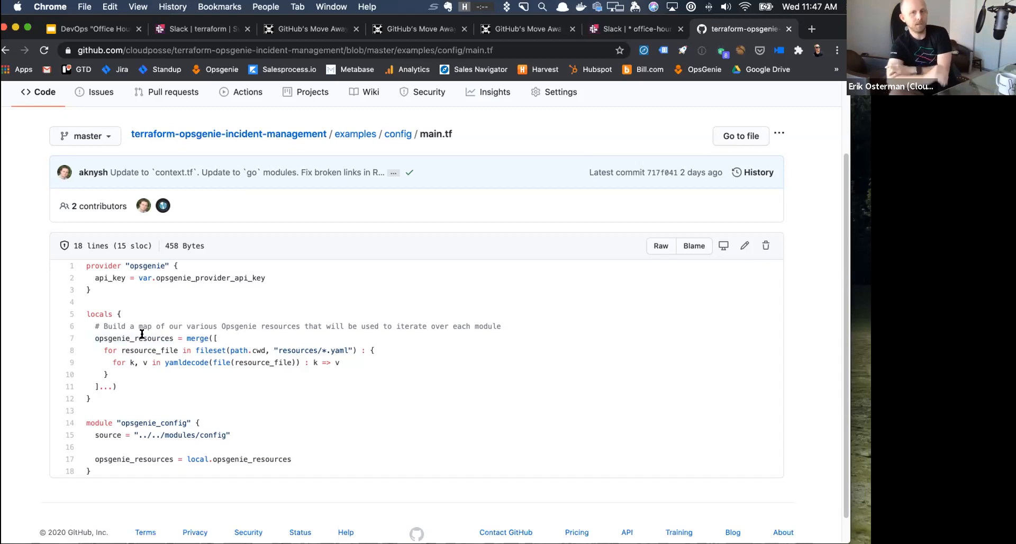
{"action": "mouse_move", "coordinate": [257, 349]}
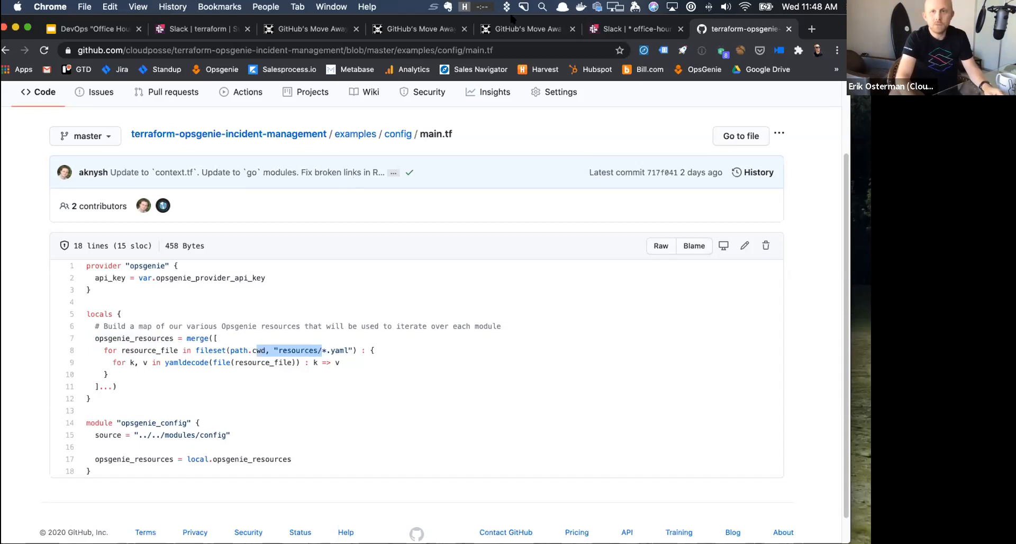
{"action": "left_click", "coordinate": [88, 28]}
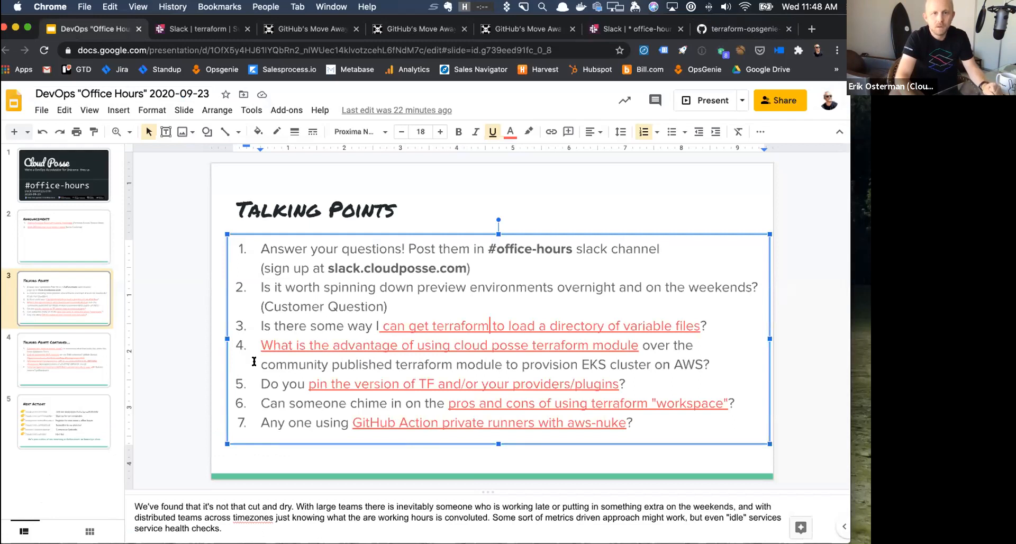
Bring up GitHub Gist's new gist page in a fresh browser tab.
{"action": "left_click", "coordinate": [64, 359]}
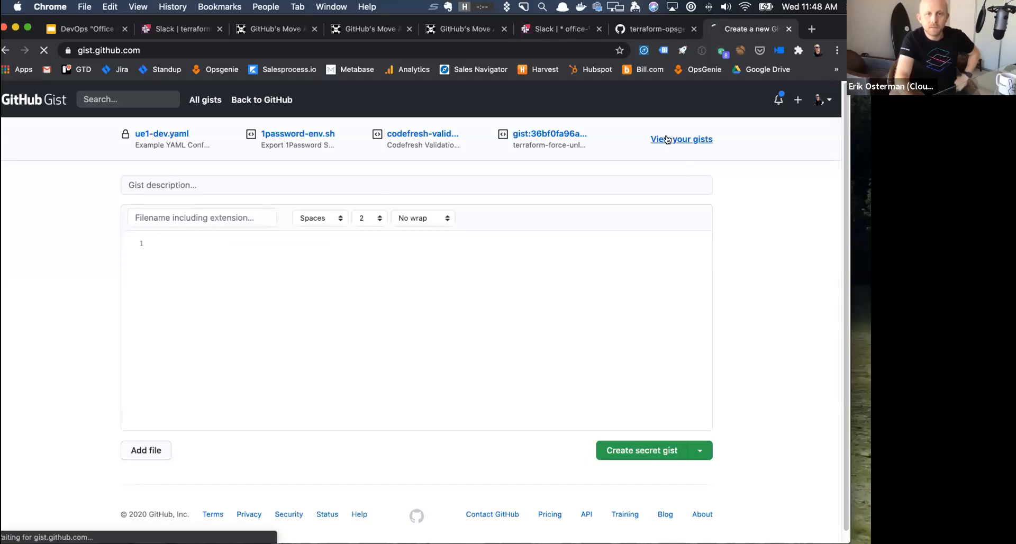
Show the ue1-dev.yaml example Terraform environment gist from your gists list.
{"action": "left_click", "coordinate": [681, 139]}
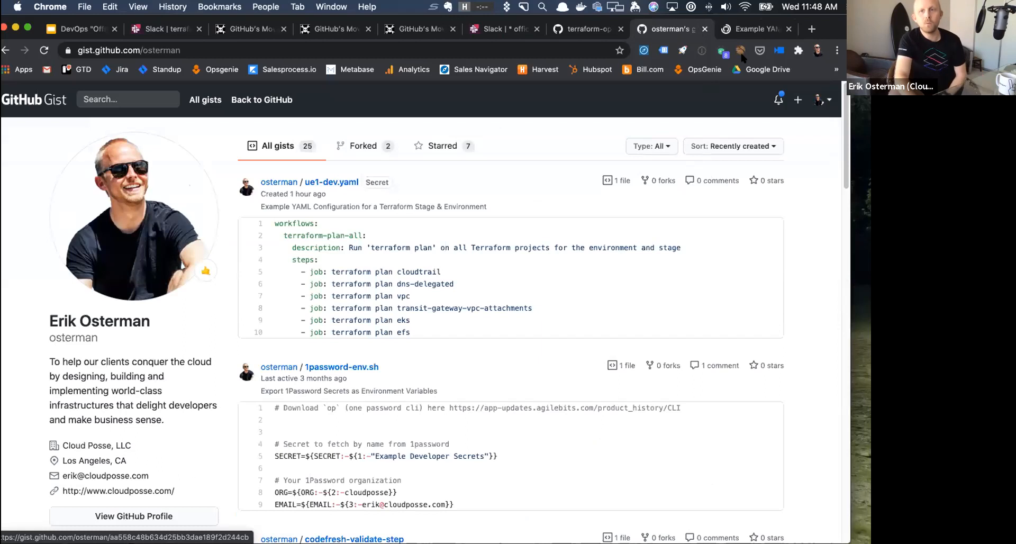
{"action": "left_click", "coordinate": [331, 182]}
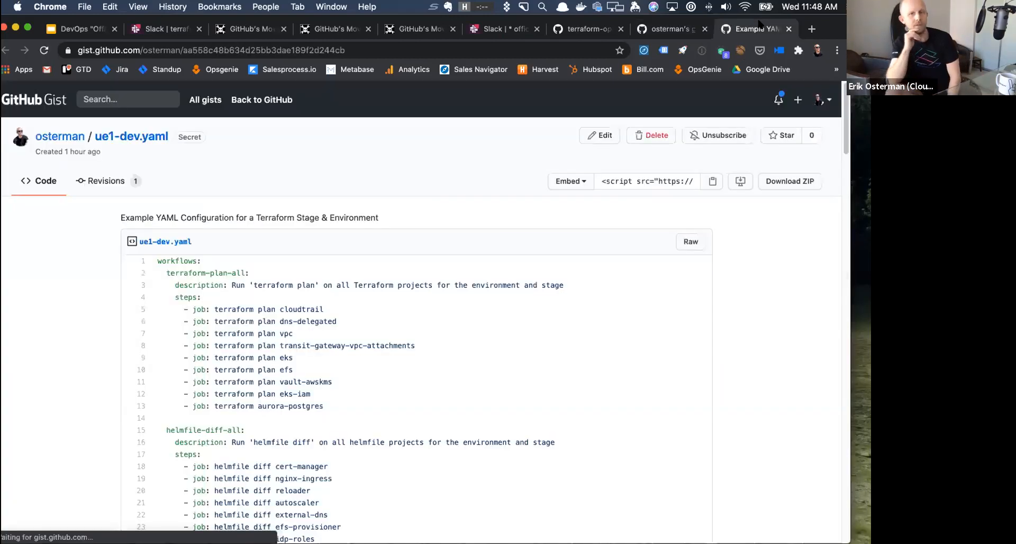
{"action": "mouse_move", "coordinate": [308, 278]}
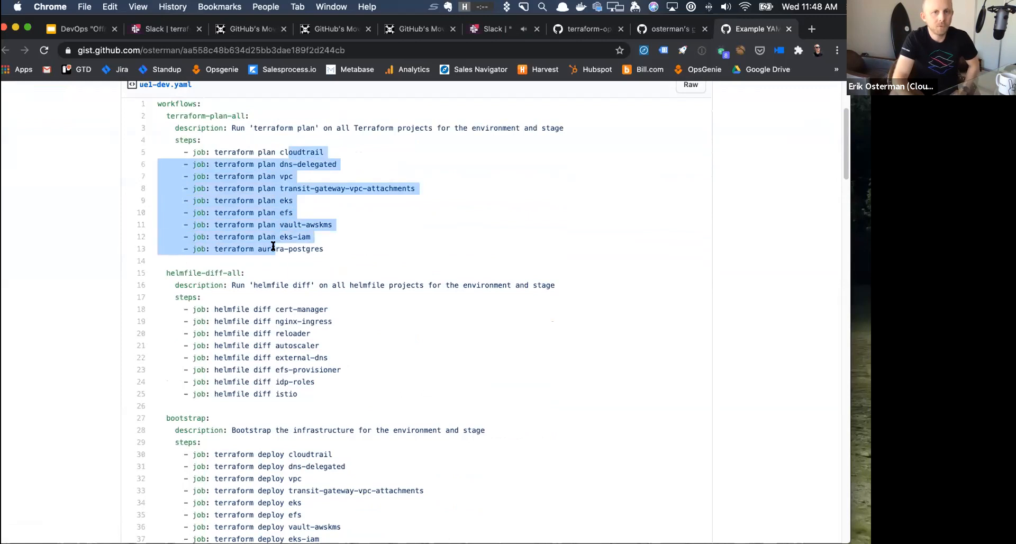
Read down to the projects section, highlighting globals, terraform, and the efs and eks vars blocks.
{"action": "scroll", "scroll_direction": "down", "scroll_amount": 3}
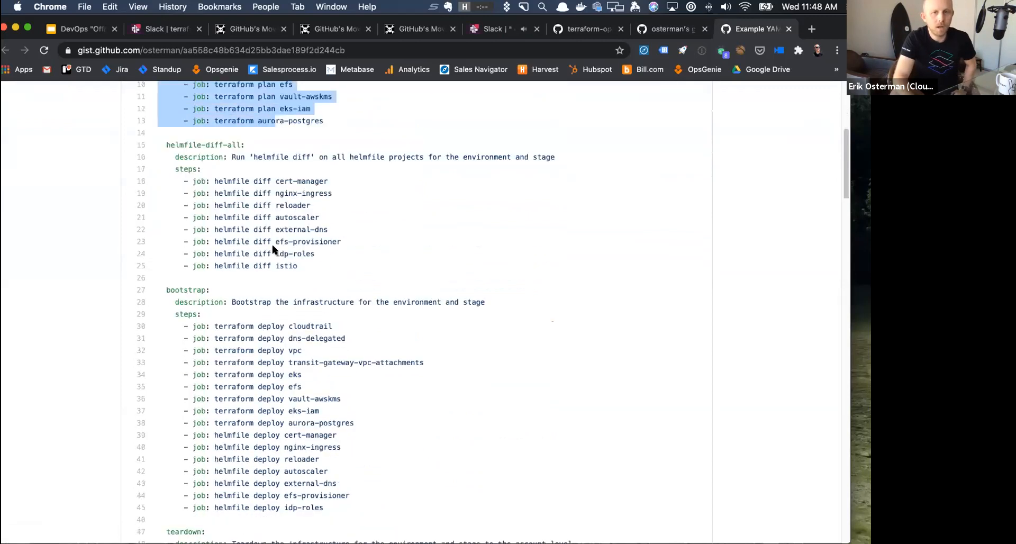
{"action": "scroll", "scroll_direction": "down", "scroll_amount": 3}
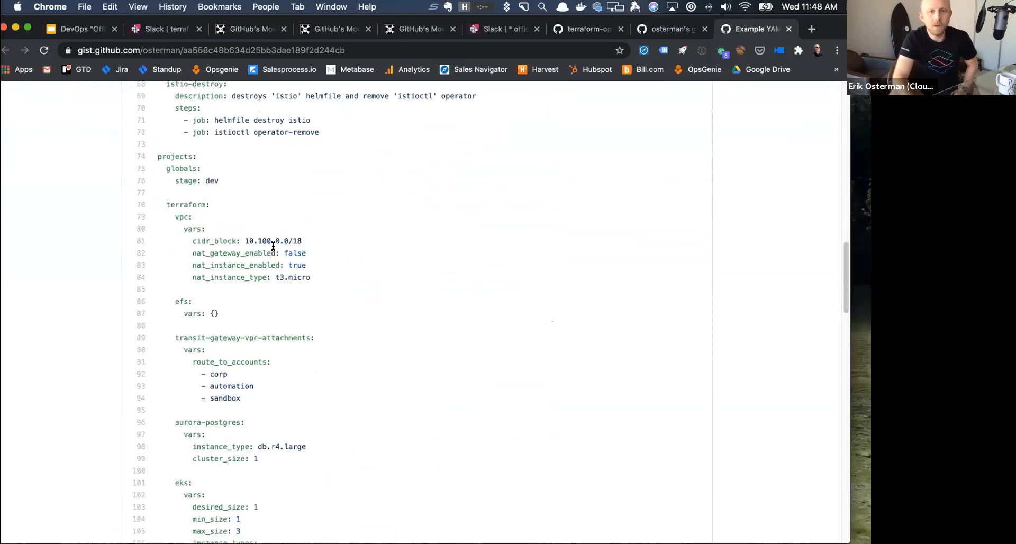
{"action": "scroll", "scroll_direction": "down", "scroll_amount": 3}
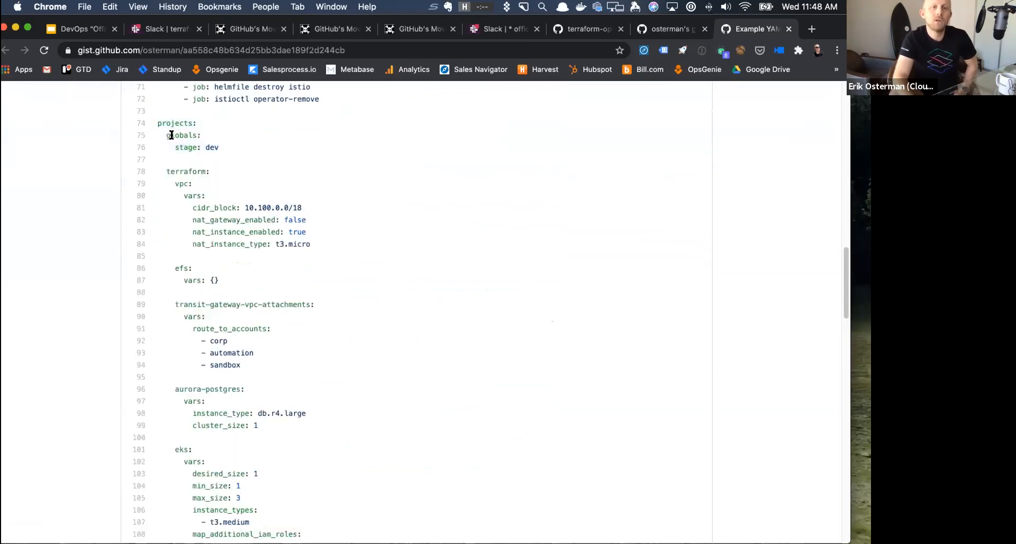
{"action": "double_click", "coordinate": [181, 135]}
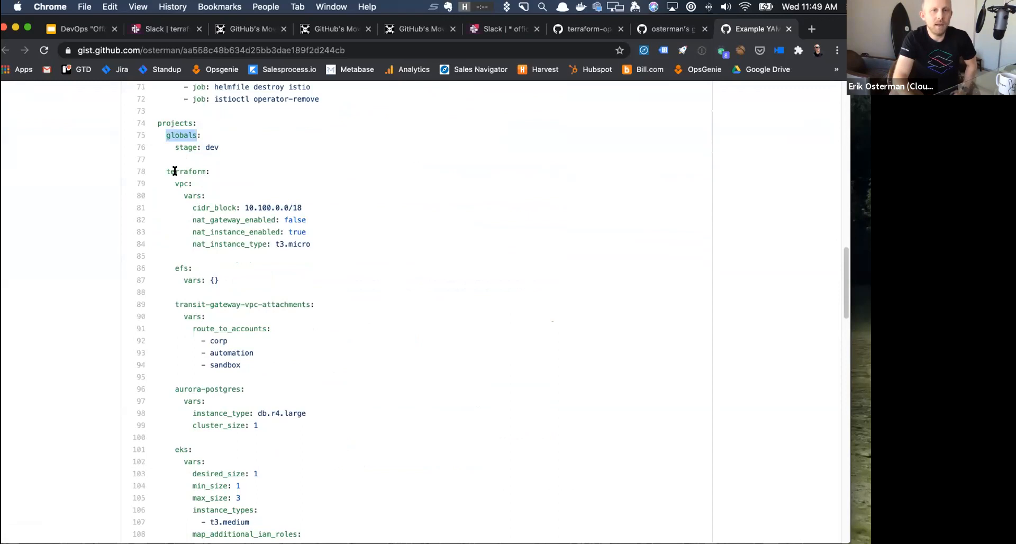
{"action": "double_click", "coordinate": [187, 171]}
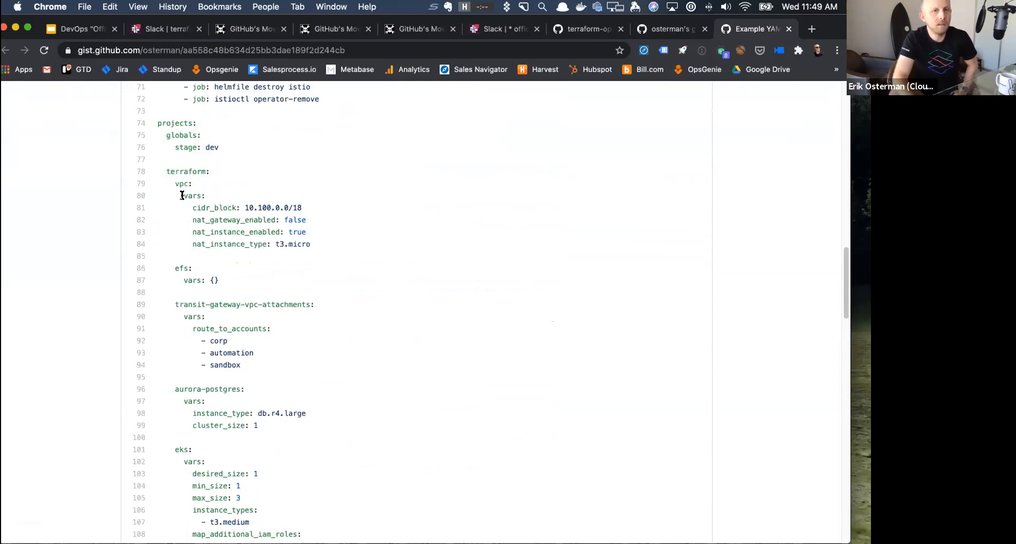
{"action": "left_click_drag", "start_coordinate": [183, 195], "coordinate": [310, 244]}
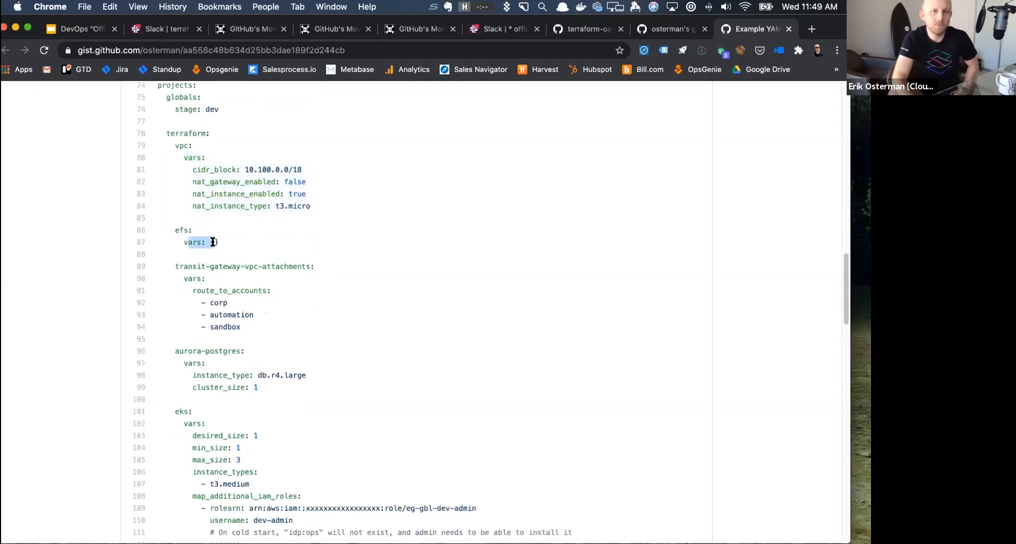
{"action": "scroll", "scroll_direction": "down", "scroll_amount": 3}
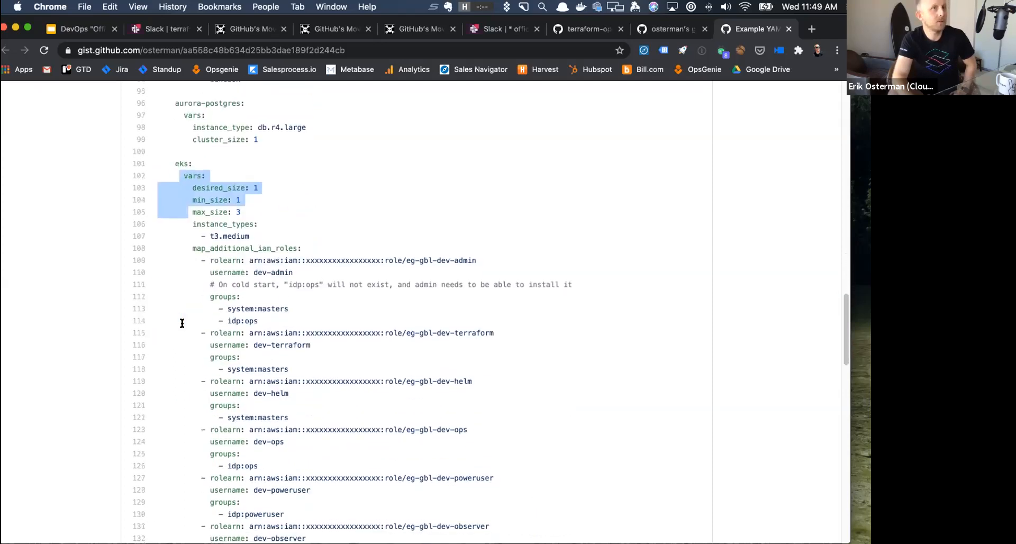
{"action": "mouse_move", "coordinate": [184, 345]}
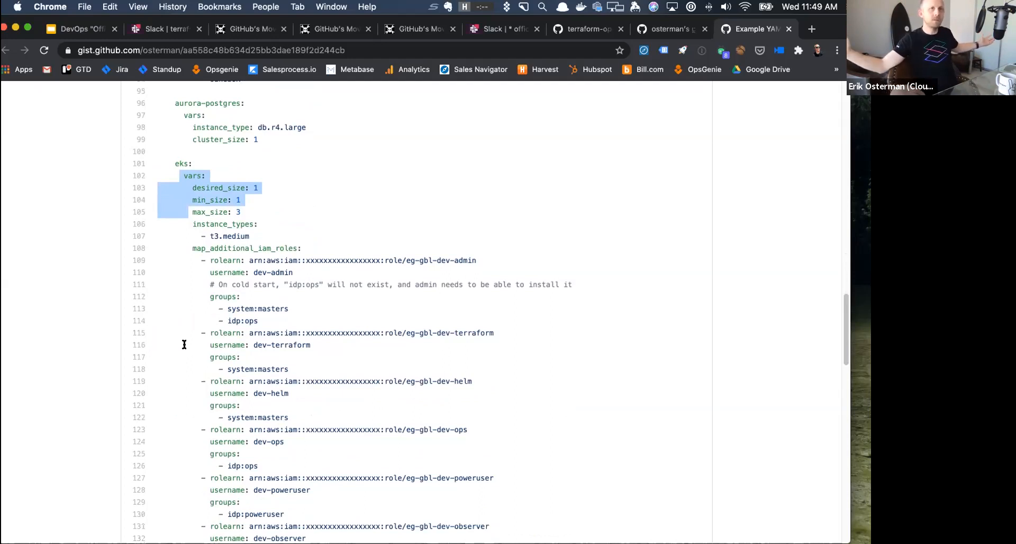
{"action": "mouse_move", "coordinate": [279, 256]}
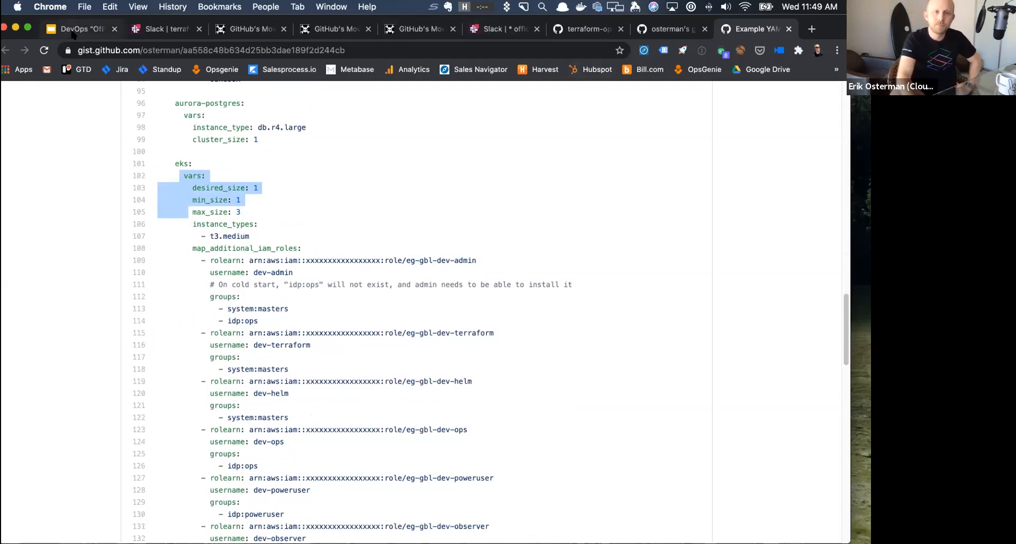
Return to the DevOps Office Hours deck on the Talking Points Continued slide.
{"action": "left_click", "coordinate": [71, 29]}
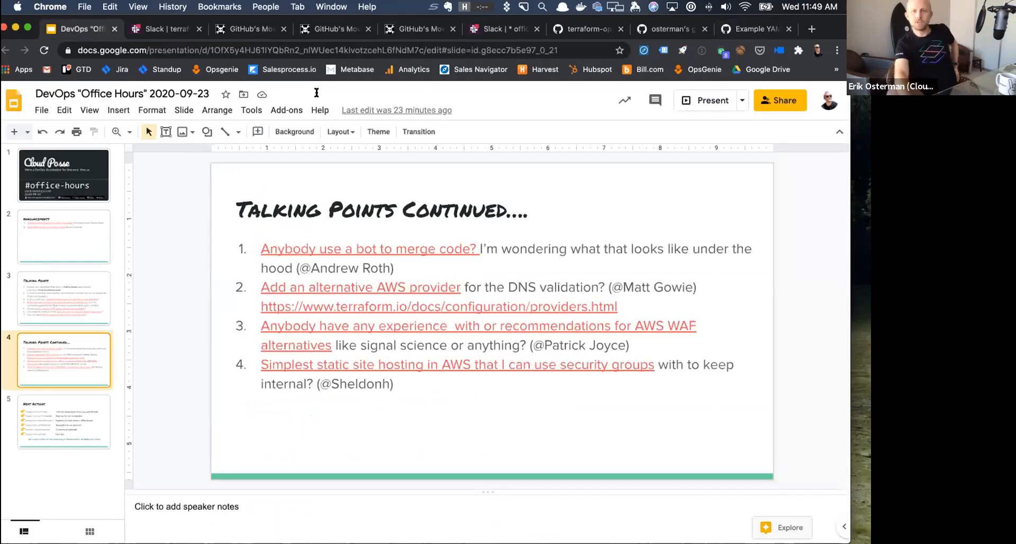
{"action": "mouse_move", "coordinate": [427, 272]}
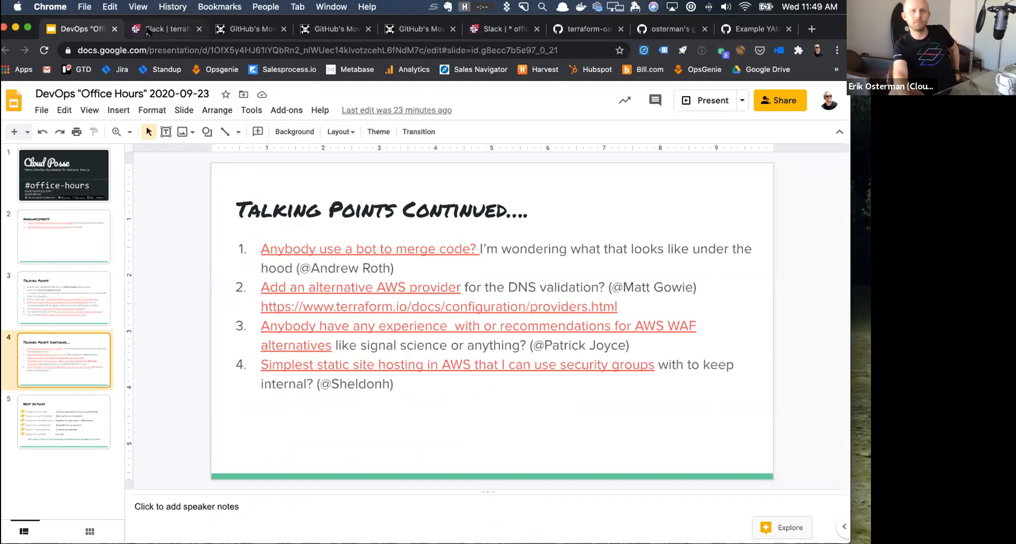
Switch to Slack's #terraform thread about loading YAML into Terraform vars.
{"action": "left_click", "coordinate": [165, 29]}
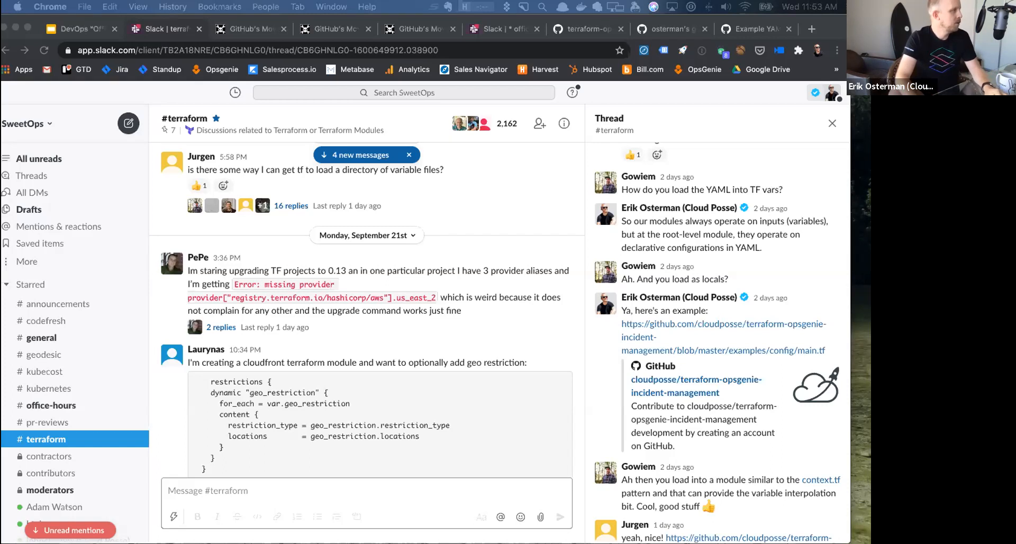
{"action": "mouse_move", "coordinate": [366, 367]}
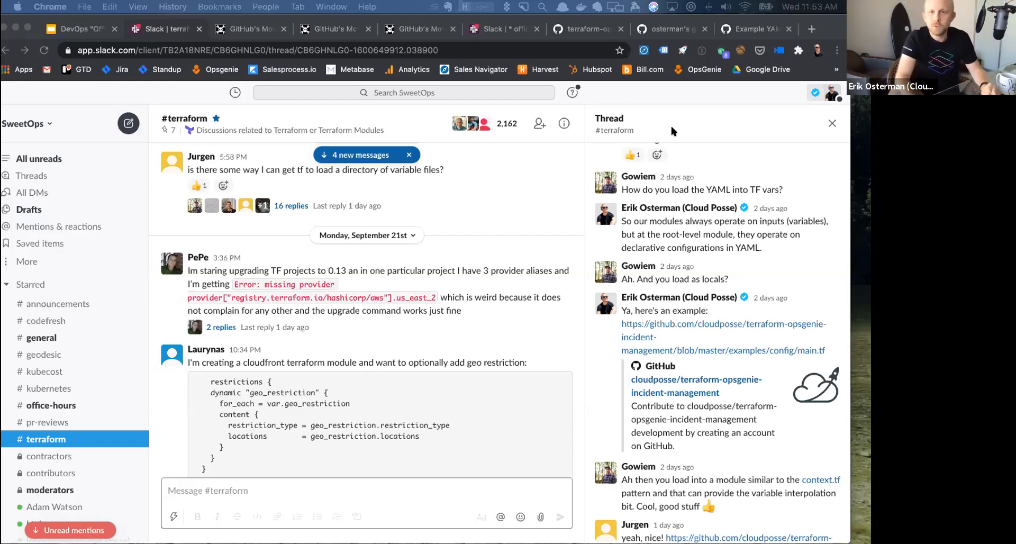
{"action": "mouse_move", "coordinate": [719, 93]}
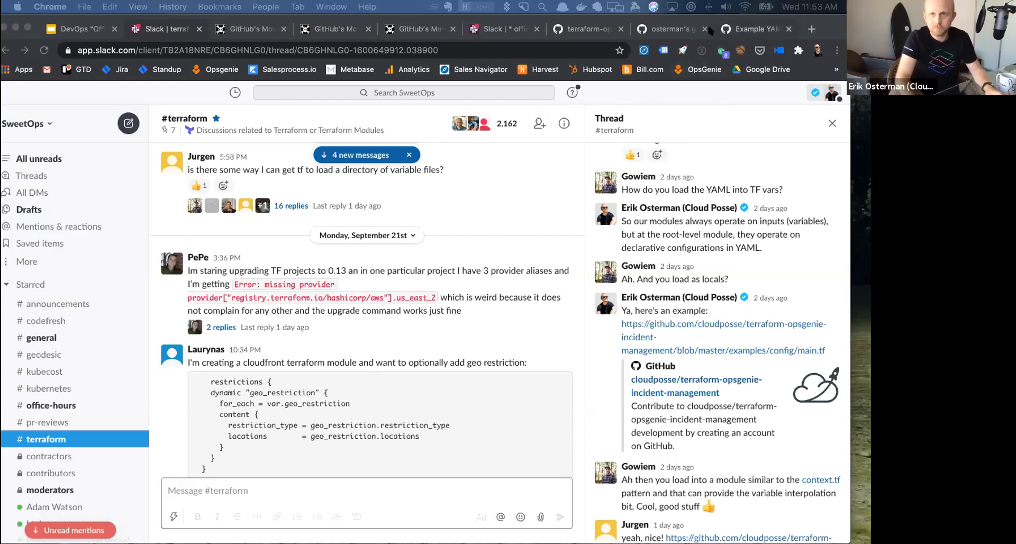
Switch to Erik Osterman's GitHub Gist listing with ue1-dev.yaml at the top.
{"action": "left_click", "coordinate": [668, 28]}
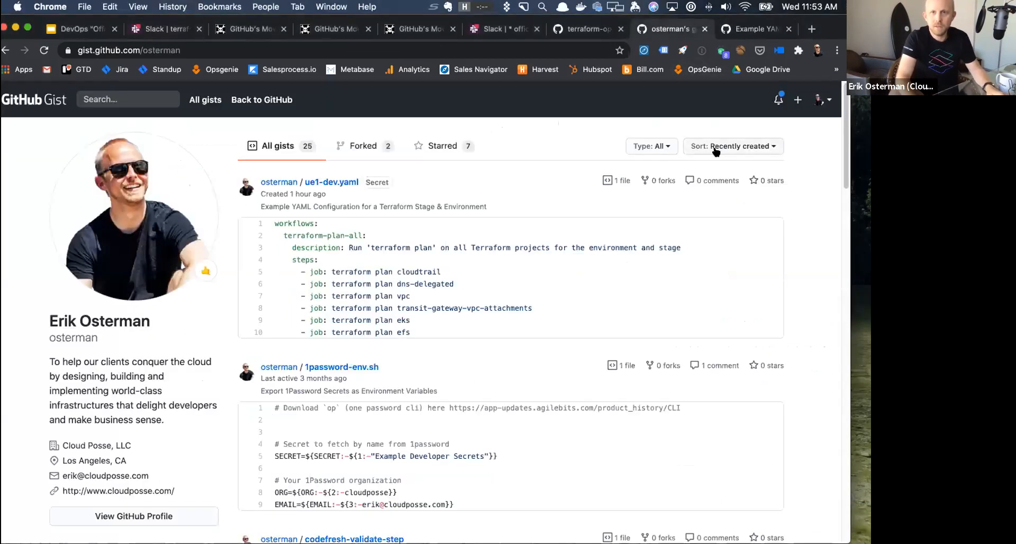
{"action": "mouse_move", "coordinate": [134, 204]}
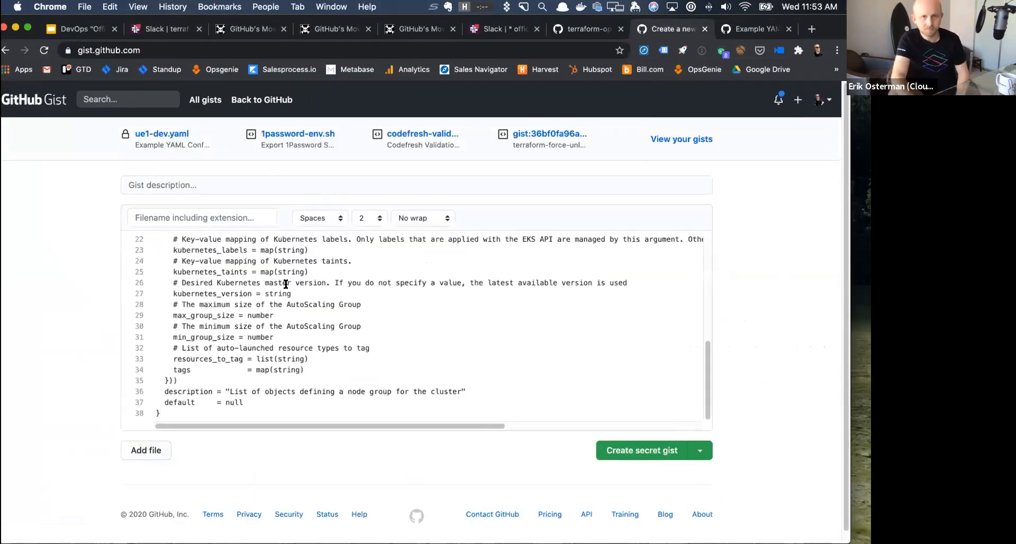
Review the node_groups variable draft and scroll the example YAML to its eks settings.
{"action": "scroll", "scroll_direction": "up", "scroll_amount": 3}
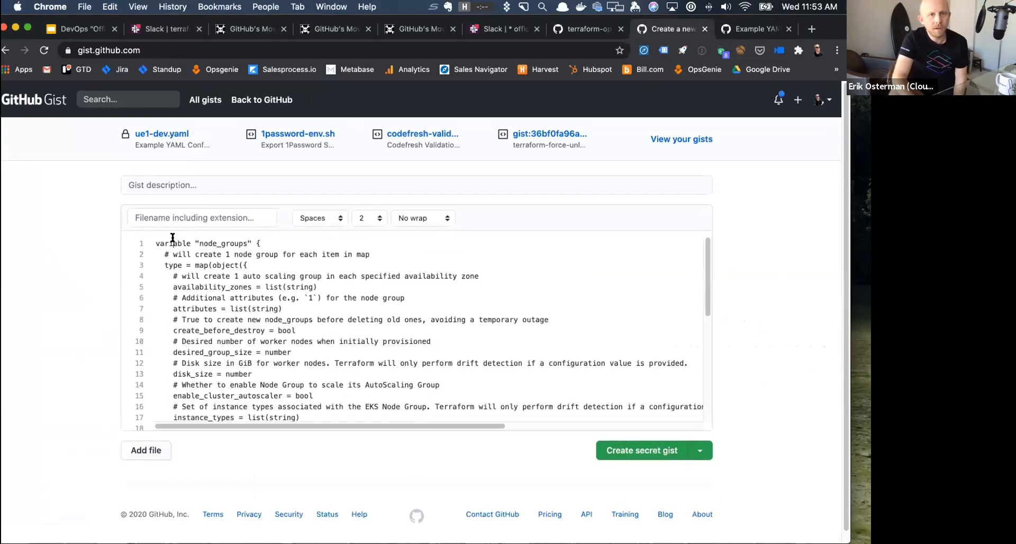
{"action": "mouse_move", "coordinate": [214, 242]}
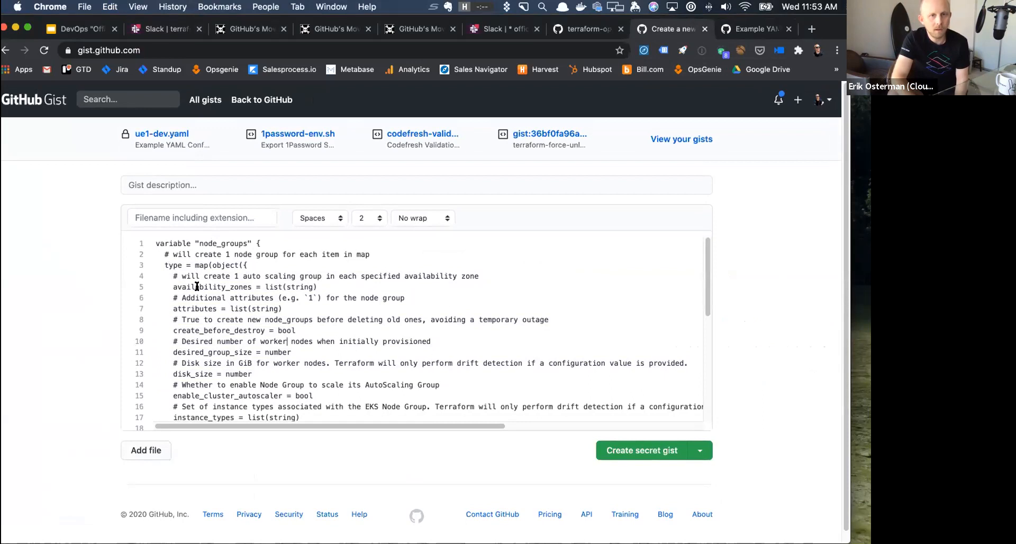
{"action": "scroll", "scroll_direction": "down", "scroll_amount": 3}
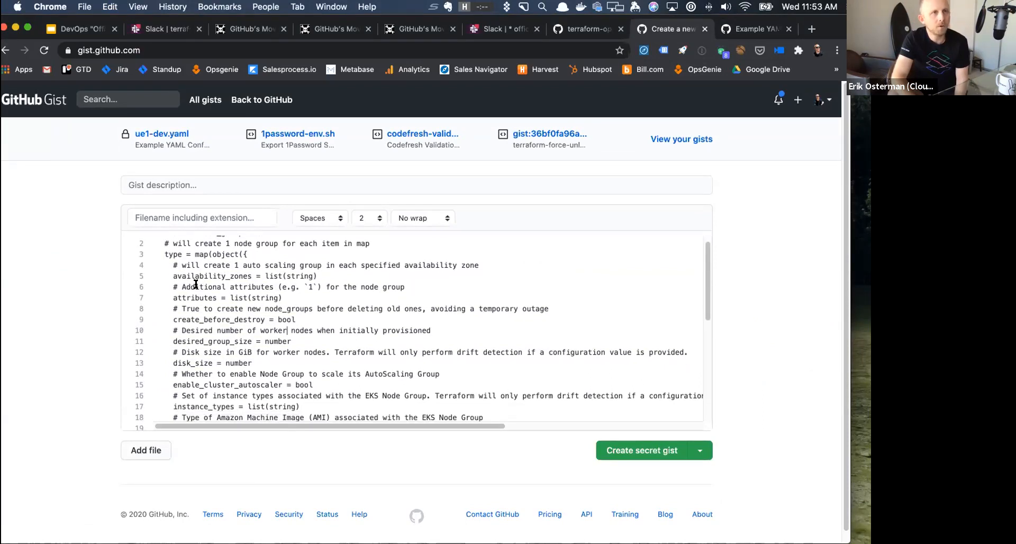
{"action": "scroll", "scroll_direction": "down", "scroll_amount": 3}
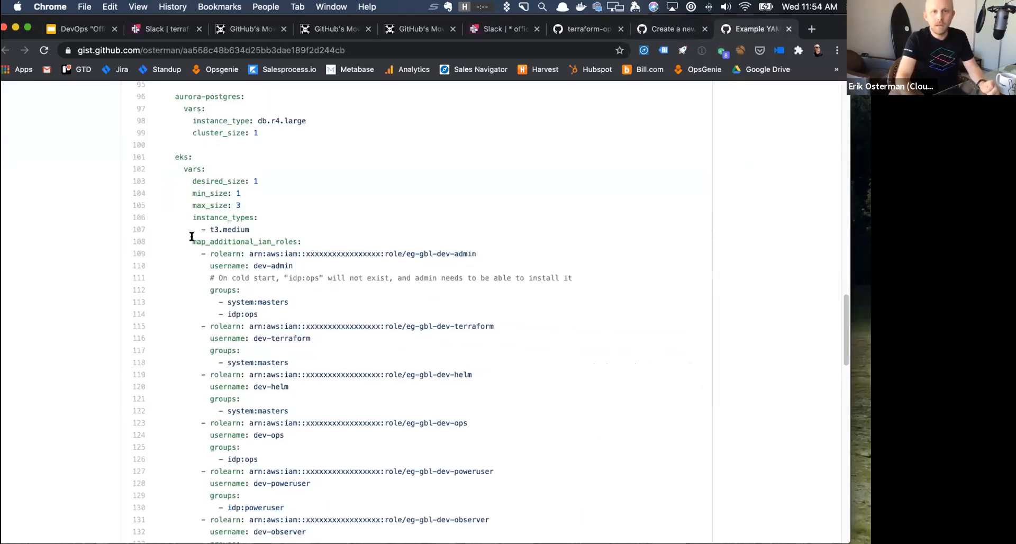
Scroll ue1-dev.yaml between eks IAM roles and transit-gateway attachments, then return to the deck.
{"action": "scroll", "scroll_direction": "down", "scroll_amount": 3}
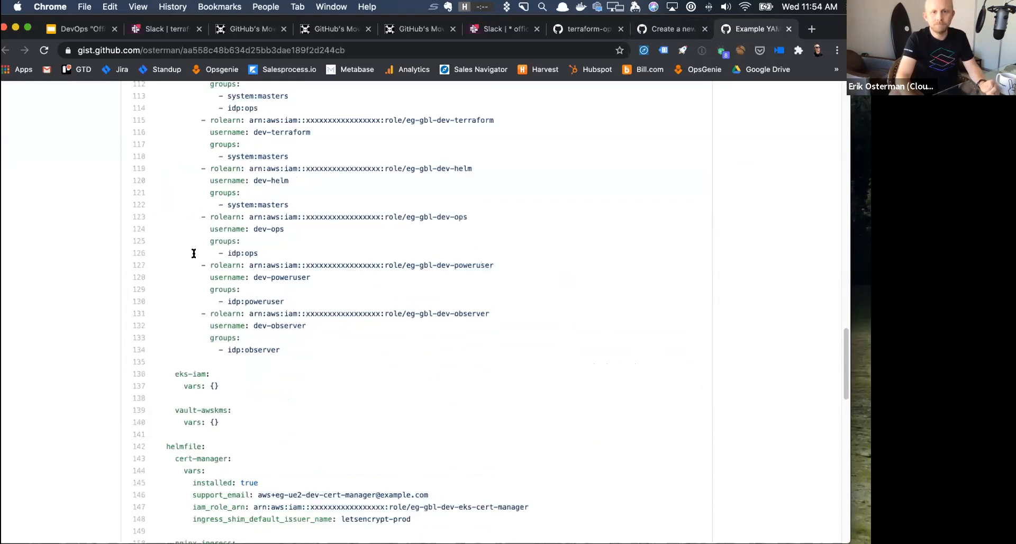
{"action": "scroll", "scroll_direction": "up", "scroll_amount": 3}
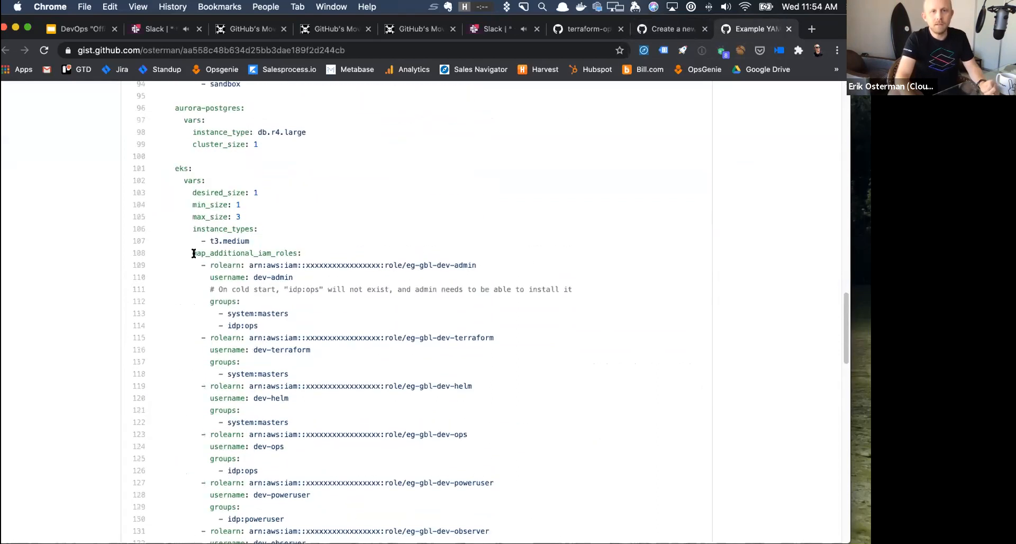
{"action": "scroll", "scroll_direction": "up", "scroll_amount": 3}
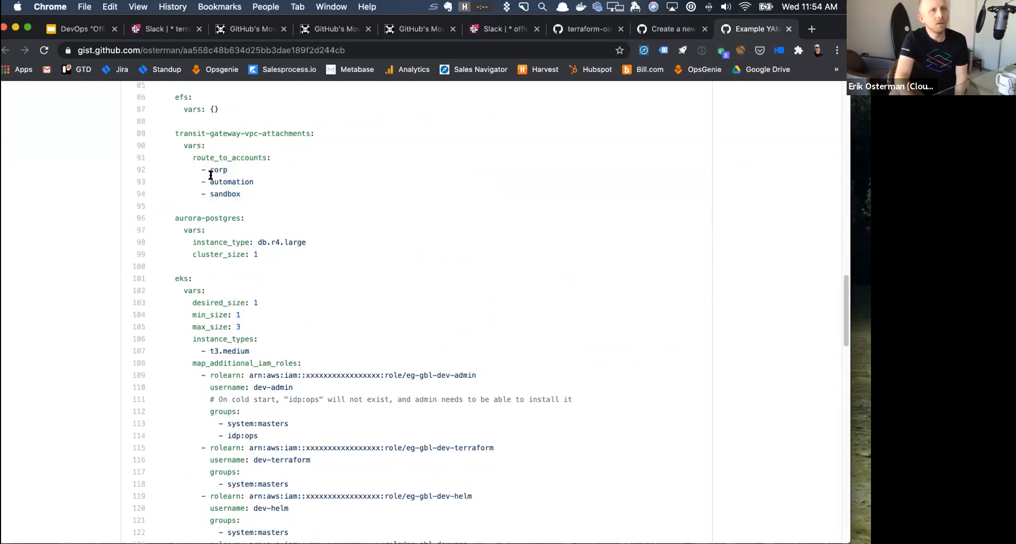
{"action": "mouse_move", "coordinate": [252, 207]}
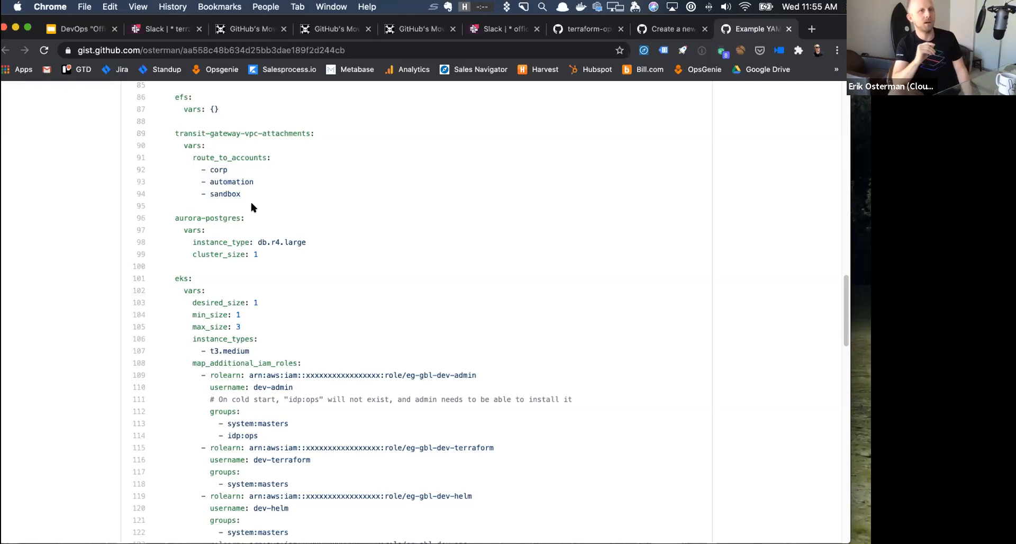
{"action": "mouse_move", "coordinate": [385, 258]}
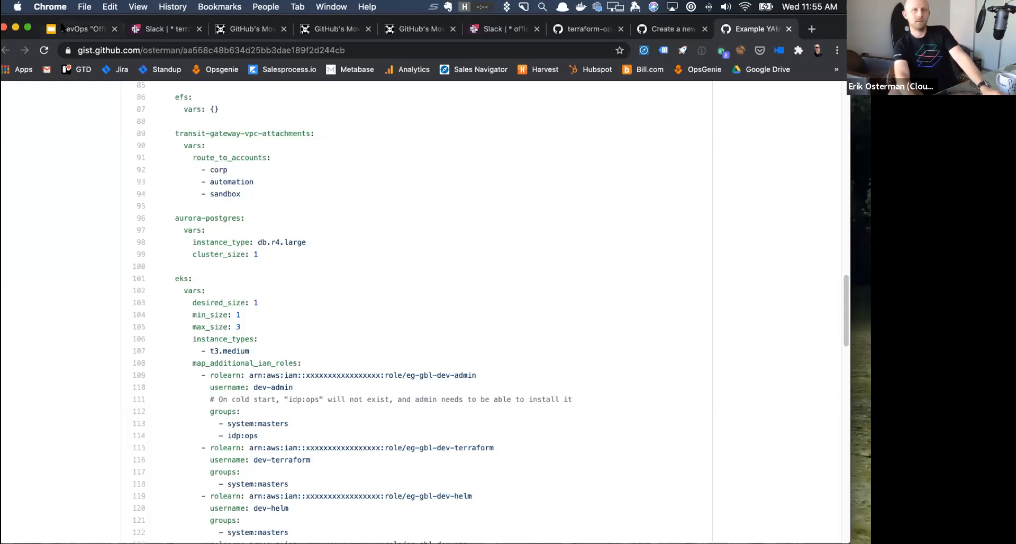
{"action": "left_click", "coordinate": [78, 29]}
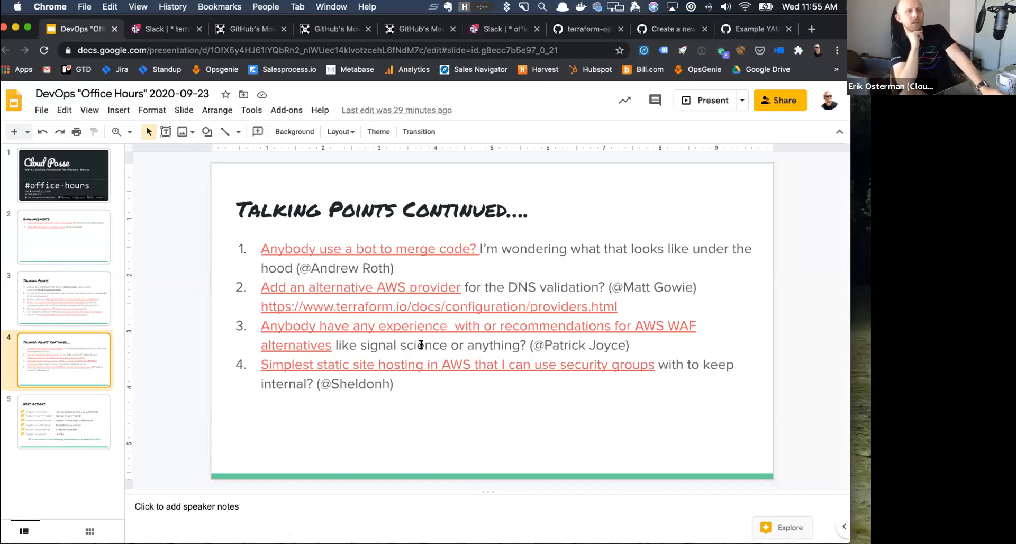
{"action": "mouse_move", "coordinate": [278, 259]}
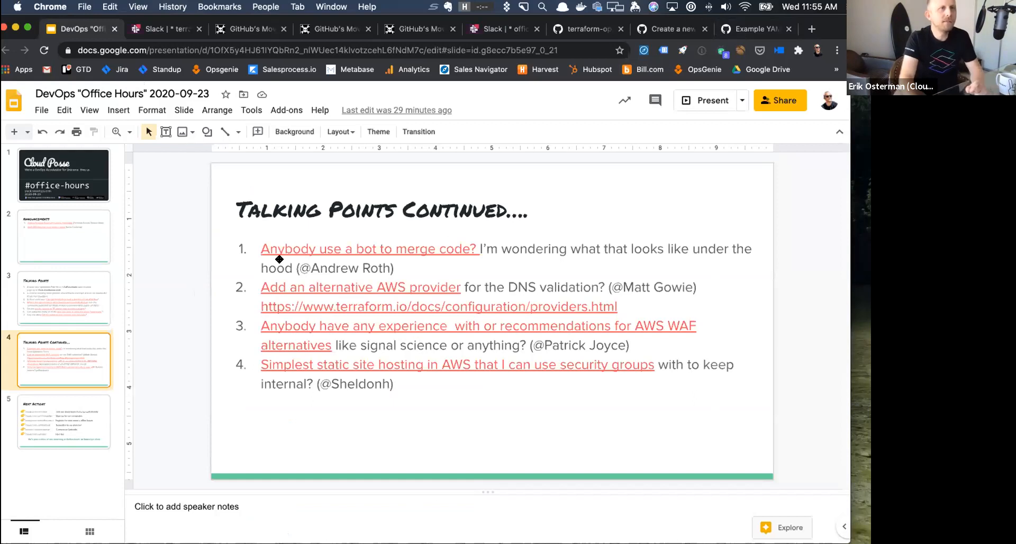
{"action": "mouse_move", "coordinate": [279, 259]}
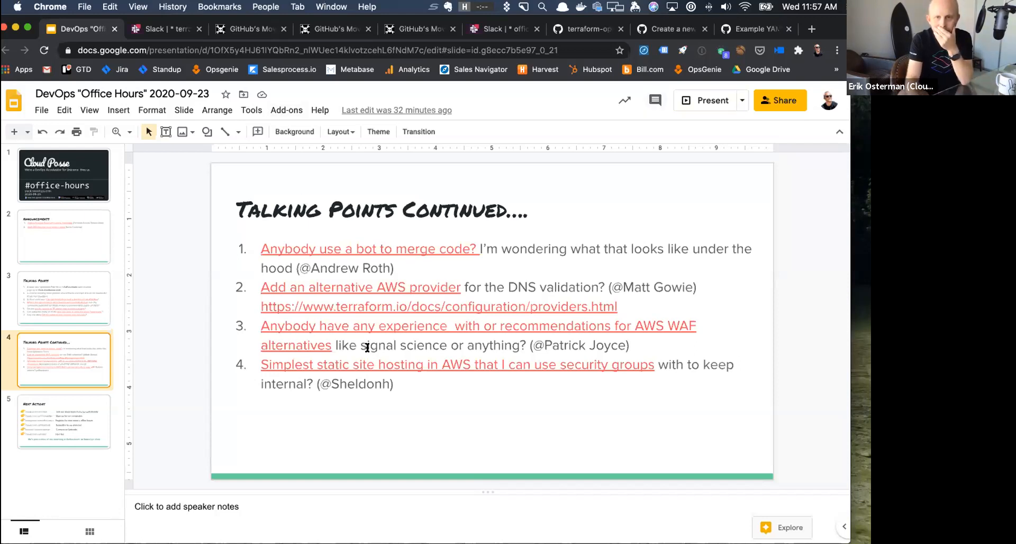
{"action": "mouse_move", "coordinate": [57, 280]}
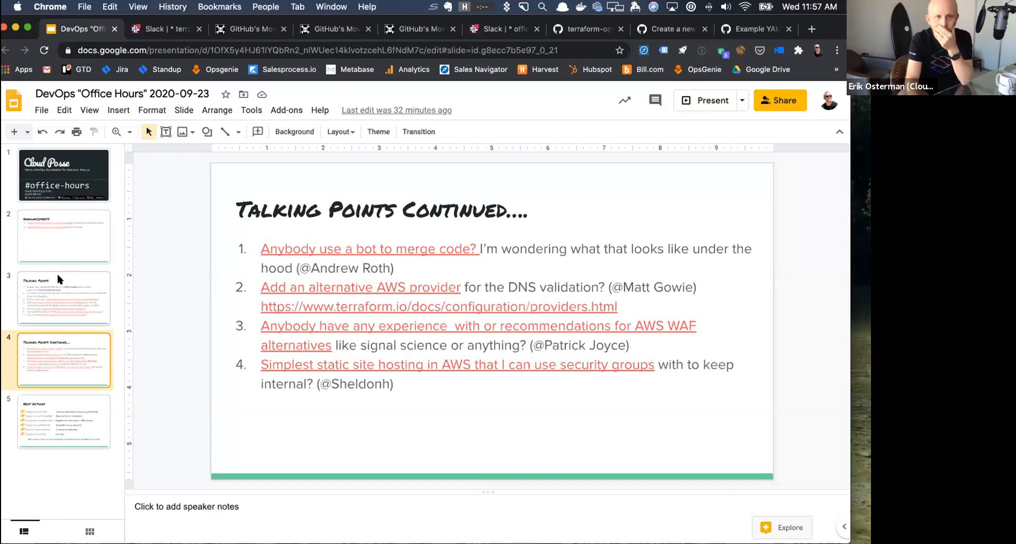
Go back to the earlier Talking Points slide from the filmstrip.
{"action": "left_click", "coordinate": [63, 297]}
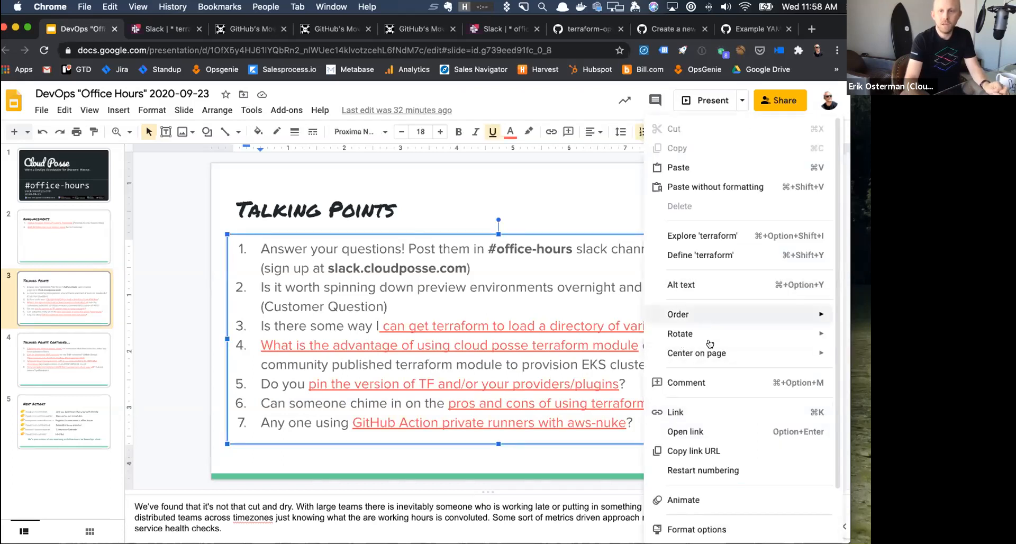
{"action": "mouse_move", "coordinate": [724, 432]}
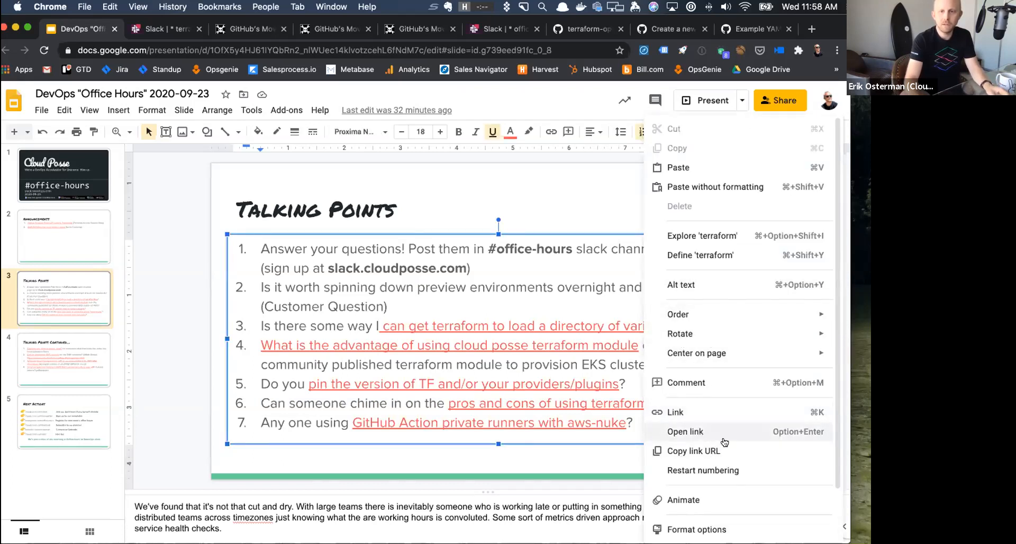
{"action": "mouse_move", "coordinate": [697, 443]}
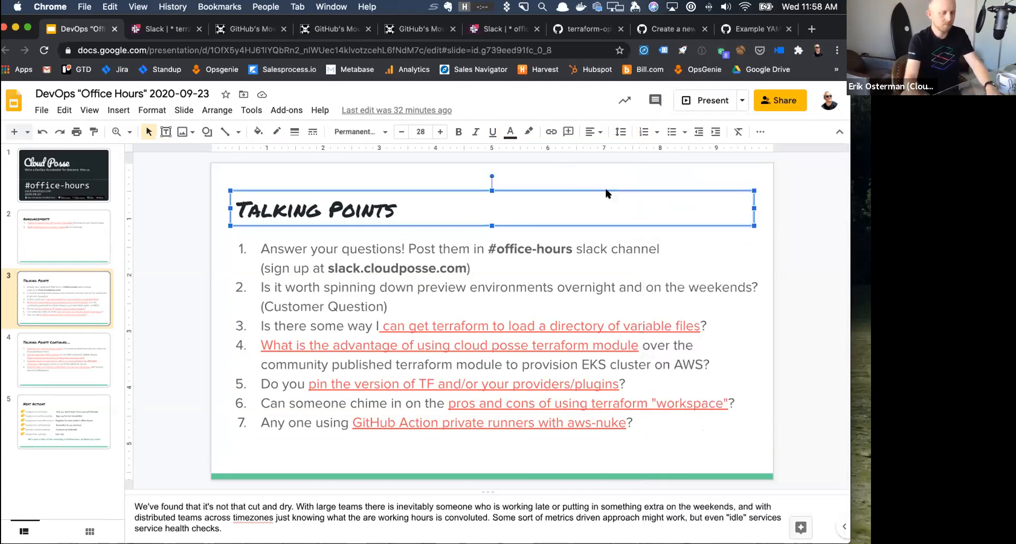
View the SweetOps Slack page opened from the terraform workspace talking point link.
{"action": "left_click", "coordinate": [812, 28]}
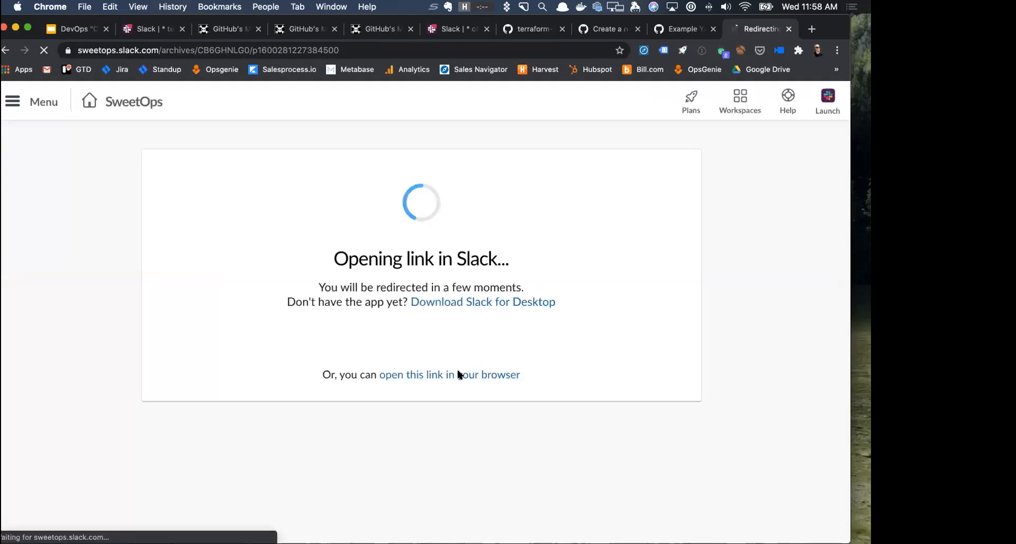
{"action": "mouse_move", "coordinate": [448, 374]}
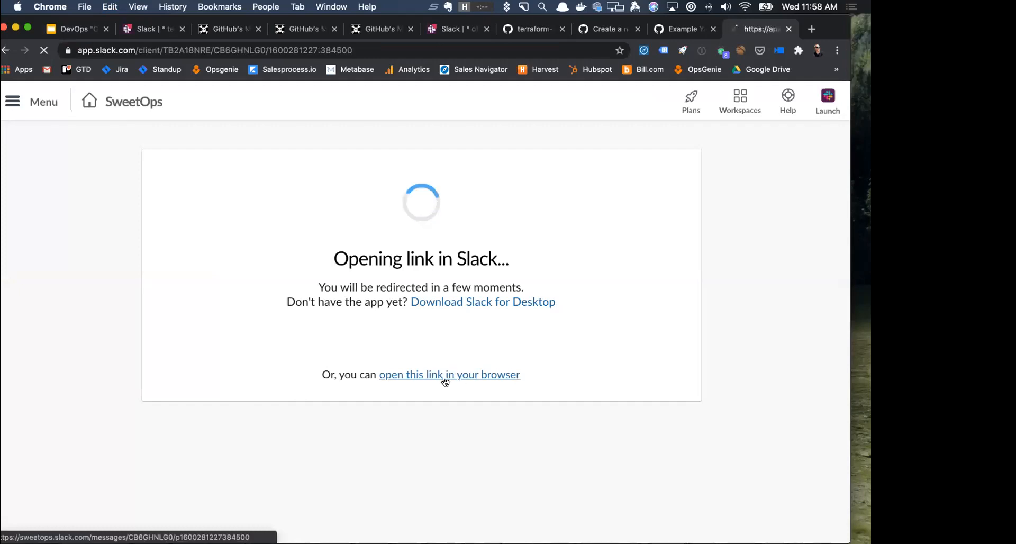
Follow 'open this link in your browser' so the #terraform workspace question loads in Chrome.
{"action": "left_click", "coordinate": [449, 375]}
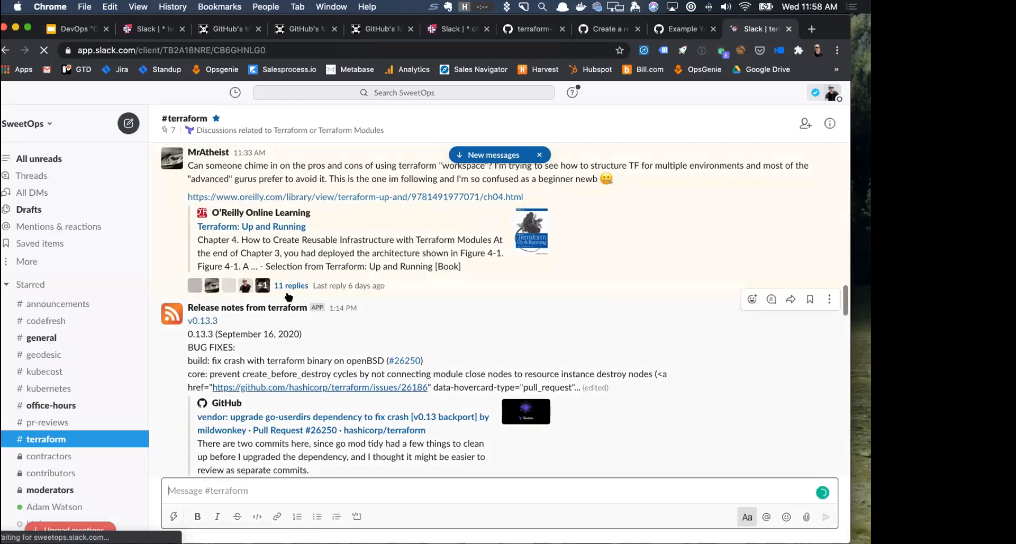
Read through the 11 replies on the Terraform workspace question, then switch to #office-hours.
{"action": "left_click", "coordinate": [291, 285]}
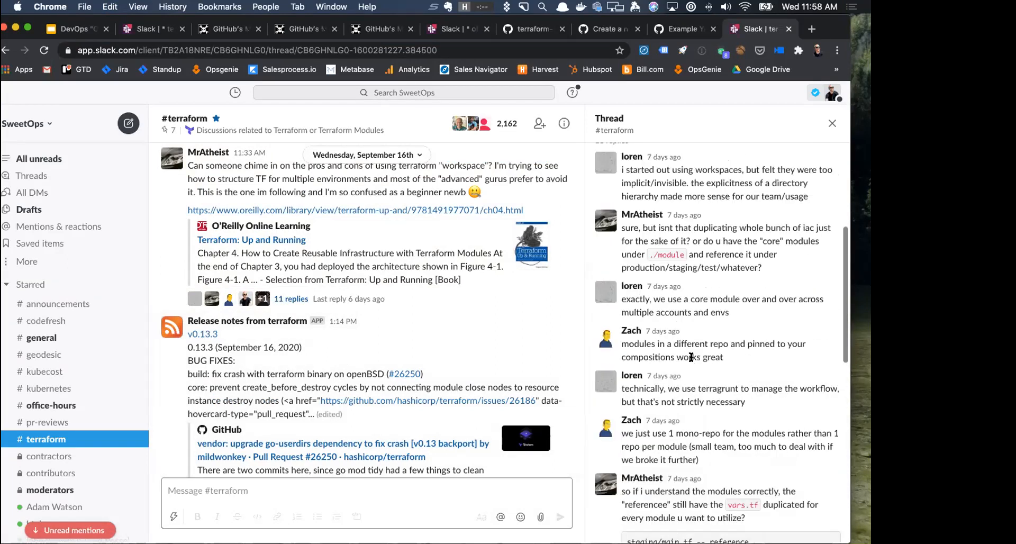
{"action": "scroll", "scroll_direction": "up", "scroll_amount": 3}
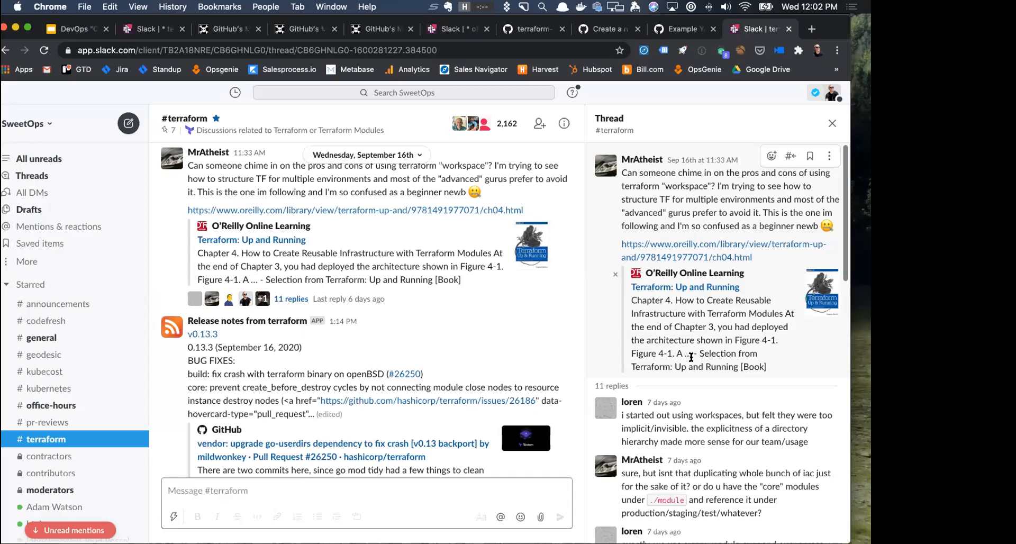
{"action": "scroll", "scroll_direction": "down", "scroll_amount": 3}
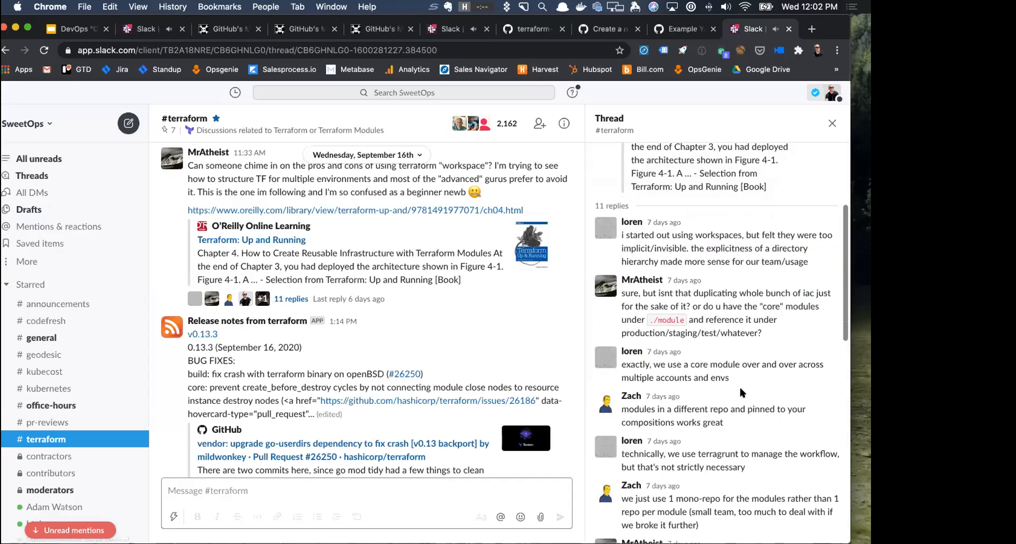
{"action": "scroll", "scroll_direction": "down", "scroll_amount": 3}
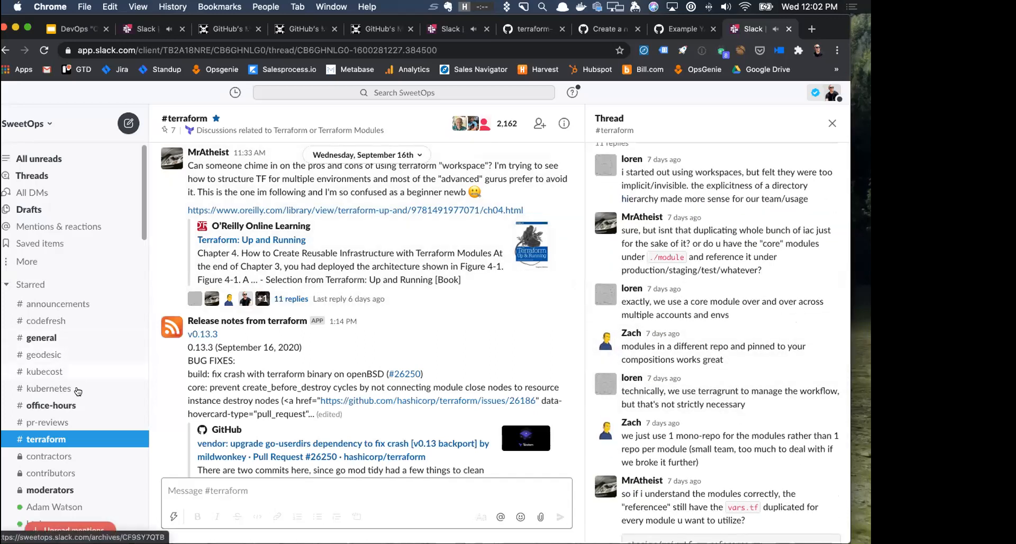
{"action": "left_click", "coordinate": [51, 404]}
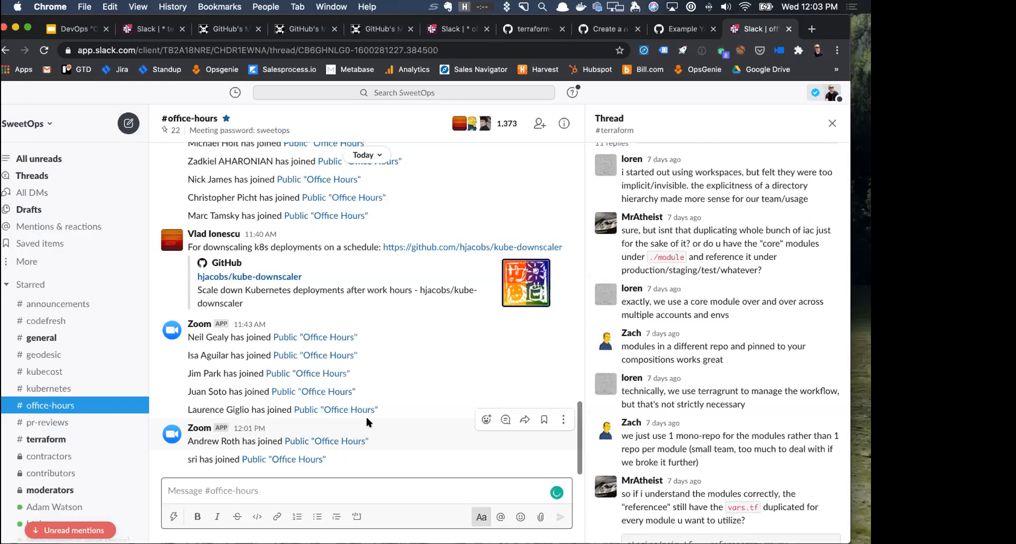
Start a reply thread on Vlad's kube-downscaler message in #office-hours.
{"action": "left_click", "coordinate": [367, 490]}
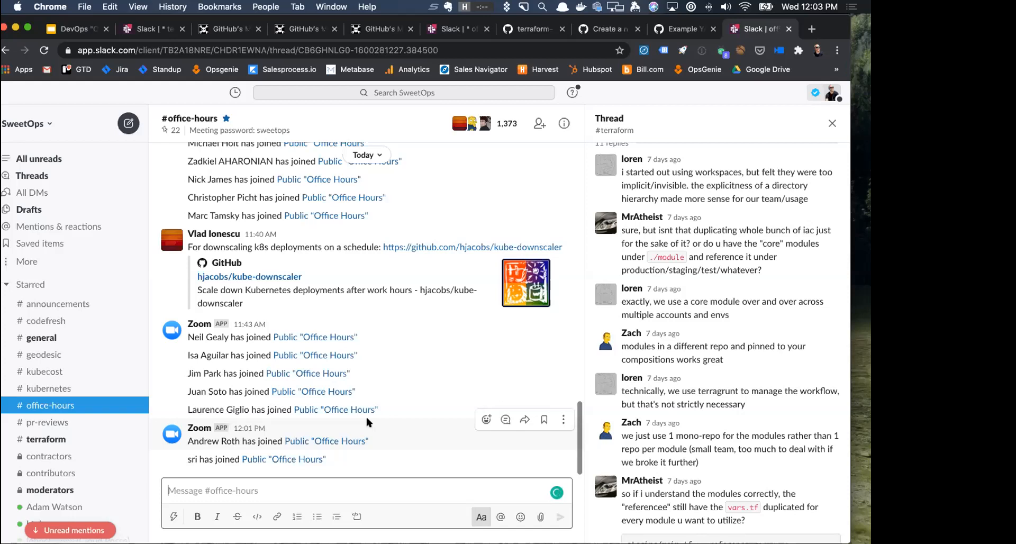
{"action": "mouse_move", "coordinate": [499, 233]}
{"action": "type", "text": "Neat! wi"}
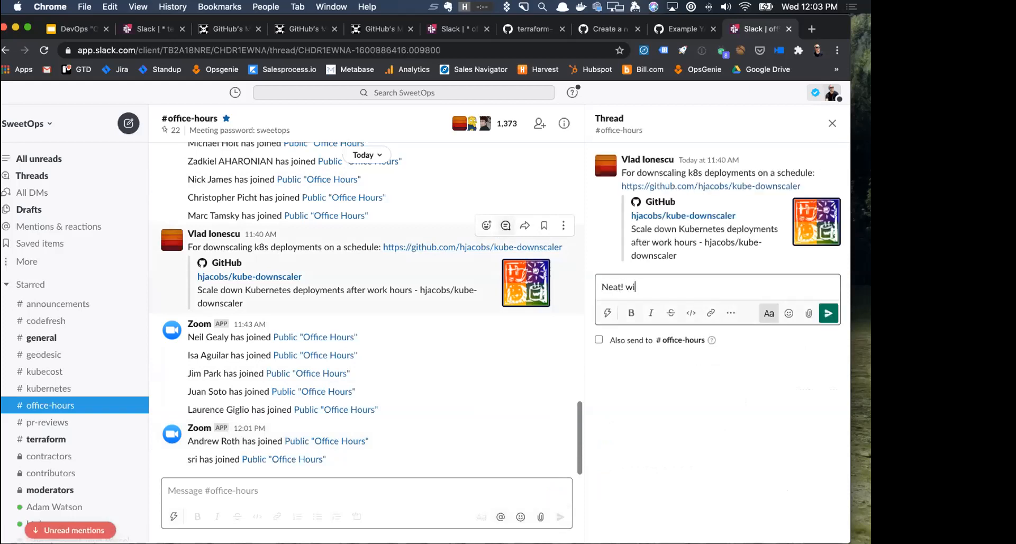
Post 'Neat! will check this out' and follow the kube-downscaler link to GitHub.
{"action": "left_click", "coordinate": [827, 313]}
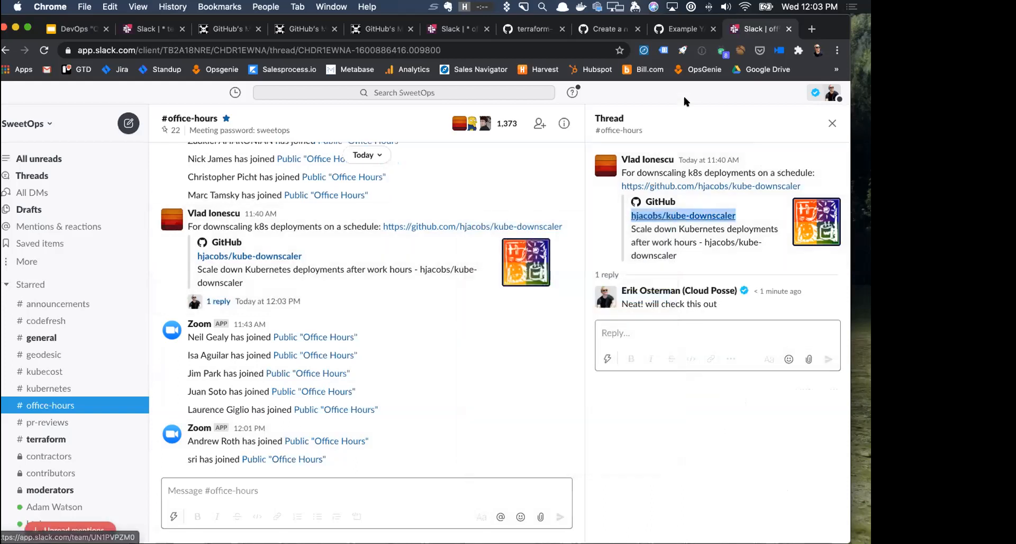
{"action": "left_click", "coordinate": [683, 215]}
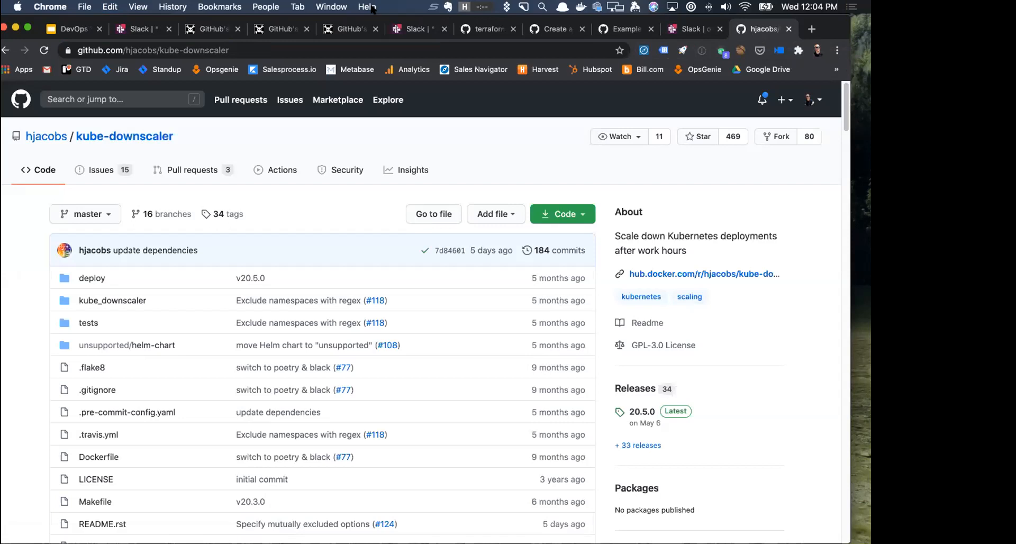
{"action": "mouse_move", "coordinate": [642, 123]}
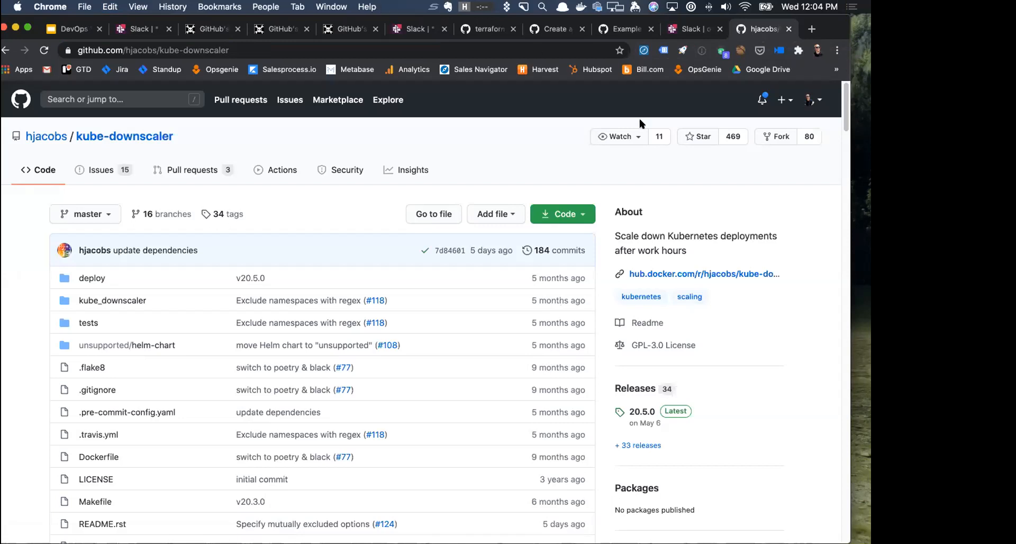
Scroll the hjacobs/kube-downscaler repo past its file list toward the README.
{"action": "scroll", "scroll_direction": "down", "scroll_amount": 3}
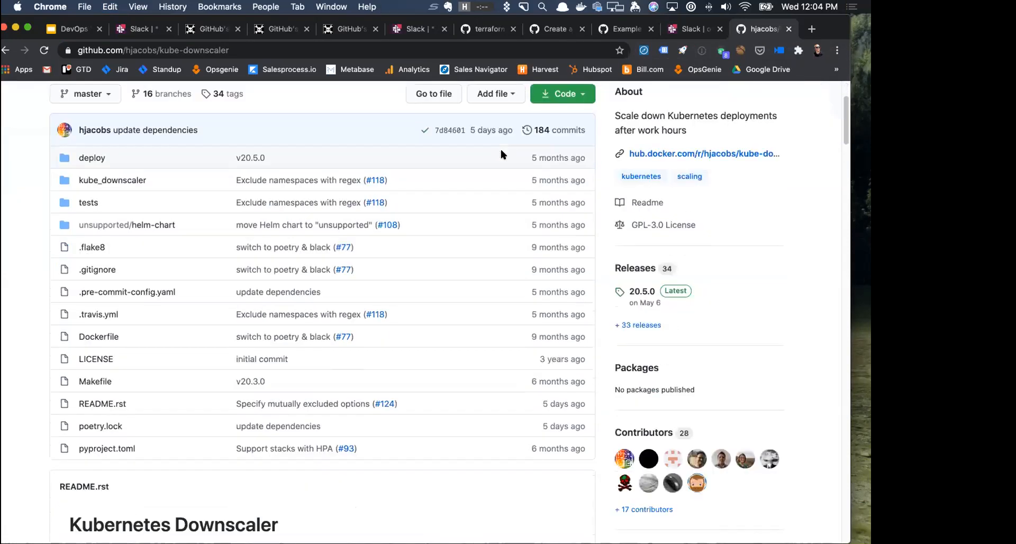
{"action": "scroll", "scroll_direction": "down", "scroll_amount": 3}
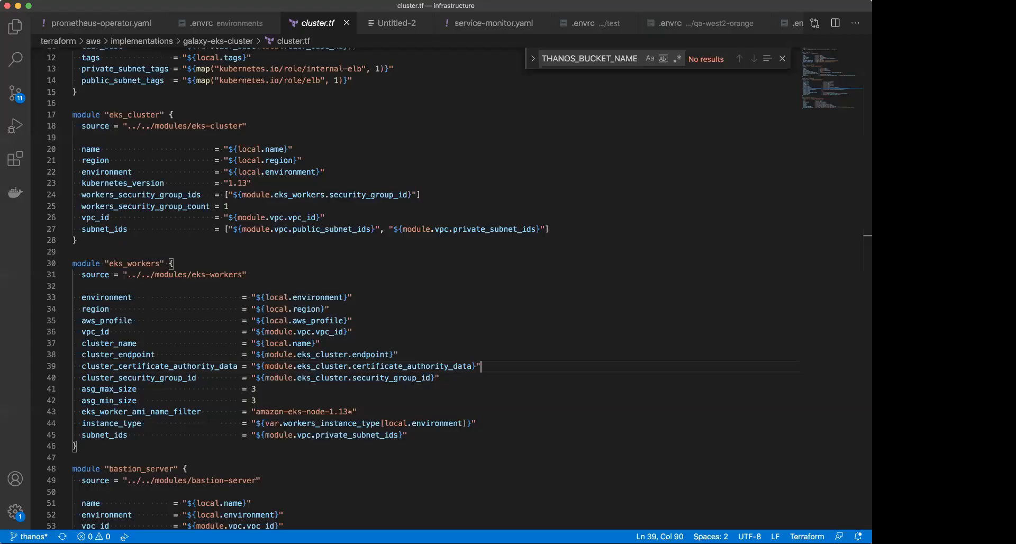
Walk cluster.tf down to eks_workers and highlight local.environment in the instance_type lookup.
{"action": "scroll", "scroll_direction": "down", "scroll_amount": 3}
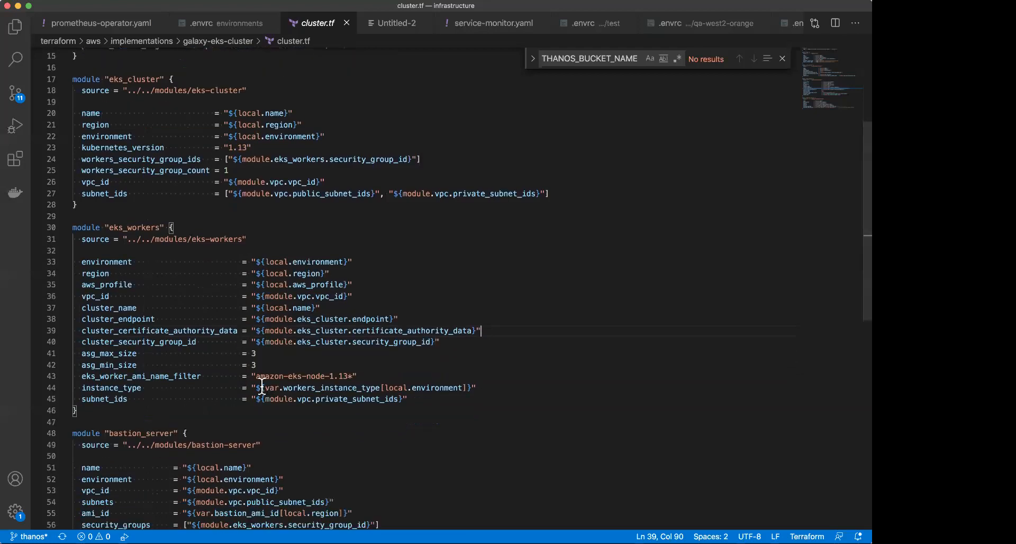
{"action": "scroll", "scroll_direction": "down", "scroll_amount": 3}
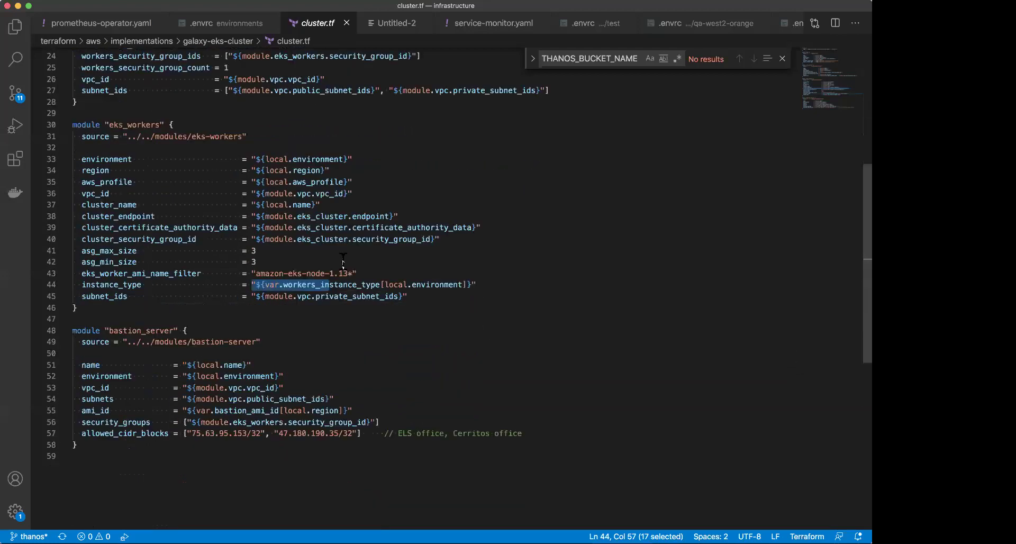
{"action": "left_click", "coordinate": [379, 284]}
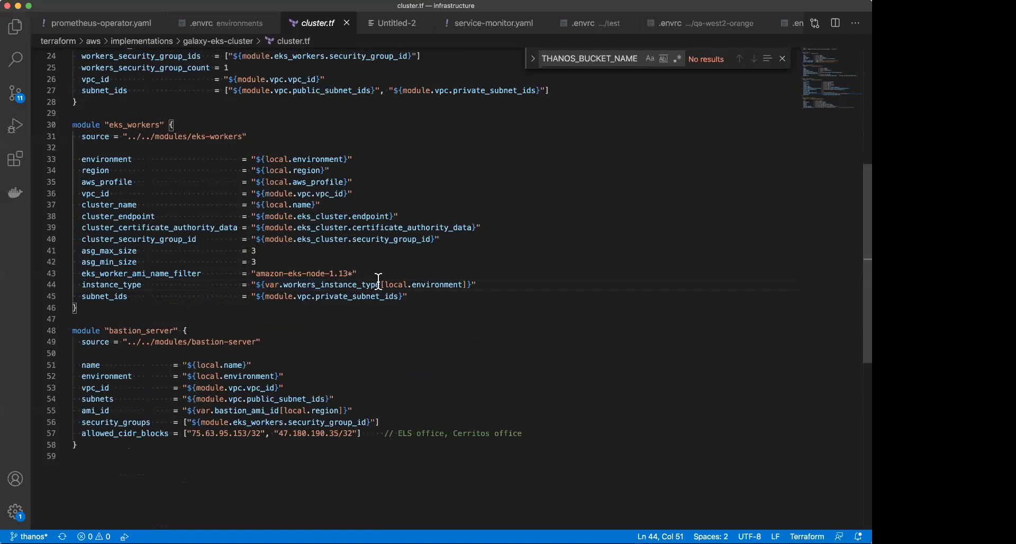
{"action": "double_click", "coordinate": [421, 285]}
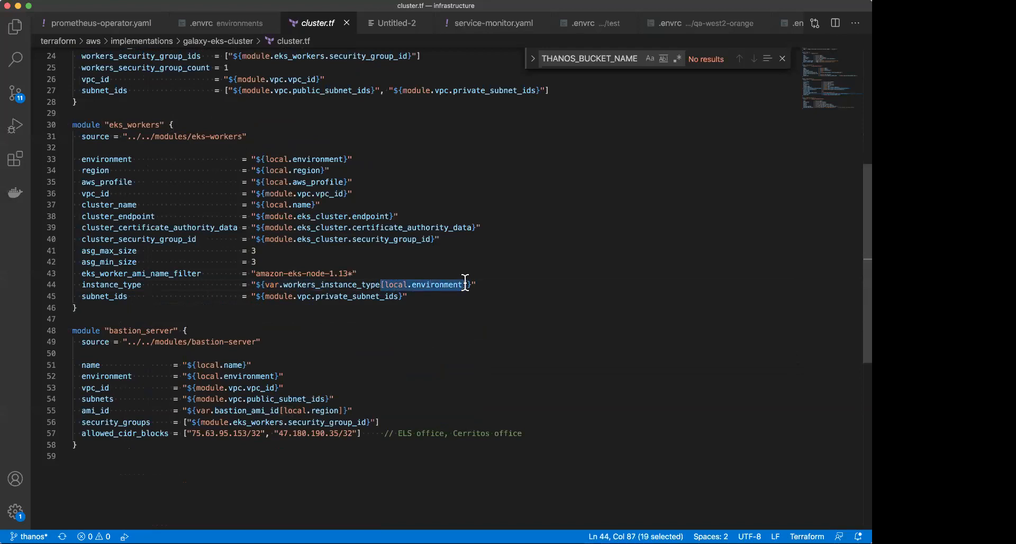
{"action": "scroll", "scroll_direction": "up", "scroll_amount": 3}
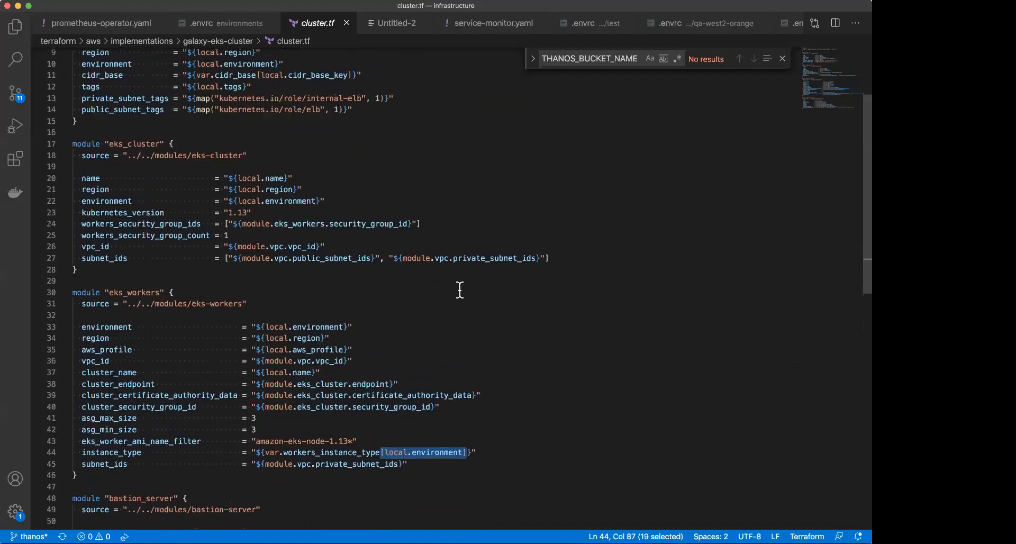
{"action": "scroll", "scroll_direction": "down", "scroll_amount": 3}
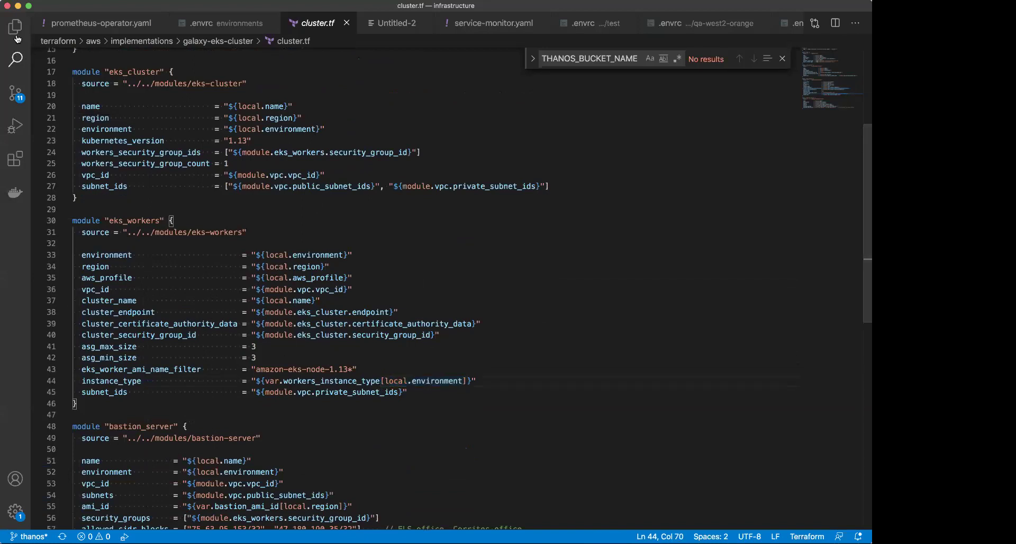
From the Explorer, view galaxy-eks-cluster's variables.tf, then expand internal-apps-eks-cluster.
{"action": "left_click", "coordinate": [16, 26]}
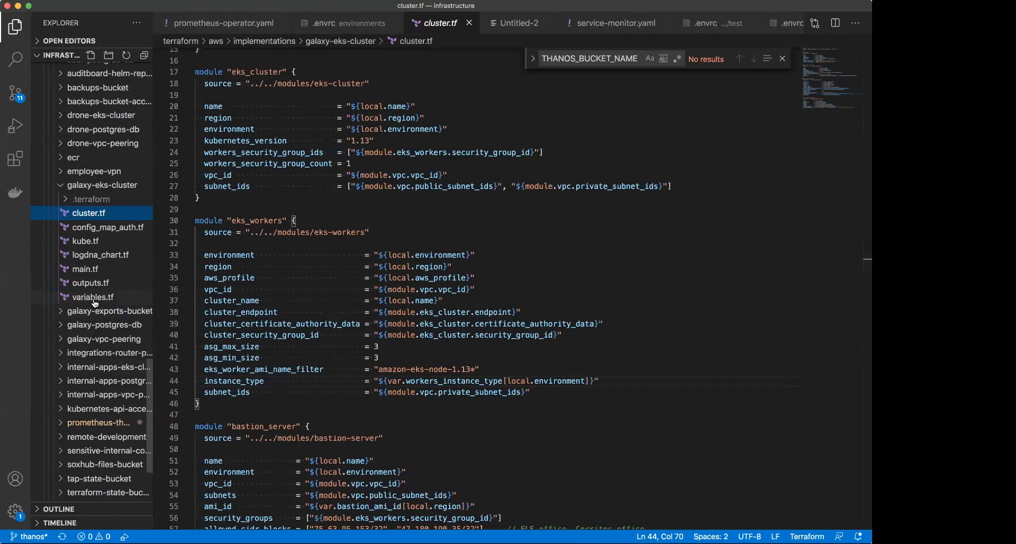
{"action": "left_click", "coordinate": [93, 296]}
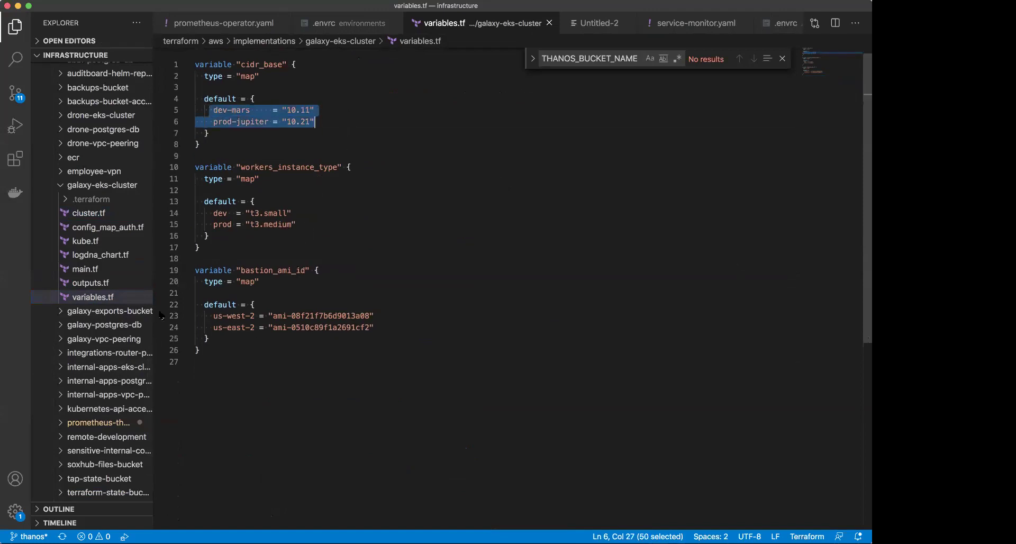
{"action": "scroll", "scroll_direction": "up", "scroll_amount": 3}
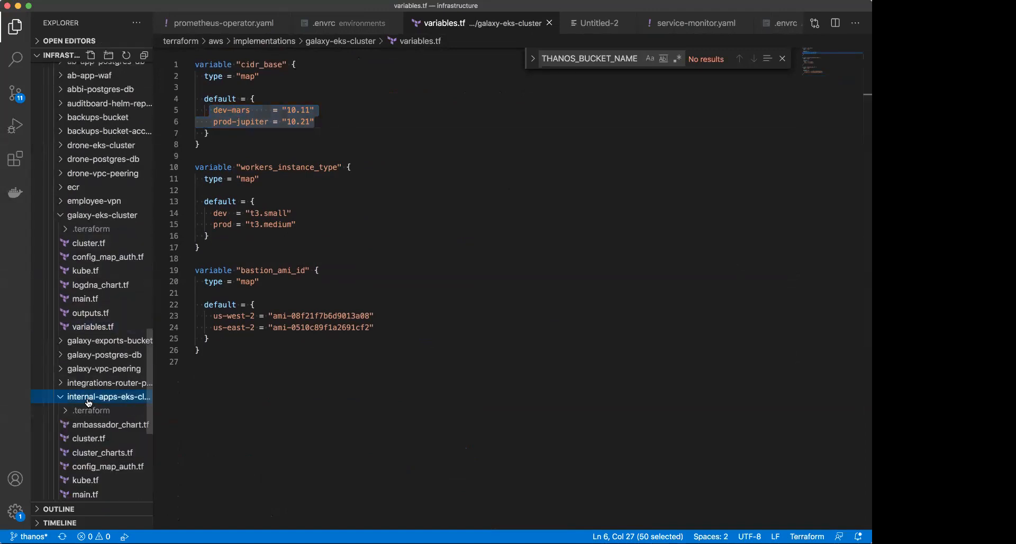
{"action": "left_click", "coordinate": [92, 446]}
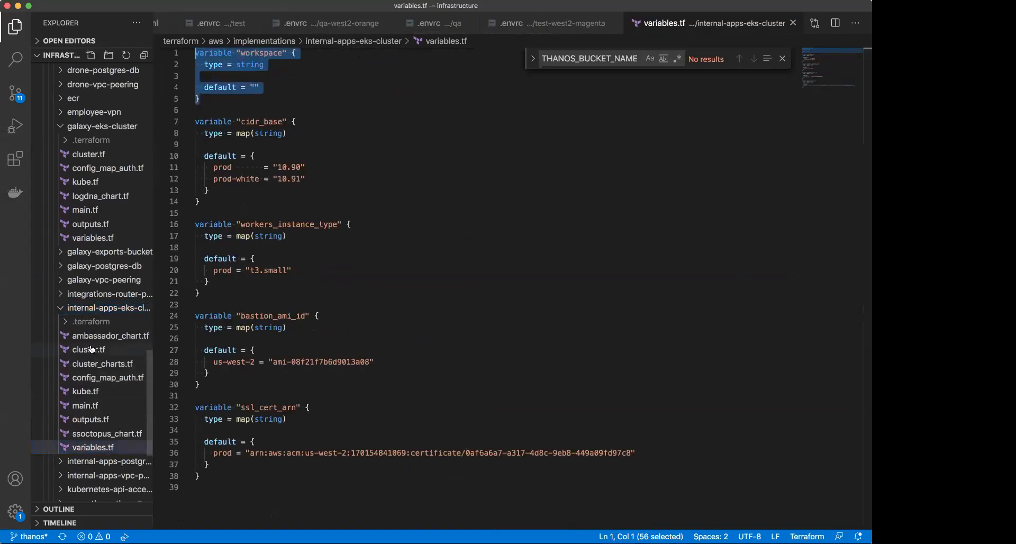
Search 'workspace' across internal-apps main.tf and cluster.tf and scroll through the matches.
{"action": "left_click", "coordinate": [88, 349]}
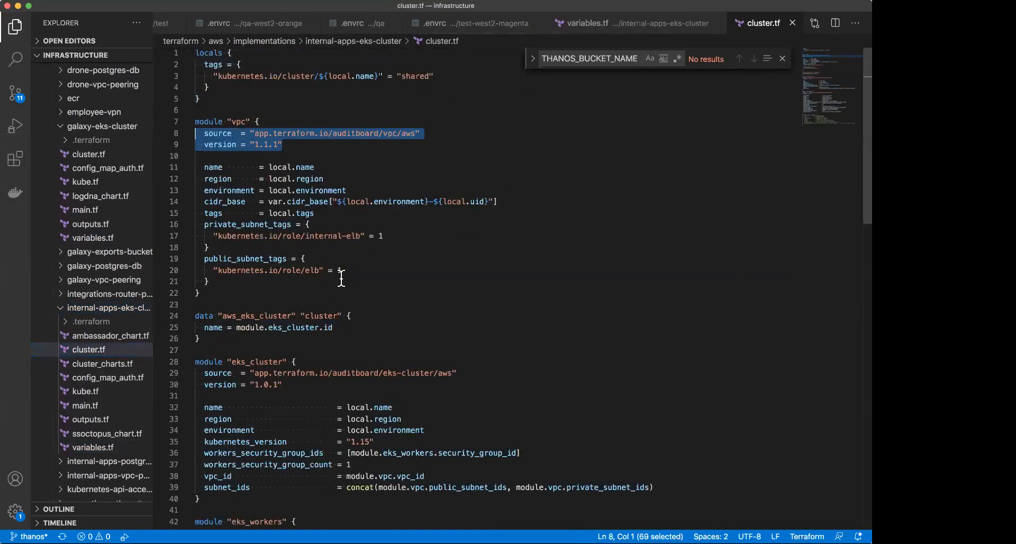
{"action": "type", "text": "workspace"}
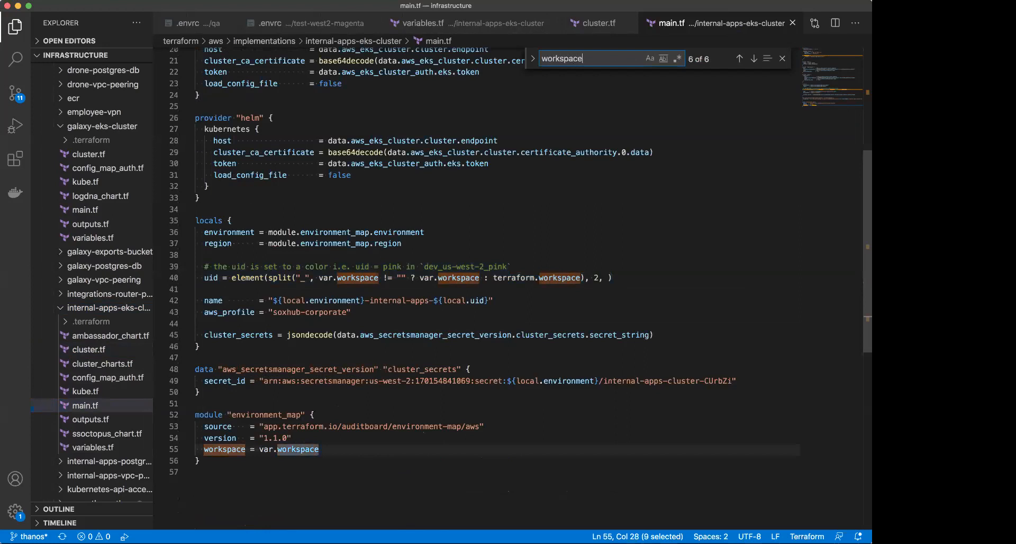
{"action": "left_click", "coordinate": [753, 58]}
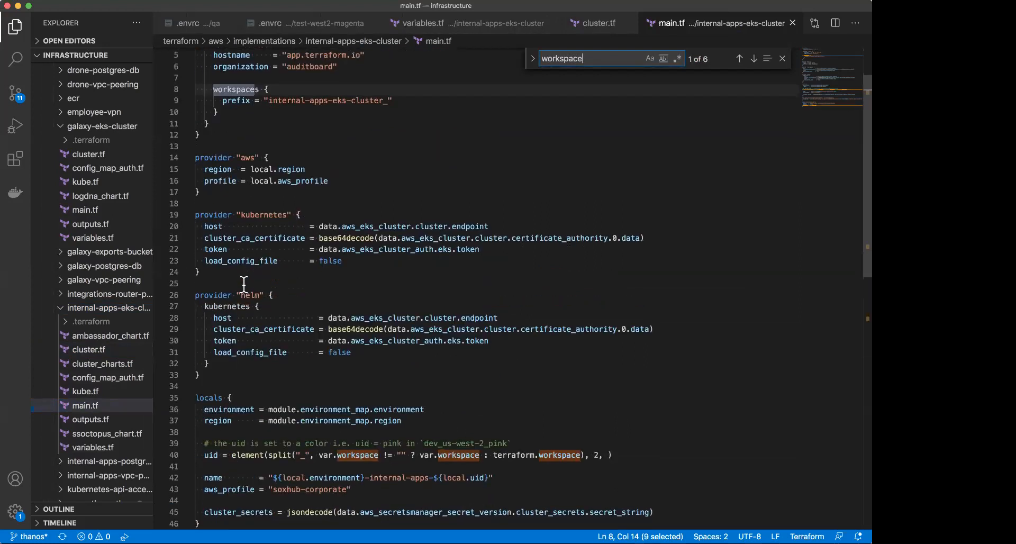
{"action": "scroll", "scroll_direction": "down", "scroll_amount": 3}
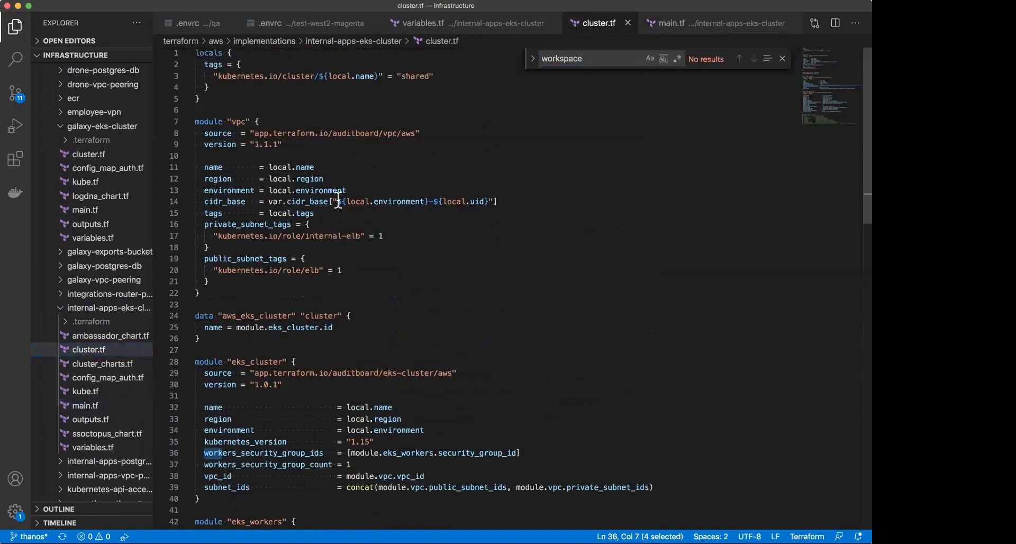
{"action": "scroll", "scroll_direction": "down", "scroll_amount": 3}
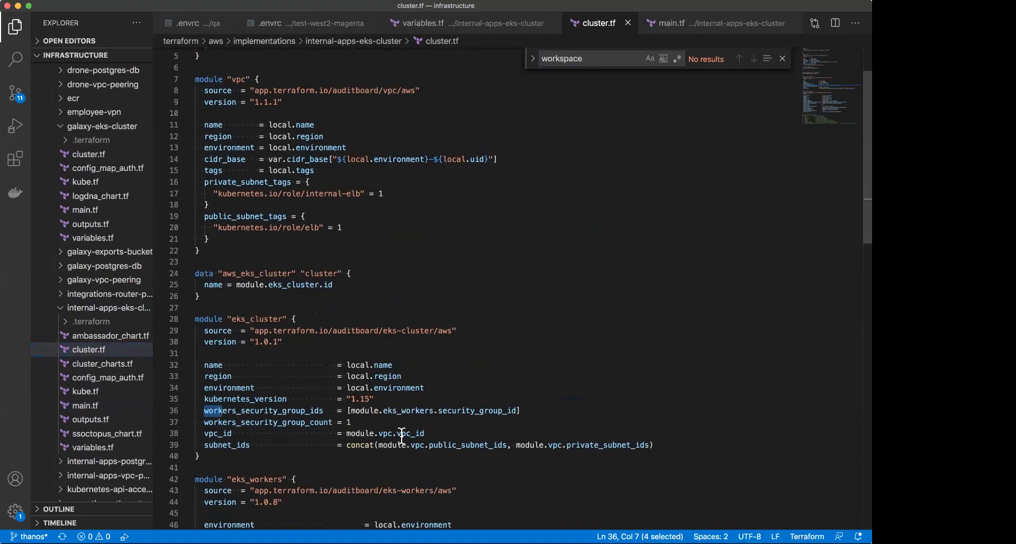
{"action": "scroll", "scroll_direction": "down", "scroll_amount": 3}
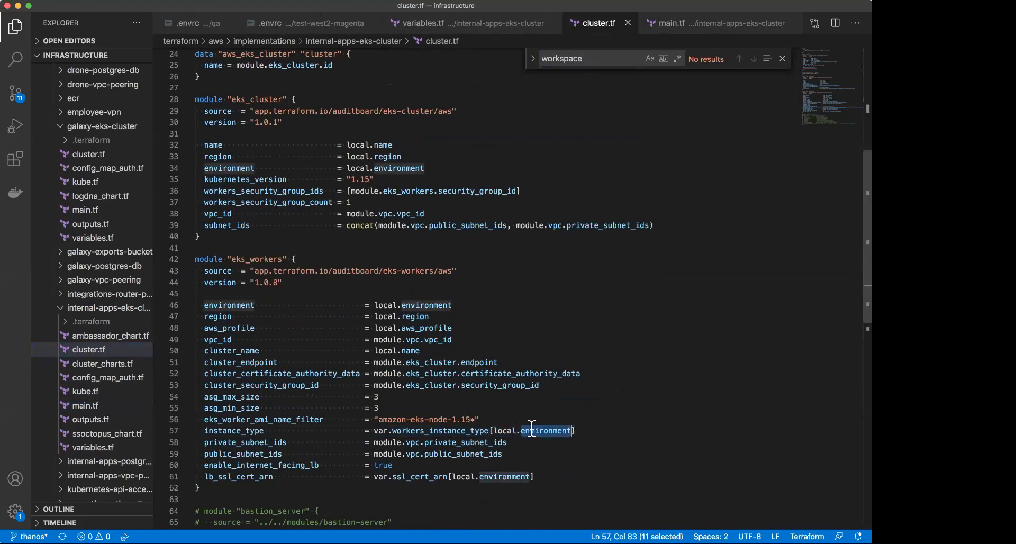
{"action": "type", "text": "l"}
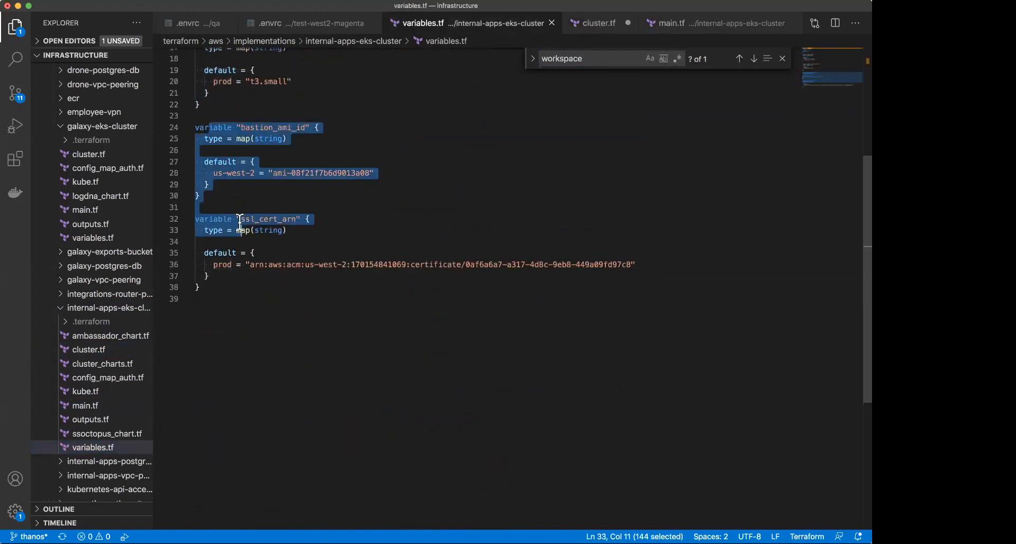
Start then discard a 'us-eas' region line under bastion_ami_id, and mark the cidr_base block.
{"action": "type", "text": "u"}
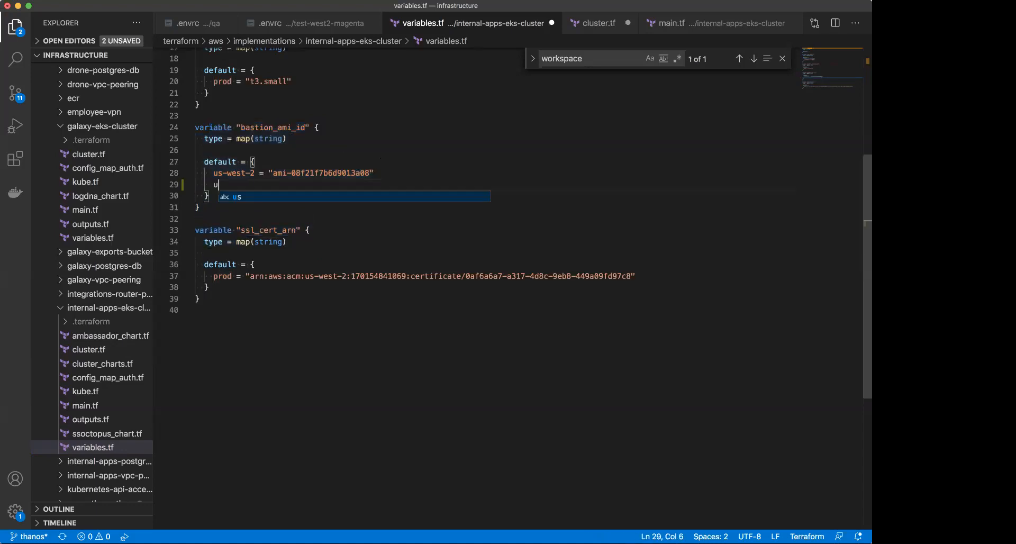
{"action": "type", "text": "s-eas"}
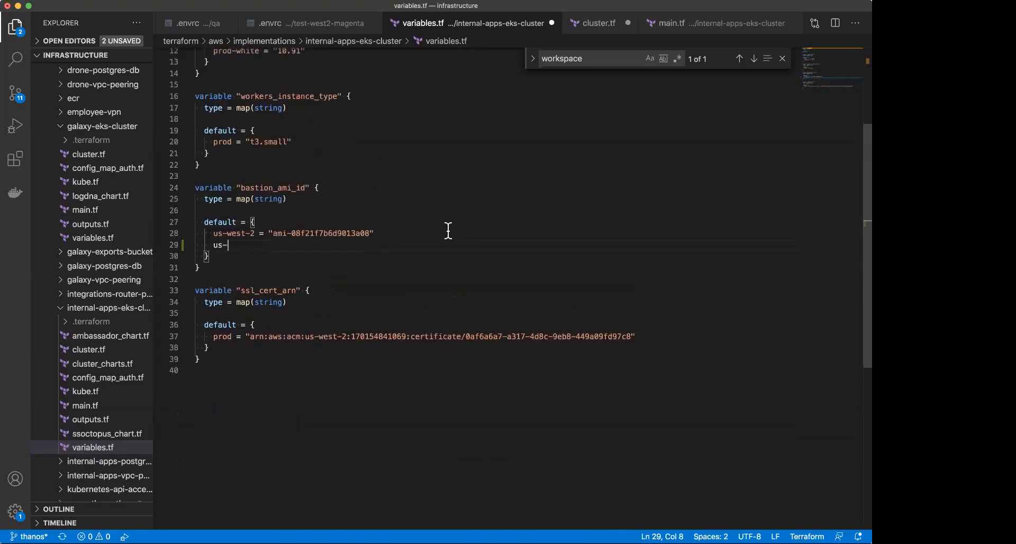
{"action": "key", "text": "Backspace"}
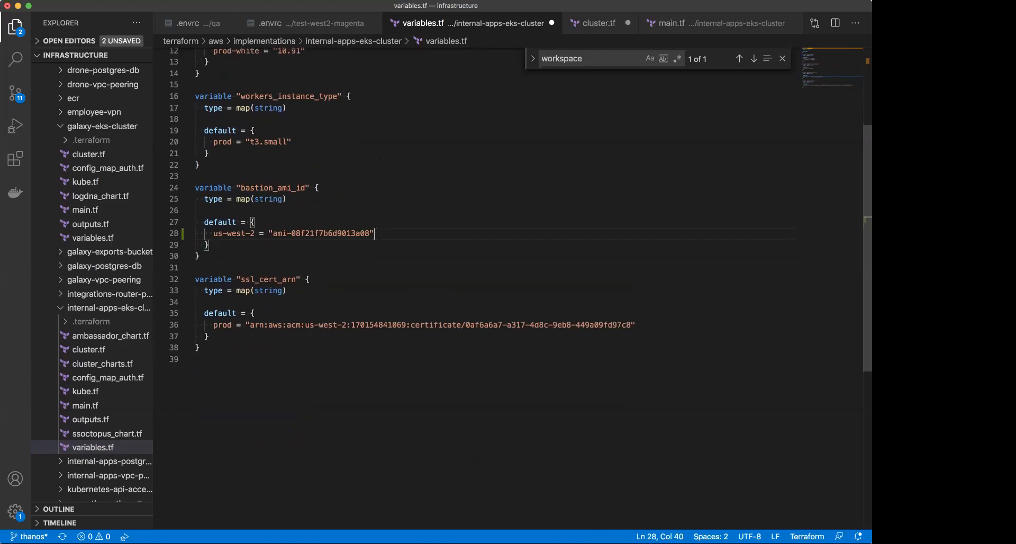
{"action": "mouse_move", "coordinate": [265, 274]}
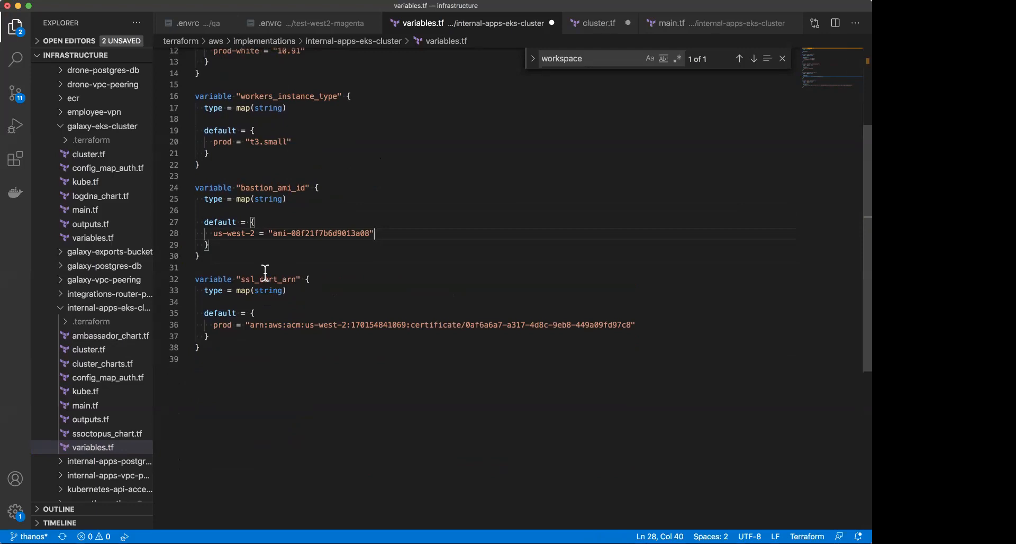
{"action": "mouse_move", "coordinate": [273, 398]}
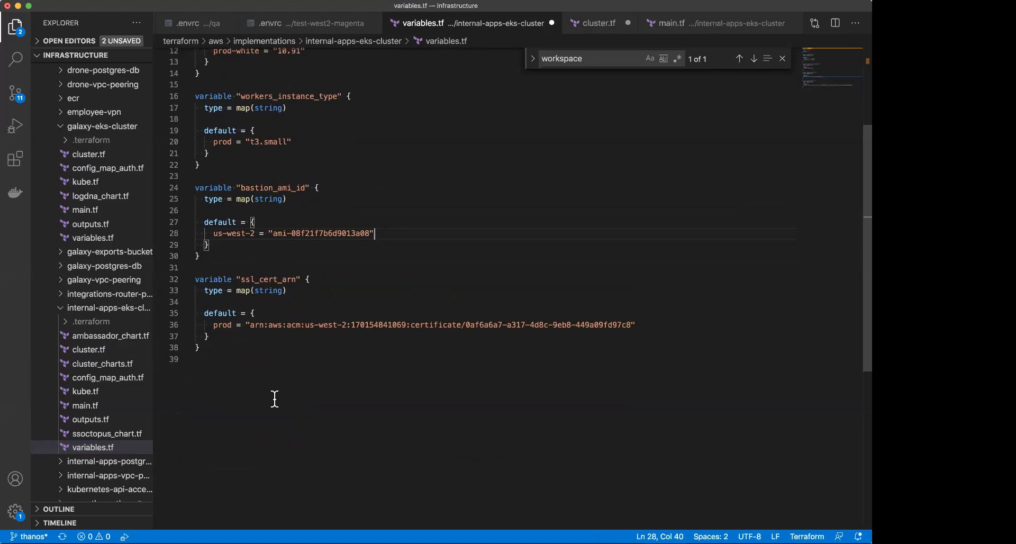
{"action": "mouse_move", "coordinate": [734, 398]}
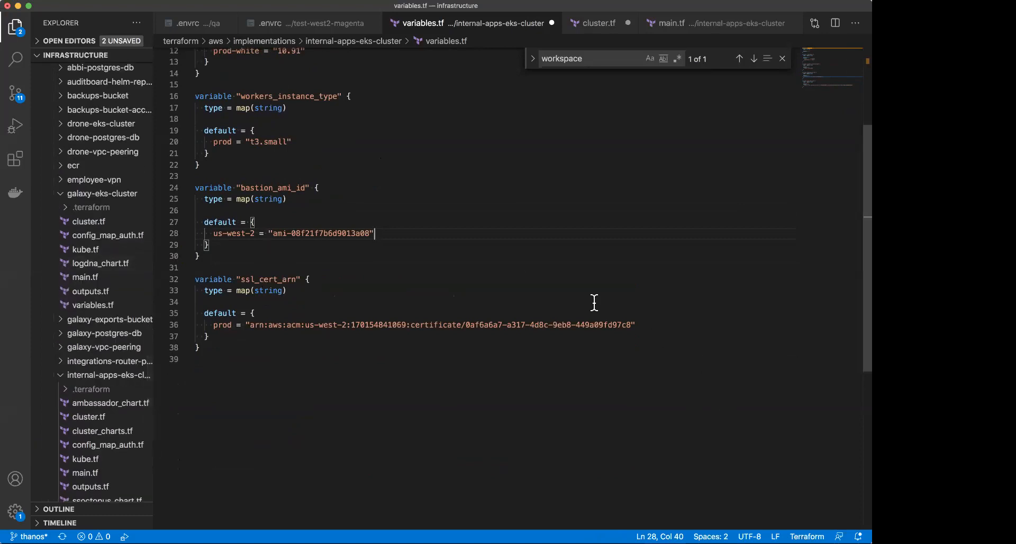
{"action": "scroll", "scroll_direction": "up", "scroll_amount": 3}
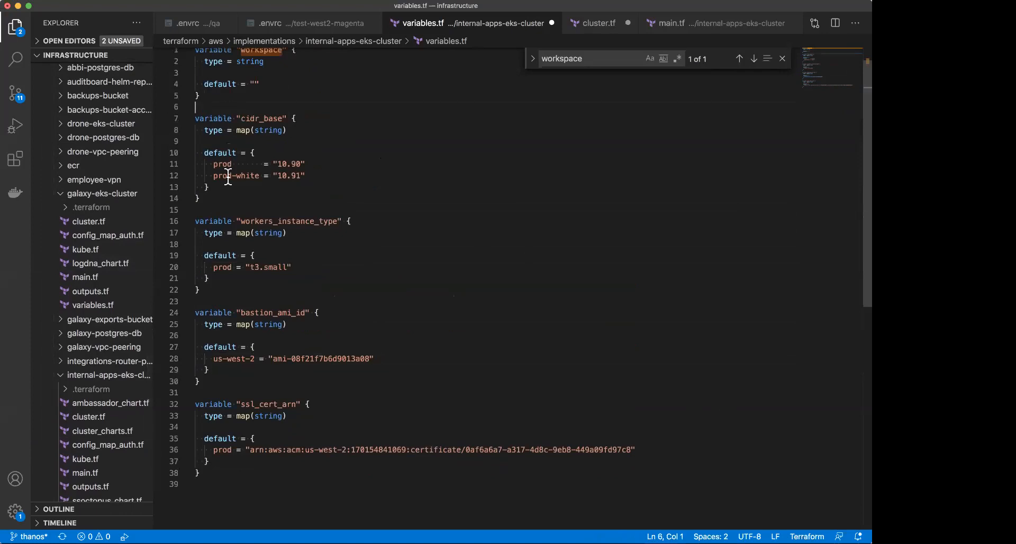
{"action": "left_click", "coordinate": [197, 198]}
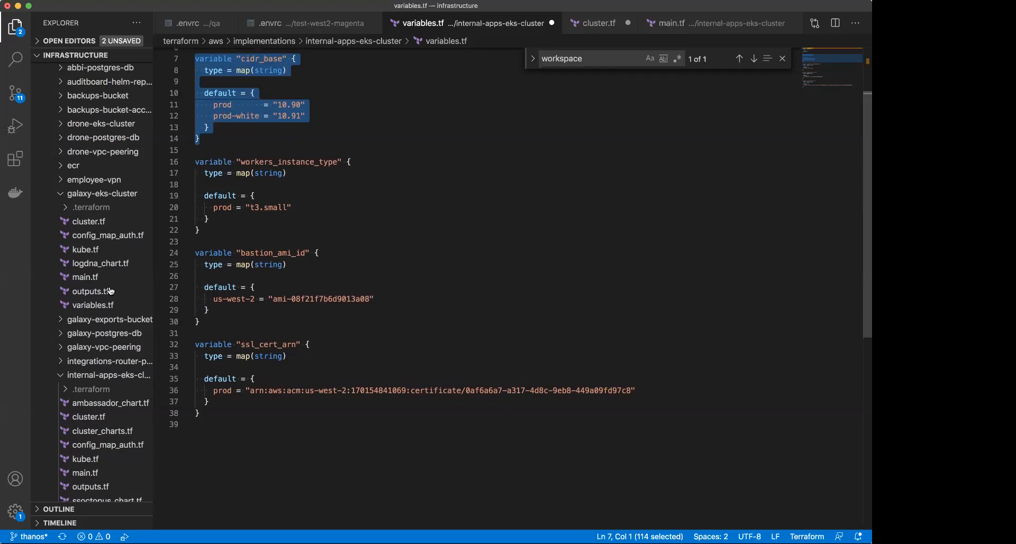
{"action": "mouse_move", "coordinate": [85, 250]}
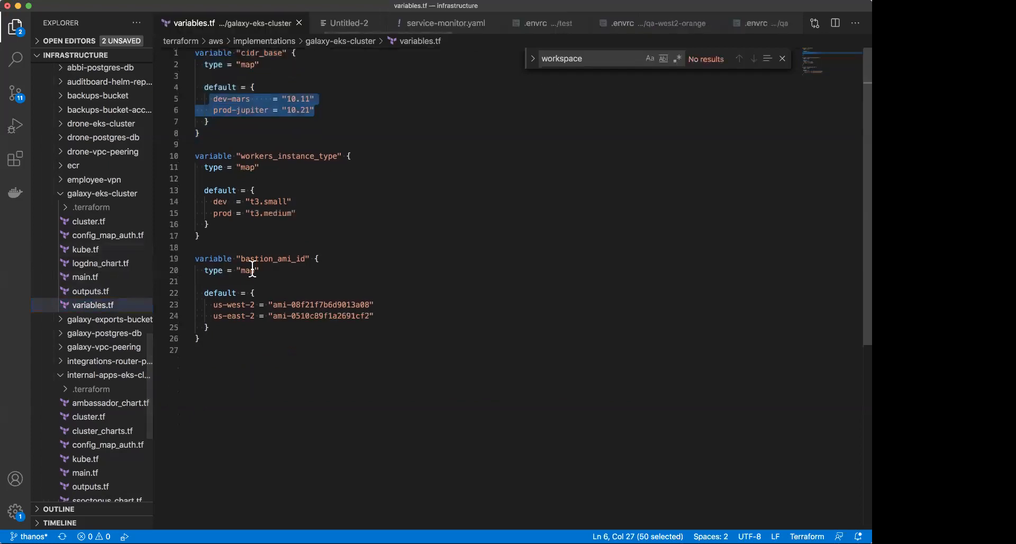
Scroll galaxy-eks-cluster's variables.tf up to its dev-mars and prod-jupiter cidr_base entries.
{"action": "scroll", "scroll_direction": "up", "scroll_amount": 3}
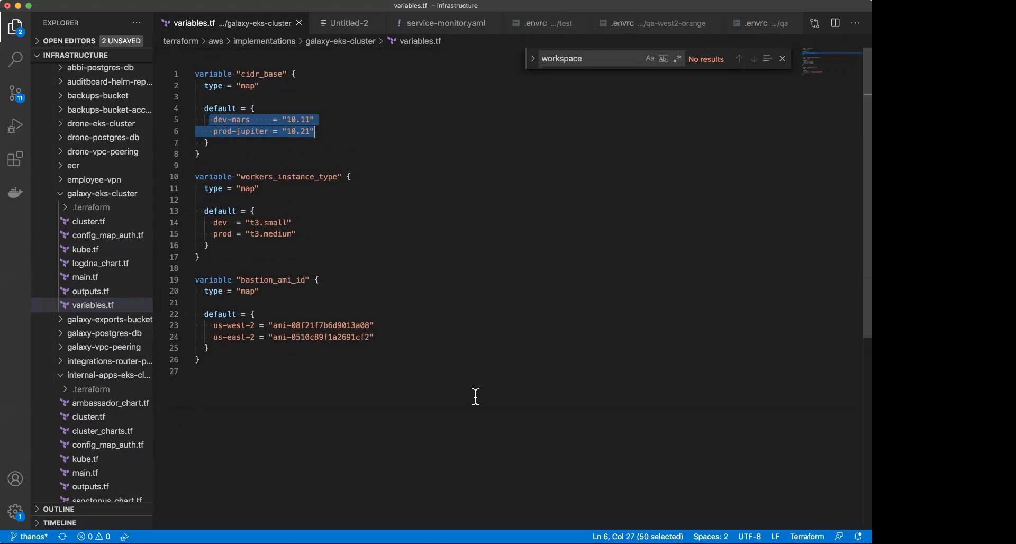
{"action": "mouse_move", "coordinate": [744, 400]}
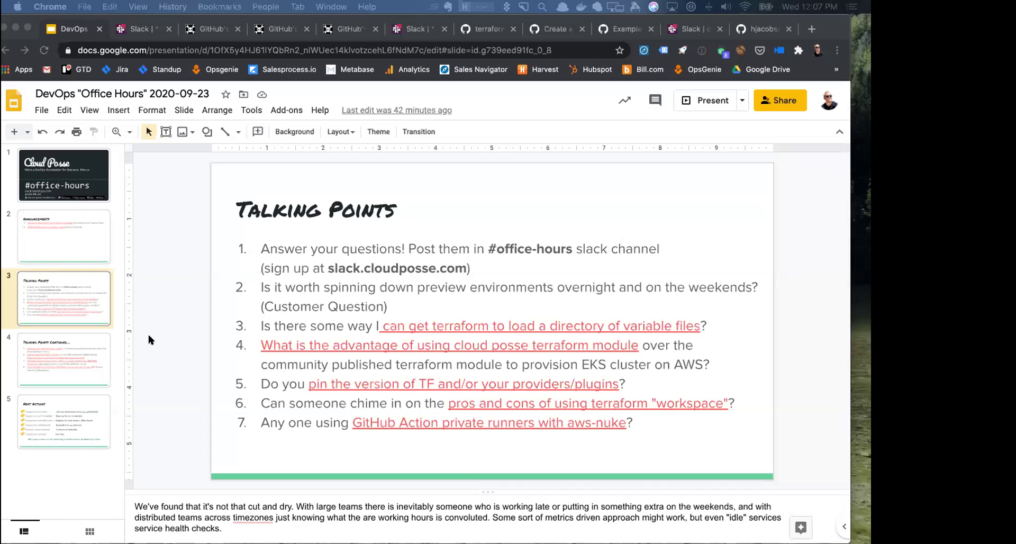
{"action": "mouse_move", "coordinate": [315, 425]}
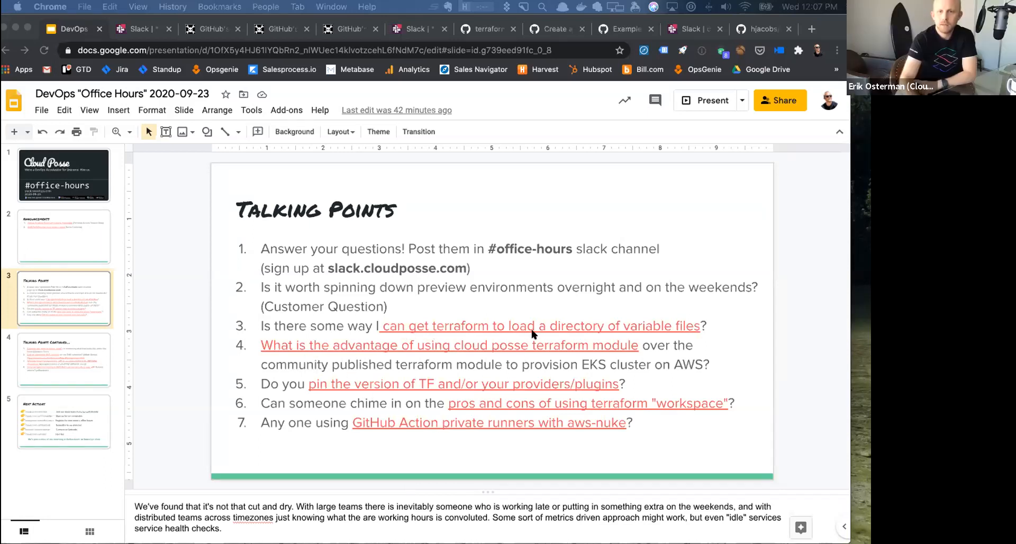
{"action": "mouse_move", "coordinate": [402, 363]}
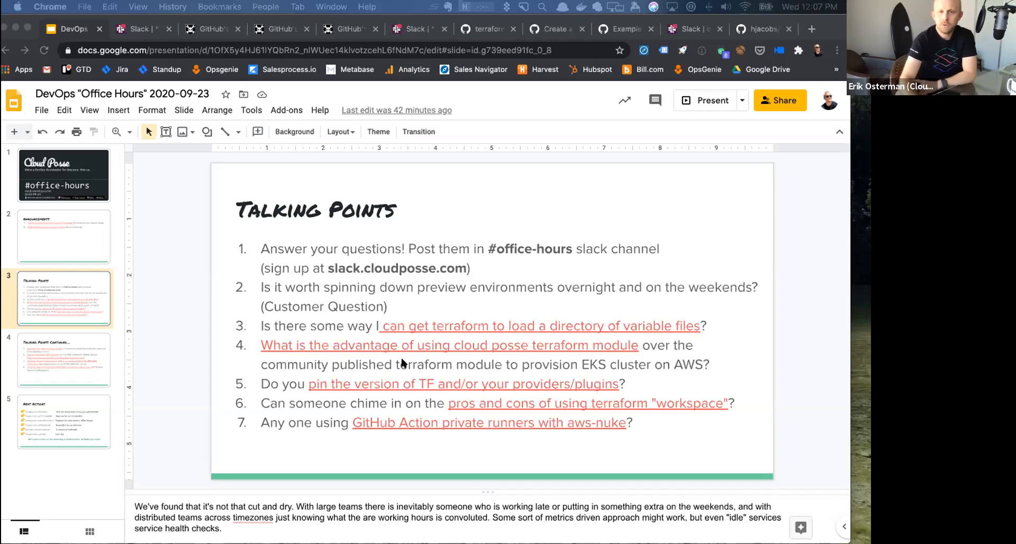
{"action": "mouse_move", "coordinate": [293, 365]}
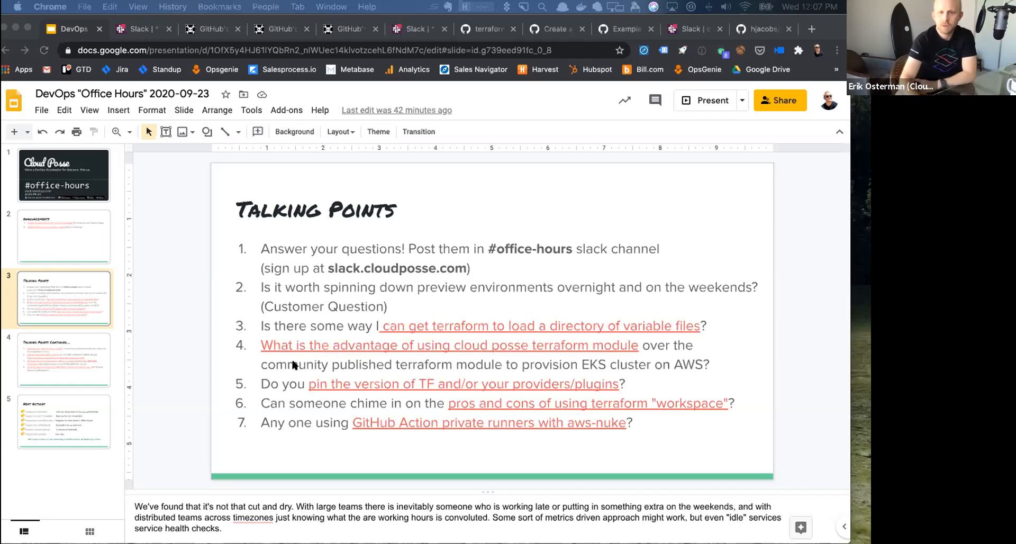
{"action": "mouse_move", "coordinate": [310, 348]}
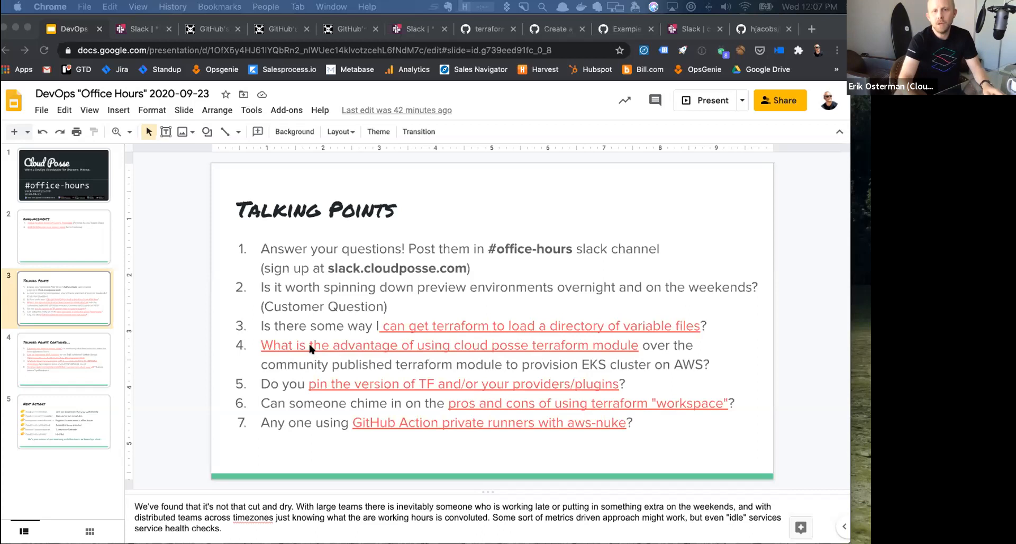
{"action": "right_click", "coordinate": [310, 348]}
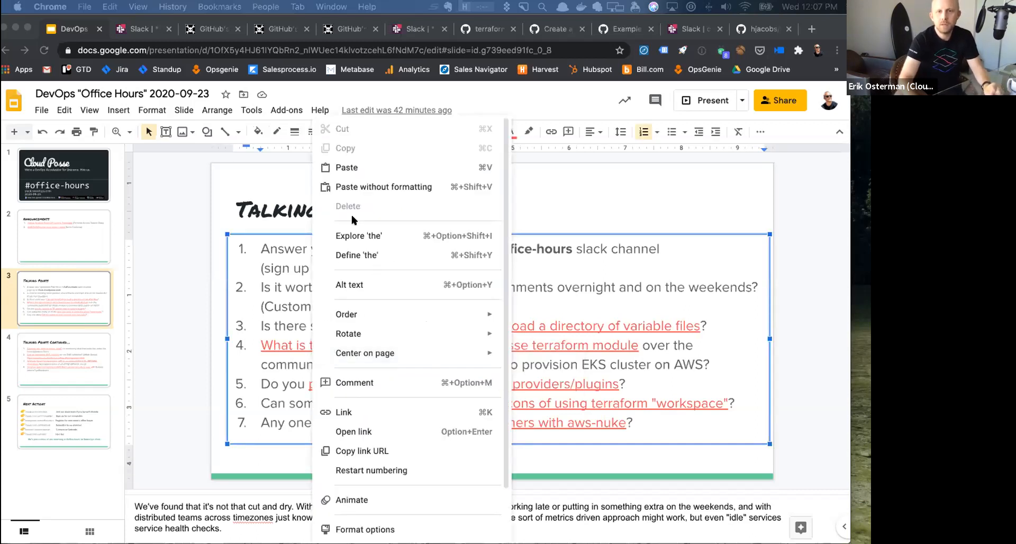
{"action": "mouse_move", "coordinate": [379, 455]}
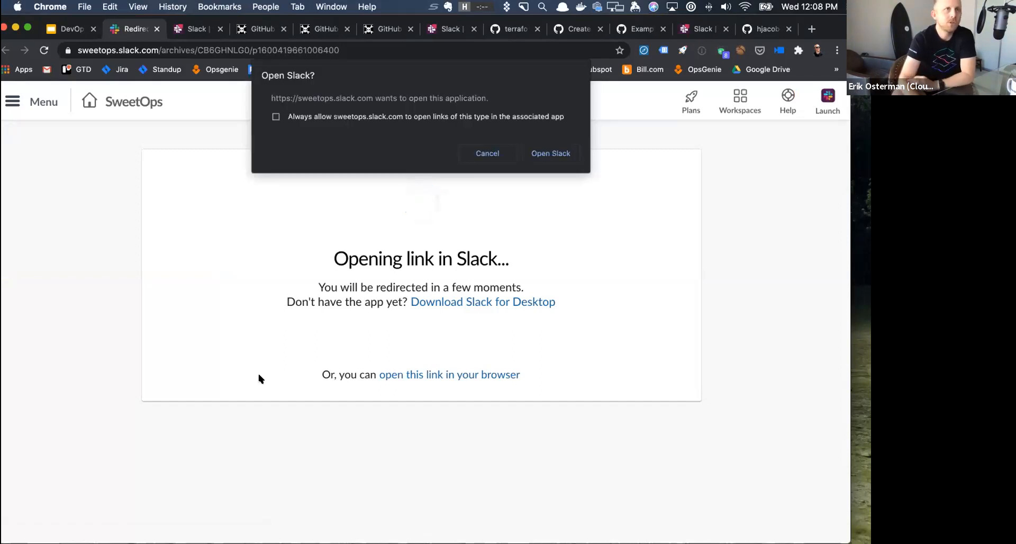
{"action": "mouse_move", "coordinate": [418, 350]}
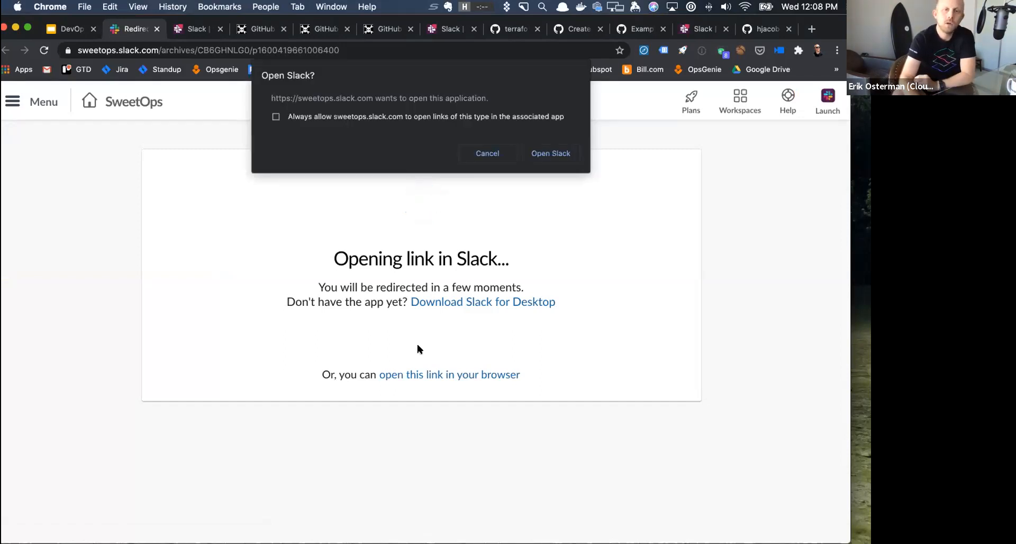
{"action": "mouse_move", "coordinate": [450, 329]}
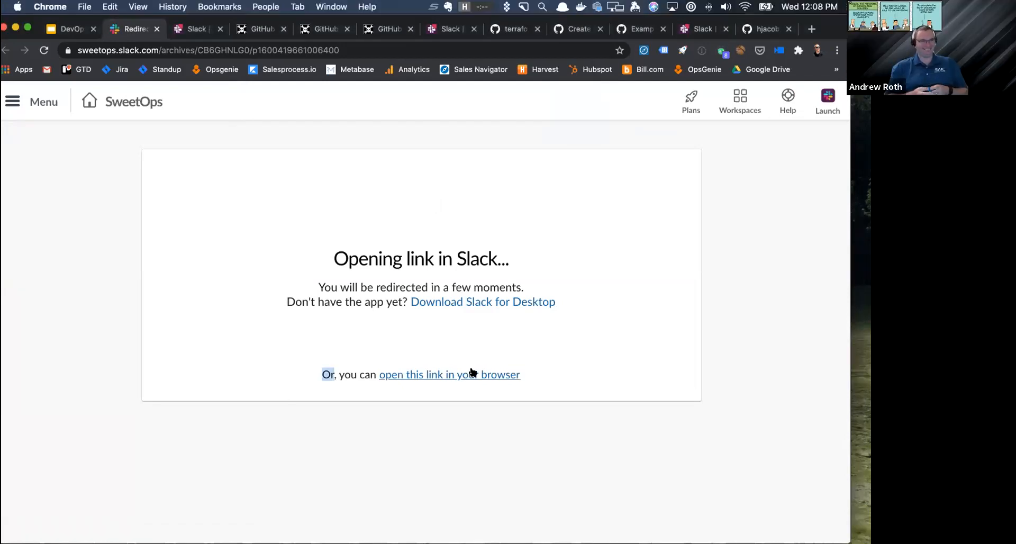
{"action": "left_click", "coordinate": [449, 375]}
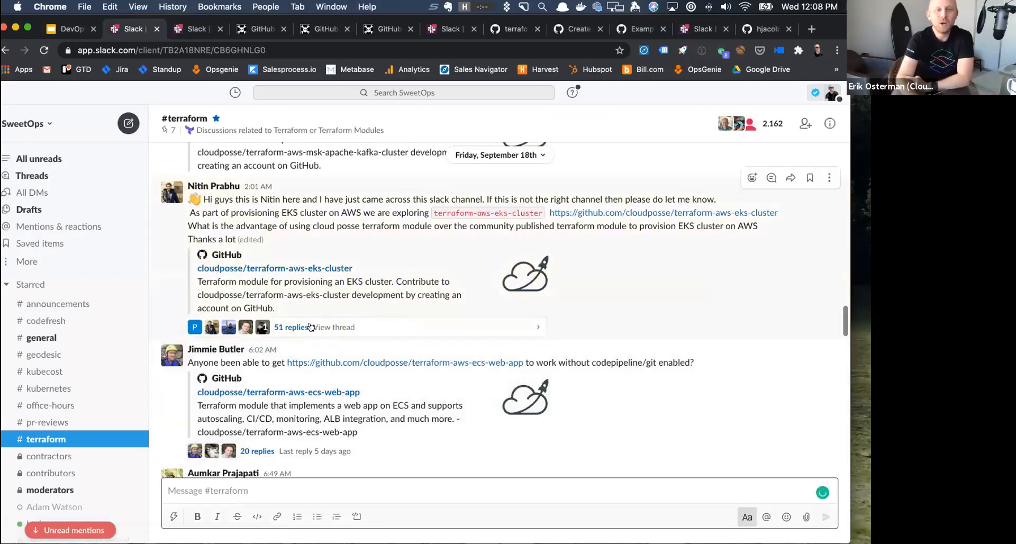
Read the 51-reply thread, ending on Andriy Knysh's replies about community-driven modules.
{"action": "left_click", "coordinate": [293, 327]}
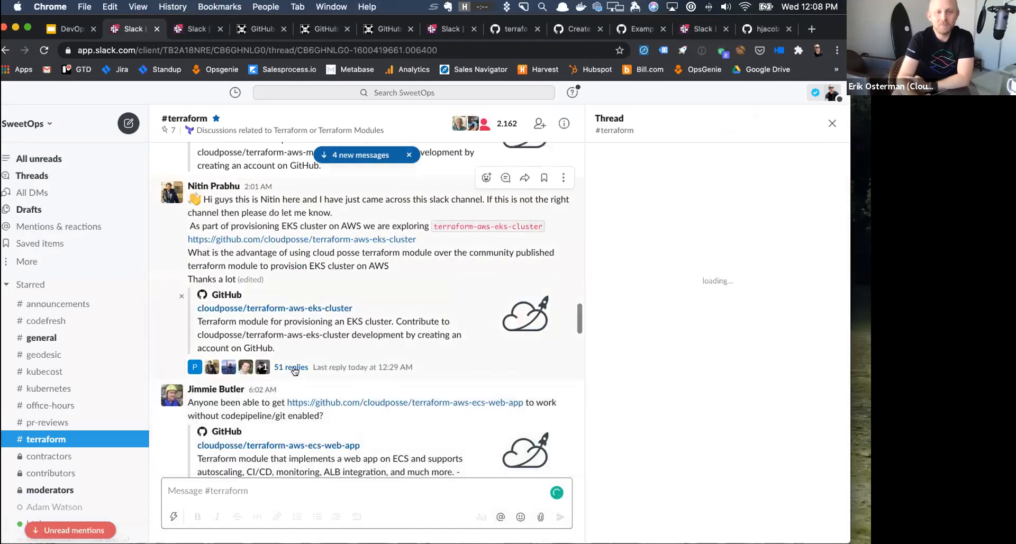
{"action": "left_click", "coordinate": [290, 366]}
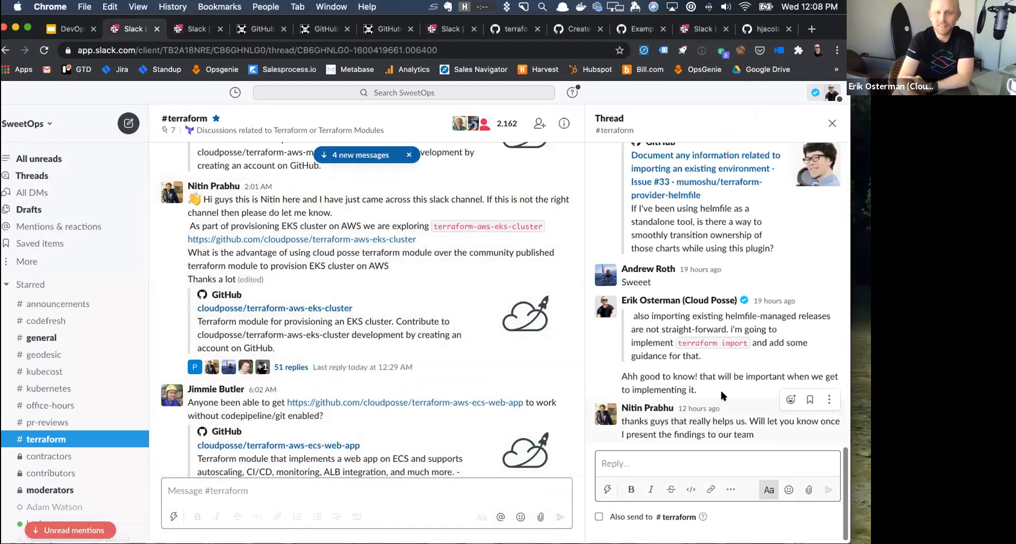
{"action": "scroll", "scroll_direction": "up", "scroll_amount": 3}
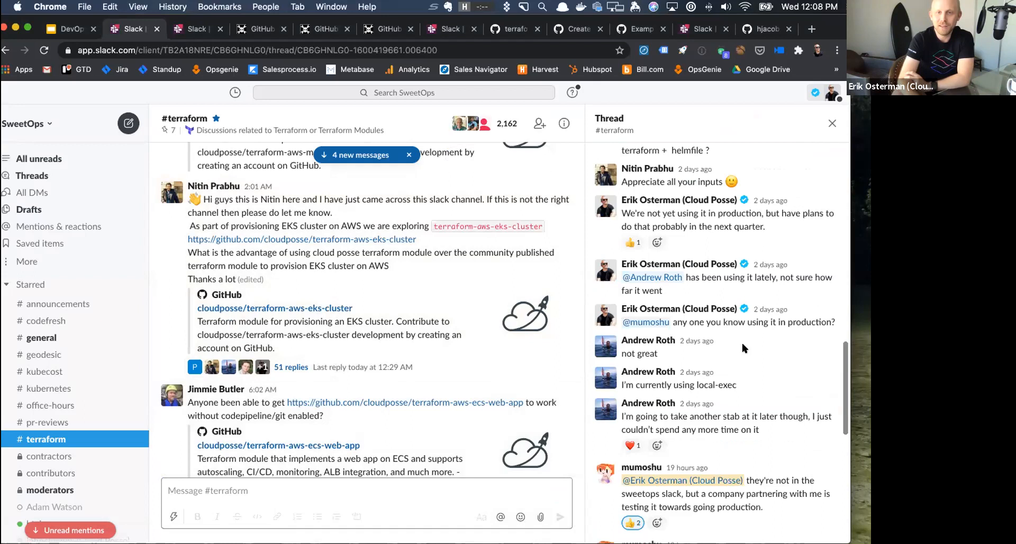
{"action": "scroll", "scroll_direction": "up", "scroll_amount": 3}
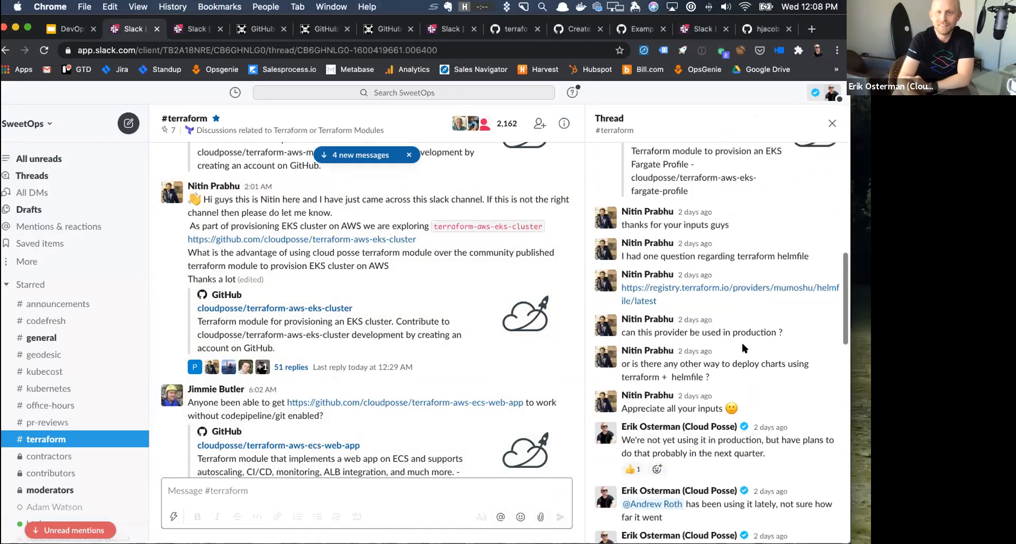
{"action": "scroll", "scroll_direction": "down", "scroll_amount": 3}
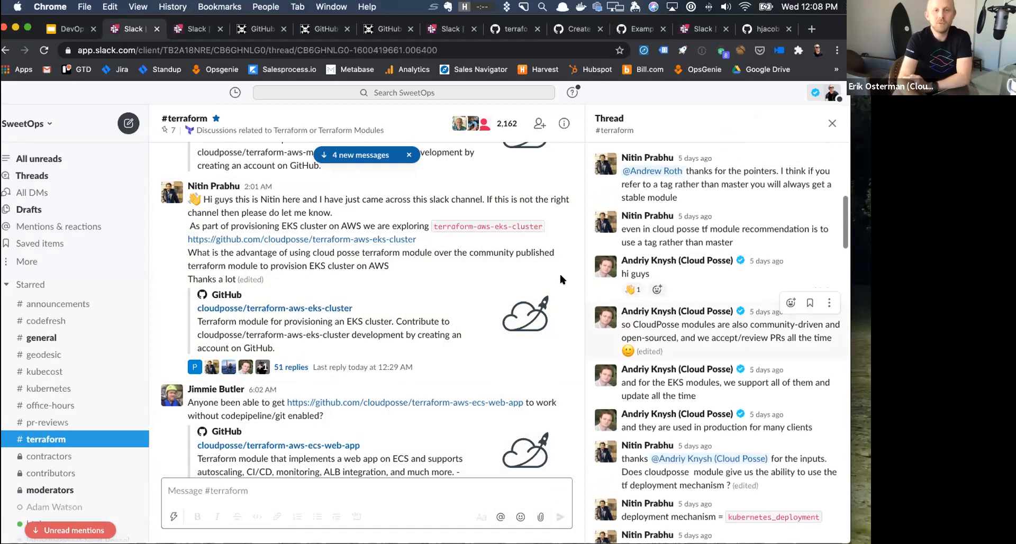
{"action": "mouse_move", "coordinate": [547, 285]}
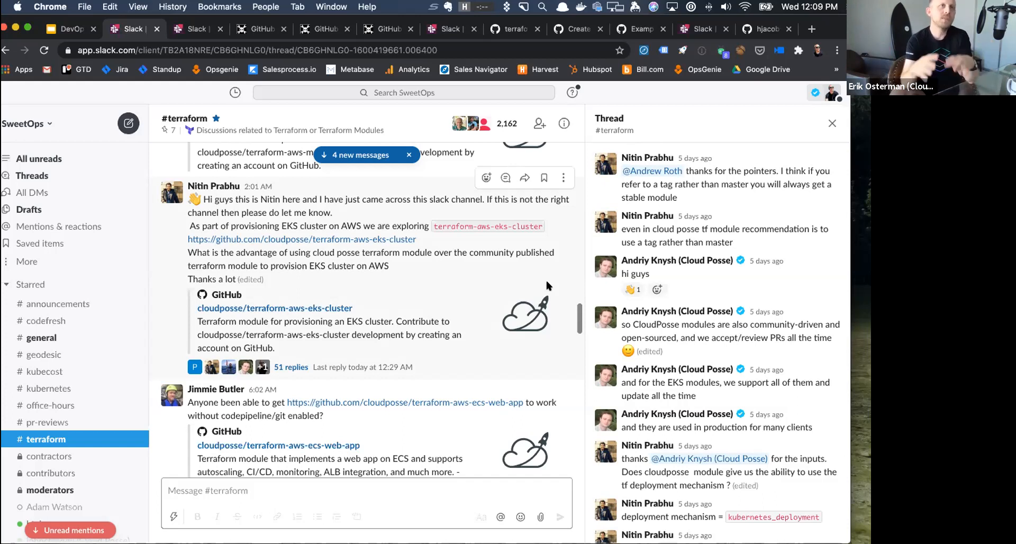
{"action": "mouse_move", "coordinate": [698, 103]}
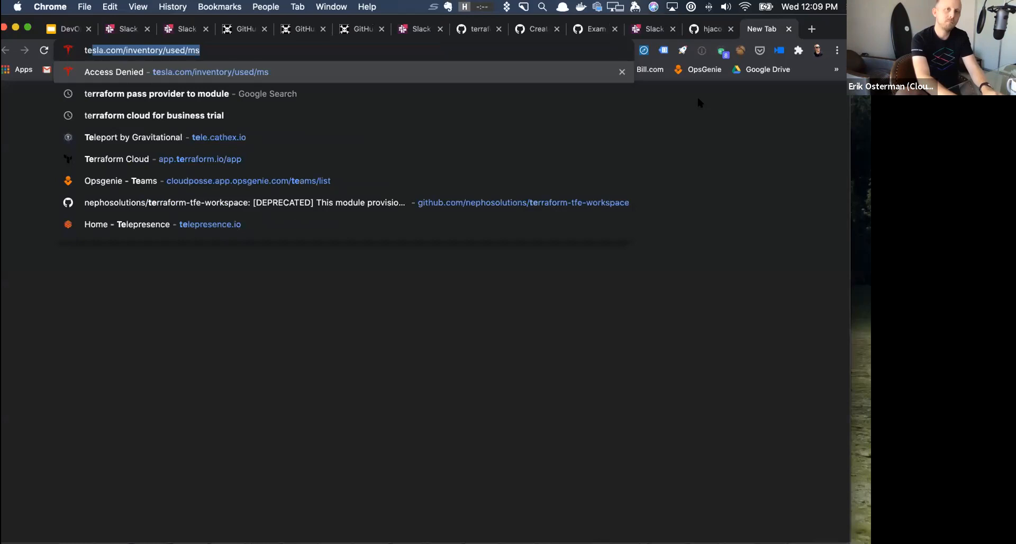
Search Google for terraform-null-label and land on the cloudposse repository.
{"action": "type", "text": "terraform"}
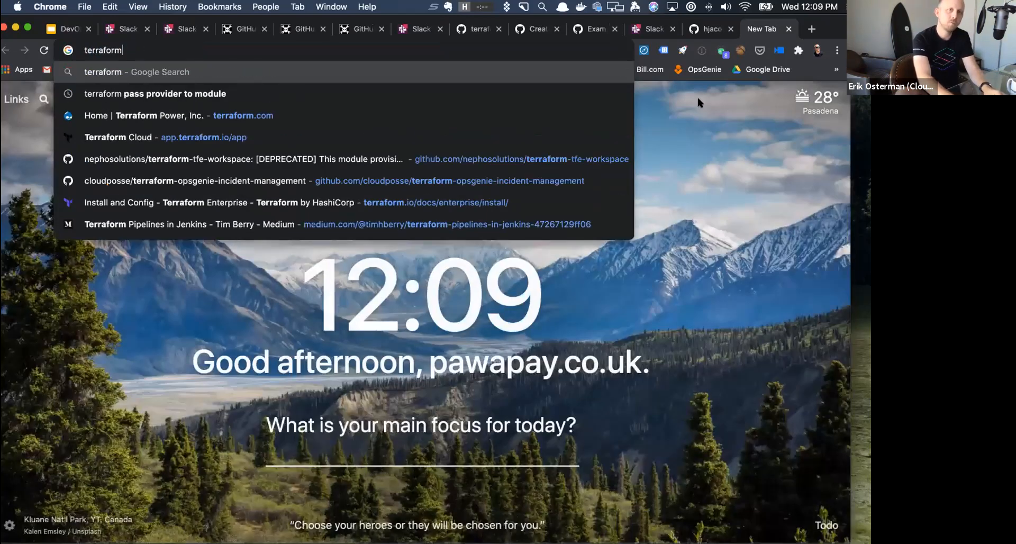
{"action": "type", "text": "-null-la"}
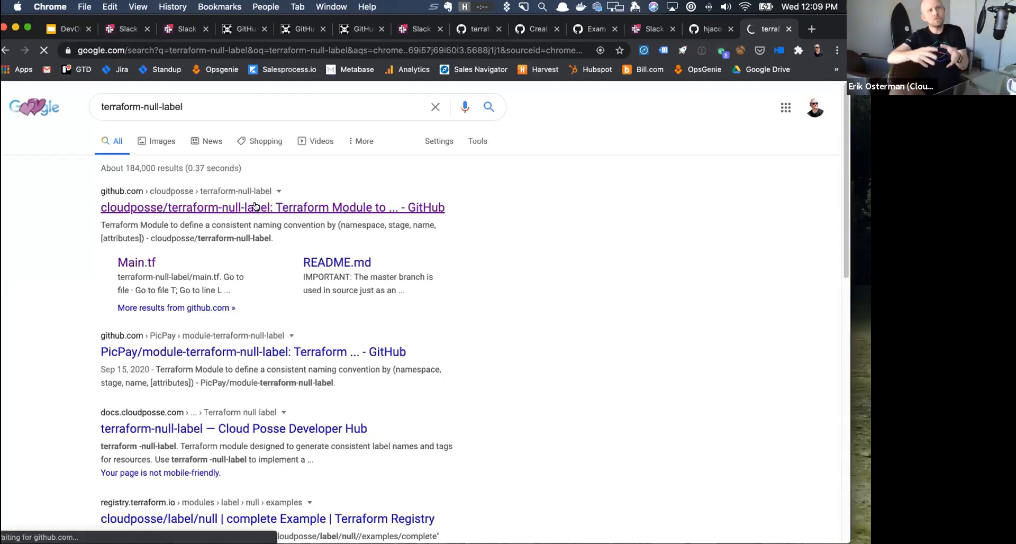
{"action": "left_click", "coordinate": [272, 207]}
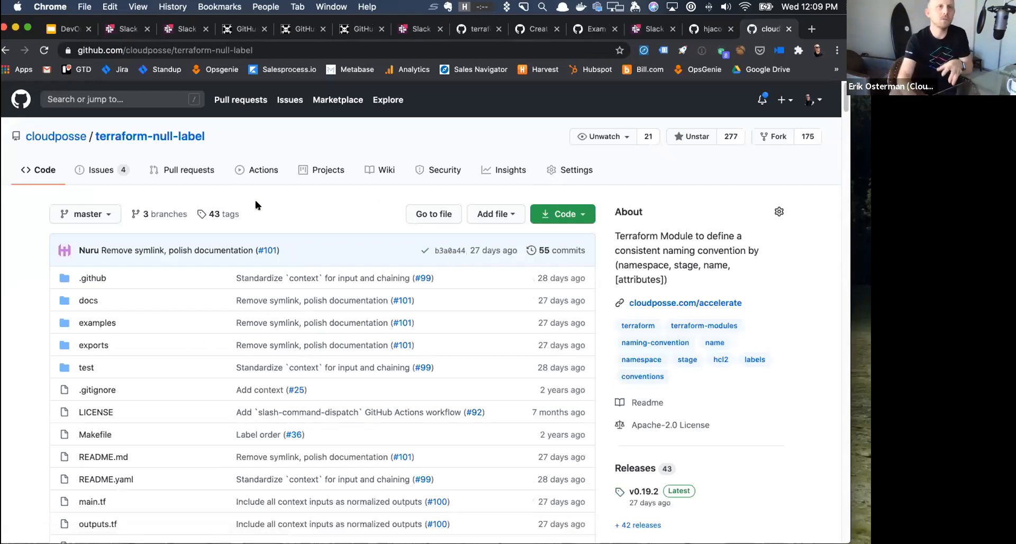
Read the README through usage, defaults and the simple example, then return to the file list.
{"action": "scroll", "scroll_direction": "down", "scroll_amount": 3}
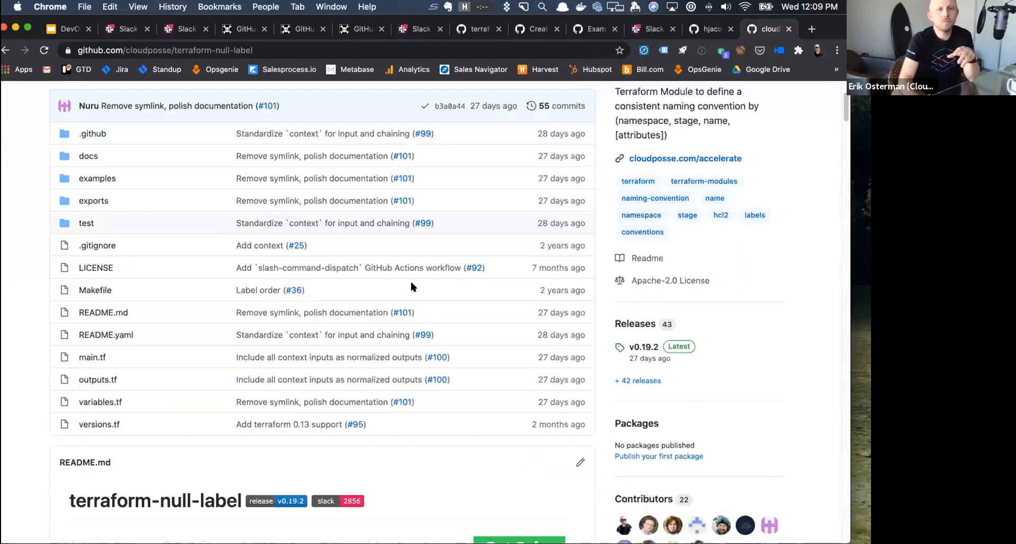
{"action": "scroll", "scroll_direction": "down", "scroll_amount": 3}
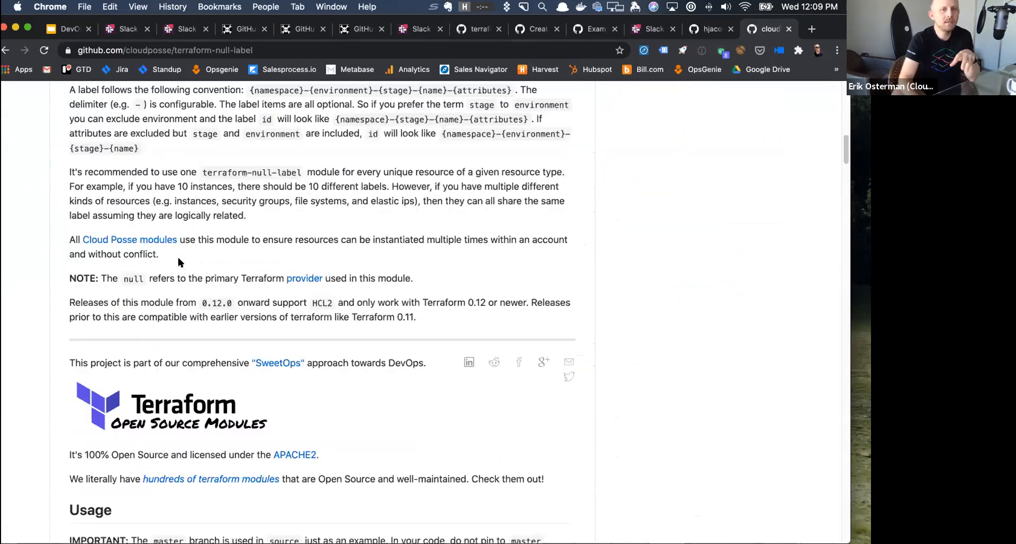
{"action": "scroll", "scroll_direction": "down", "scroll_amount": 3}
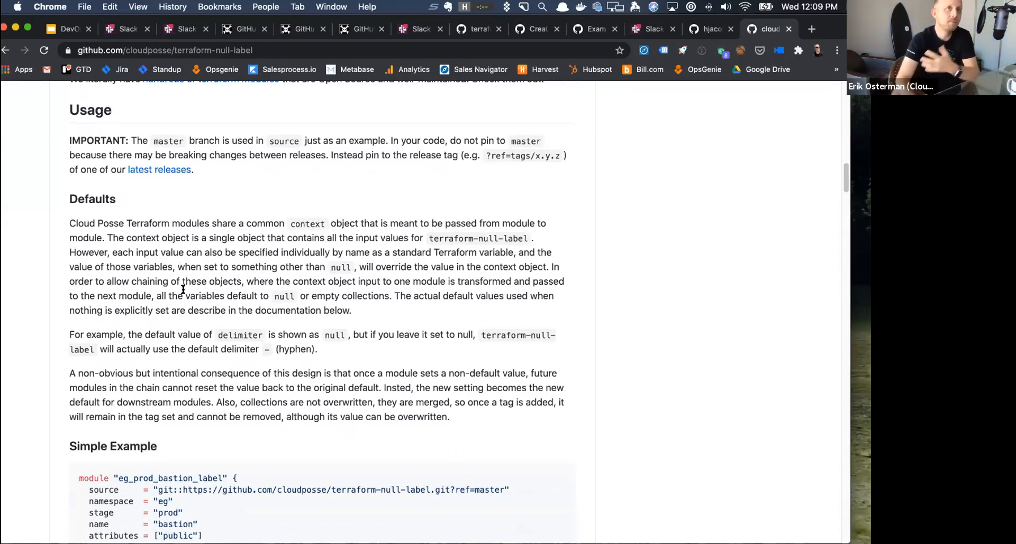
{"action": "scroll", "scroll_direction": "down", "scroll_amount": 3}
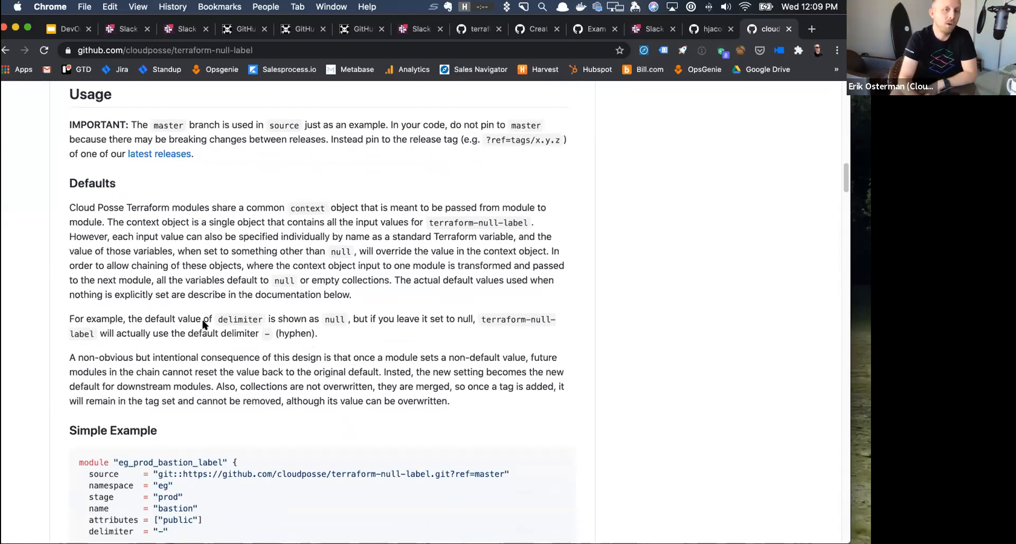
{"action": "scroll", "scroll_direction": "down", "scroll_amount": 3}
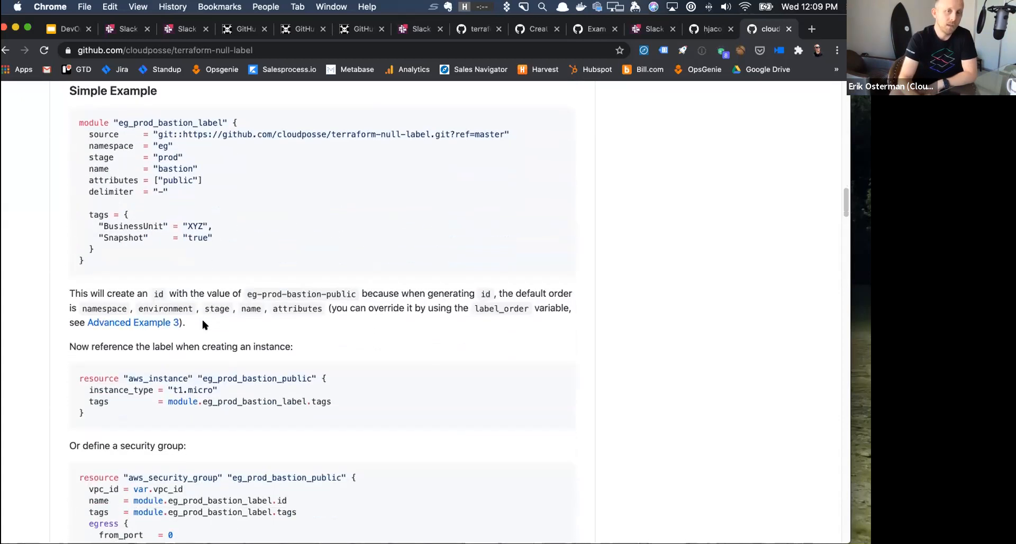
{"action": "scroll", "scroll_direction": "up", "scroll_amount": 3}
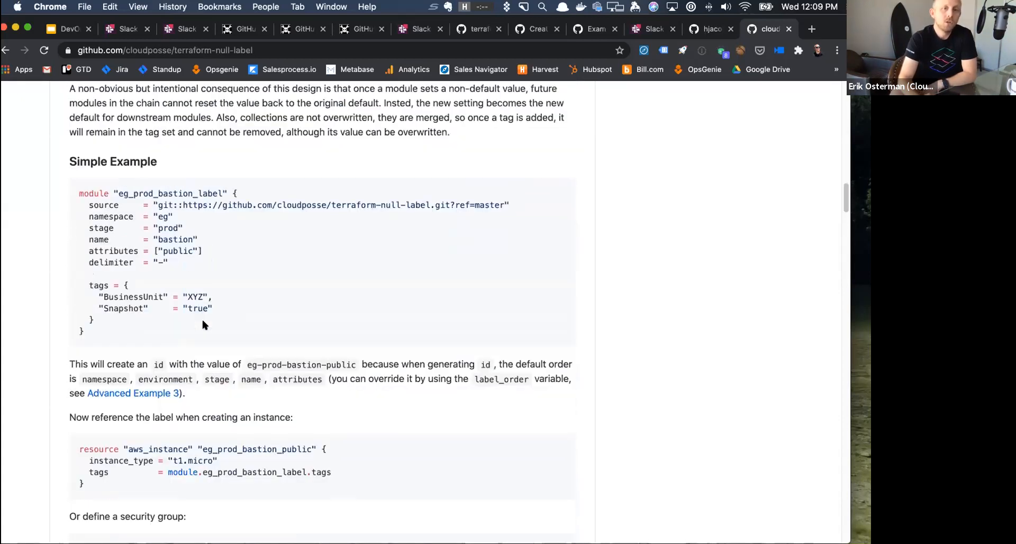
{"action": "scroll", "scroll_direction": "up", "scroll_amount": 3}
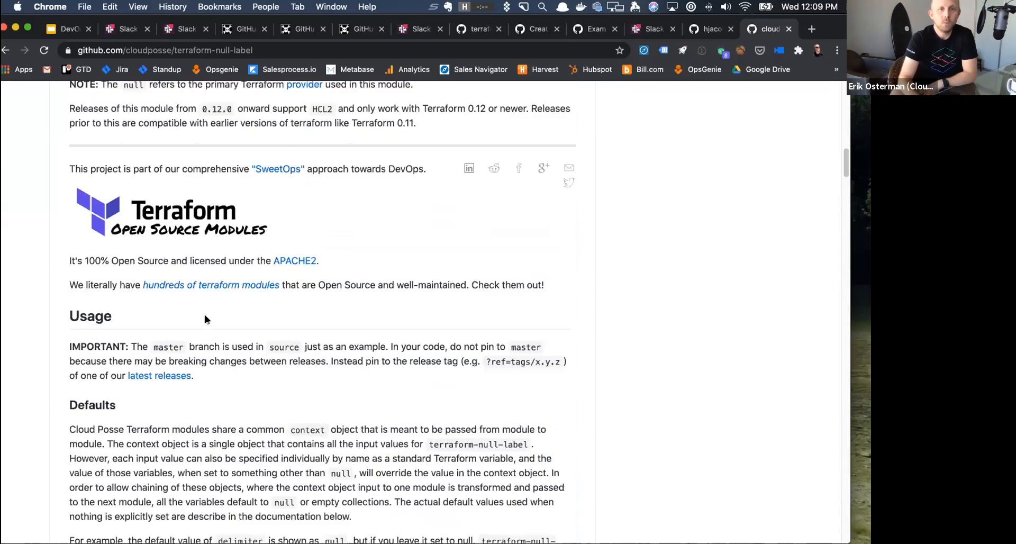
{"action": "scroll", "scroll_direction": "up", "scroll_amount": 3}
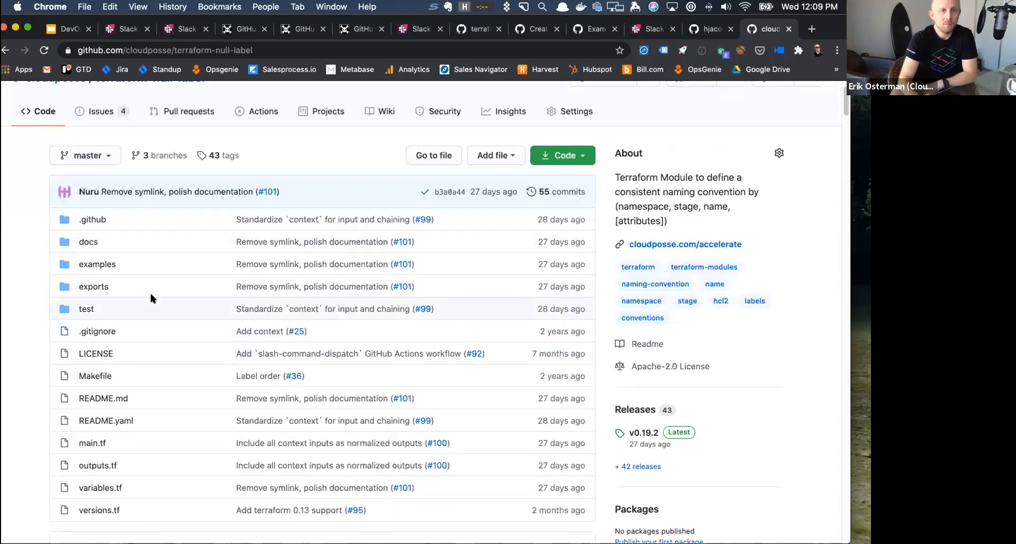
{"action": "mouse_move", "coordinate": [76, 313]}
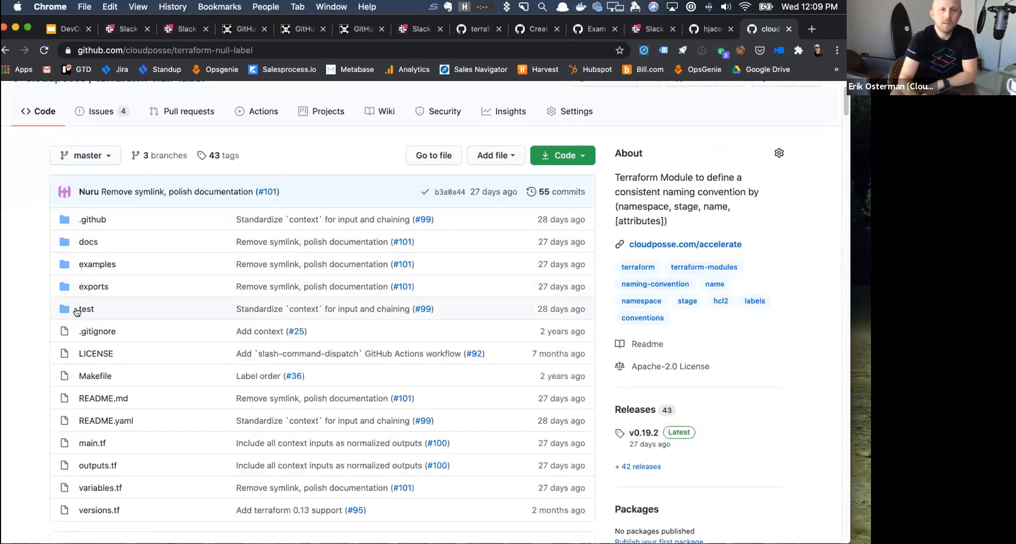
Navigate test/src to view the examples_complete_test.go Terratest code.
{"action": "left_click", "coordinate": [84, 308]}
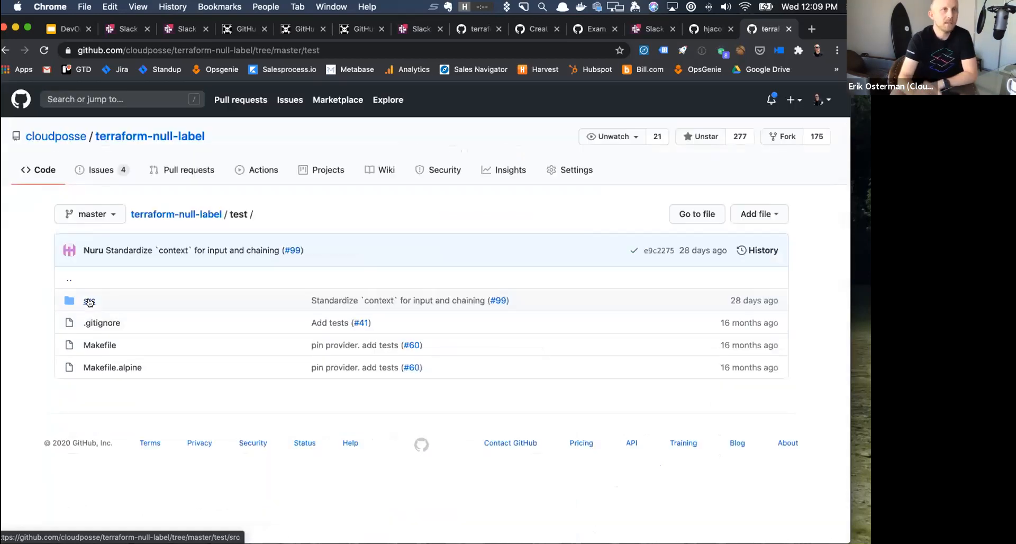
{"action": "left_click", "coordinate": [89, 300]}
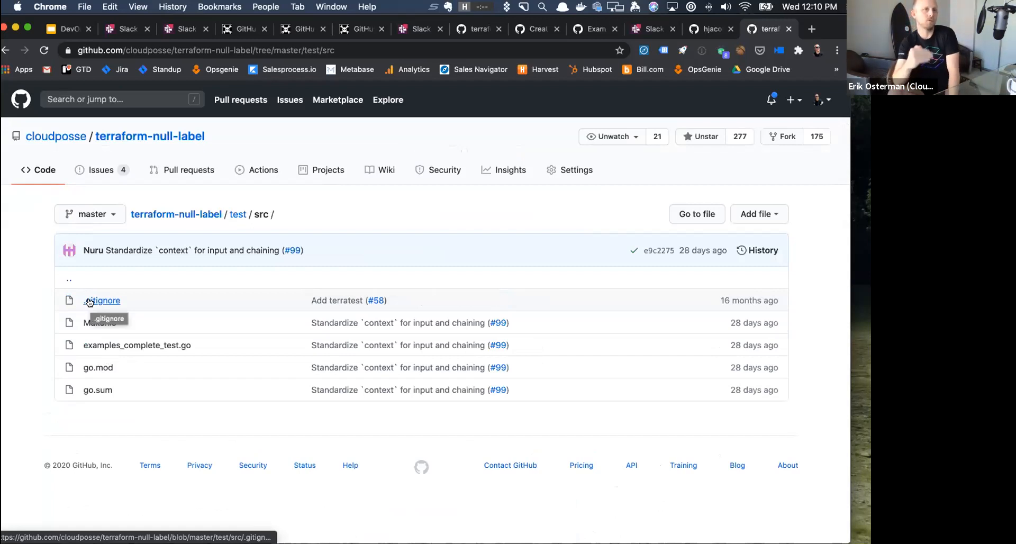
{"action": "mouse_move", "coordinate": [125, 279]}
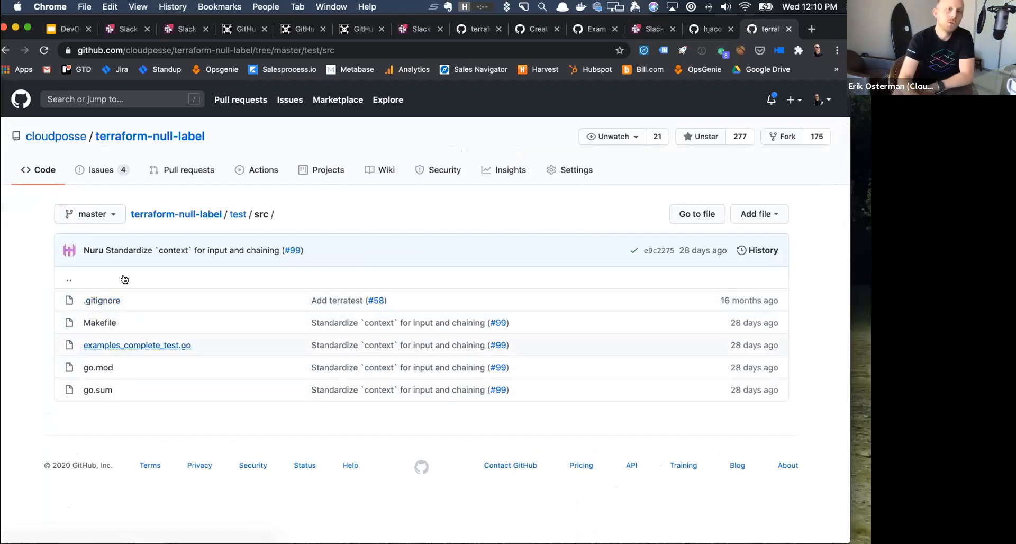
{"action": "mouse_move", "coordinate": [238, 215]}
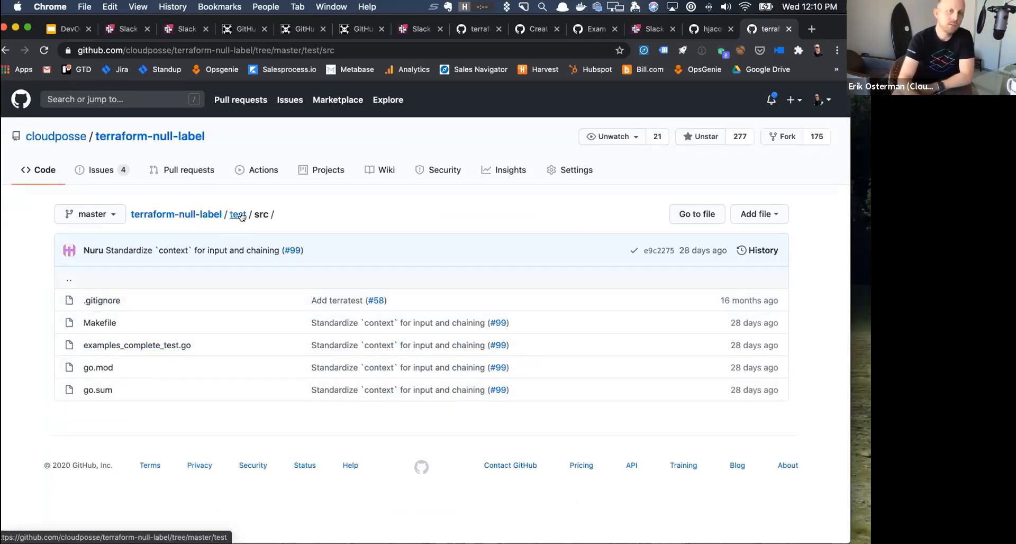
{"action": "mouse_move", "coordinate": [88, 382]}
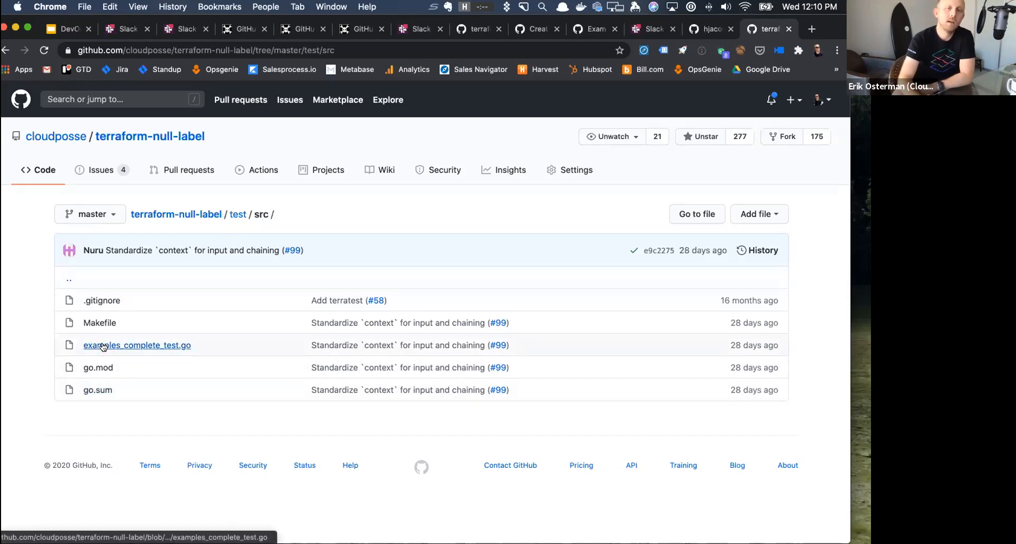
{"action": "left_click", "coordinate": [136, 345]}
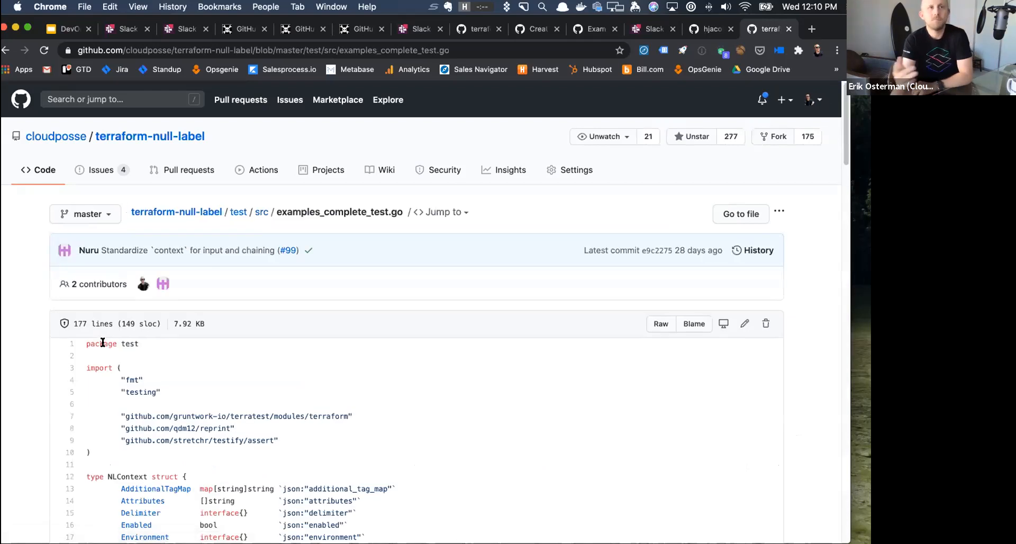
{"action": "scroll", "scroll_direction": "down", "scroll_amount": 3}
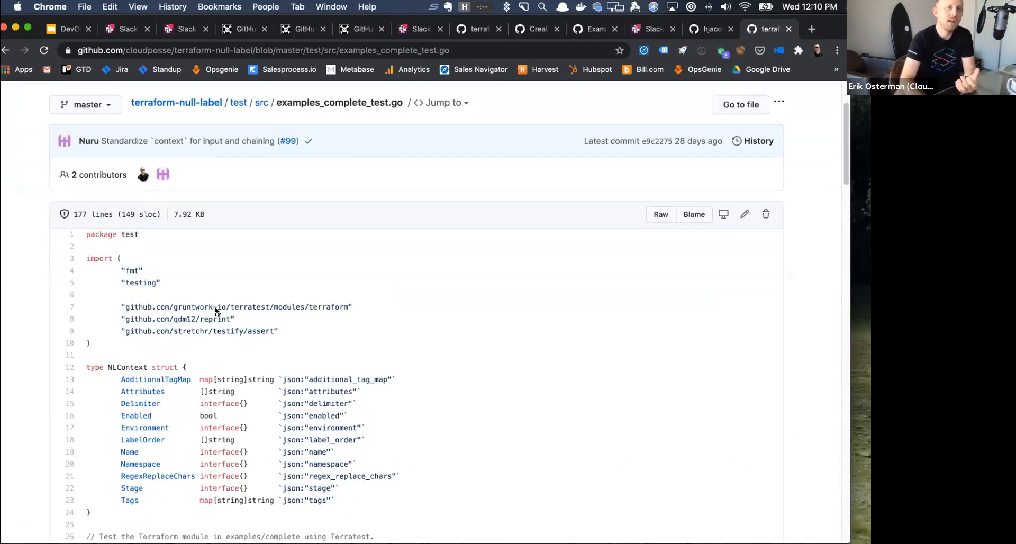
Check terraform-null-label's pull requests (none open, 69 closed), then return to the office-hours Slack thread.
{"action": "left_click", "coordinate": [189, 170]}
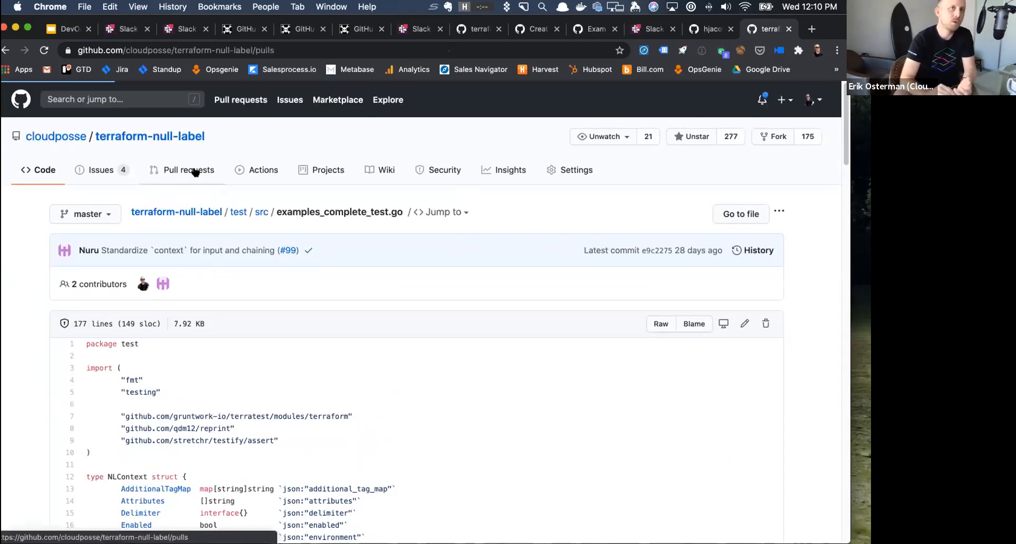
{"action": "left_click", "coordinate": [189, 170]}
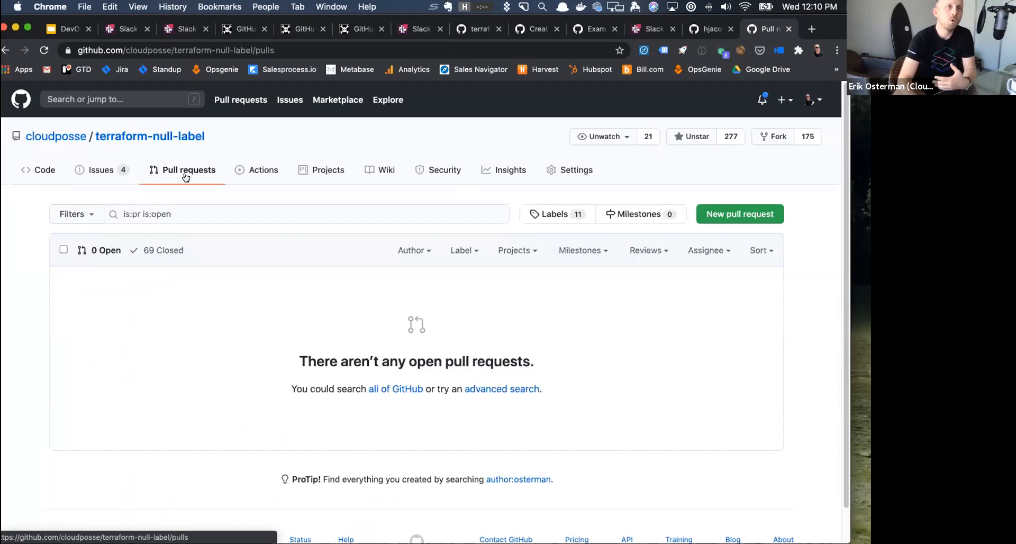
{"action": "mouse_move", "coordinate": [610, 210]}
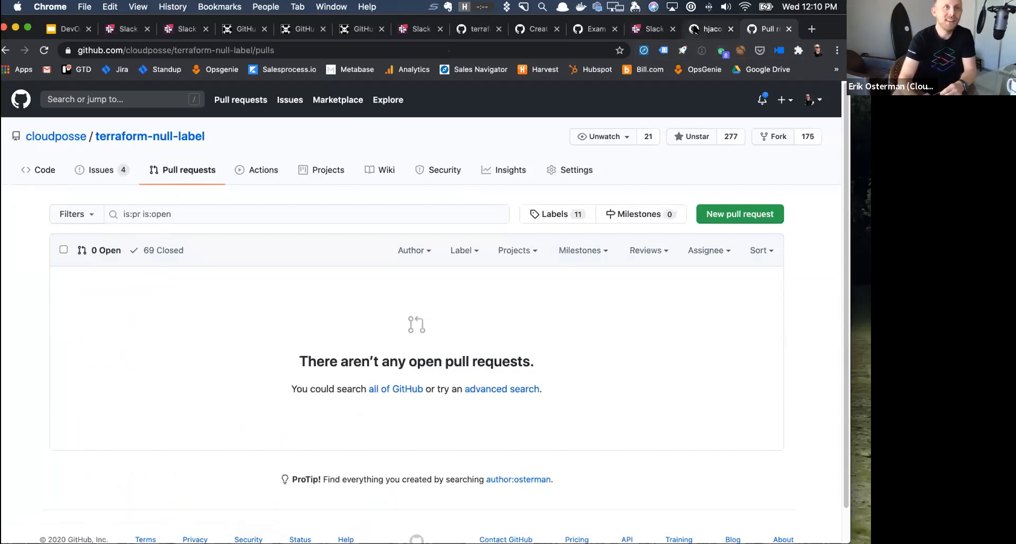
{"action": "left_click", "coordinate": [648, 28]}
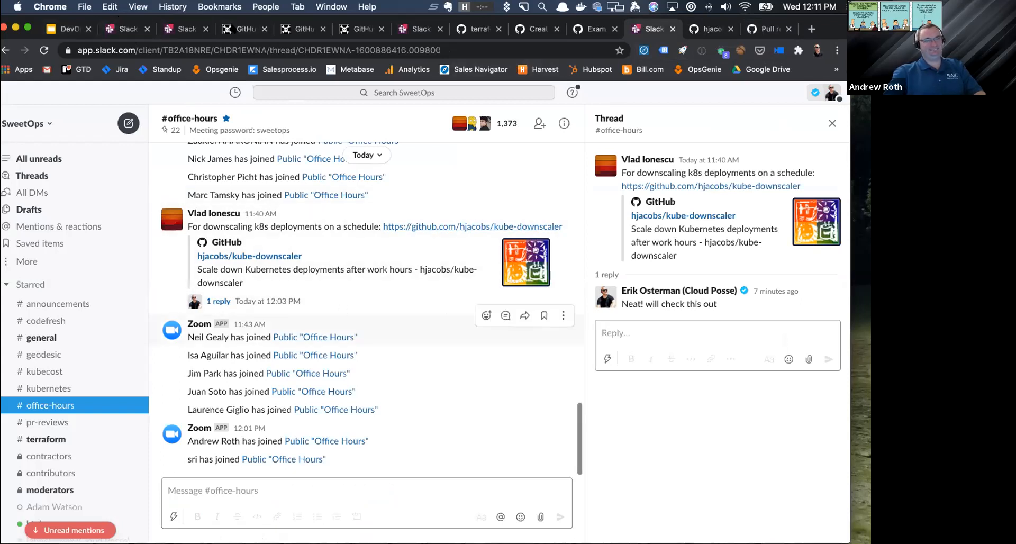
Read the #terraform EKS thread down to the helmfile and flux replies, then start a new tab for terraform-aws-modules.
{"action": "left_click", "coordinate": [45, 439]}
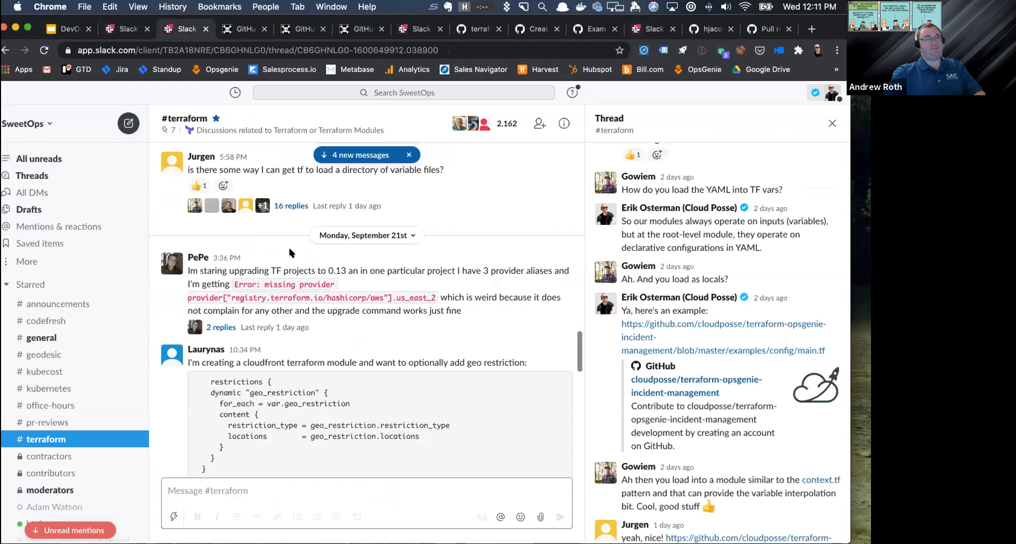
{"action": "mouse_move", "coordinate": [293, 257]}
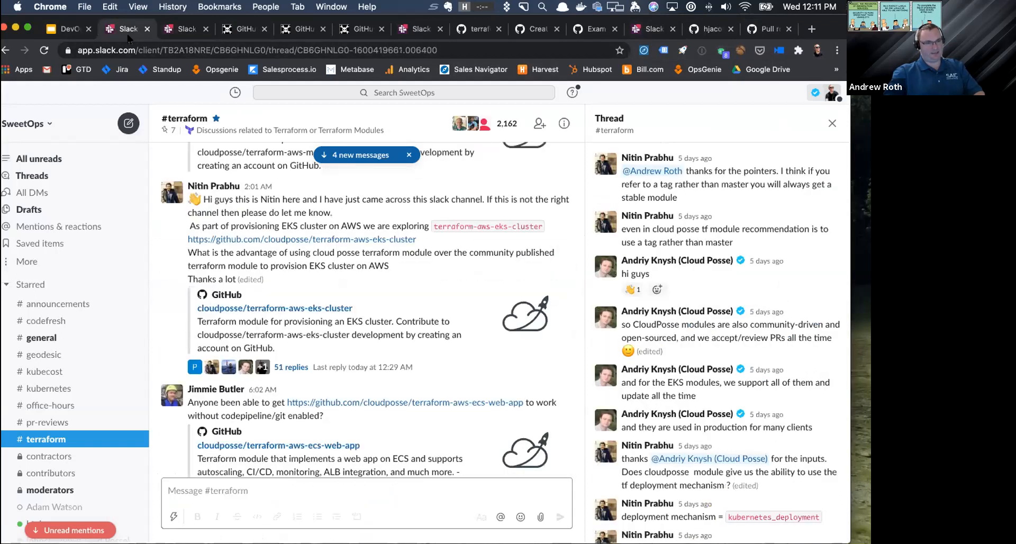
{"action": "mouse_move", "coordinate": [283, 288]}
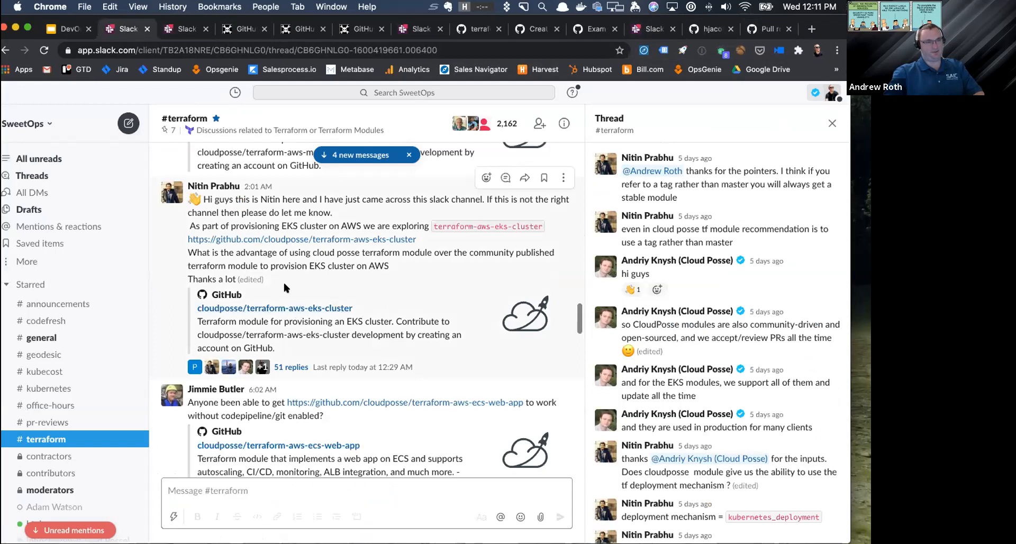
{"action": "mouse_move", "coordinate": [354, 319]}
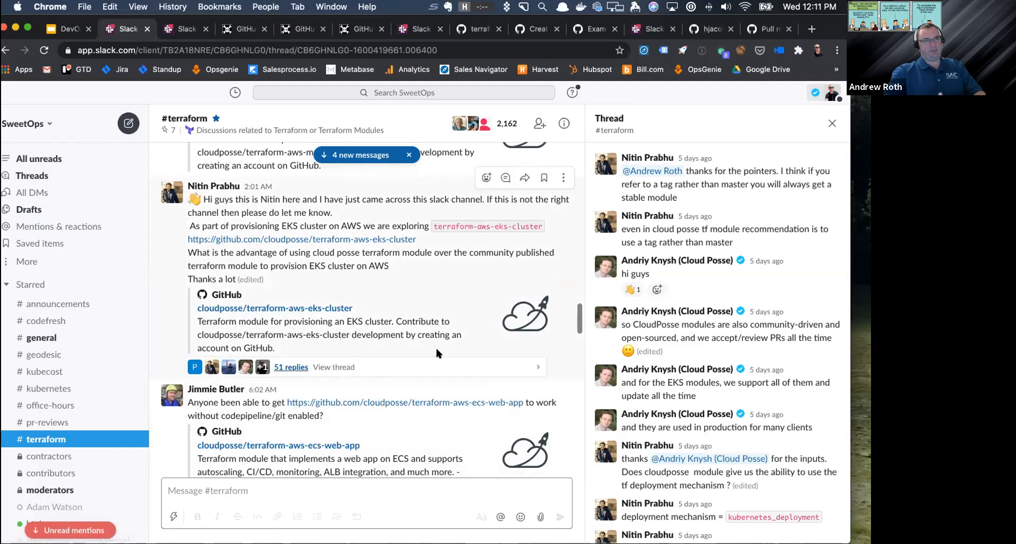
{"action": "scroll", "scroll_direction": "down", "scroll_amount": 3}
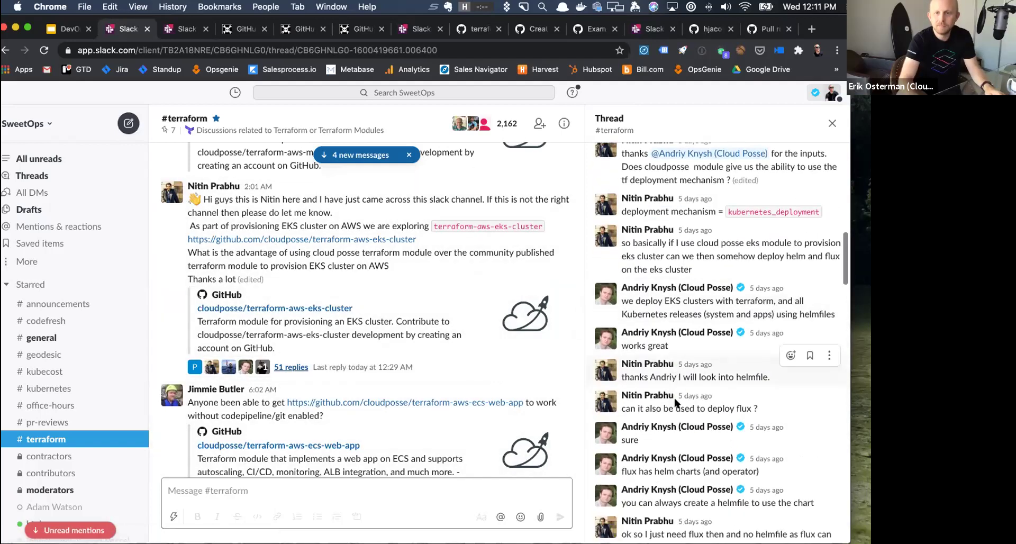
{"action": "left_click", "coordinate": [811, 28]}
{"action": "type", "text": "github.com/terrafo"}
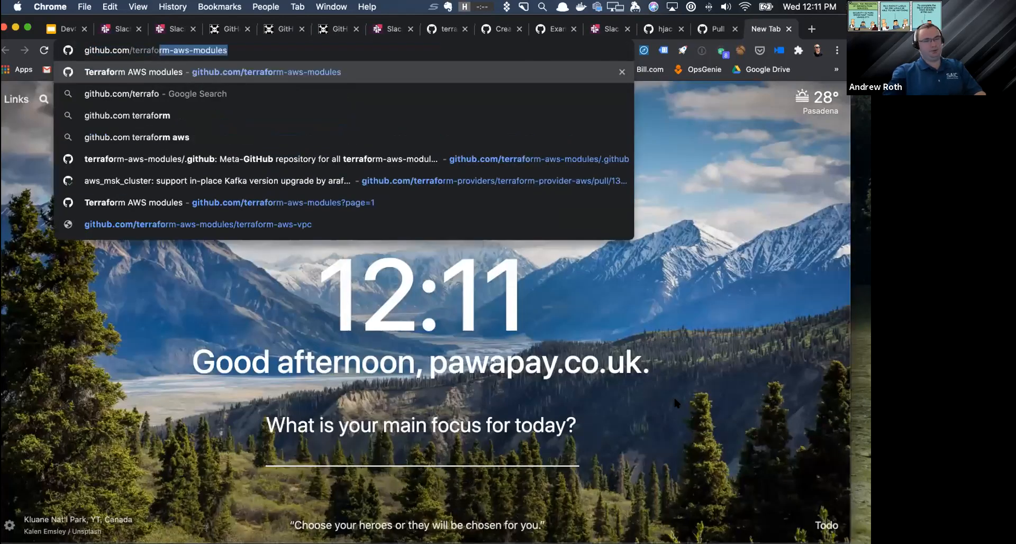
Load github.com/terraform-aws-modules and go to the pinned terraform-aws-eks repository.
{"action": "type", "text": "/"}
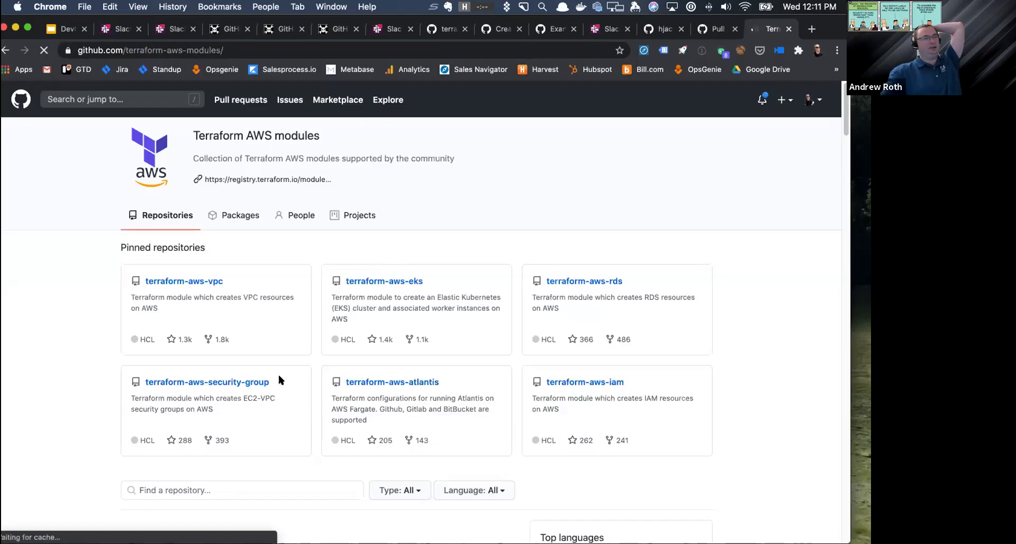
{"action": "scroll", "scroll_direction": "down", "scroll_amount": 3}
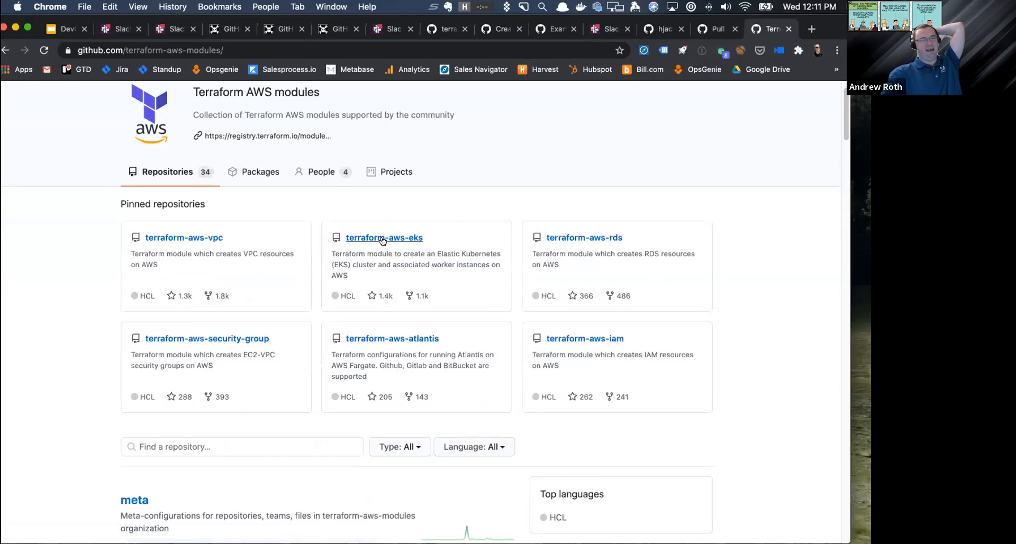
{"action": "left_click", "coordinate": [383, 238]}
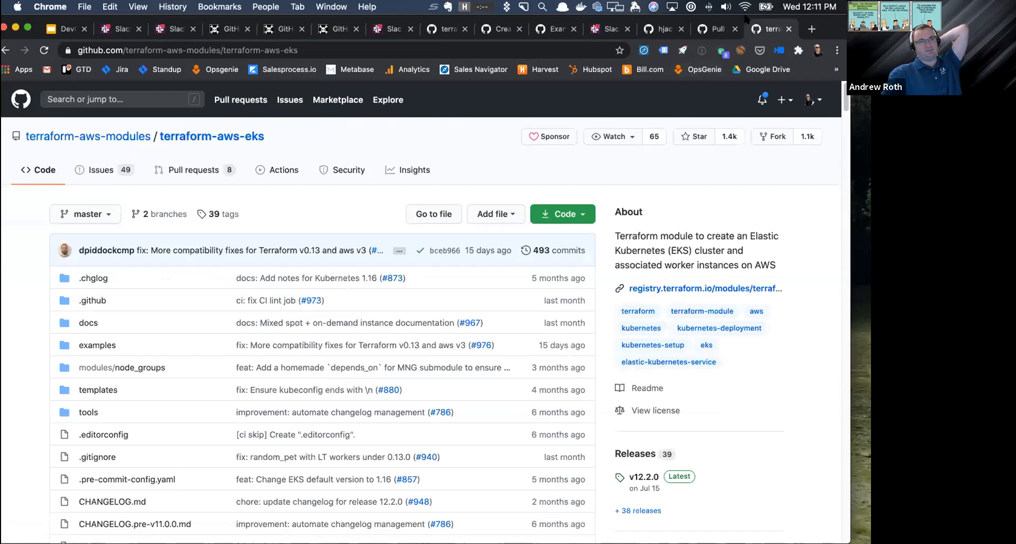
{"action": "mouse_move", "coordinate": [716, 28]}
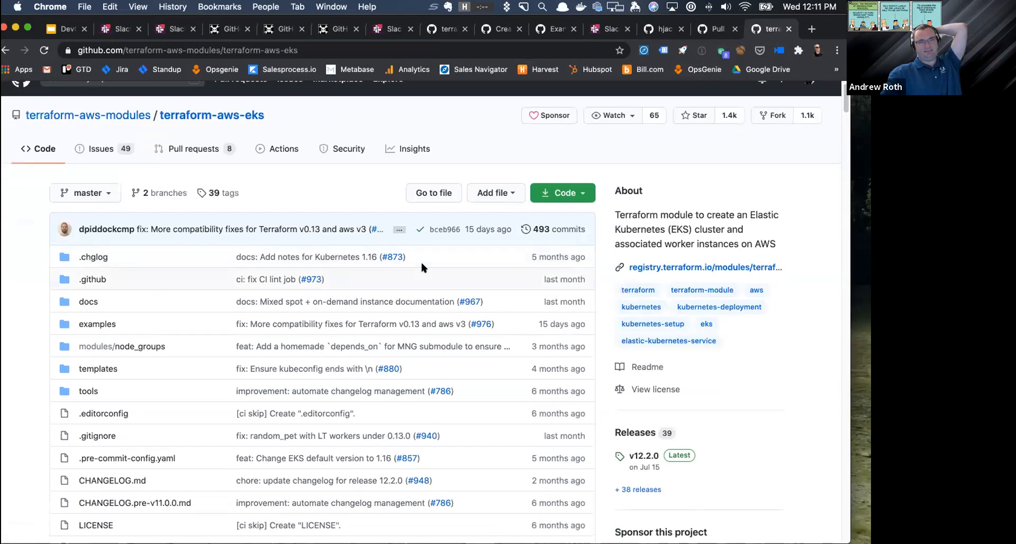
{"action": "scroll", "scroll_direction": "up", "scroll_amount": 3}
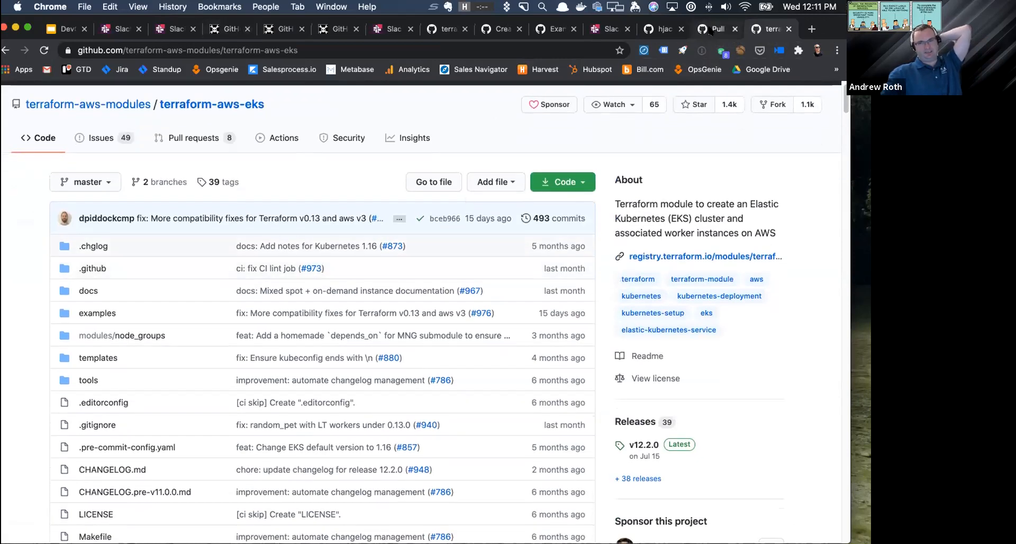
{"action": "mouse_move", "coordinate": [716, 30]}
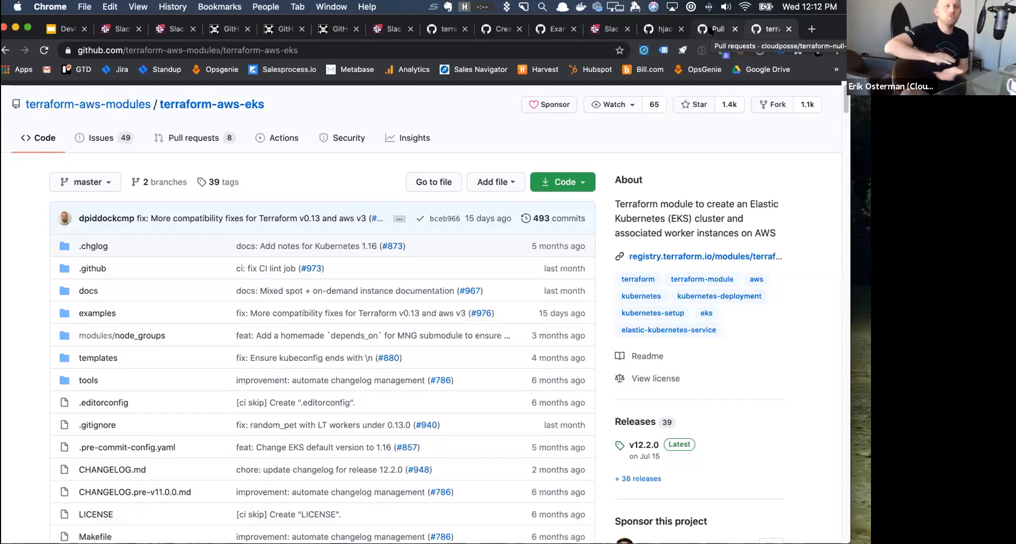
{"action": "mouse_move", "coordinate": [764, 47]}
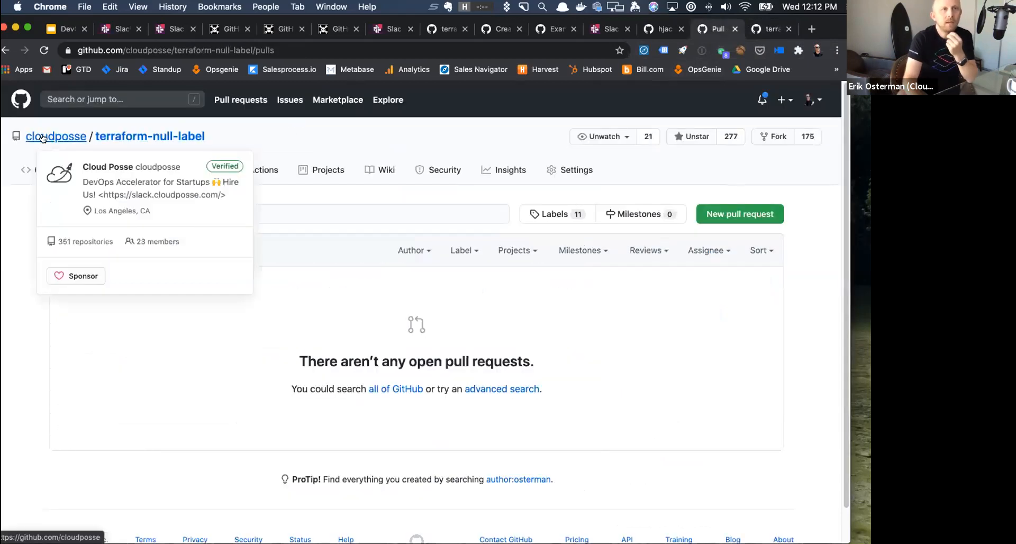
Filter the cloudposse organisation's repositories by 'eks', listing five from terraform-aws-eks-cluster to terraform-aws-eks-iam-role.
{"action": "left_click", "coordinate": [56, 136]}
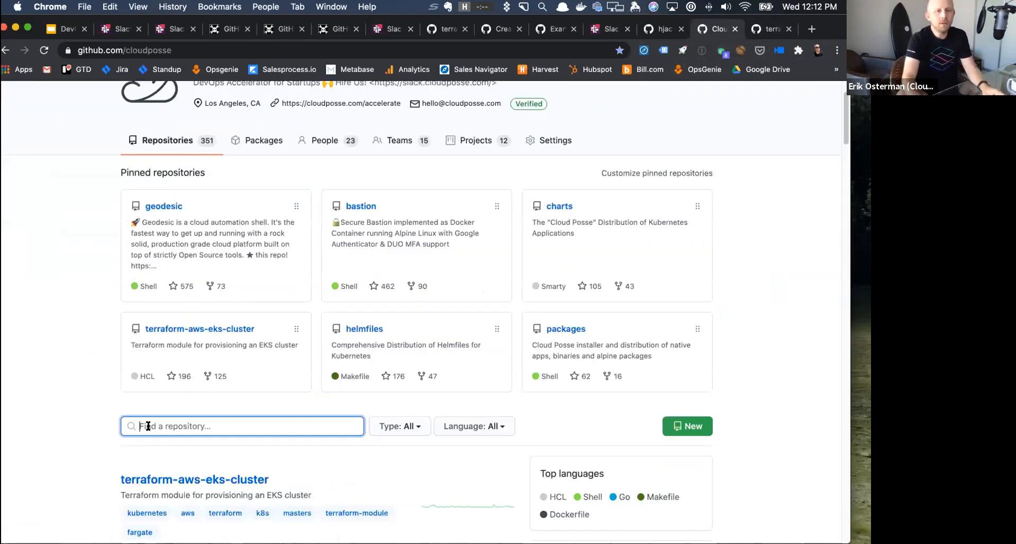
{"action": "type", "text": "eks"}
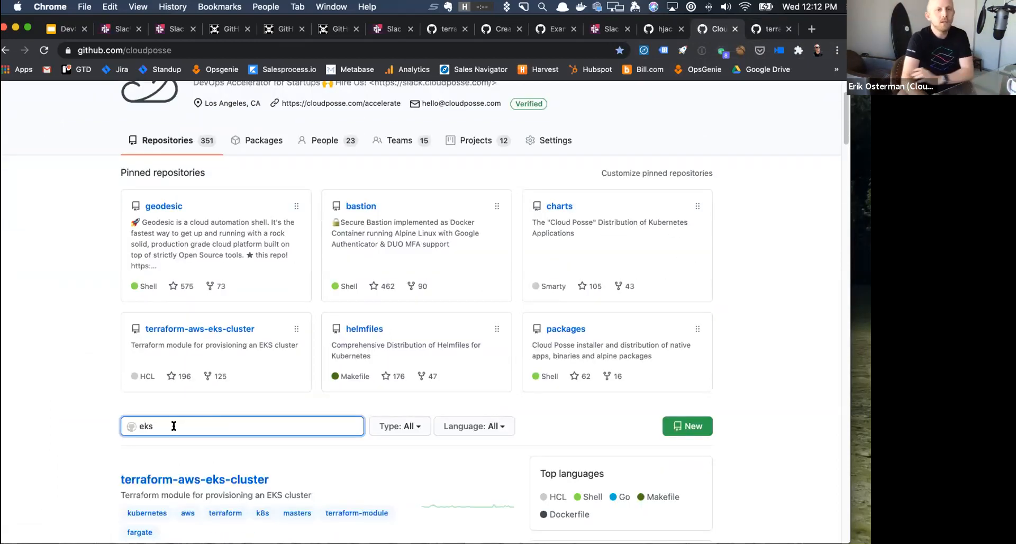
{"action": "key", "text": "Return"}
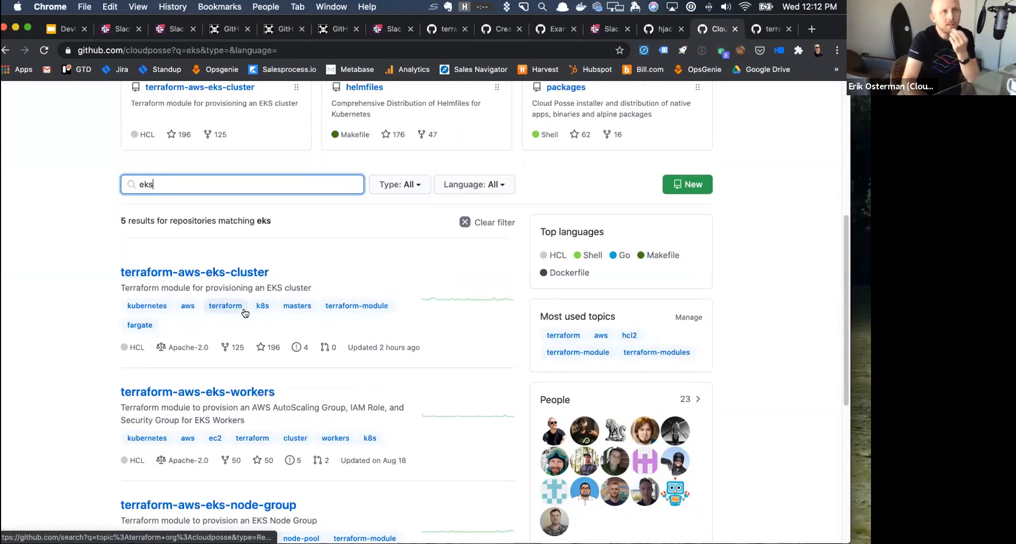
{"action": "scroll", "scroll_direction": "down", "scroll_amount": 3}
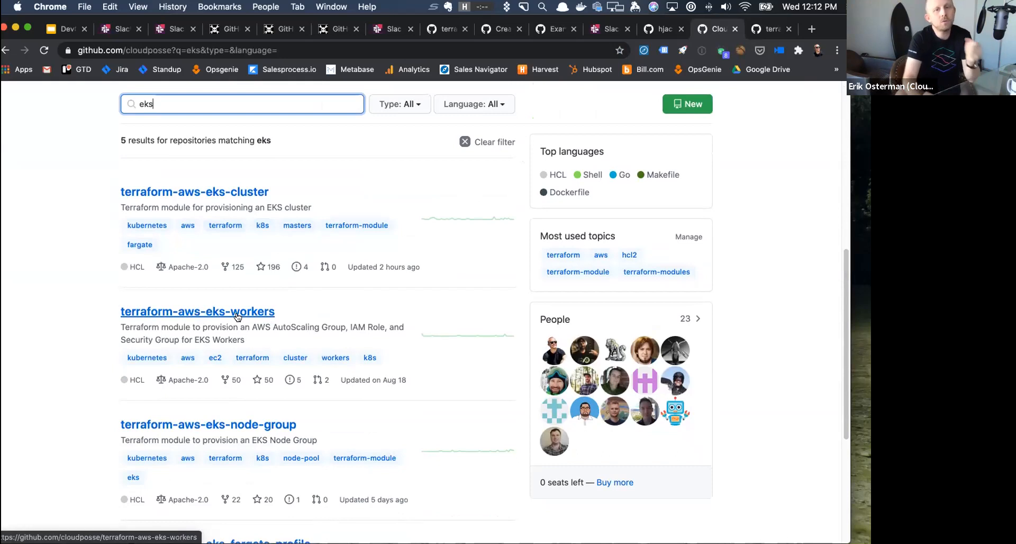
{"action": "scroll", "scroll_direction": "down", "scroll_amount": 3}
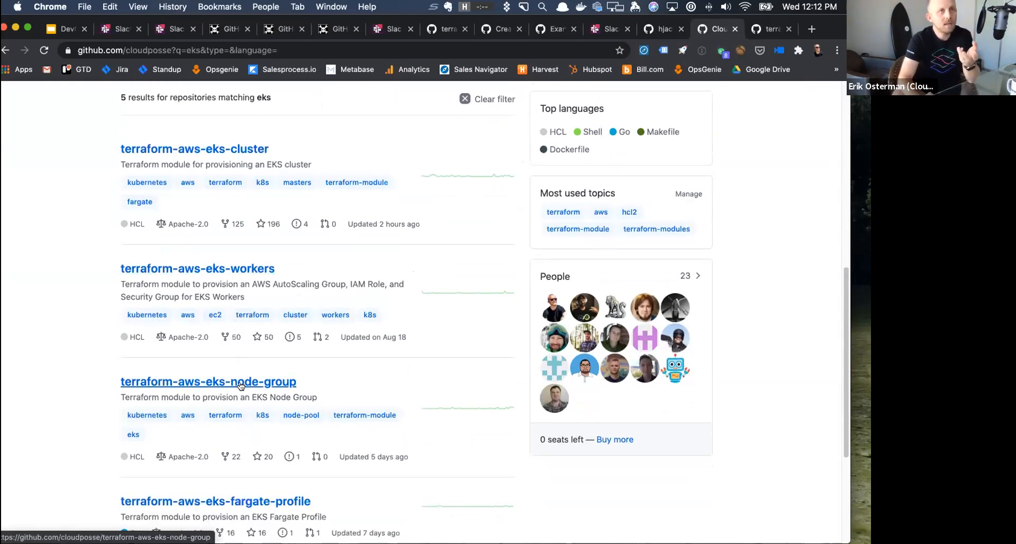
{"action": "scroll", "scroll_direction": "down", "scroll_amount": 3}
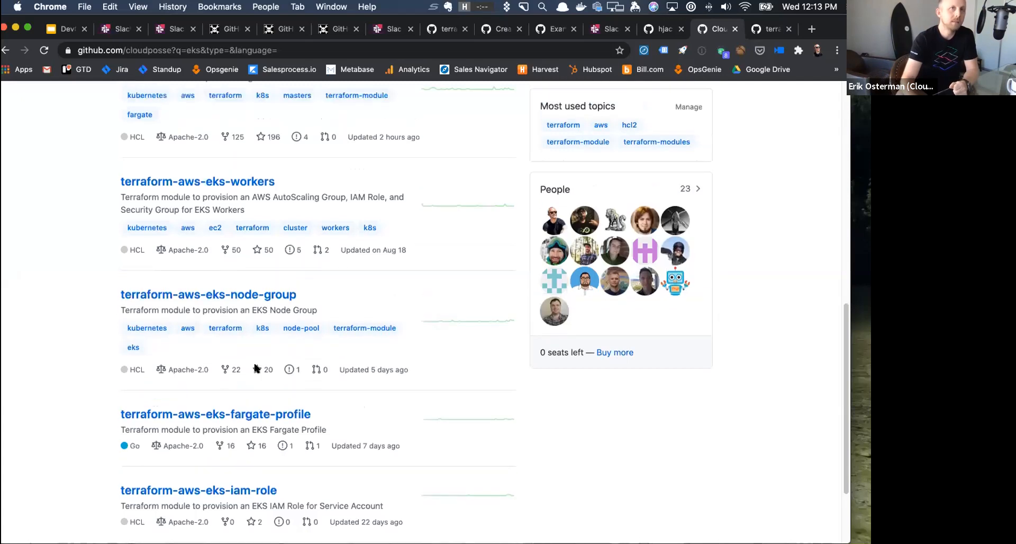
{"action": "scroll", "scroll_direction": "up", "scroll_amount": 3}
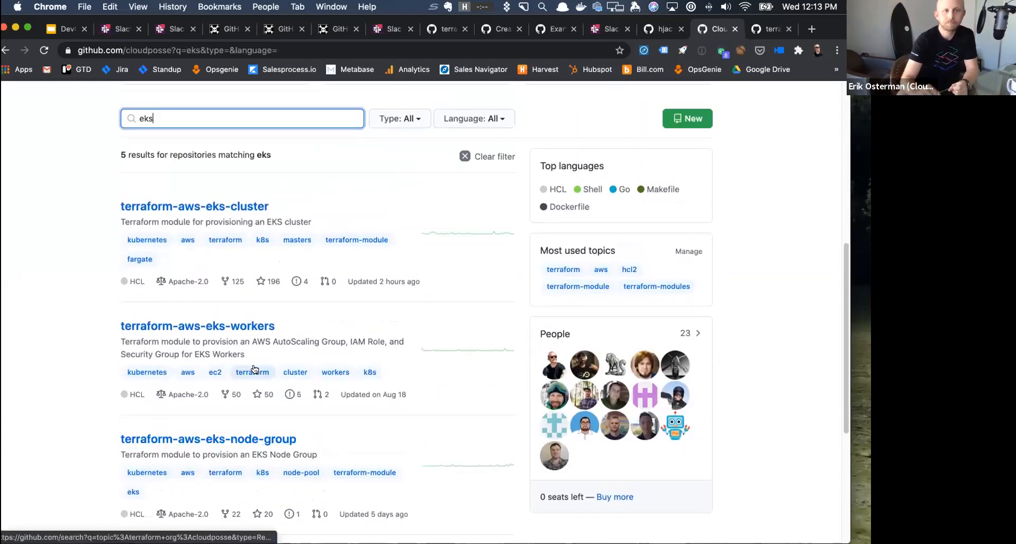
{"action": "mouse_move", "coordinate": [252, 372]}
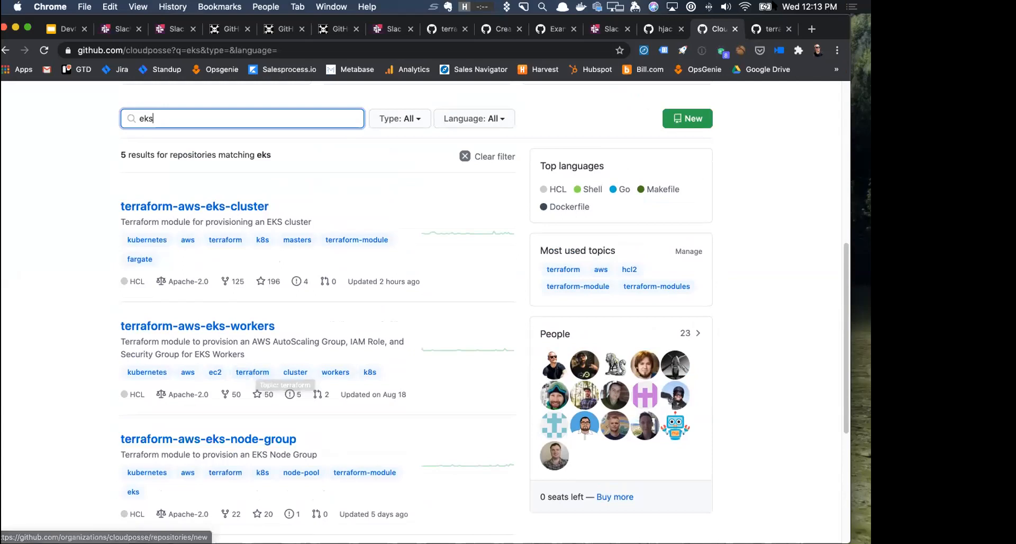
Look through terraform-aws-eks's Terraform files down to workers_launch_template.tf.
{"action": "left_click", "coordinate": [194, 206]}
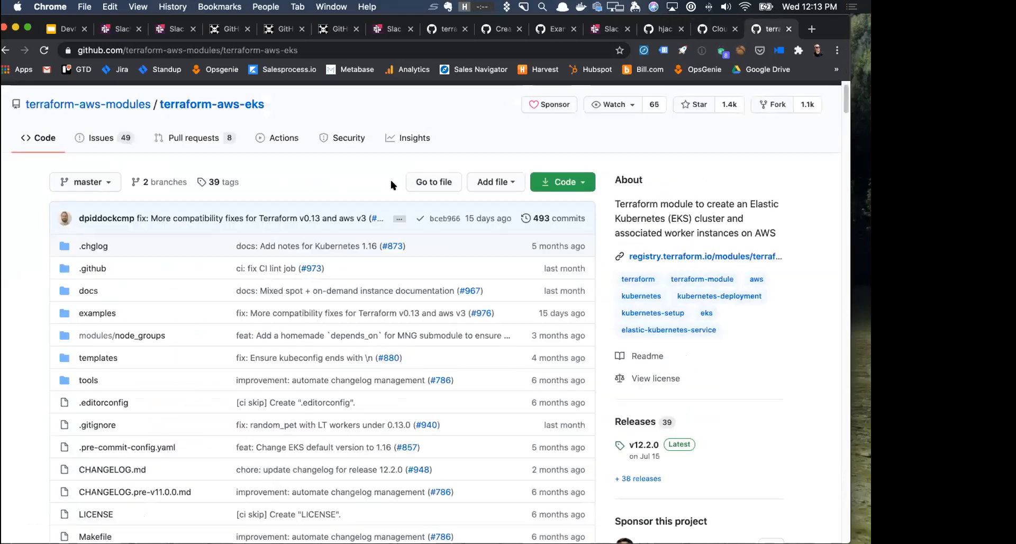
{"action": "mouse_move", "coordinate": [246, 230]}
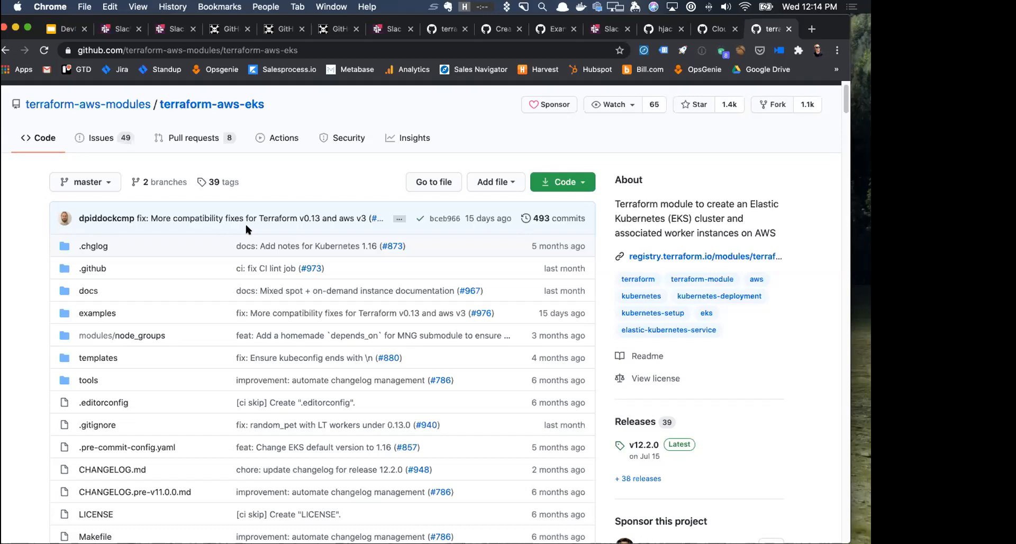
{"action": "scroll", "scroll_direction": "down", "scroll_amount": 3}
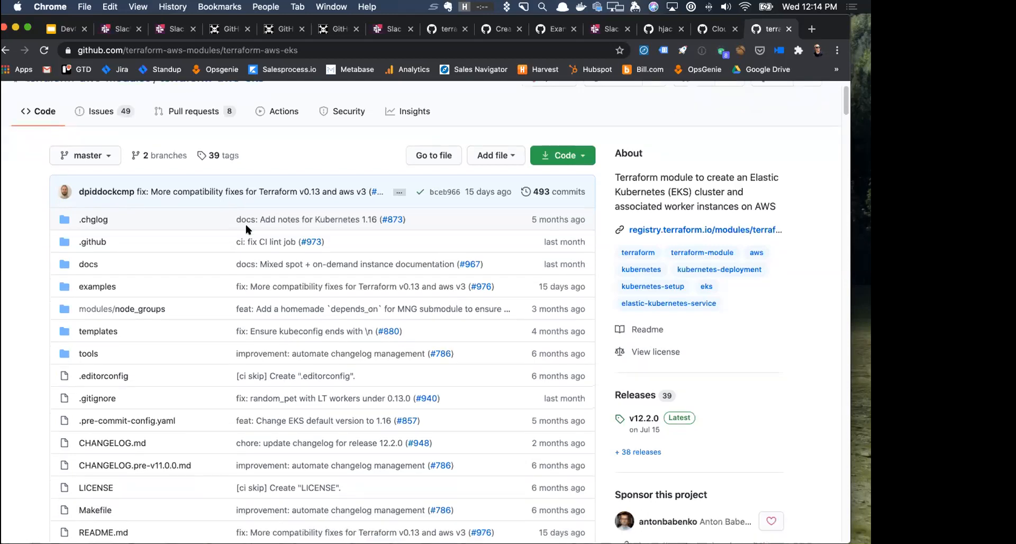
{"action": "scroll", "scroll_direction": "down", "scroll_amount": 3}
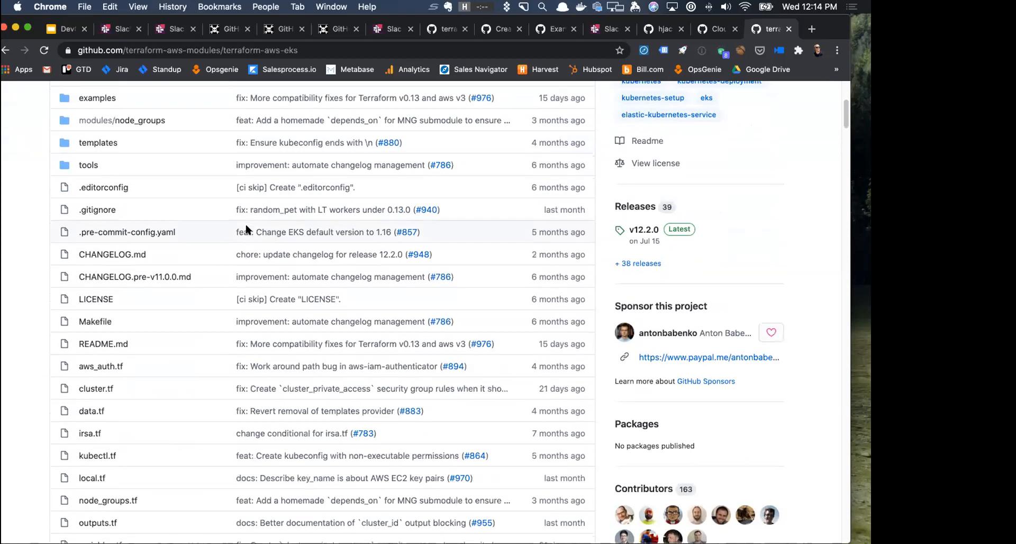
{"action": "scroll", "scroll_direction": "down", "scroll_amount": 3}
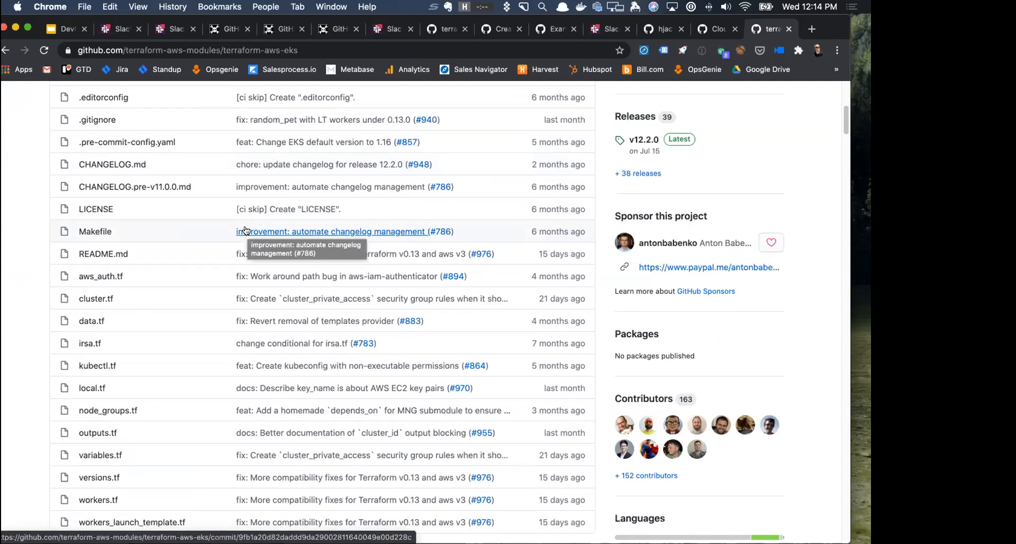
{"action": "scroll", "scroll_direction": "down", "scroll_amount": 3}
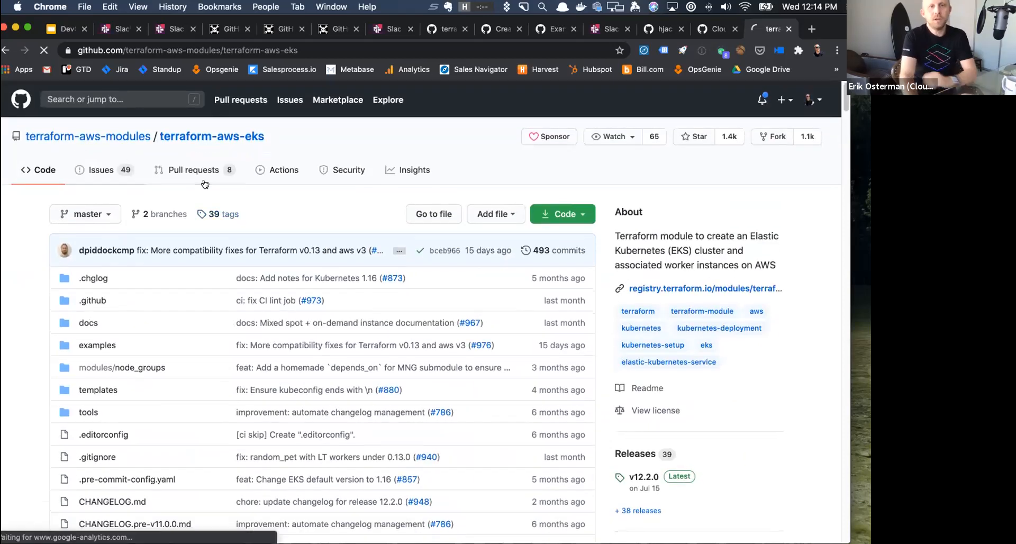
Search terraform-aws-eks open issues for 'unmanaged', 'unmanagable', then 'complexity', finding three results.
{"action": "left_click", "coordinate": [101, 169]}
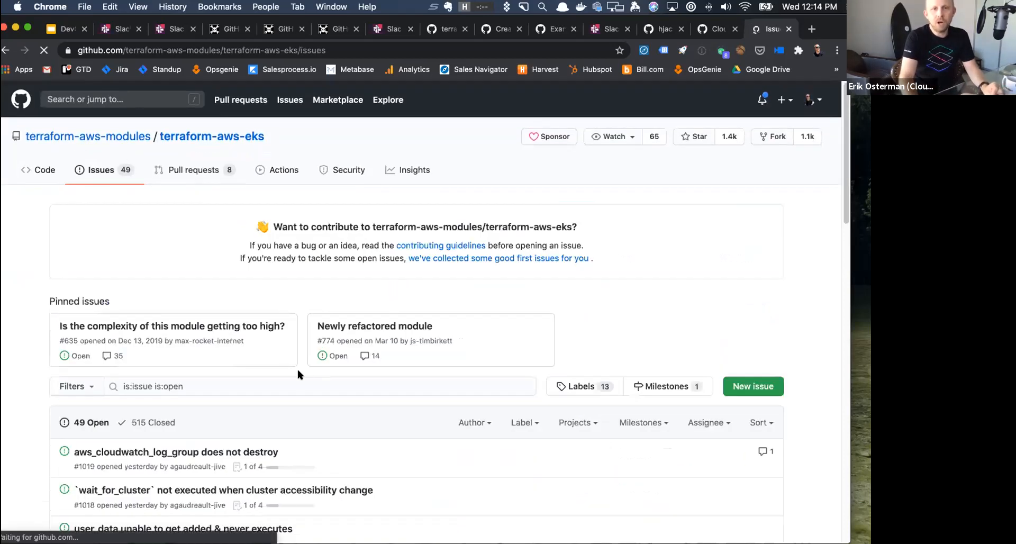
{"action": "left_click", "coordinate": [318, 387]}
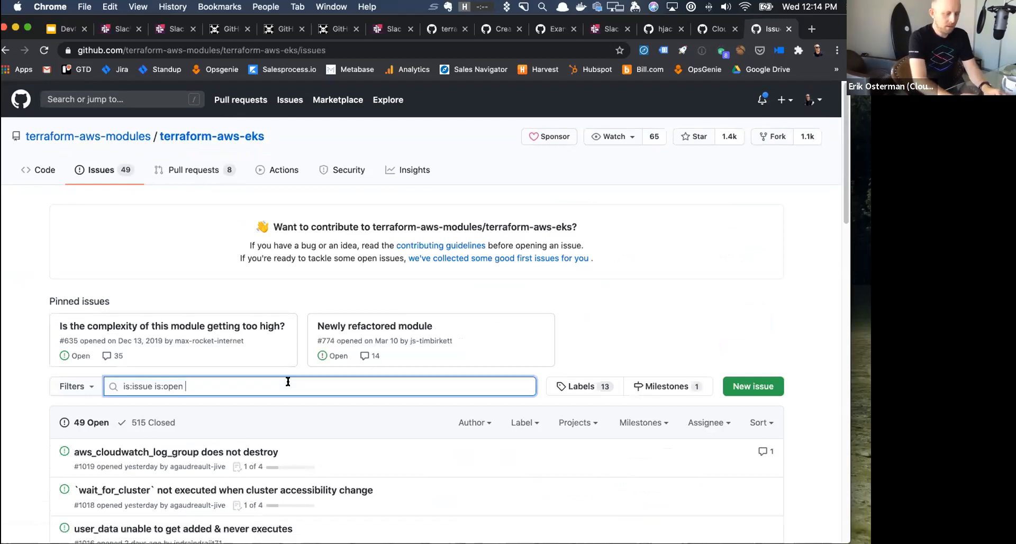
{"action": "type", "text": "unmanaged"}
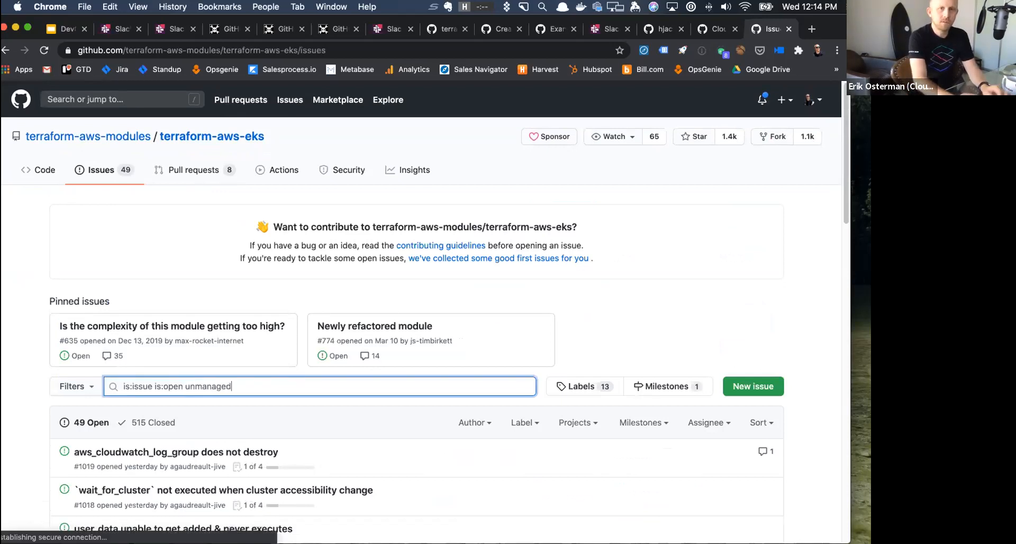
{"action": "key", "text": "Return"}
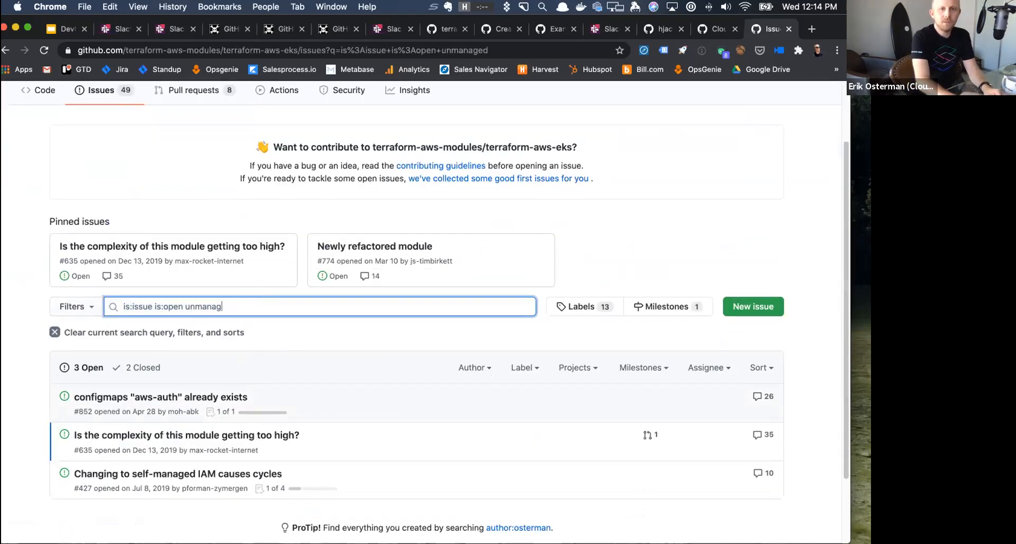
{"action": "type", "text": "able"}
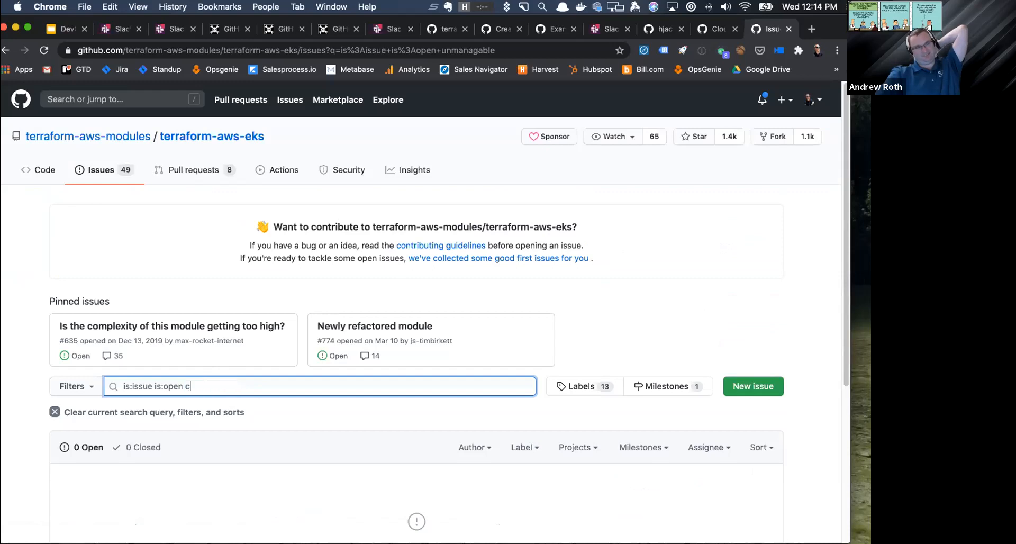
{"action": "type", "text": "omplexity"}
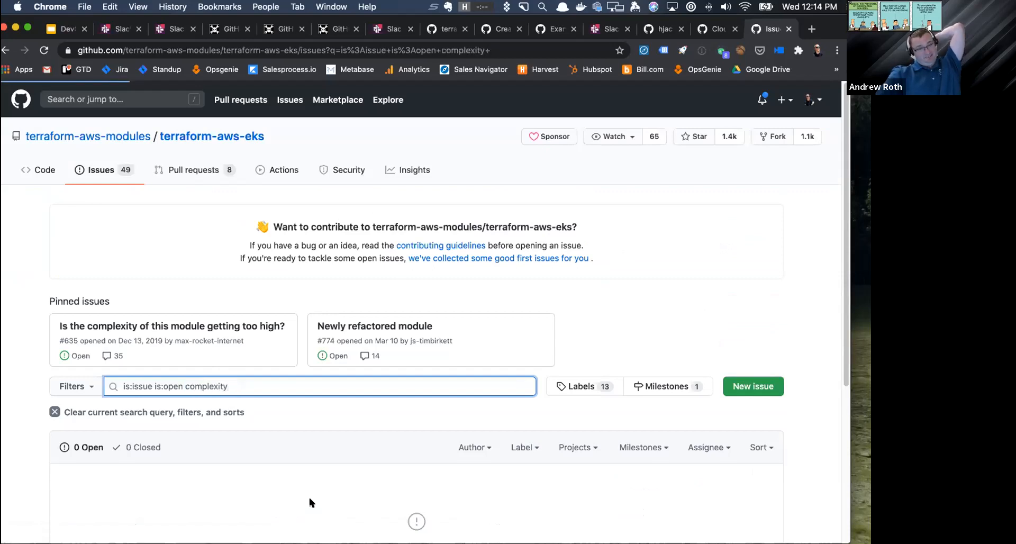
{"action": "scroll", "scroll_direction": "down", "scroll_amount": 3}
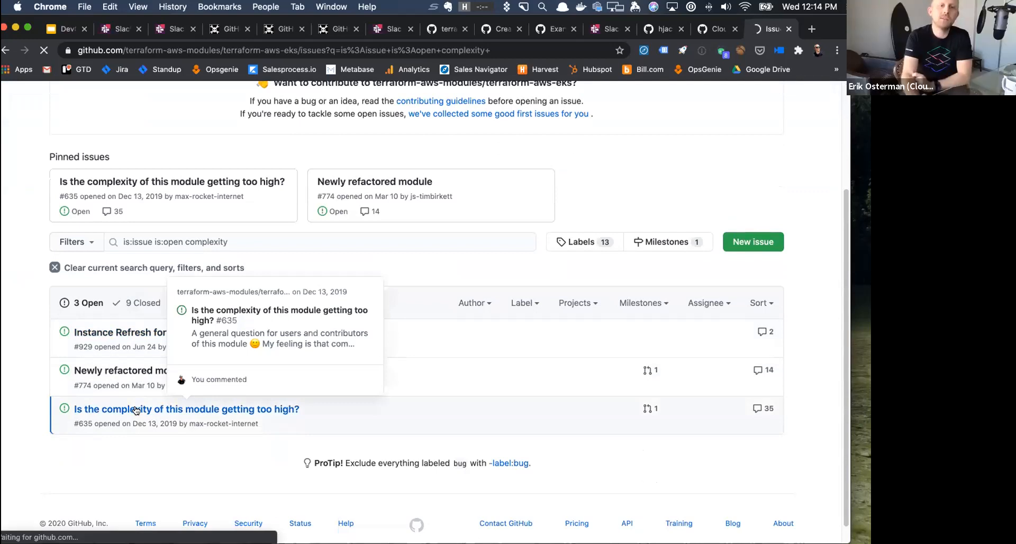
Read through the comments of issue #635 'Is the complexity of this module getting too high?'.
{"action": "left_click", "coordinate": [186, 409]}
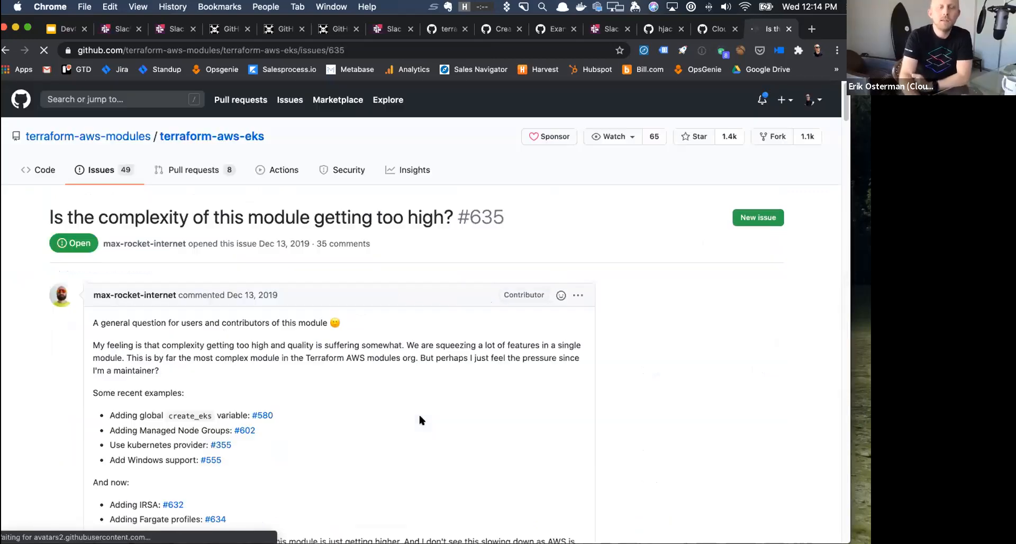
{"action": "scroll", "scroll_direction": "down", "scroll_amount": 3}
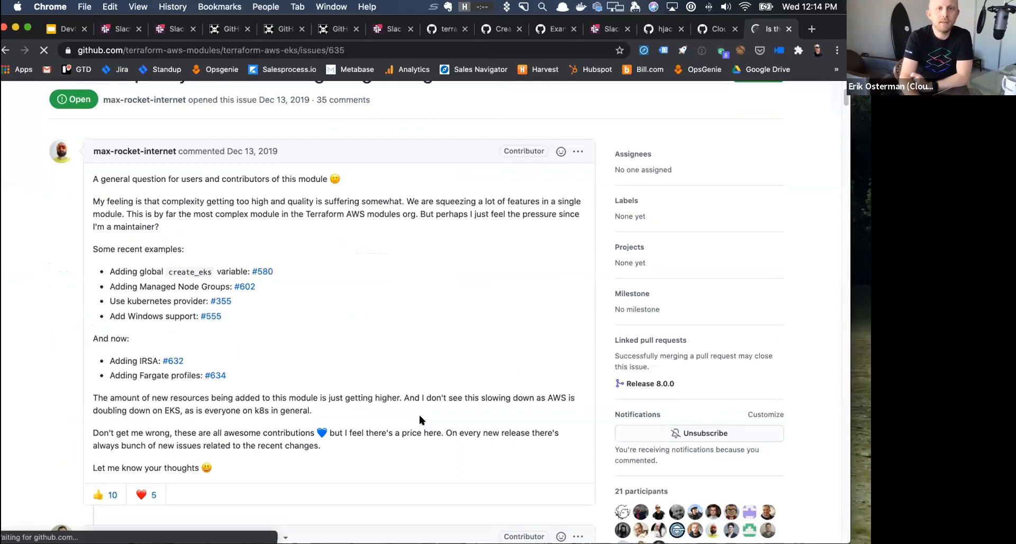
{"action": "scroll", "scroll_direction": "down", "scroll_amount": 3}
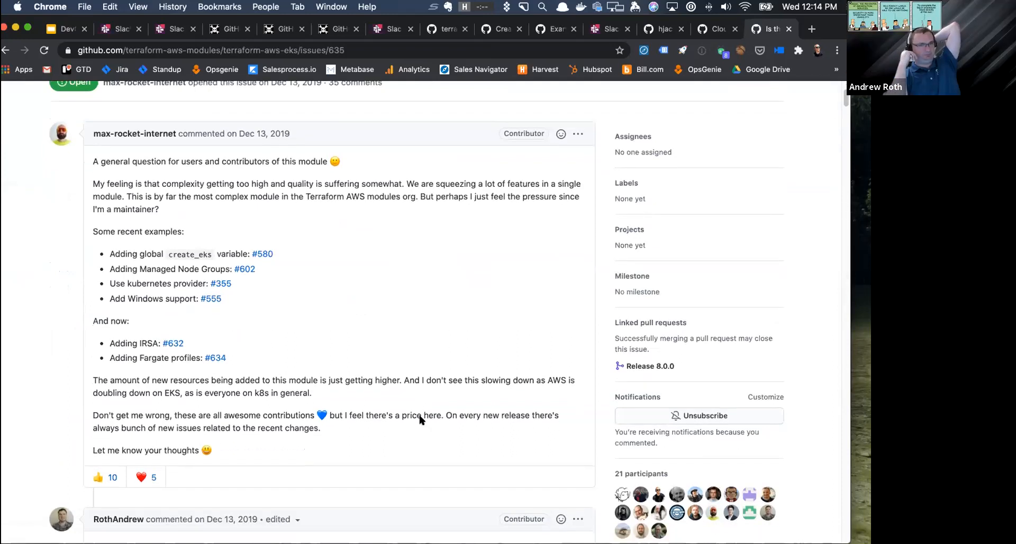
{"action": "scroll", "scroll_direction": "down", "scroll_amount": 3}
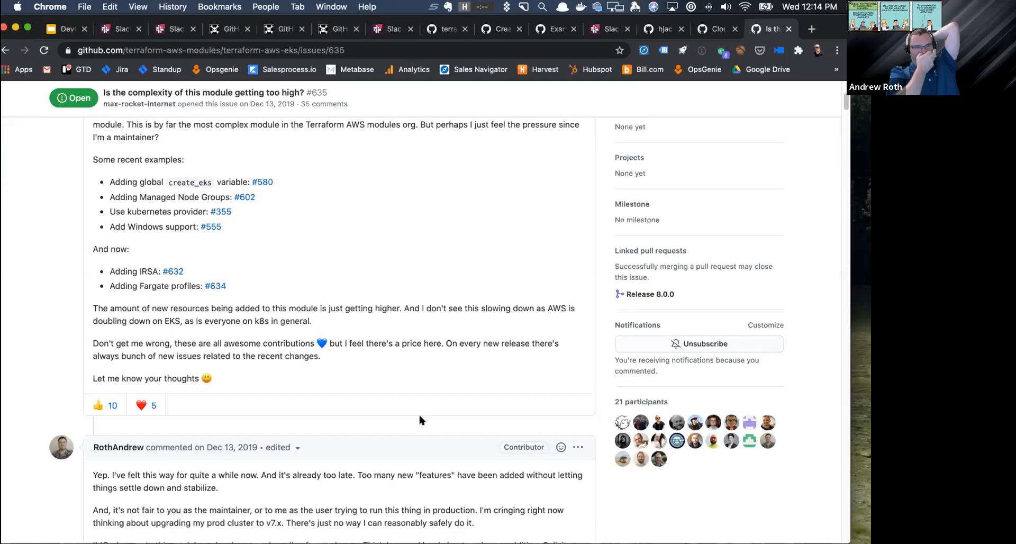
{"action": "scroll", "scroll_direction": "down", "scroll_amount": 3}
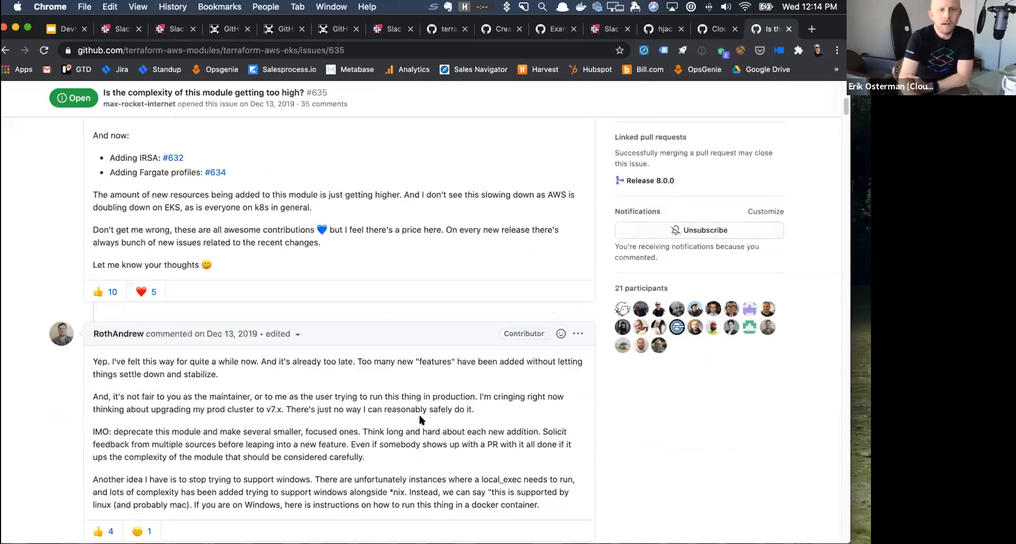
{"action": "scroll", "scroll_direction": "down", "scroll_amount": 3}
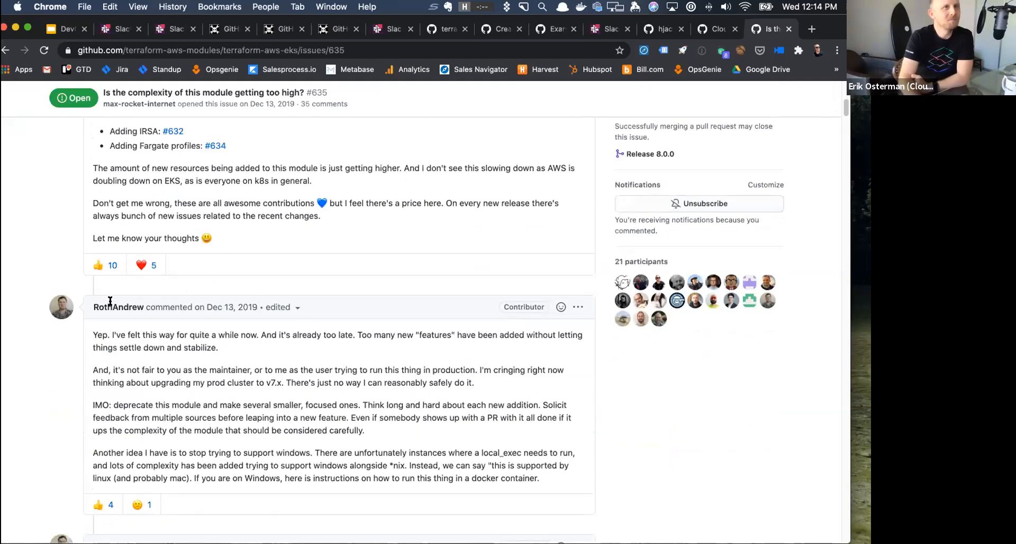
{"action": "scroll", "scroll_direction": "down", "scroll_amount": 3}
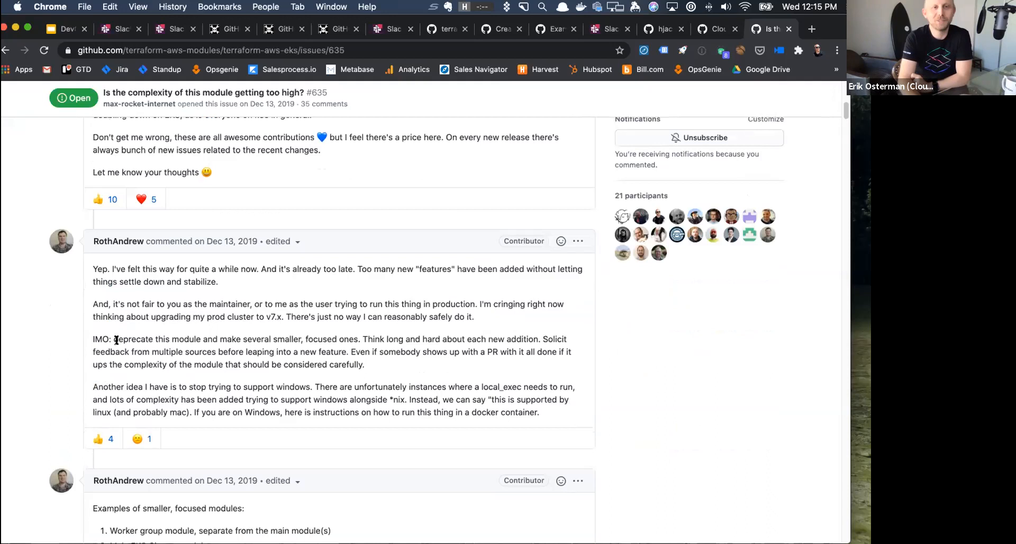
{"action": "scroll", "scroll_direction": "down", "scroll_amount": 3}
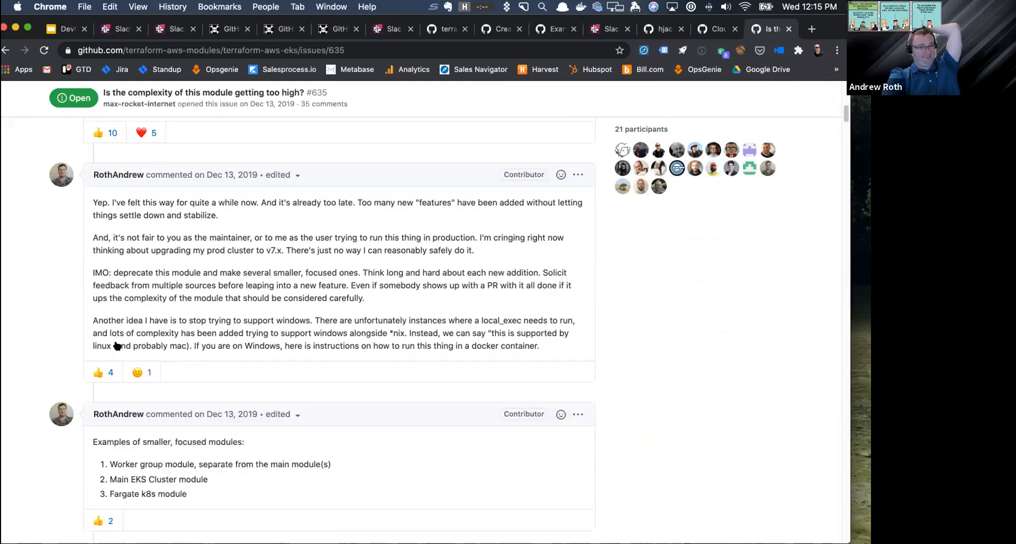
{"action": "scroll", "scroll_direction": "down", "scroll_amount": 3}
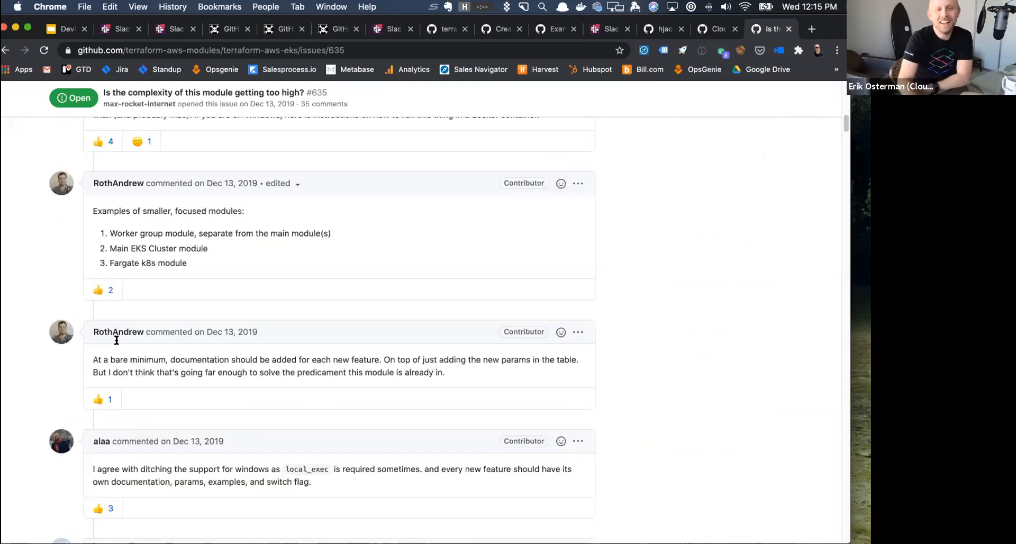
{"action": "scroll", "scroll_direction": "down", "scroll_amount": 3}
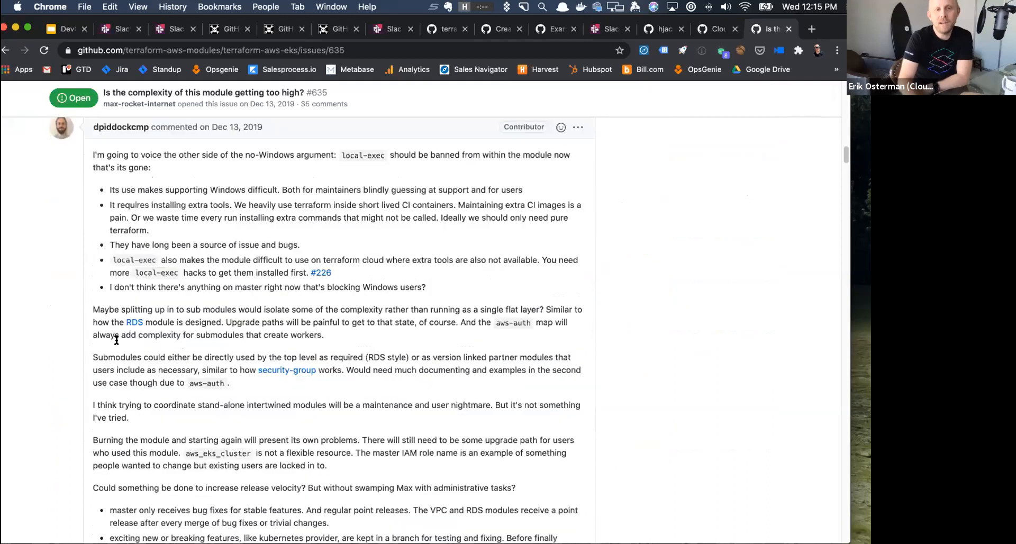
{"action": "scroll", "scroll_direction": "down", "scroll_amount": 3}
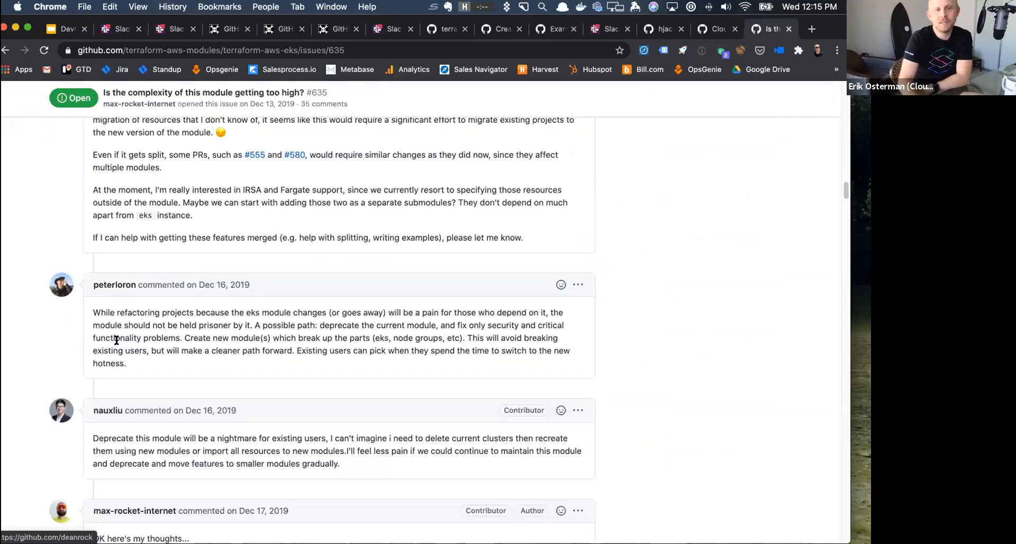
{"action": "scroll", "scroll_direction": "down", "scroll_amount": 3}
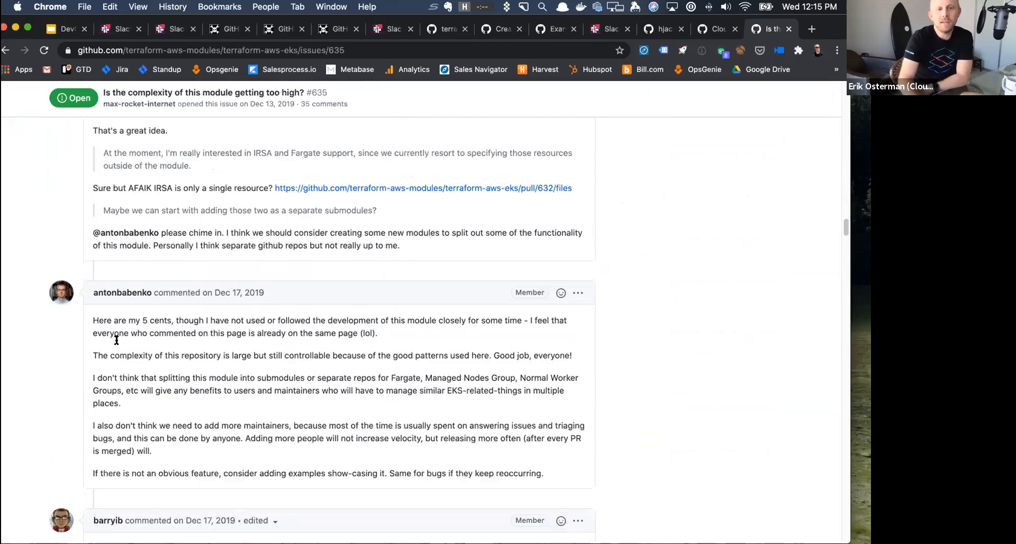
{"action": "scroll", "scroll_direction": "down", "scroll_amount": 3}
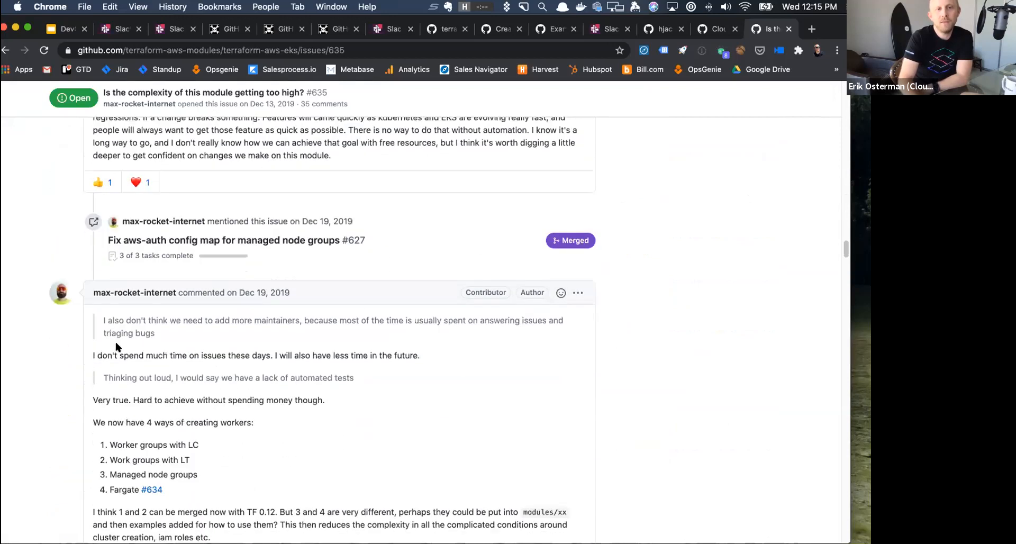
{"action": "scroll", "scroll_direction": "down", "scroll_amount": 3}
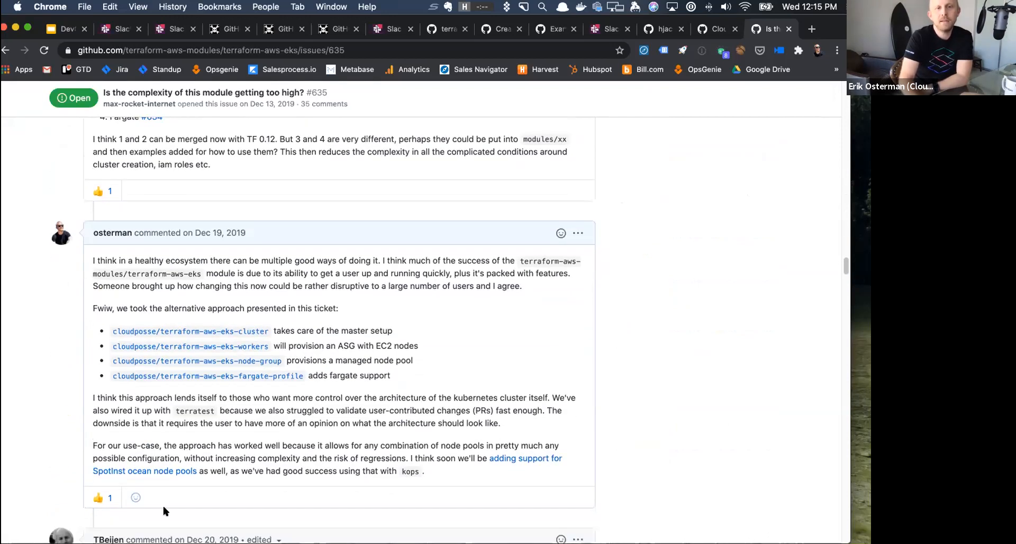
{"action": "mouse_move", "coordinate": [193, 452]}
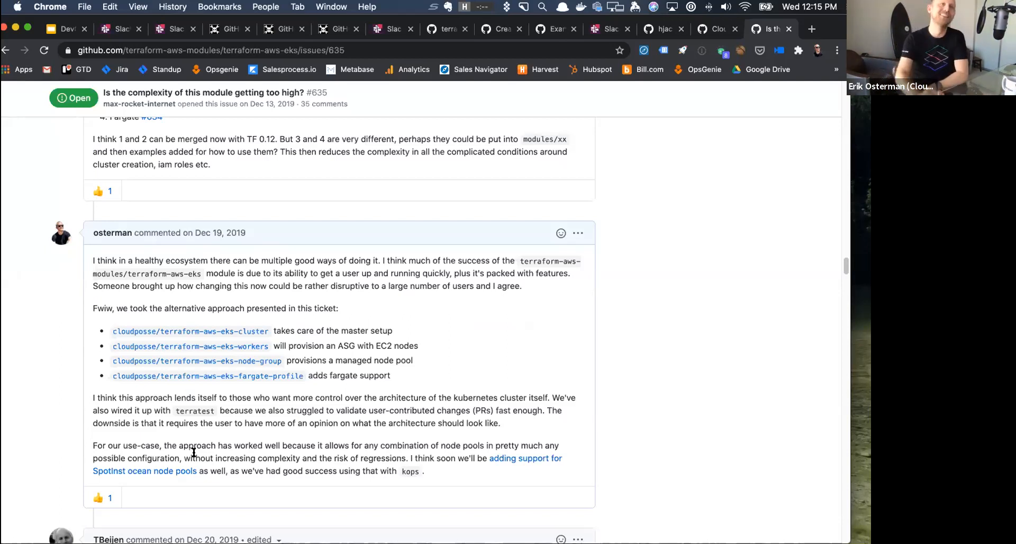
{"action": "scroll", "scroll_direction": "down", "scroll_amount": 3}
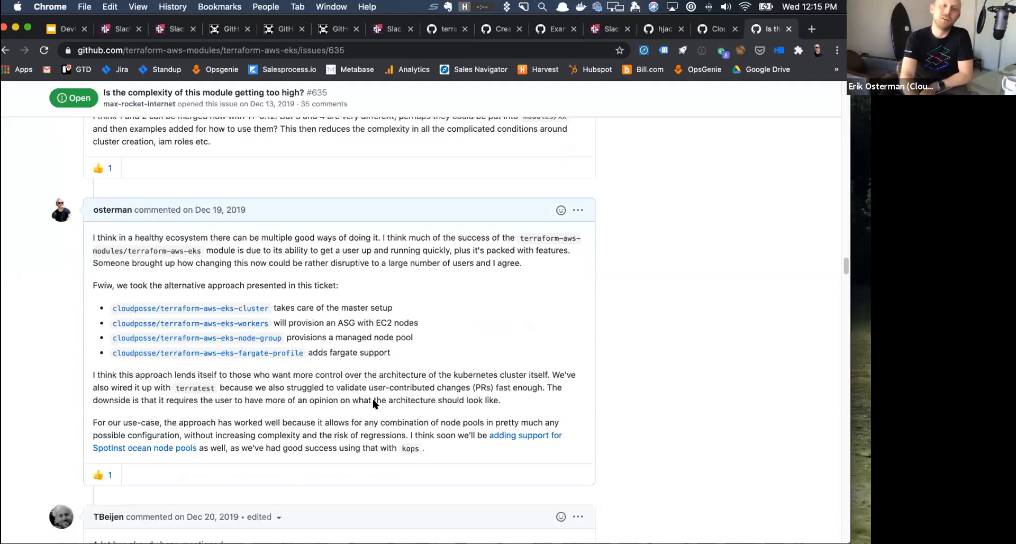
{"action": "scroll", "scroll_direction": "down", "scroll_amount": 3}
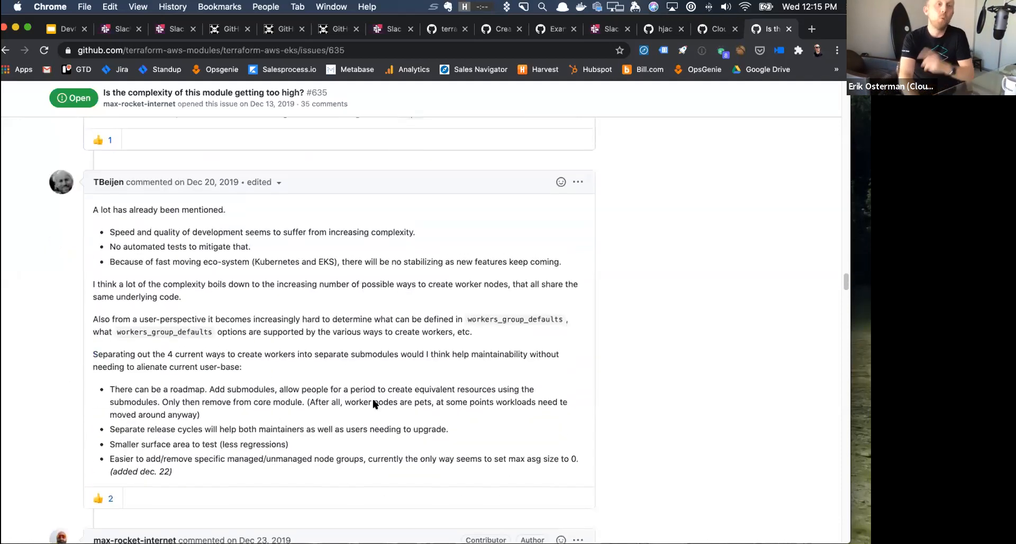
{"action": "scroll", "scroll_direction": "up", "scroll_amount": 3}
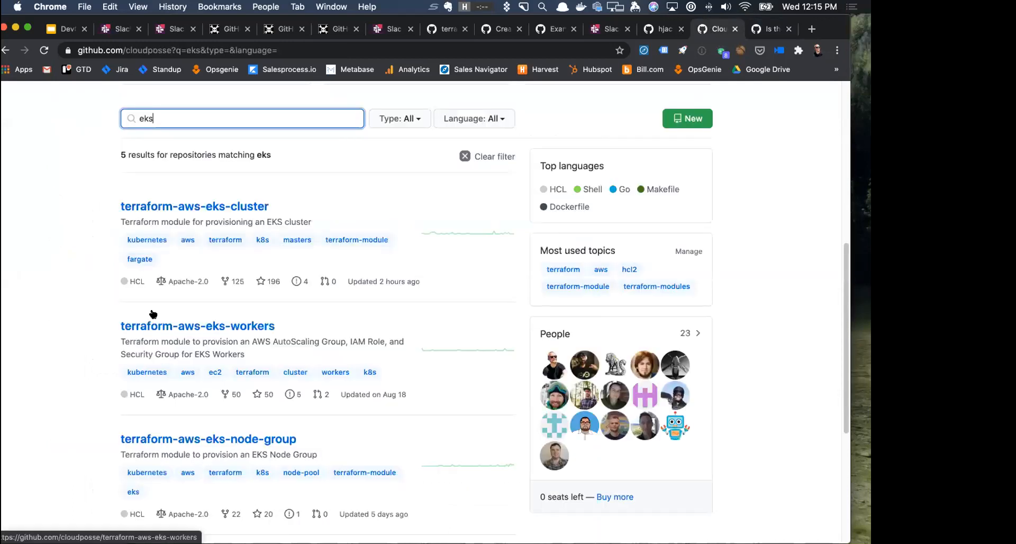
Search cloudposse repositories for 'null', enter terraform-null-label and bring up its variables.tf.
{"action": "type", "text": "null"}
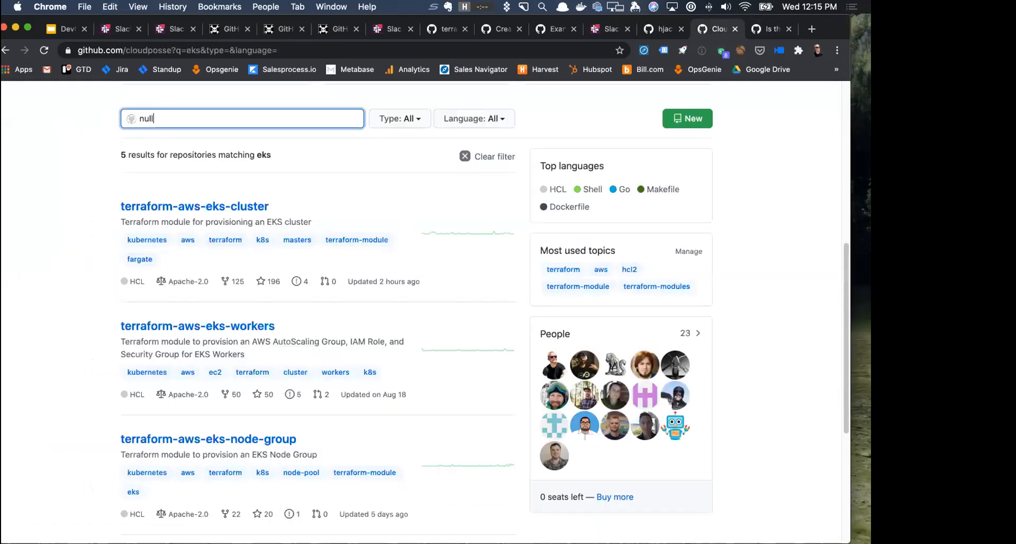
{"action": "key", "text": "Return"}
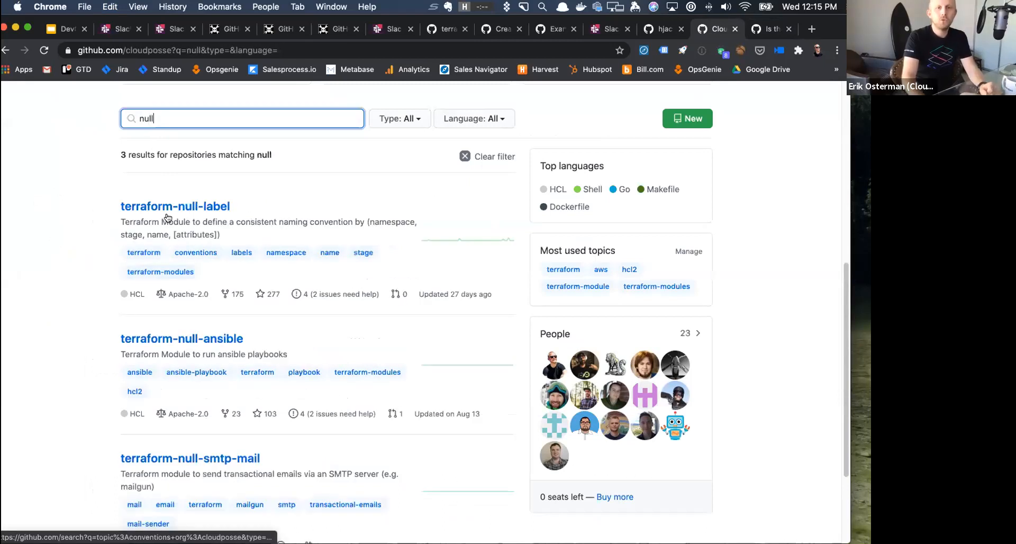
{"action": "left_click", "coordinate": [175, 206]}
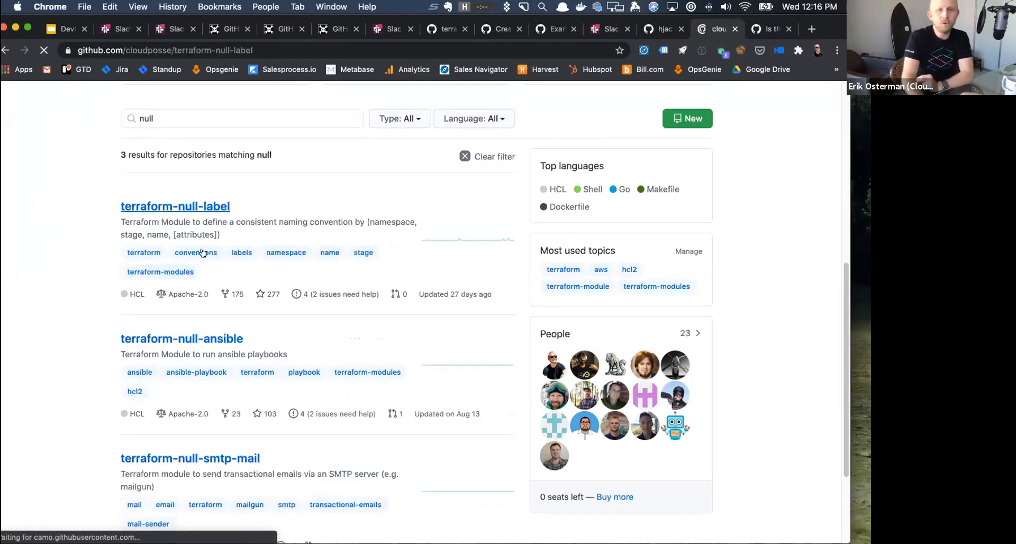
{"action": "left_click", "coordinate": [174, 206]}
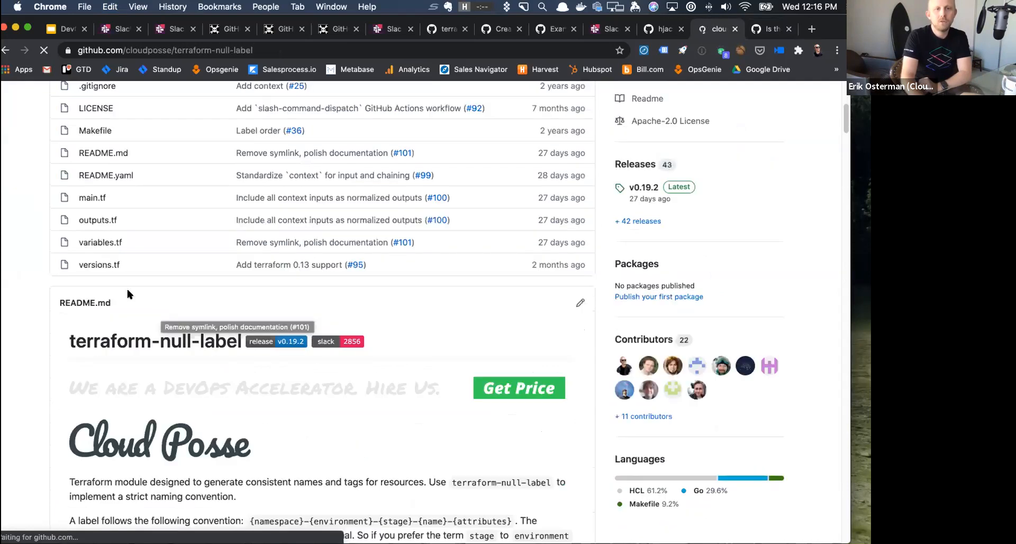
{"action": "left_click", "coordinate": [100, 242]}
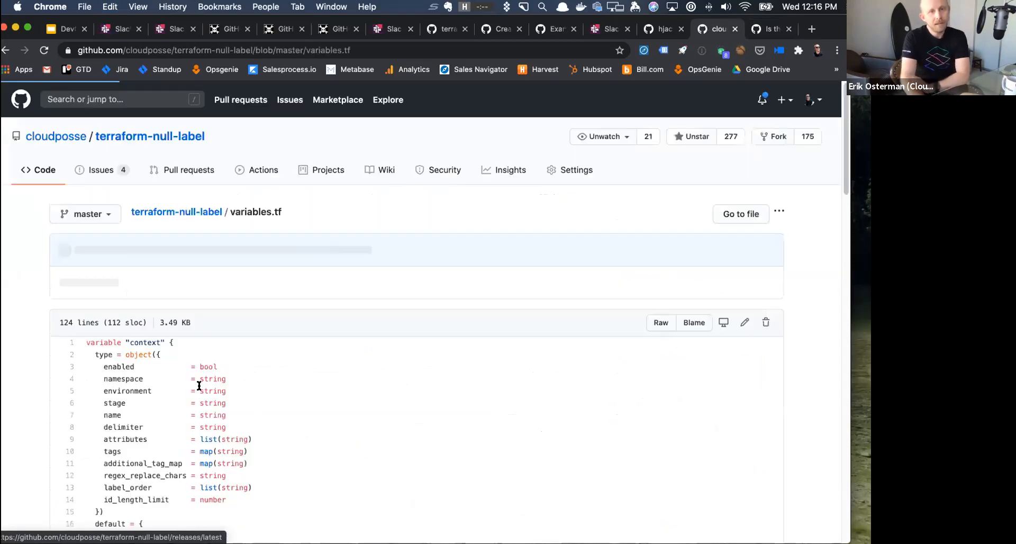
{"action": "scroll", "scroll_direction": "down", "scroll_amount": 3}
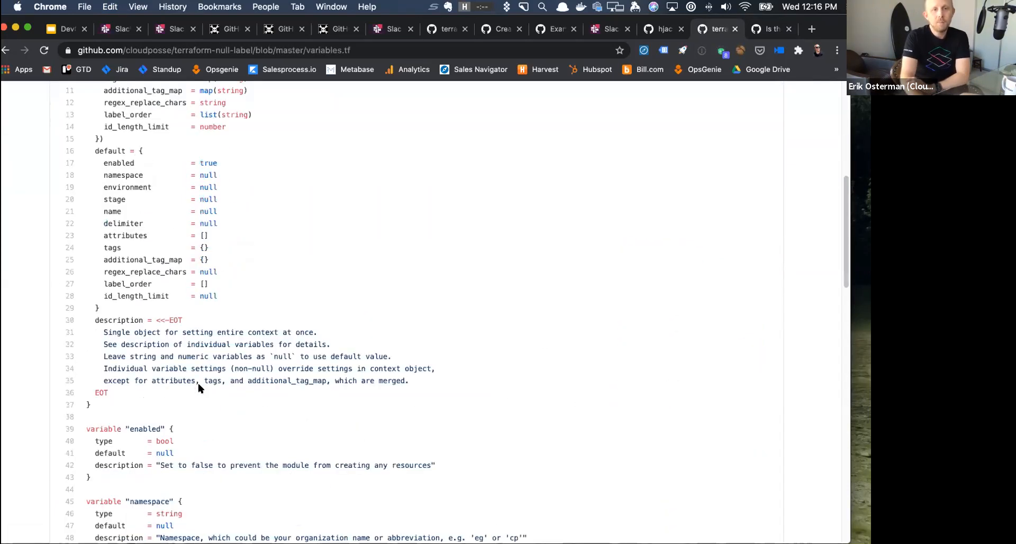
{"action": "scroll", "scroll_direction": "down", "scroll_amount": 3}
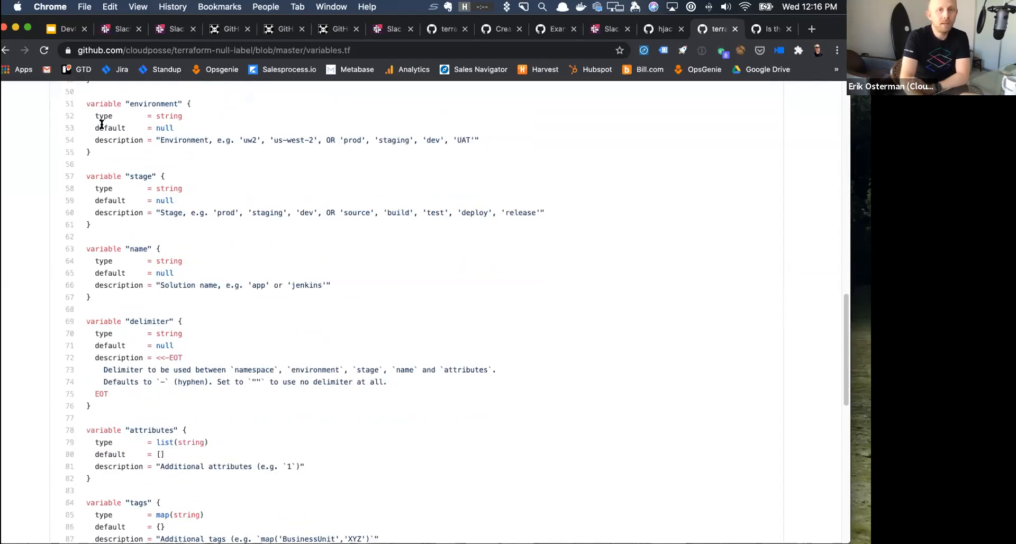
{"action": "scroll", "scroll_direction": "up", "scroll_amount": 3}
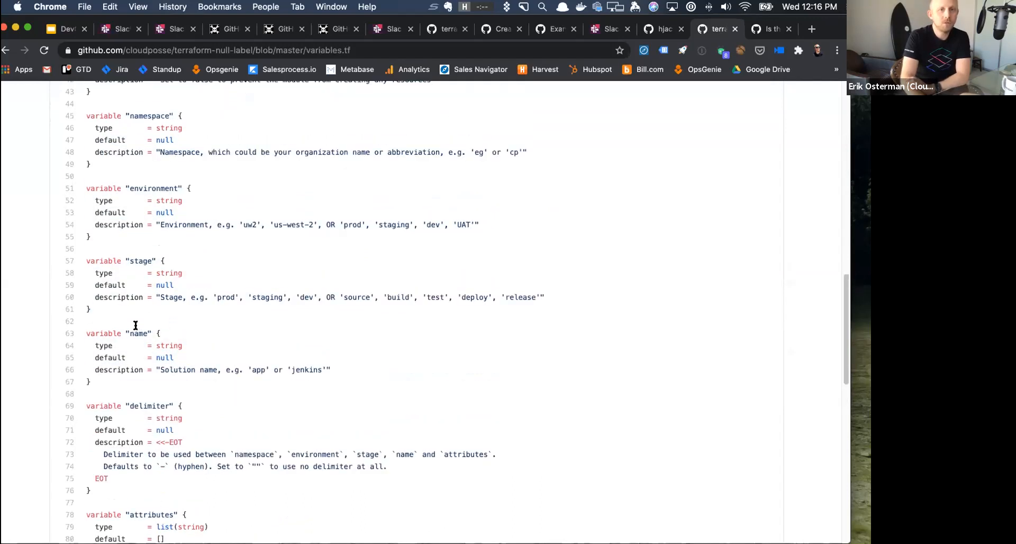
{"action": "scroll", "scroll_direction": "down", "scroll_amount": 3}
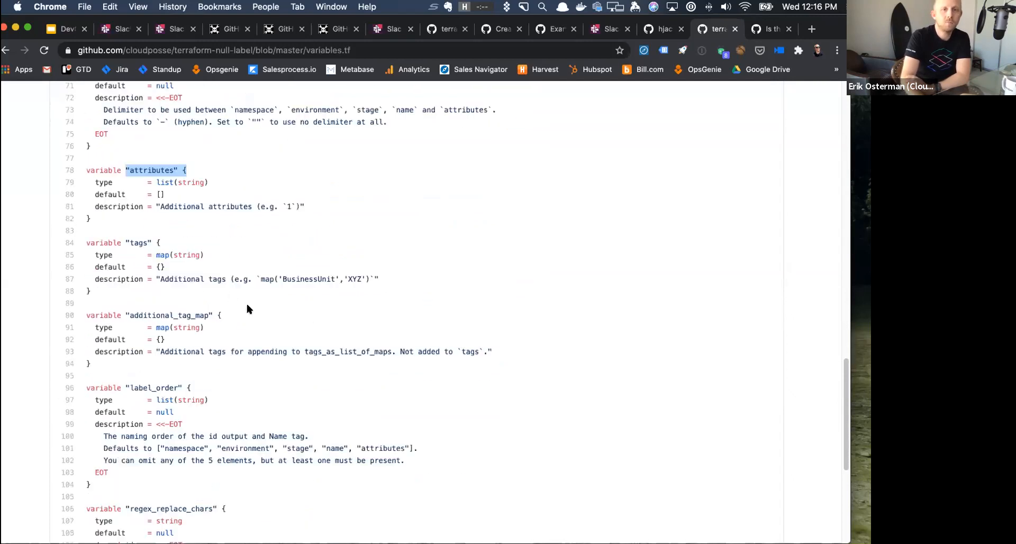
{"action": "scroll", "scroll_direction": "down", "scroll_amount": 3}
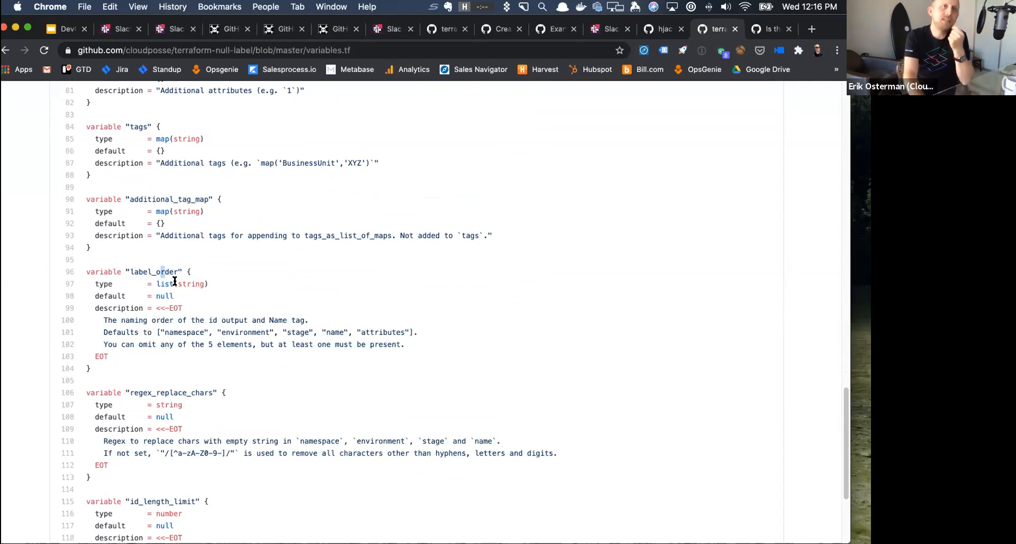
{"action": "mouse_move", "coordinate": [322, 337]}
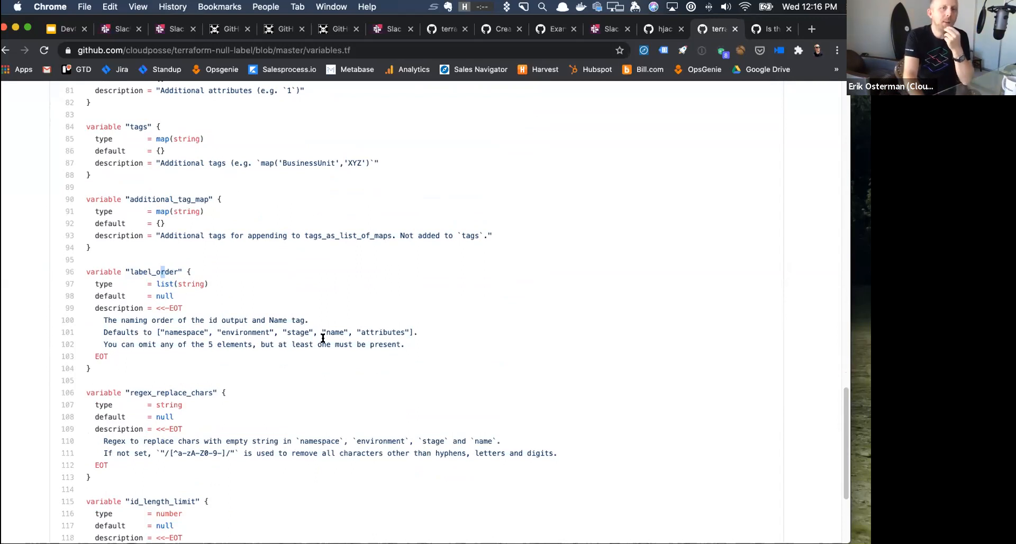
{"action": "scroll", "scroll_direction": "up", "scroll_amount": 3}
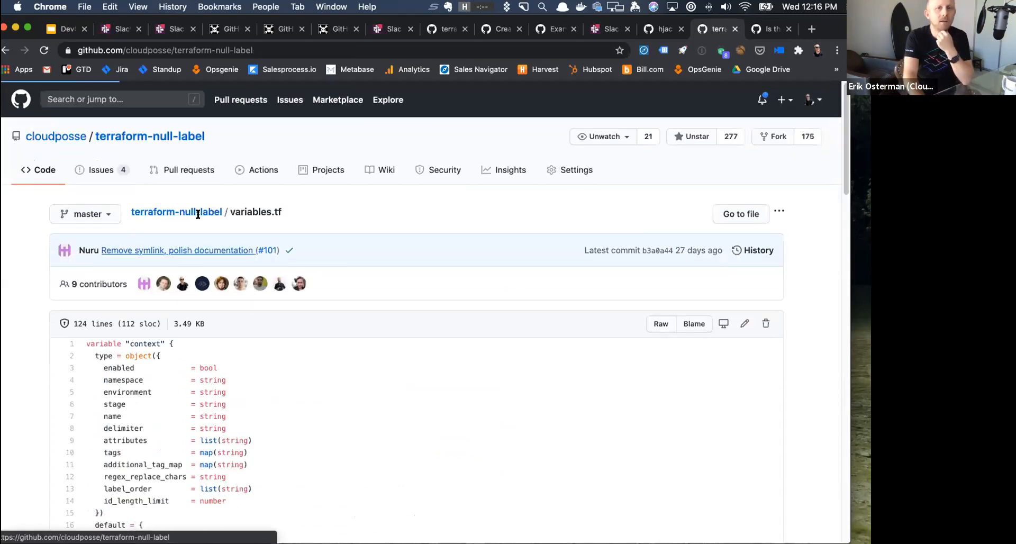
From the terraform-null-label root, go into the exports folder and bring up context.tf.
{"action": "left_click", "coordinate": [150, 135]}
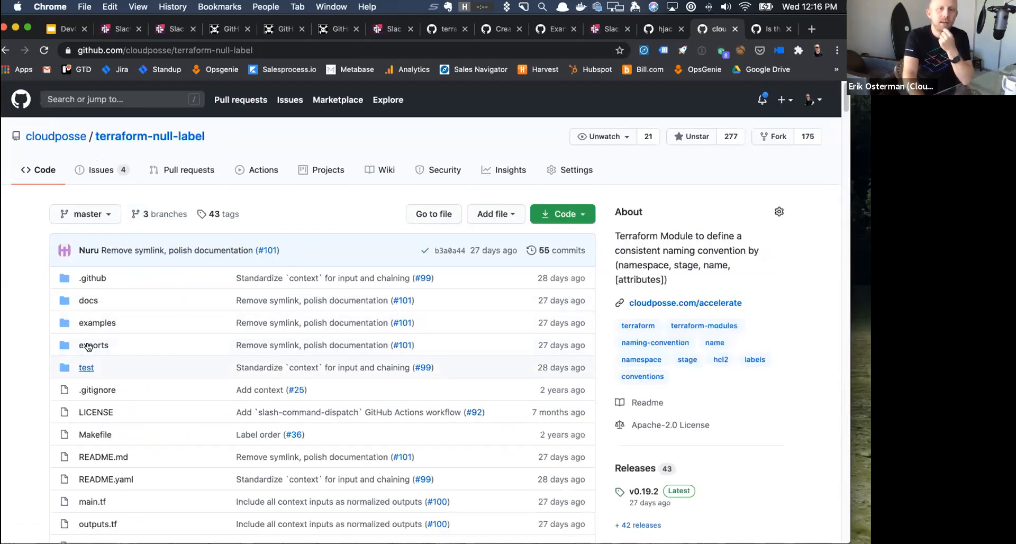
{"action": "left_click", "coordinate": [93, 345]}
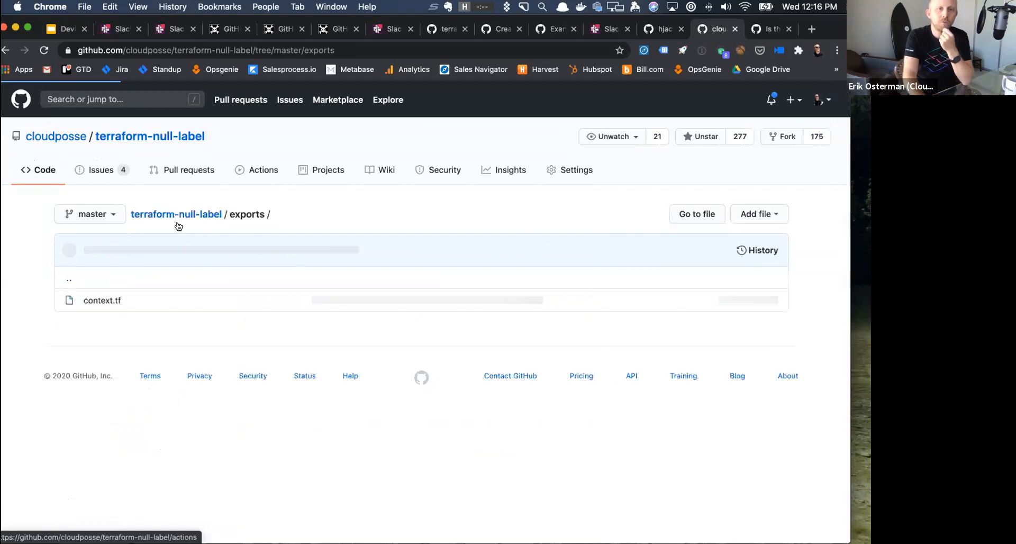
{"action": "left_click", "coordinate": [101, 299]}
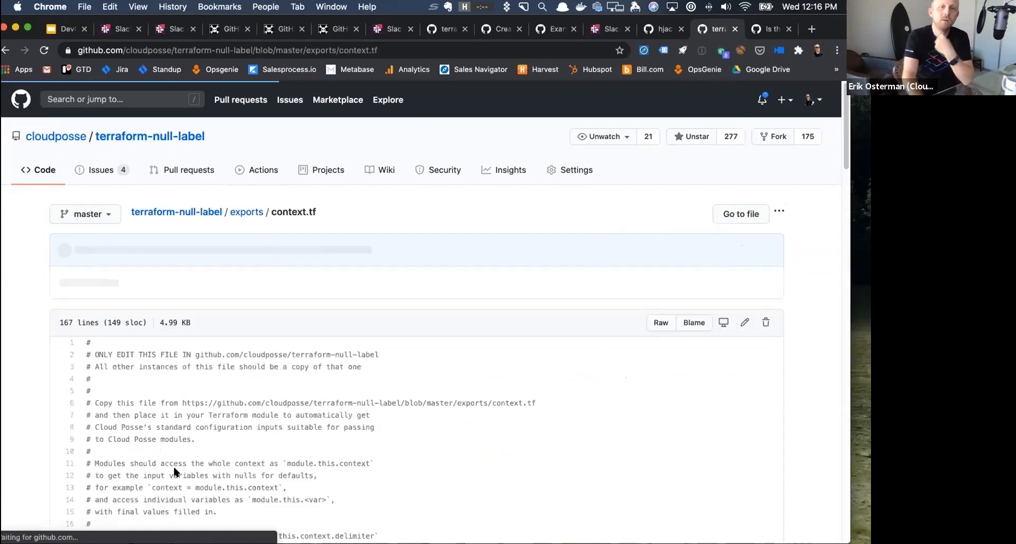
Read exports/context.tf down to its end and back toward the top.
{"action": "scroll", "scroll_direction": "down", "scroll_amount": 3}
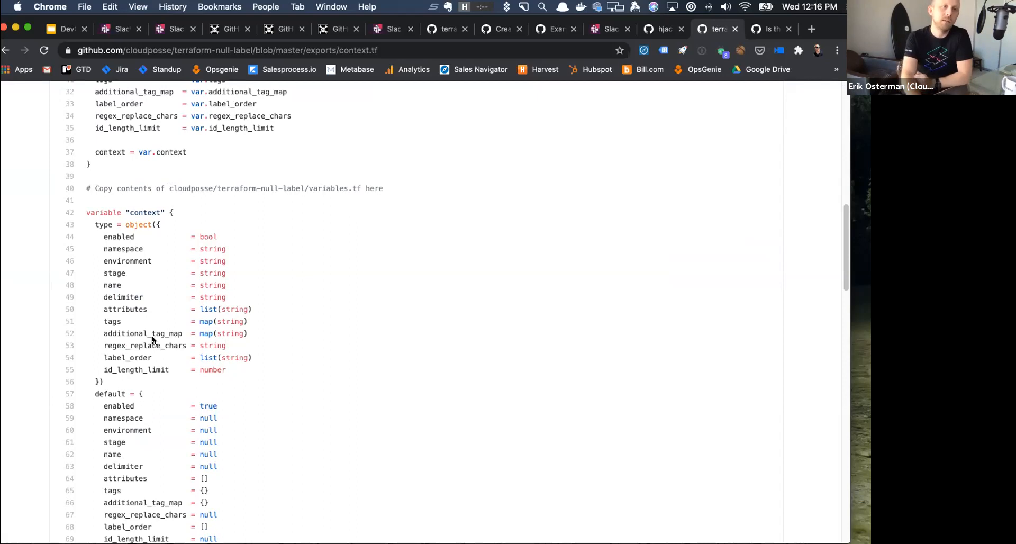
{"action": "mouse_move", "coordinate": [172, 331]}
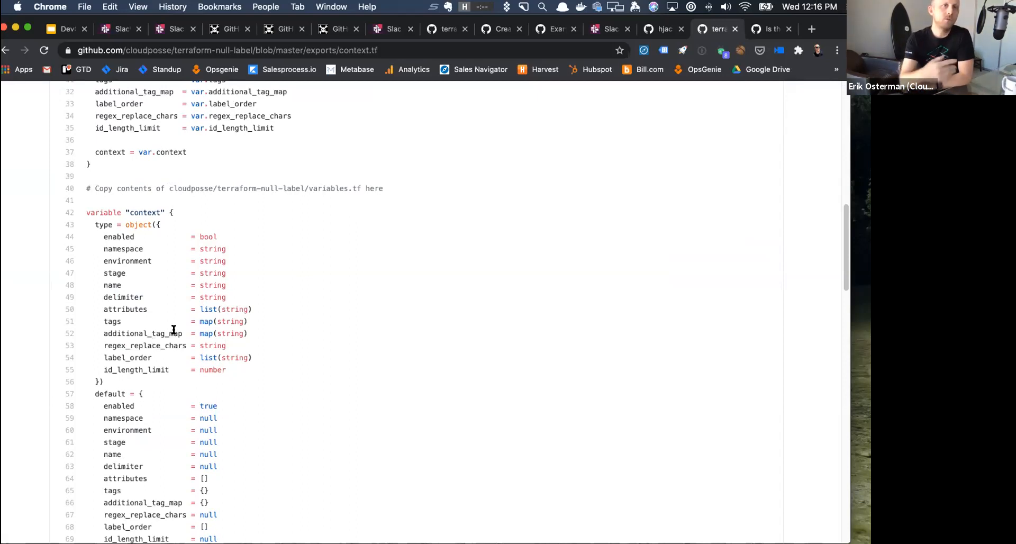
{"action": "scroll", "scroll_direction": "down", "scroll_amount": 3}
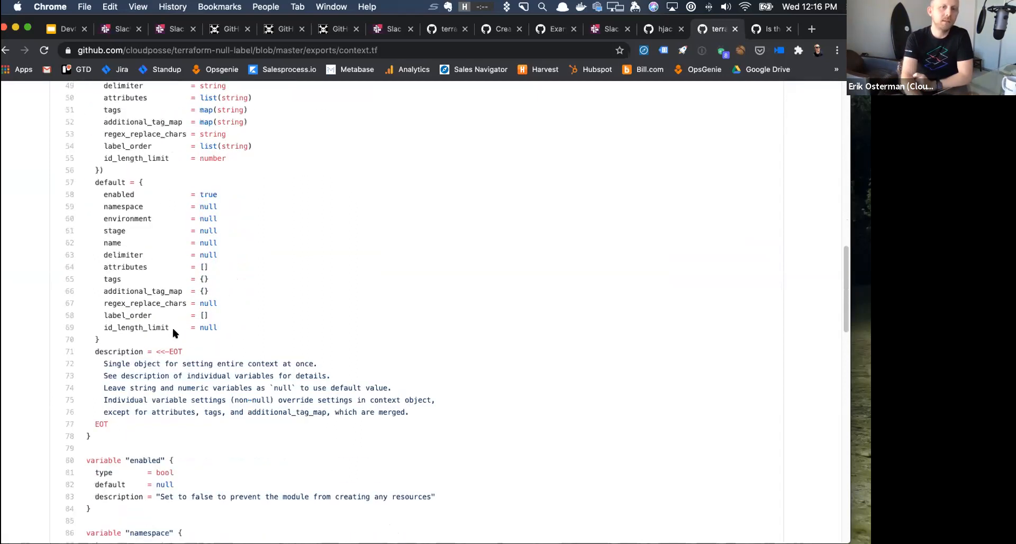
{"action": "scroll", "scroll_direction": "down", "scroll_amount": 3}
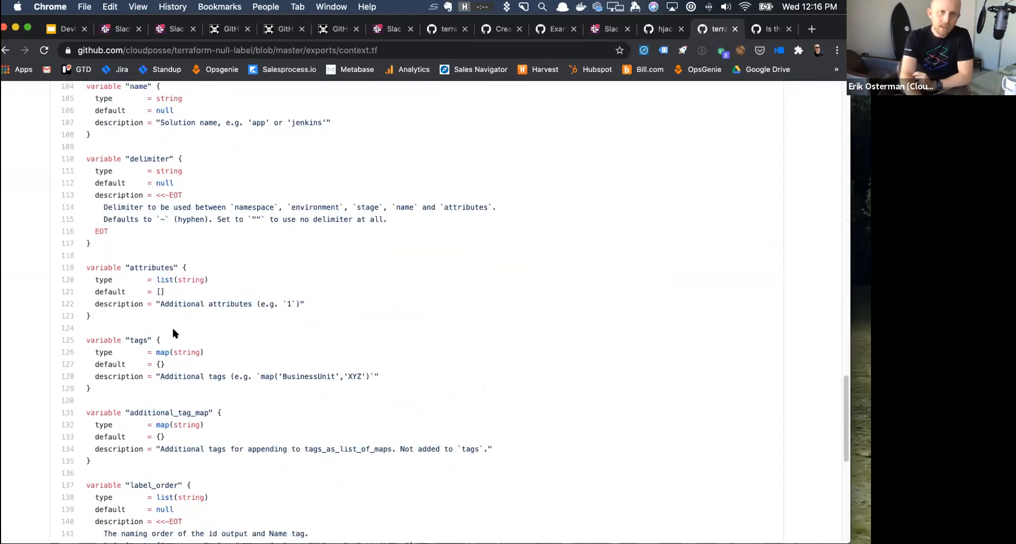
{"action": "scroll", "scroll_direction": "down", "scroll_amount": 3}
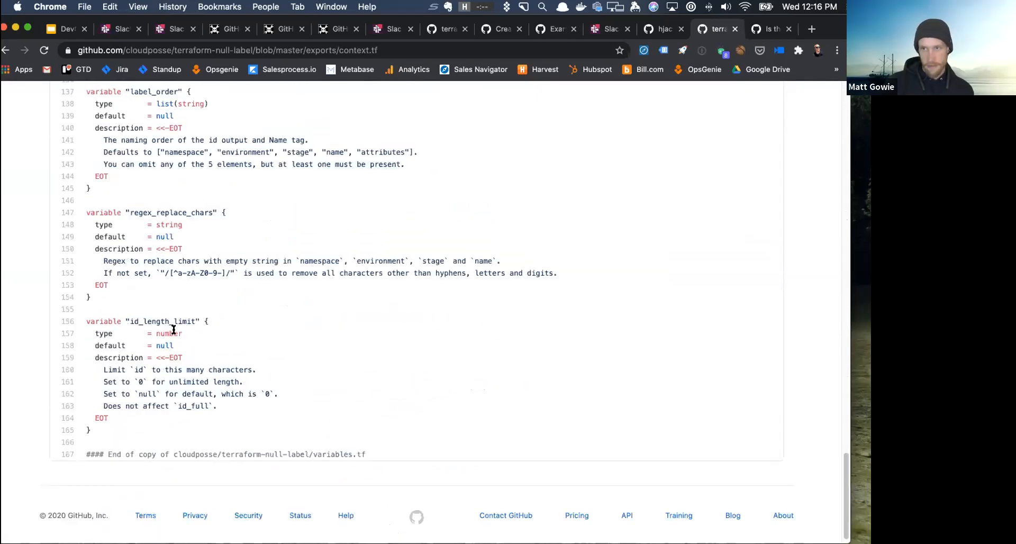
{"action": "scroll", "scroll_direction": "up", "scroll_amount": 3}
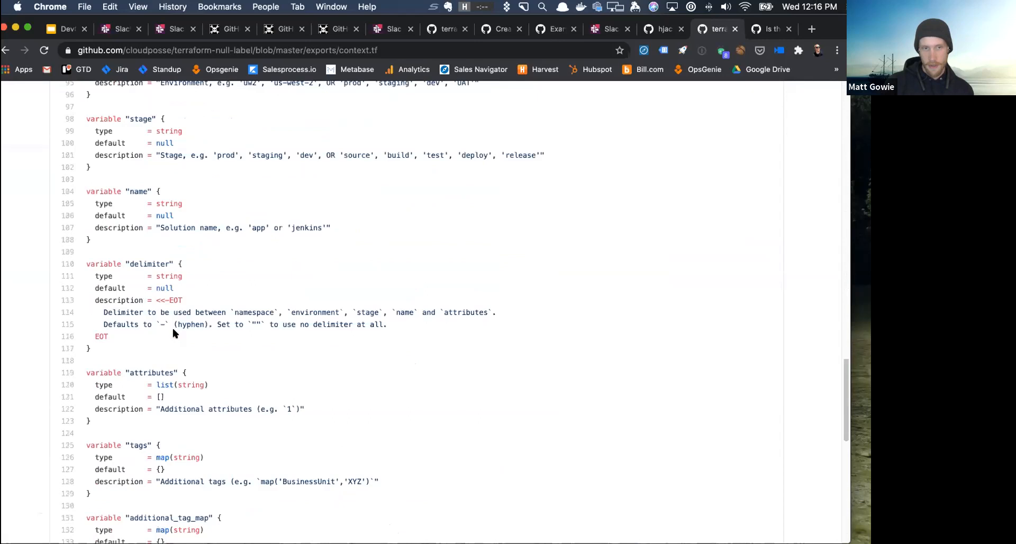
{"action": "scroll", "scroll_direction": "up", "scroll_amount": 3}
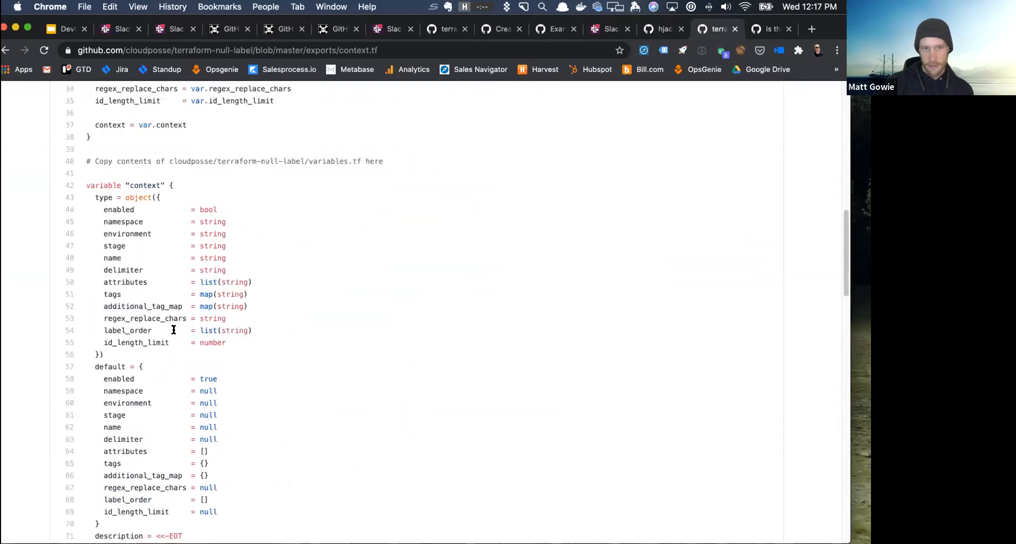
{"action": "scroll", "scroll_direction": "up", "scroll_amount": 3}
{"action": "type", "text": "git"}
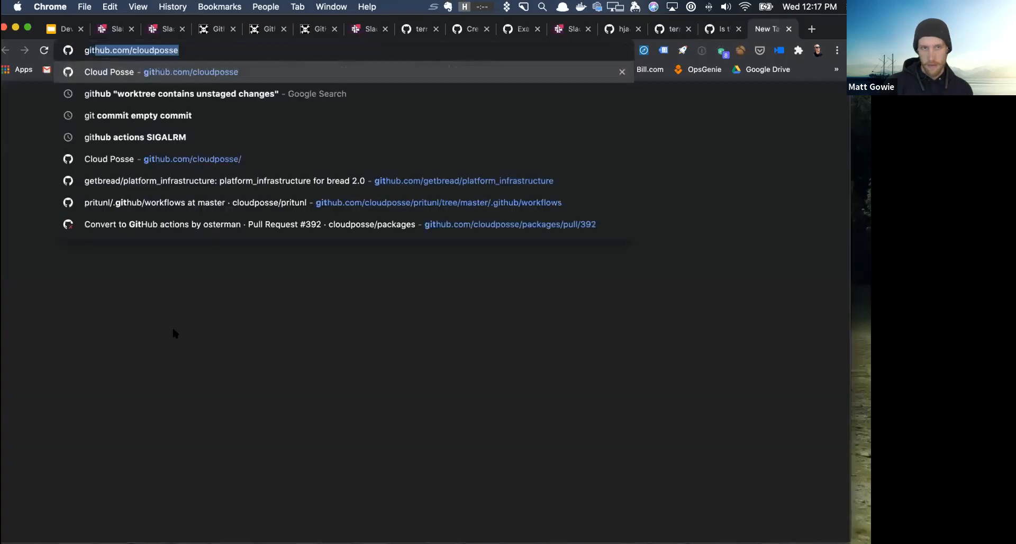
Load cloudposse, filter for 'eks', enter terraform-aws-eks-cluster and view its main.tf.
{"action": "key", "text": "Return"}
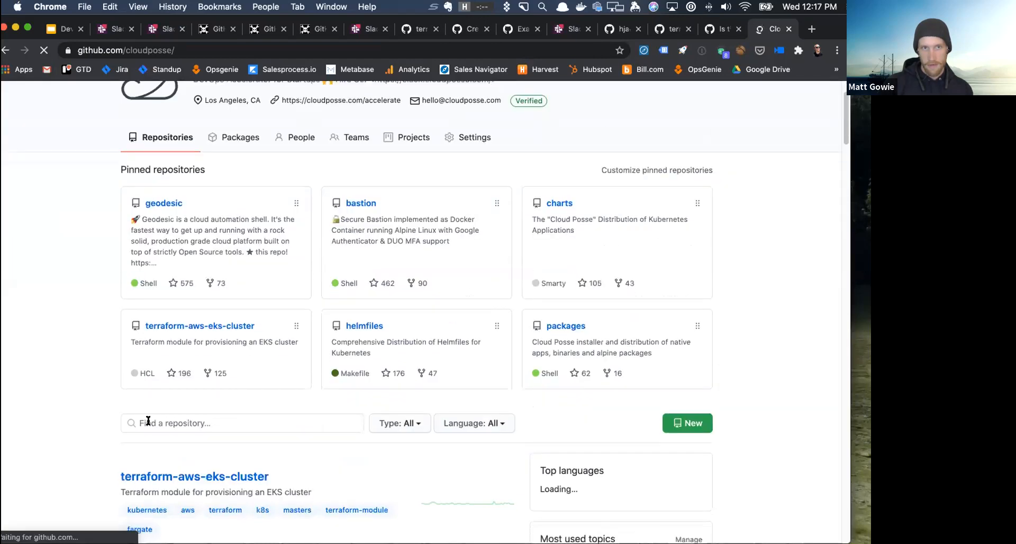
{"action": "type", "text": "eks"}
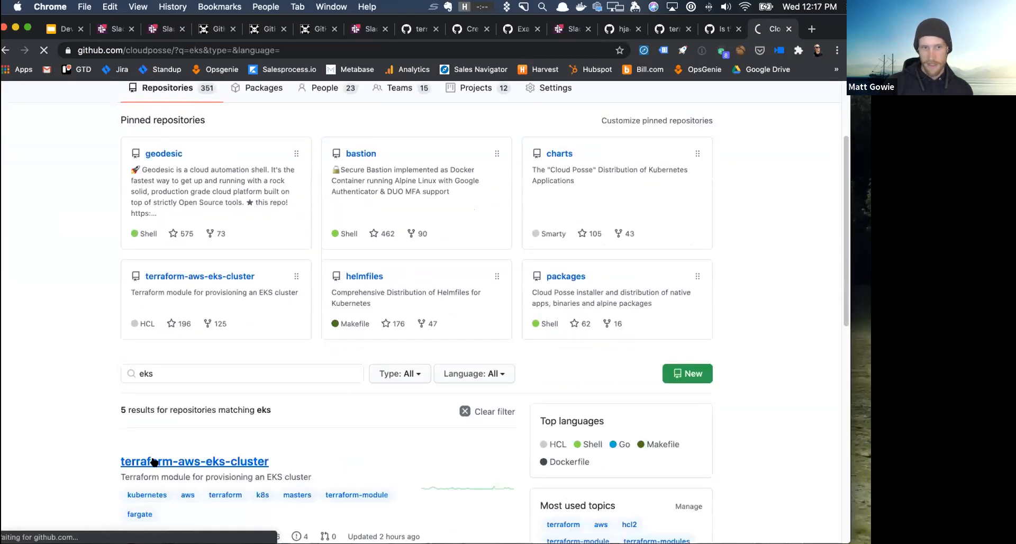
{"action": "left_click", "coordinate": [195, 461]}
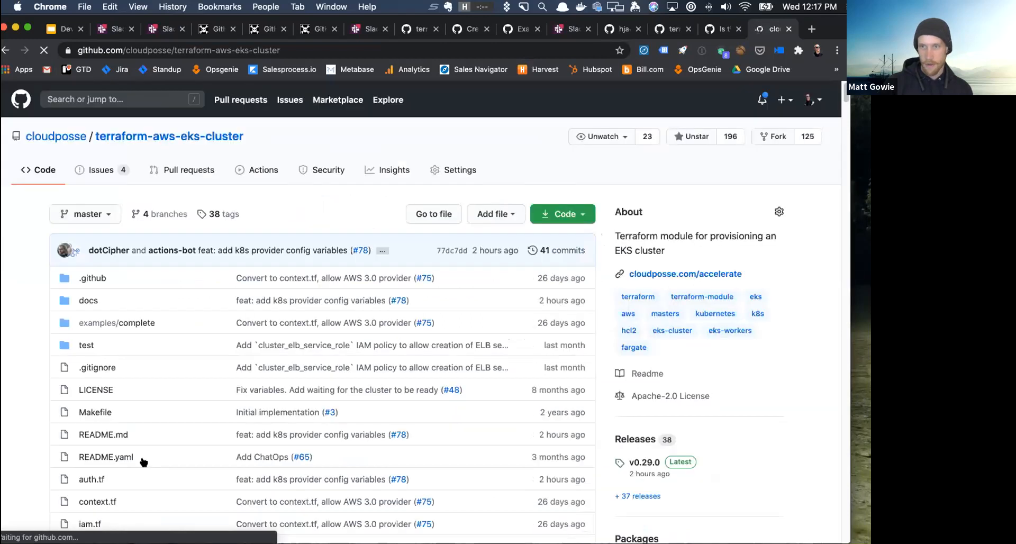
{"action": "scroll", "scroll_direction": "down", "scroll_amount": 3}
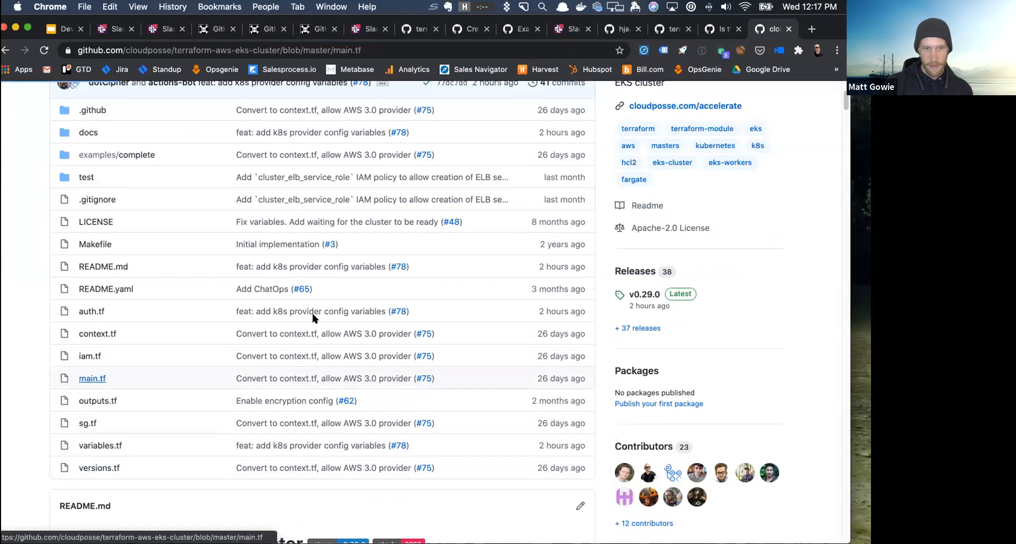
{"action": "left_click", "coordinate": [91, 378]}
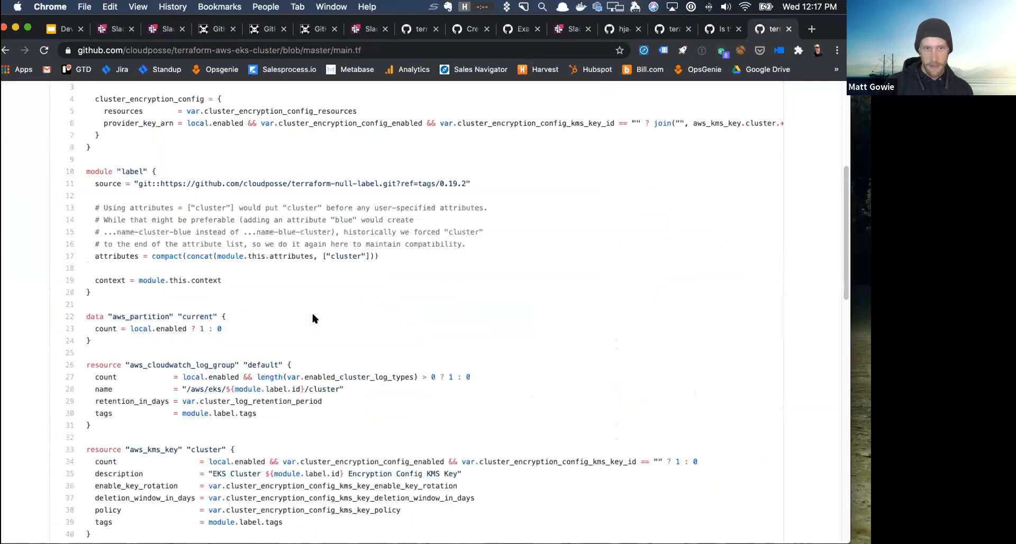
{"action": "scroll", "scroll_direction": "down", "scroll_amount": 3}
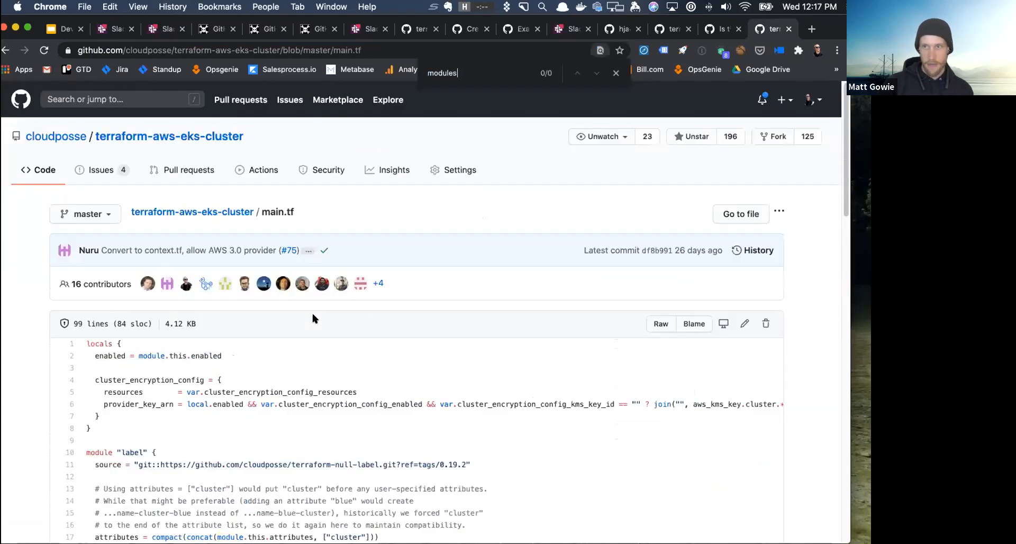
{"action": "type", "text": "module.thi"}
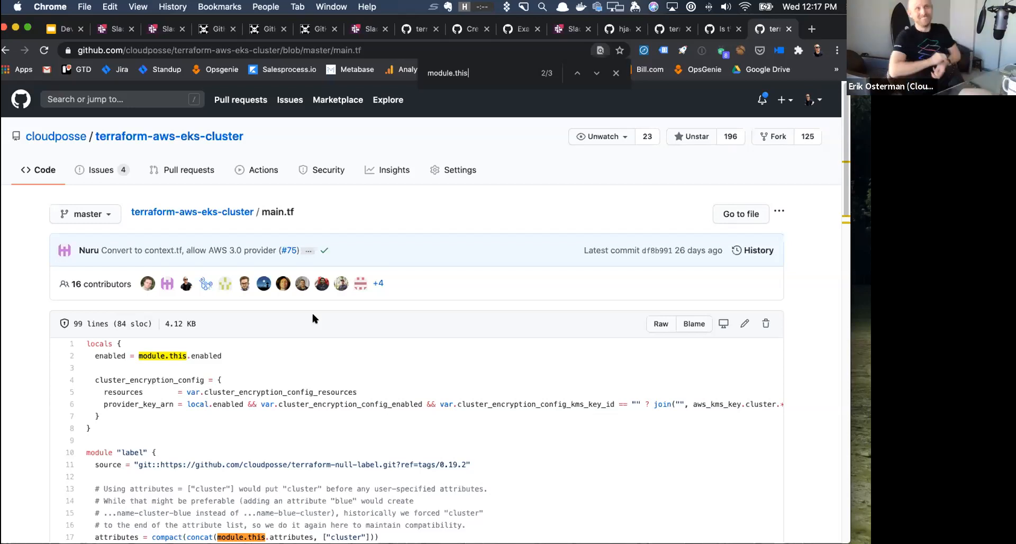
{"action": "mouse_move", "coordinate": [333, 379]}
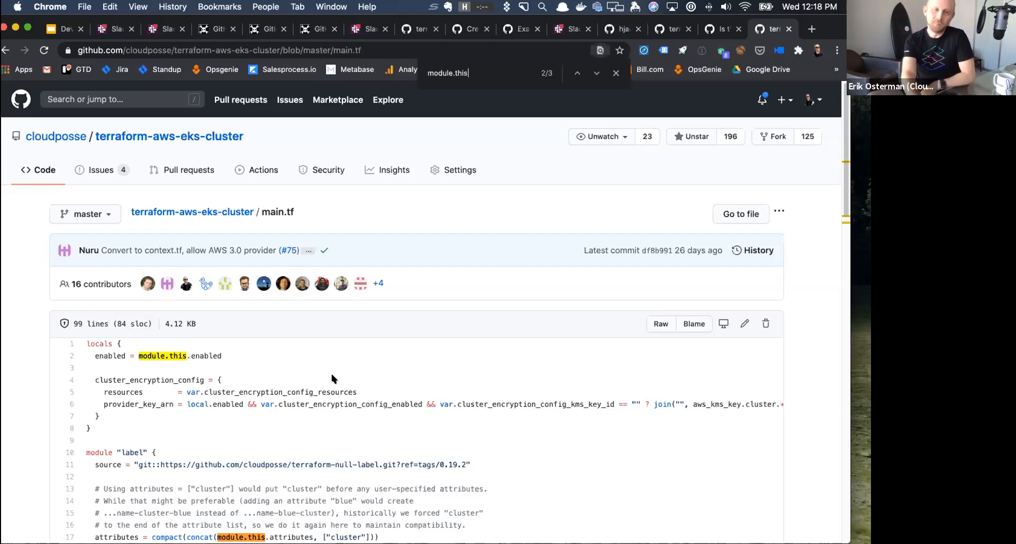
Review main.tf down to the OIDC provider and back up to the module.this label references.
{"action": "scroll", "scroll_direction": "down", "scroll_amount": 3}
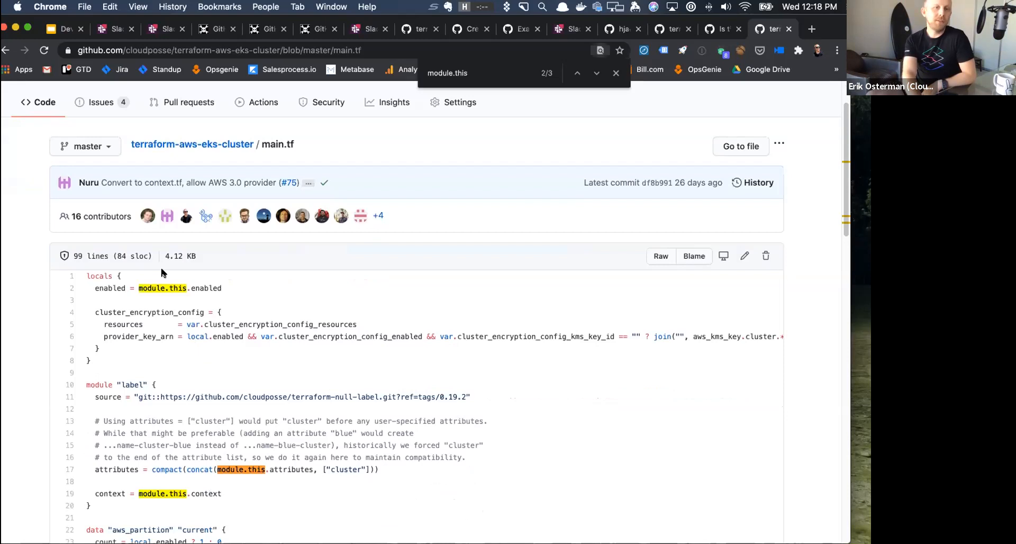
{"action": "mouse_move", "coordinate": [238, 296]}
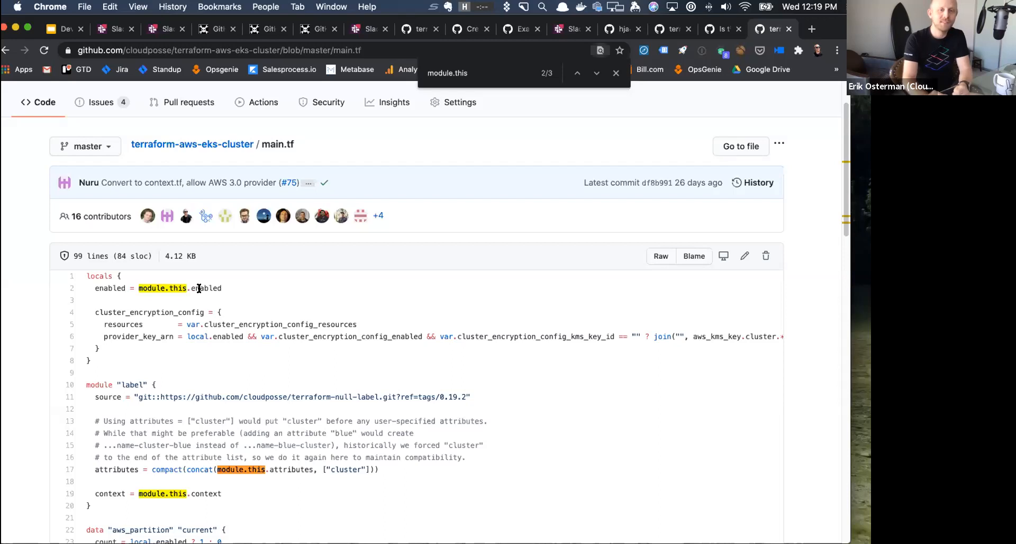
{"action": "mouse_move", "coordinate": [287, 378]}
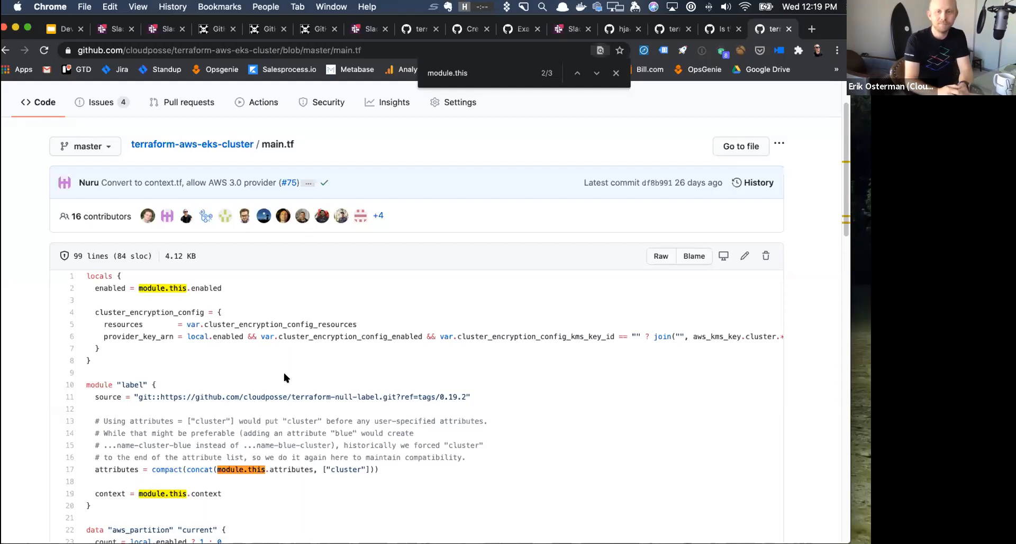
{"action": "scroll", "scroll_direction": "down", "scroll_amount": 3}
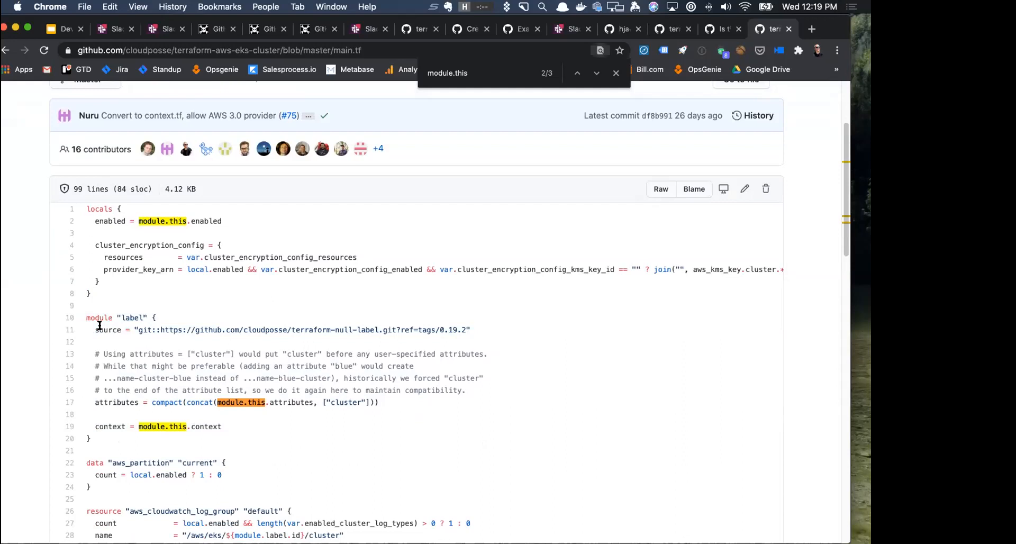
{"action": "scroll", "scroll_direction": "down", "scroll_amount": 3}
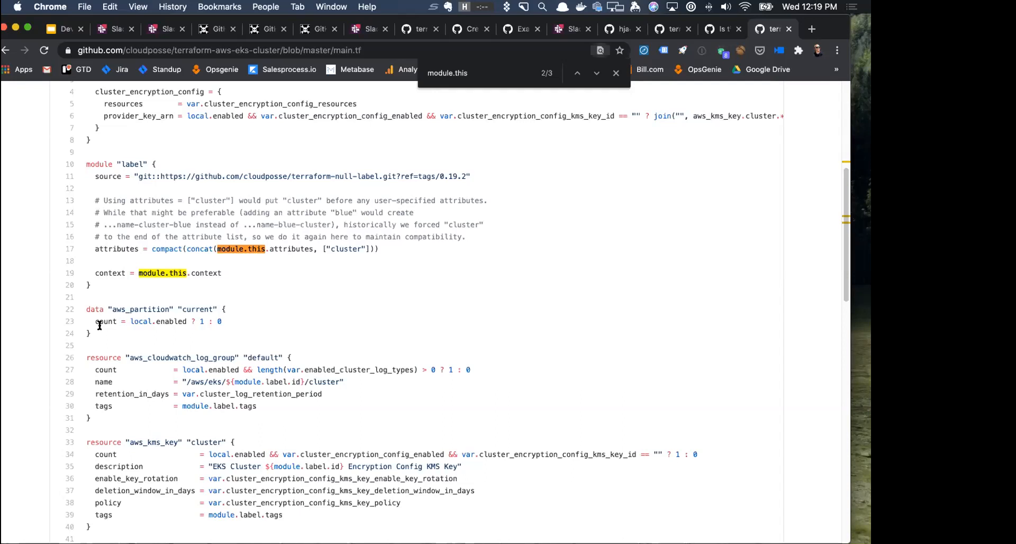
{"action": "mouse_move", "coordinate": [228, 317]}
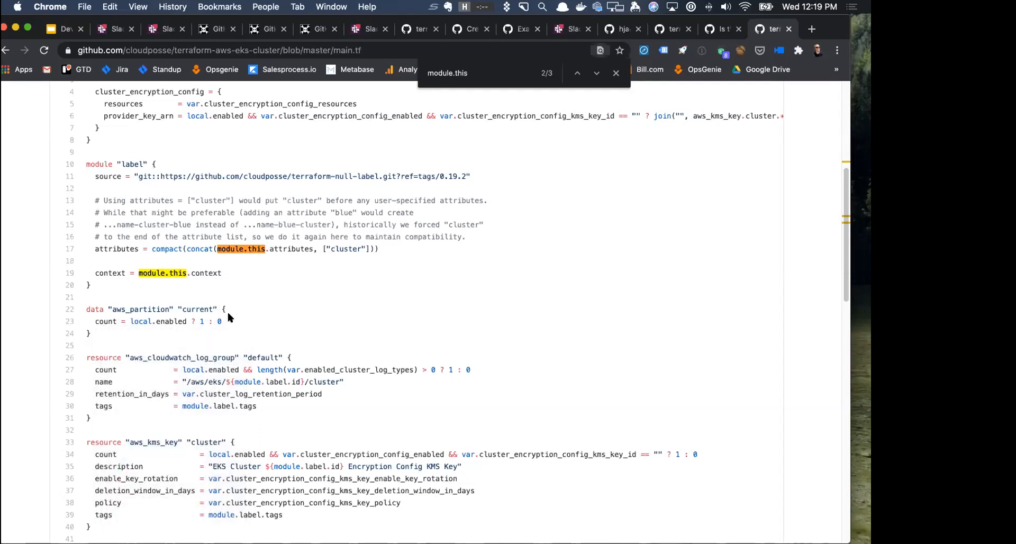
{"action": "scroll", "scroll_direction": "down", "scroll_amount": 3}
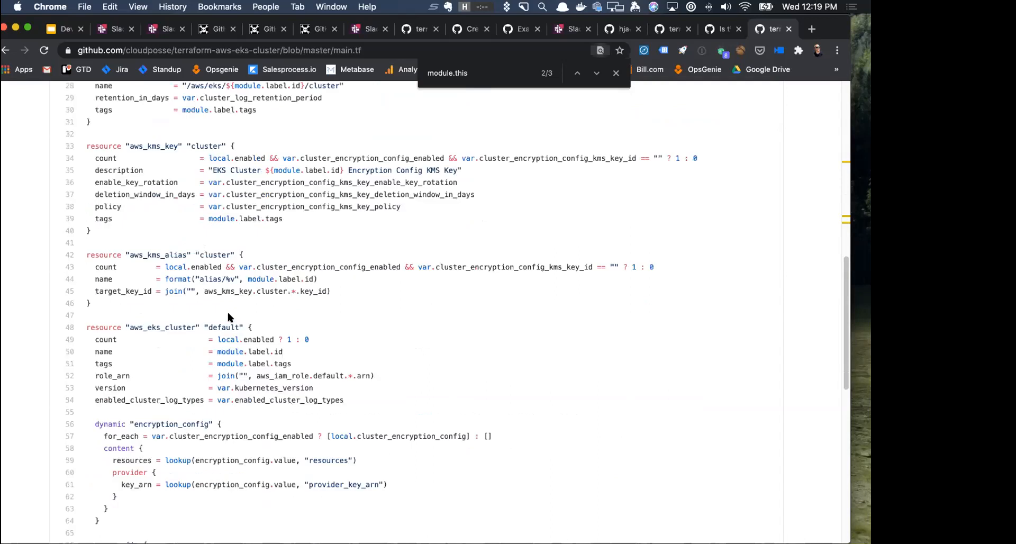
{"action": "scroll", "scroll_direction": "down", "scroll_amount": 3}
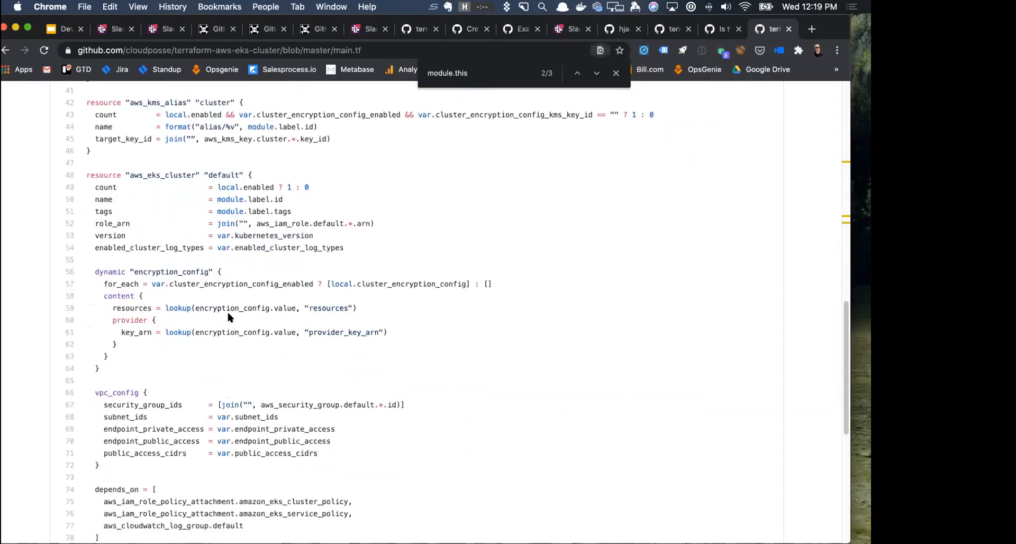
{"action": "scroll", "scroll_direction": "down", "scroll_amount": 3}
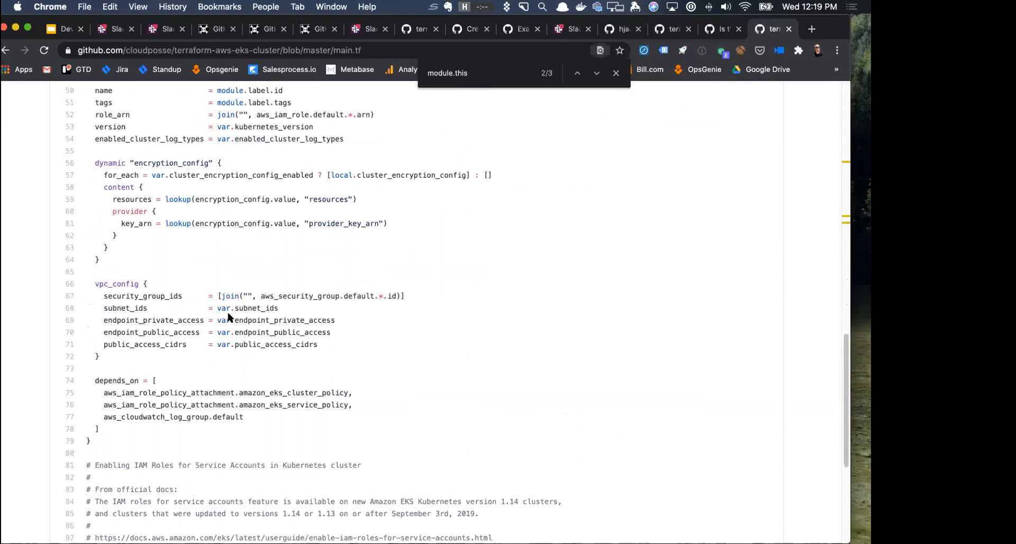
{"action": "scroll", "scroll_direction": "up", "scroll_amount": 3}
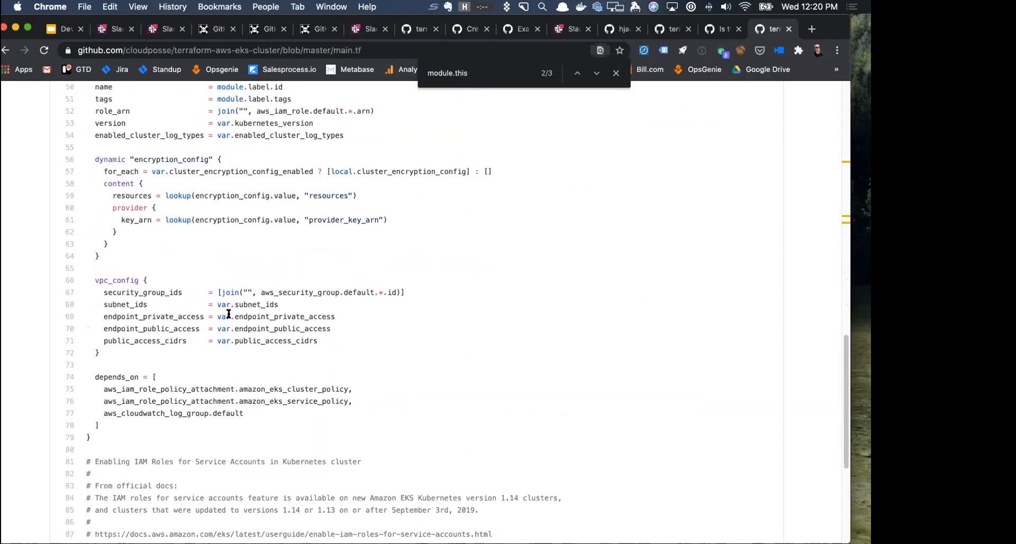
{"action": "scroll", "scroll_direction": "down", "scroll_amount": 3}
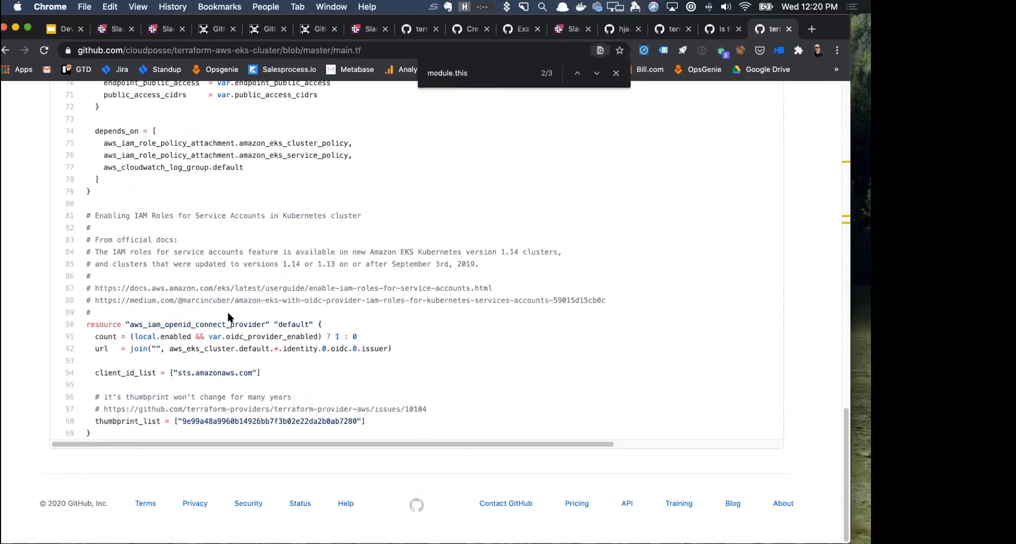
{"action": "scroll", "scroll_direction": "up", "scroll_amount": 3}
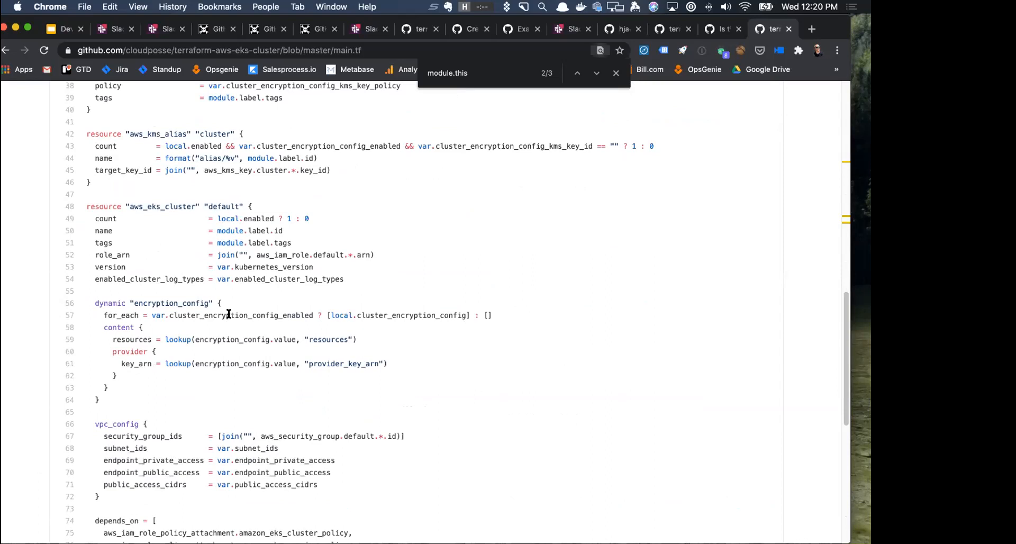
{"action": "scroll", "scroll_direction": "up", "scroll_amount": 3}
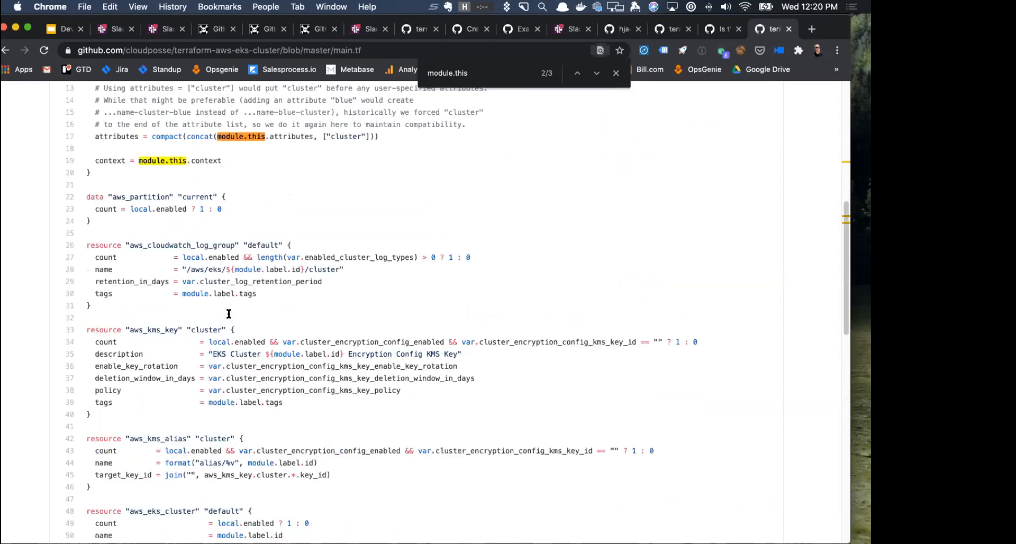
{"action": "scroll", "scroll_direction": "up", "scroll_amount": 3}
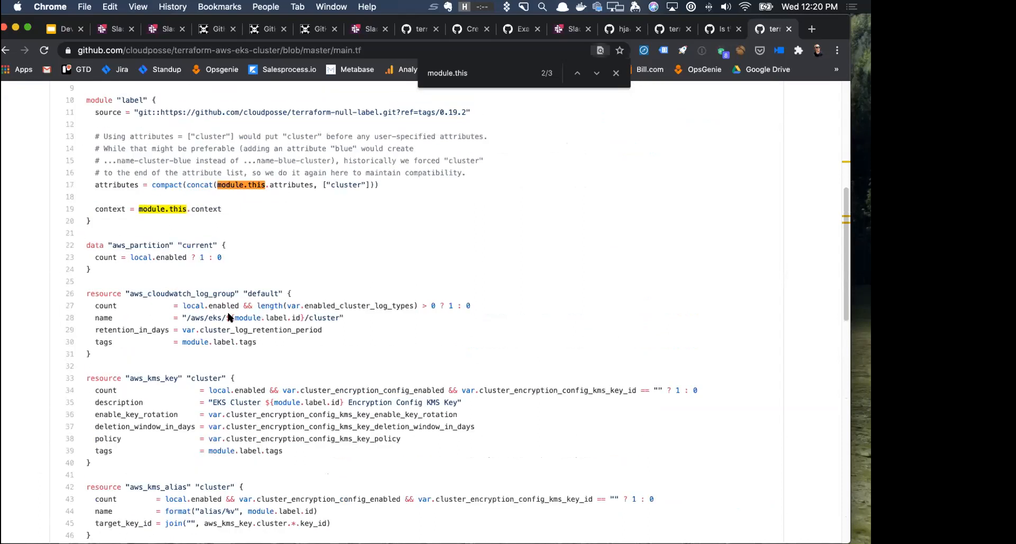
{"action": "scroll", "scroll_direction": "up", "scroll_amount": 3}
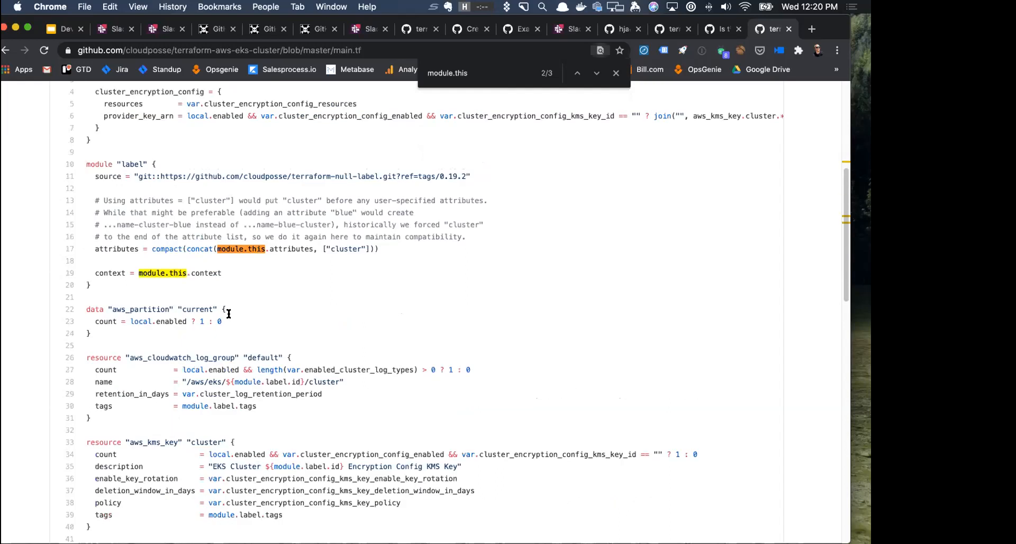
{"action": "mouse_move", "coordinate": [227, 318]}
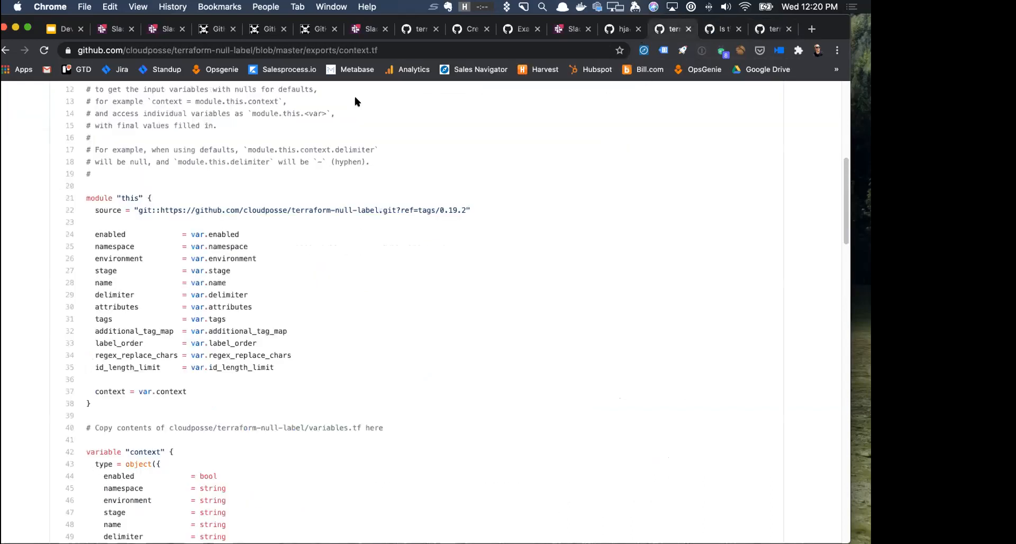
Scroll the terraform-null-label README down to the Inputs table's delimiter, environment and label_order entries.
{"action": "scroll", "scroll_direction": "up", "scroll_amount": 3}
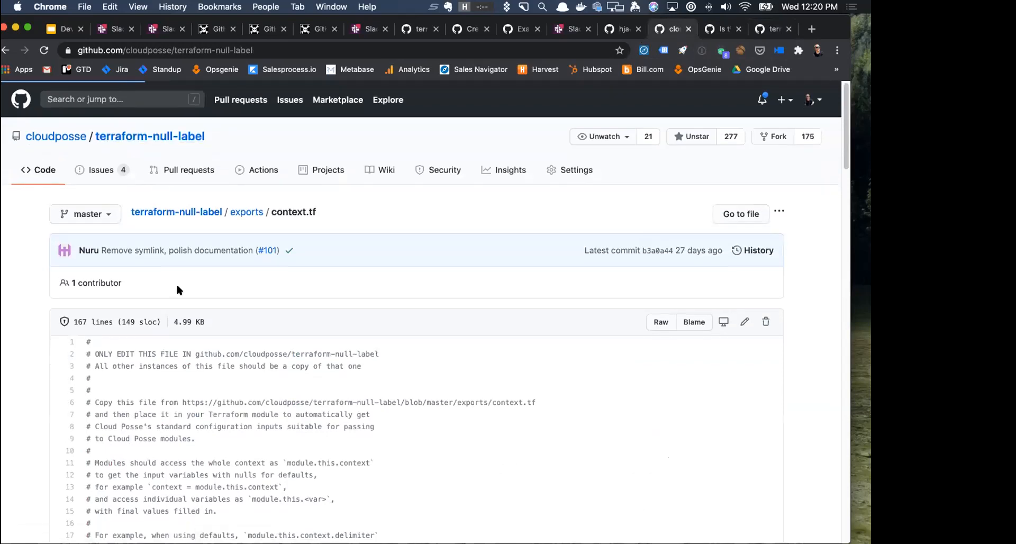
{"action": "scroll", "scroll_direction": "down", "scroll_amount": 3}
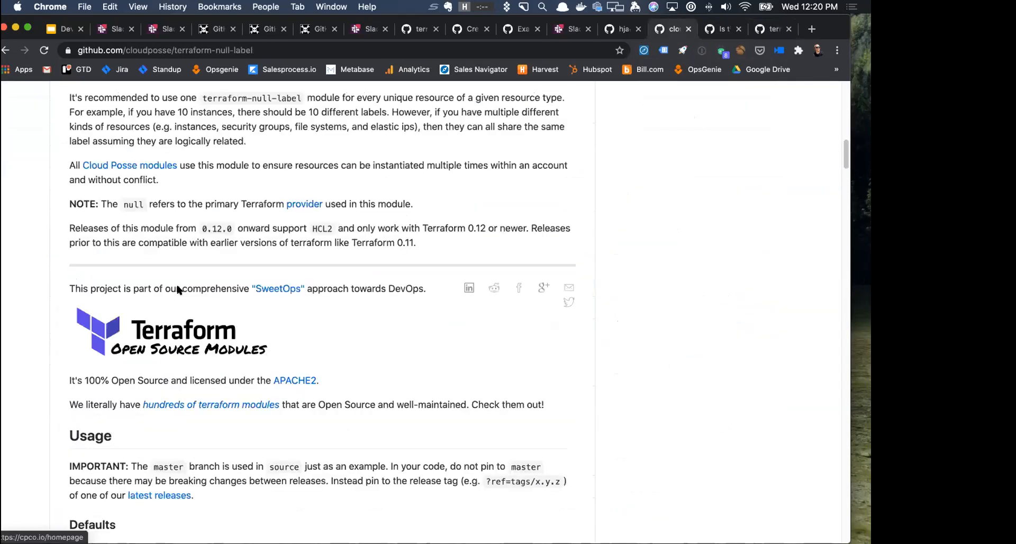
{"action": "scroll", "scroll_direction": "down", "scroll_amount": 3}
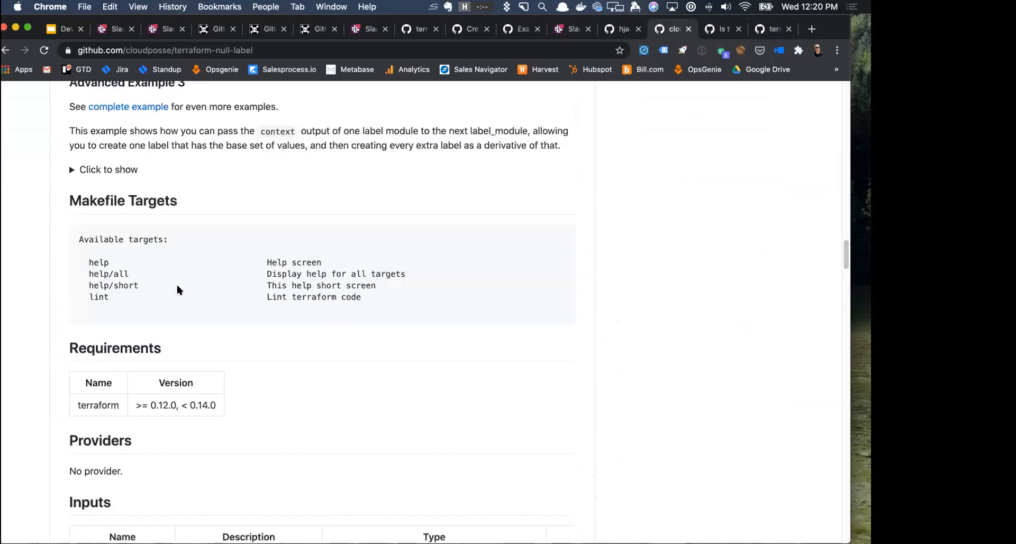
{"action": "scroll", "scroll_direction": "down", "scroll_amount": 3}
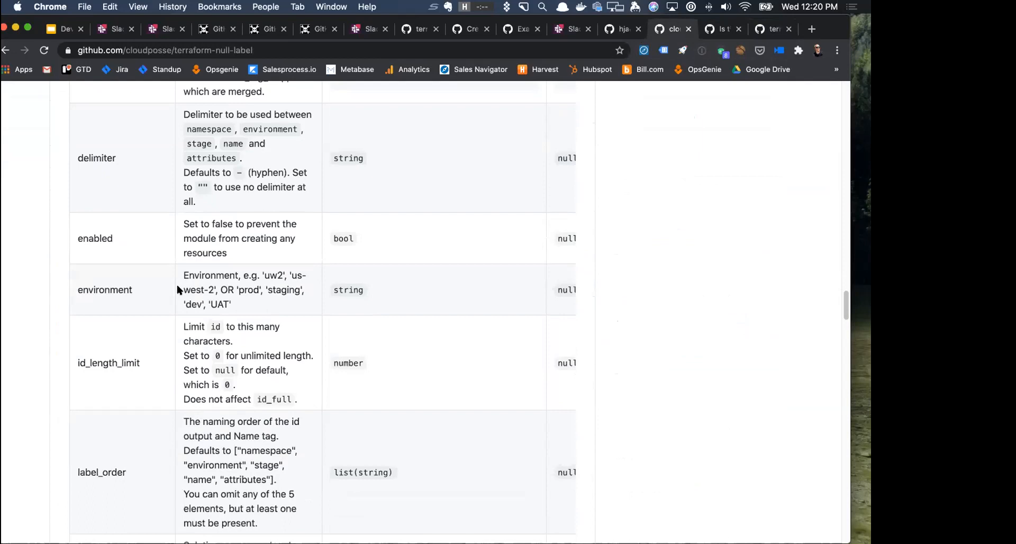
{"action": "double_click", "coordinate": [107, 363]}
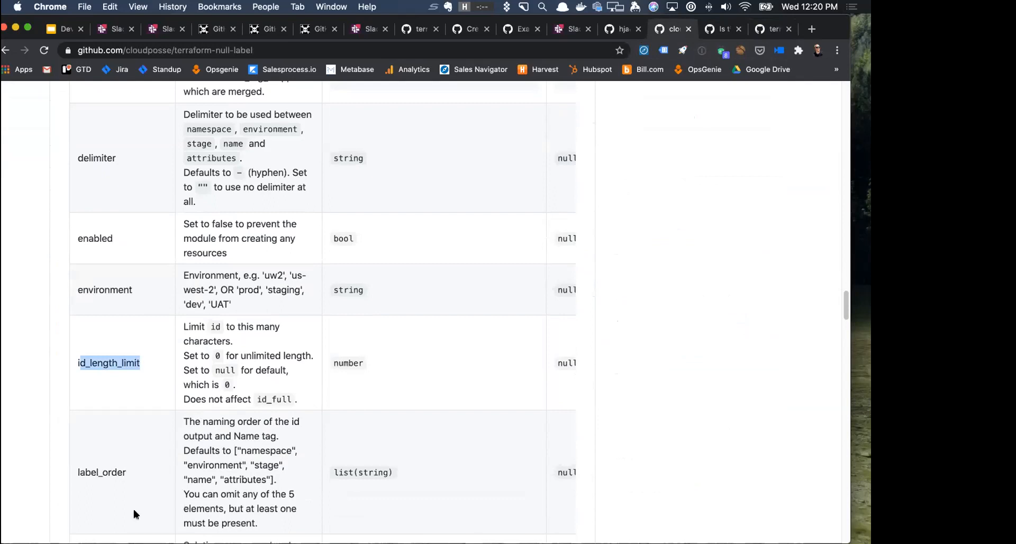
{"action": "scroll", "scroll_direction": "down", "scroll_amount": 3}
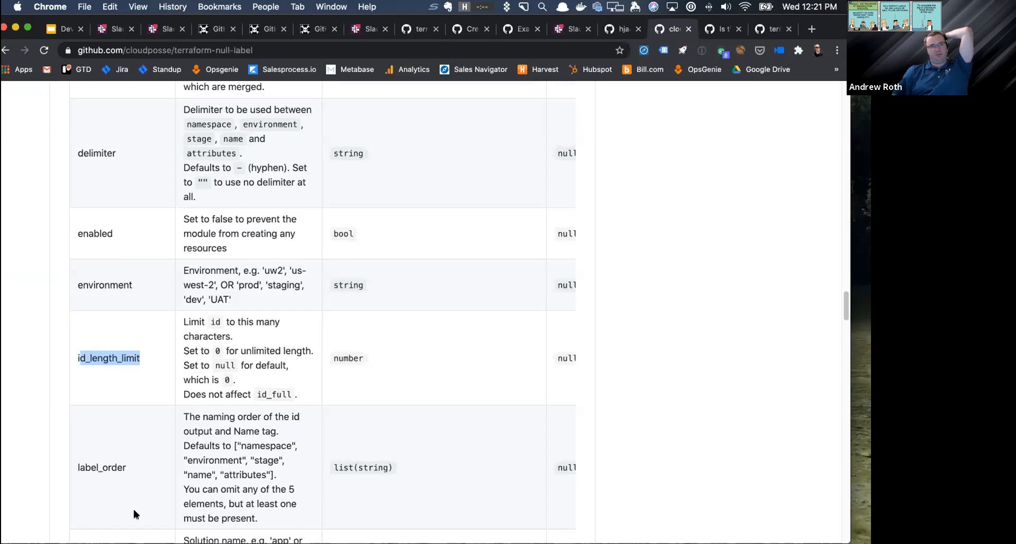
{"action": "mouse_move", "coordinate": [248, 379]}
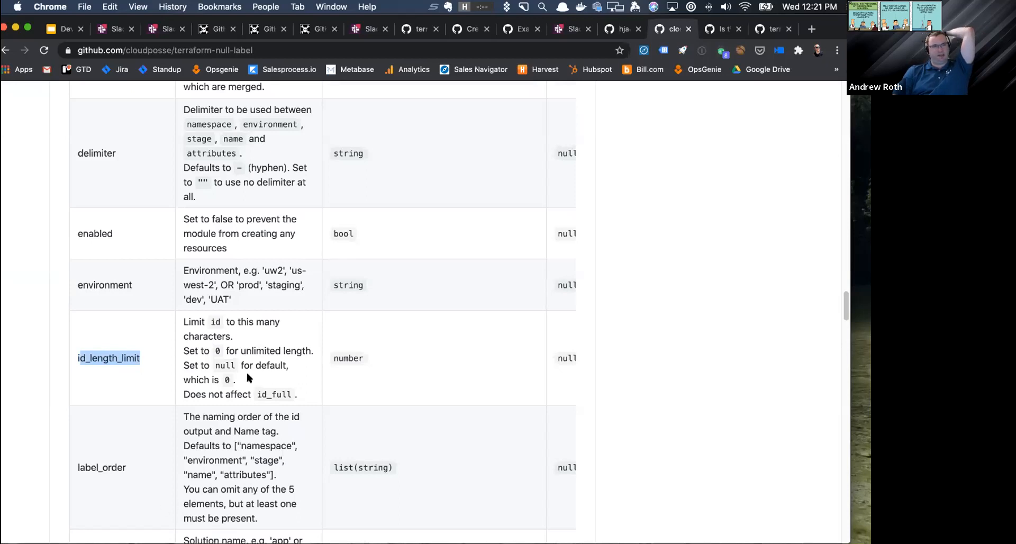
{"action": "left_click", "coordinate": [852, 6]}
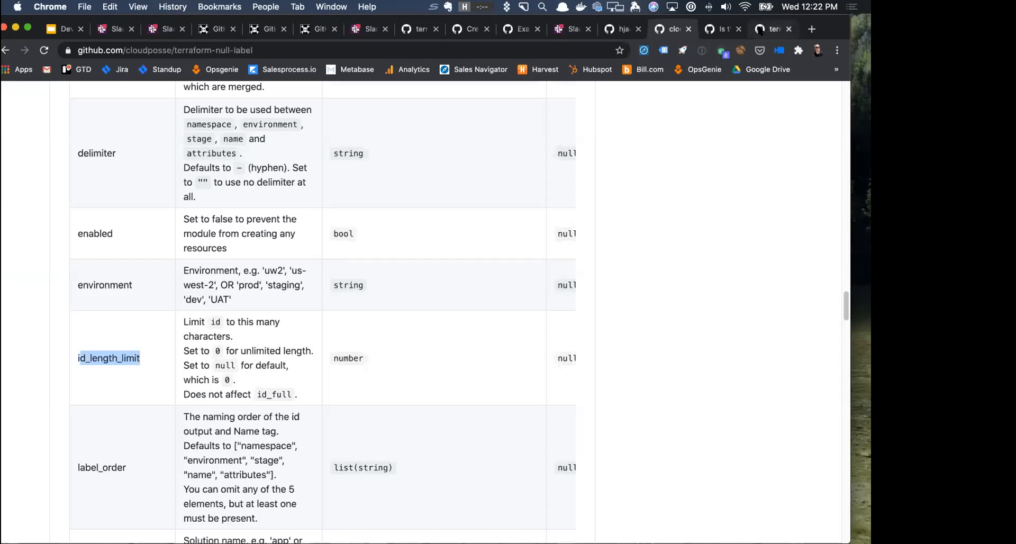
Return to the terraform-aws-eks-cluster file list and view variables.tf.
{"action": "left_click", "coordinate": [771, 29]}
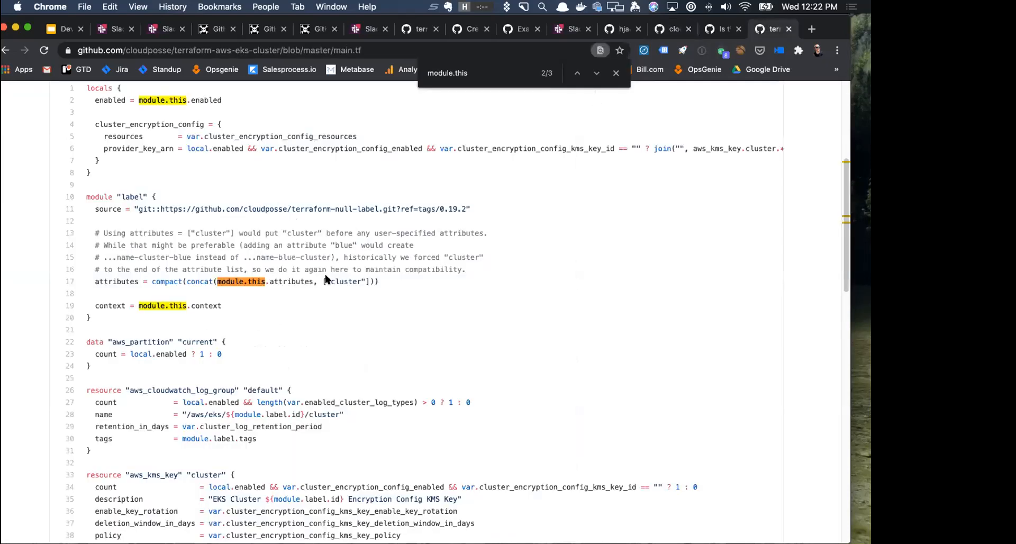
{"action": "scroll", "scroll_direction": "up", "scroll_amount": 3}
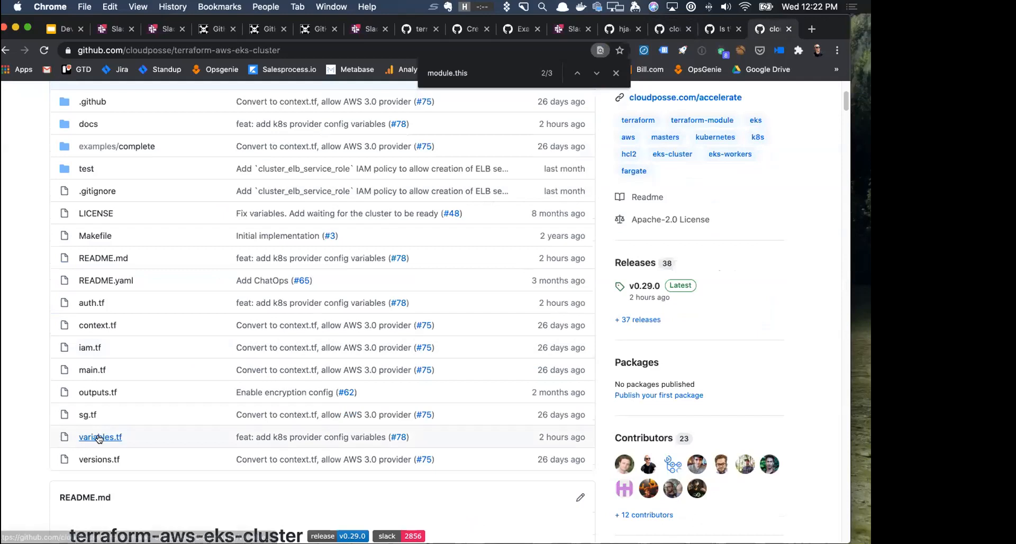
{"action": "left_click", "coordinate": [100, 436]}
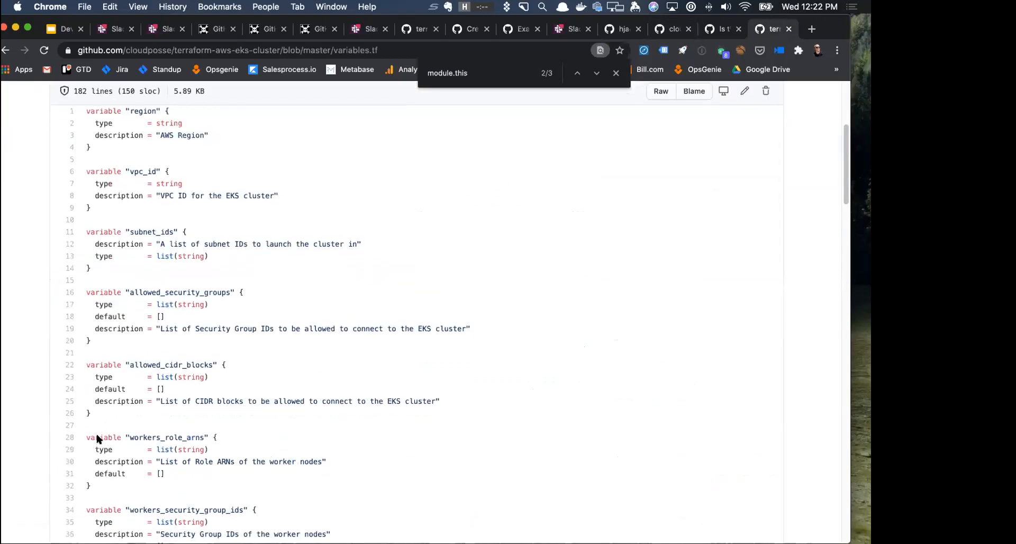
Skim variables.tf through the endpoint access variables and glance at the module complexity issue.
{"action": "scroll", "scroll_direction": "down", "scroll_amount": 3}
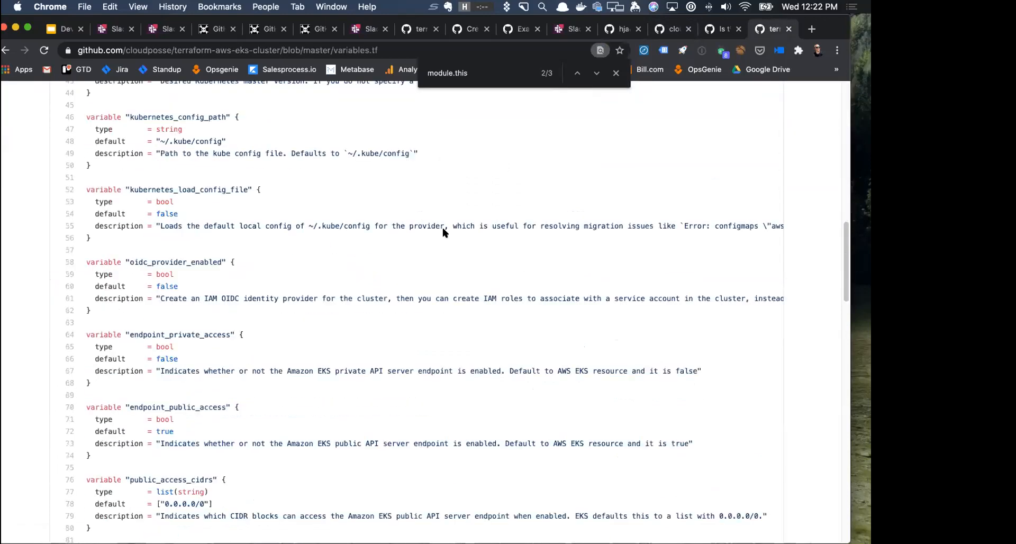
{"action": "left_click", "coordinate": [716, 30]}
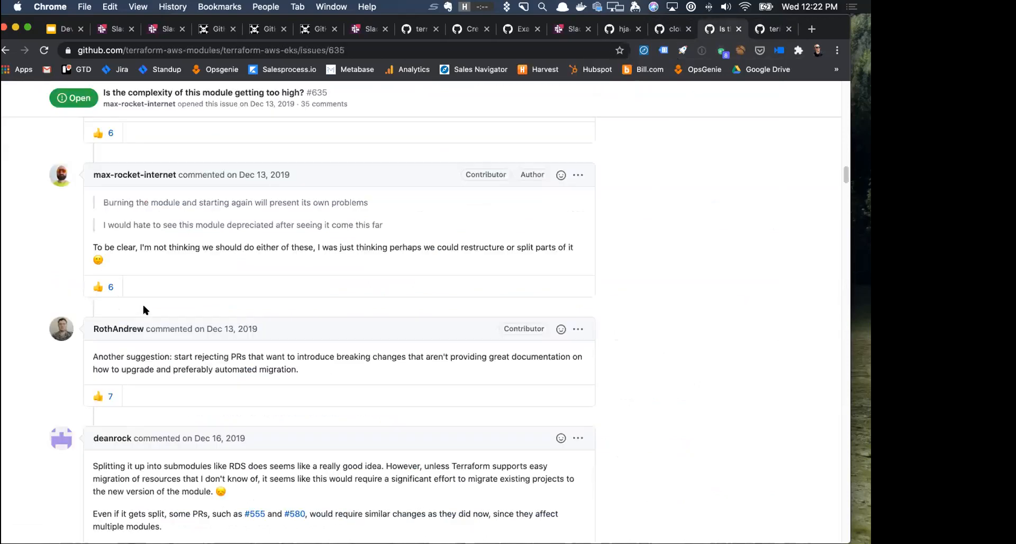
{"action": "scroll", "scroll_direction": "up", "scroll_amount": 3}
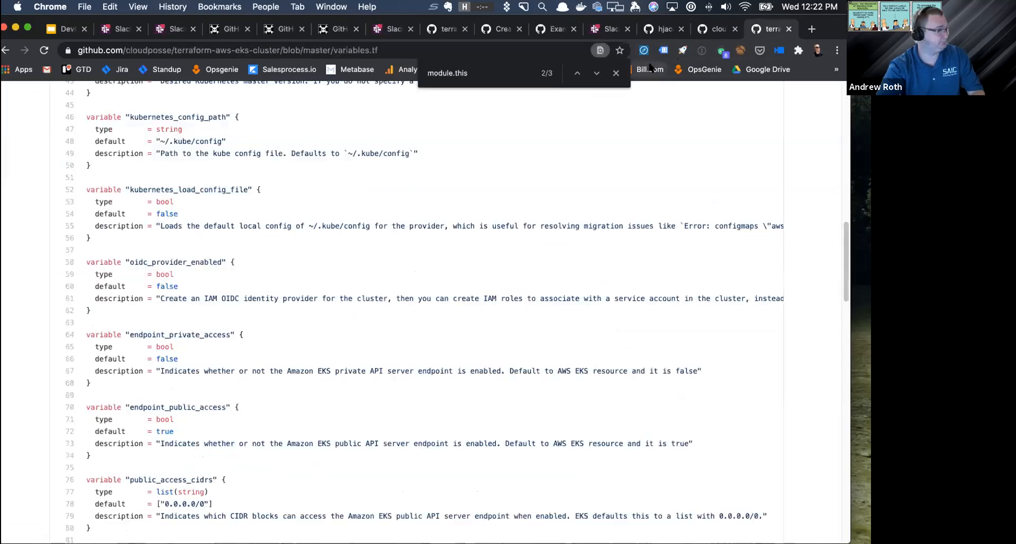
{"action": "mouse_move", "coordinate": [530, 222]}
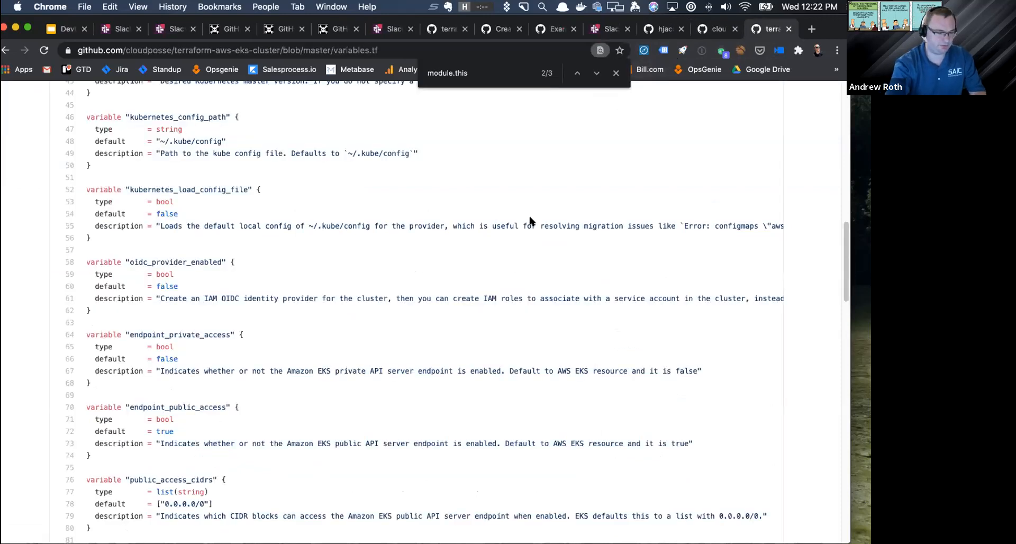
{"action": "scroll", "scroll_direction": "up", "scroll_amount": 3}
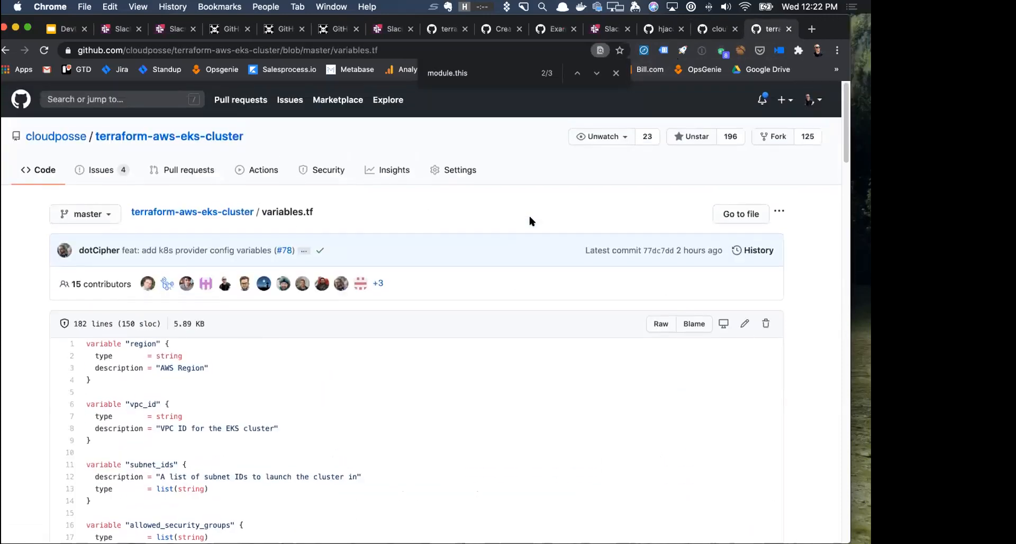
{"action": "mouse_move", "coordinate": [151, 298]}
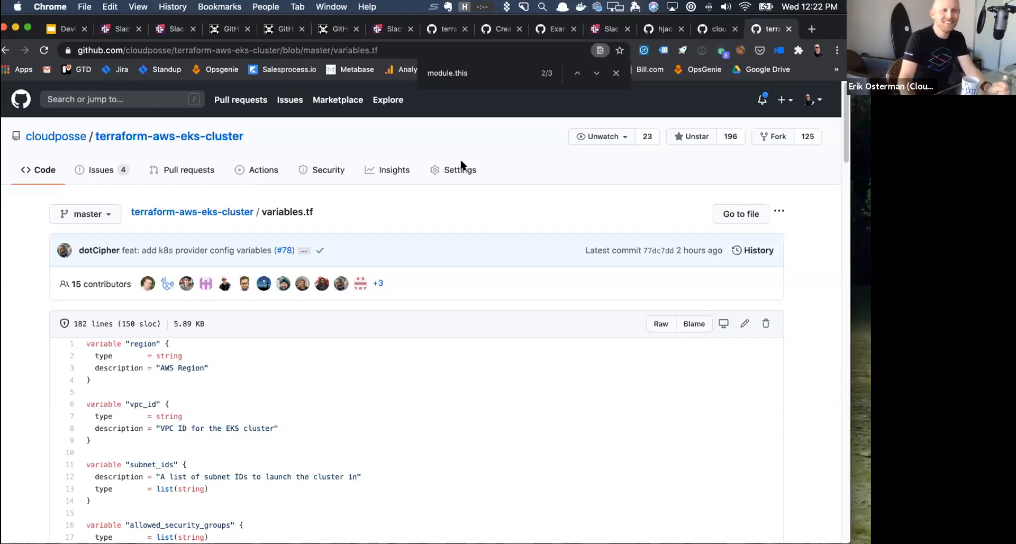
{"action": "mouse_move", "coordinate": [686, 156]}
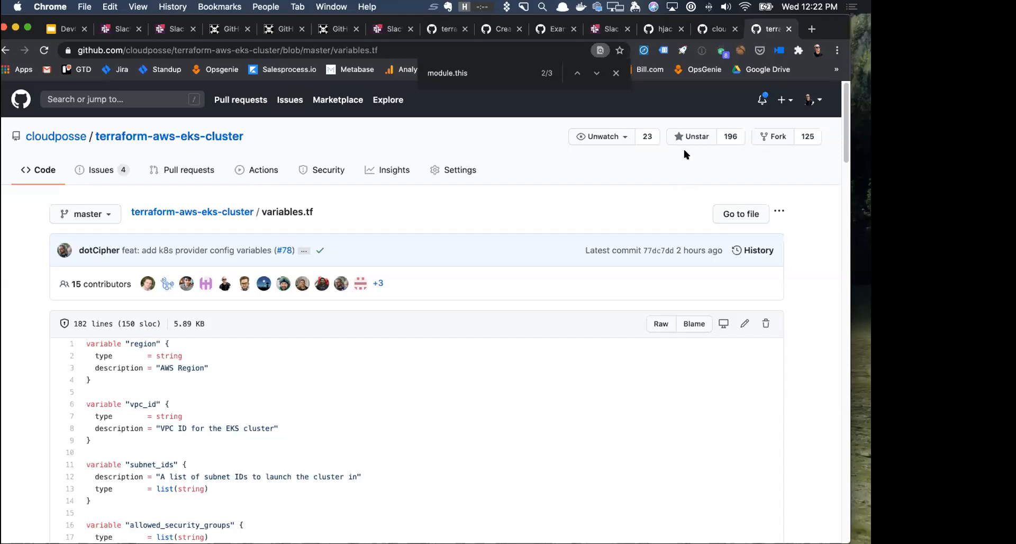
{"action": "mouse_move", "coordinate": [720, 69]}
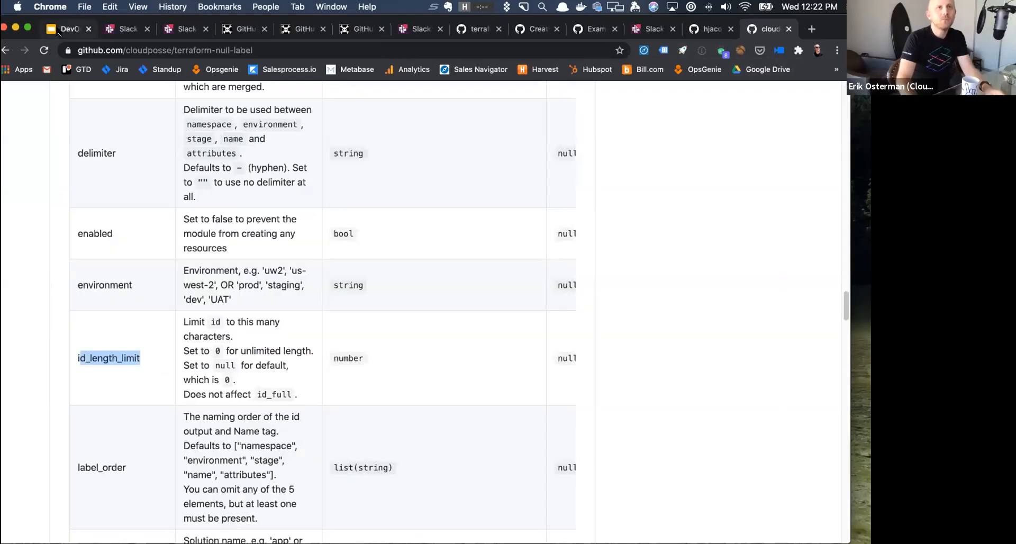
Show the Talking Points slide, then return to the Slack #terraform channel.
{"action": "left_click", "coordinate": [65, 28]}
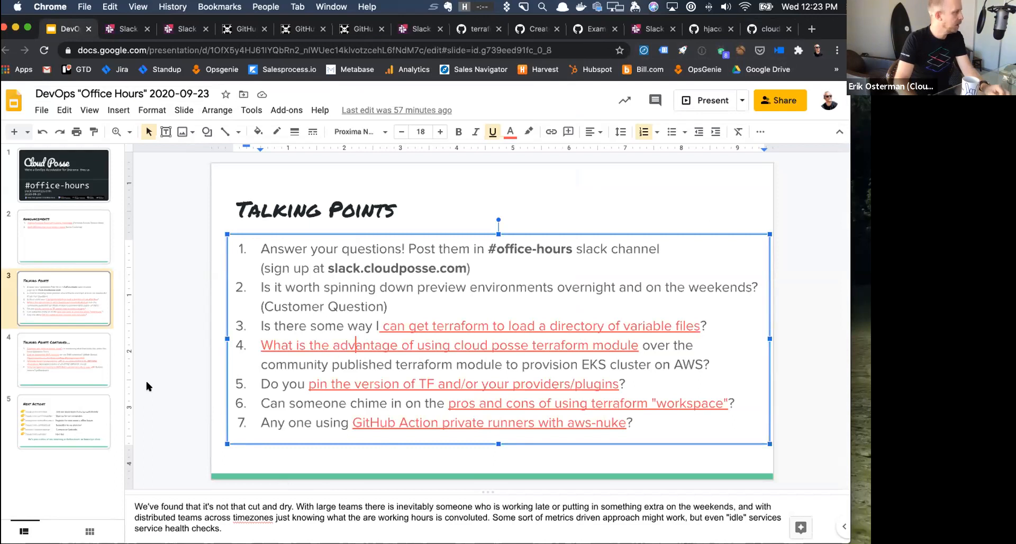
{"action": "left_click", "coordinate": [123, 29]}
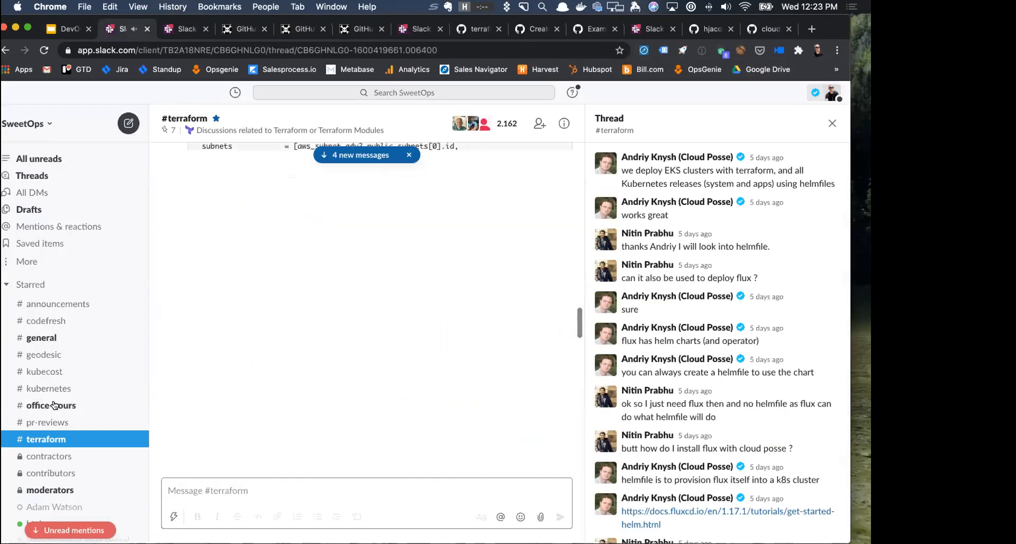
In #office-hours, scroll up to btai's pinned Grafana dashboards question, then head to Cloud Posse on GitHub.
{"action": "left_click", "coordinate": [51, 404]}
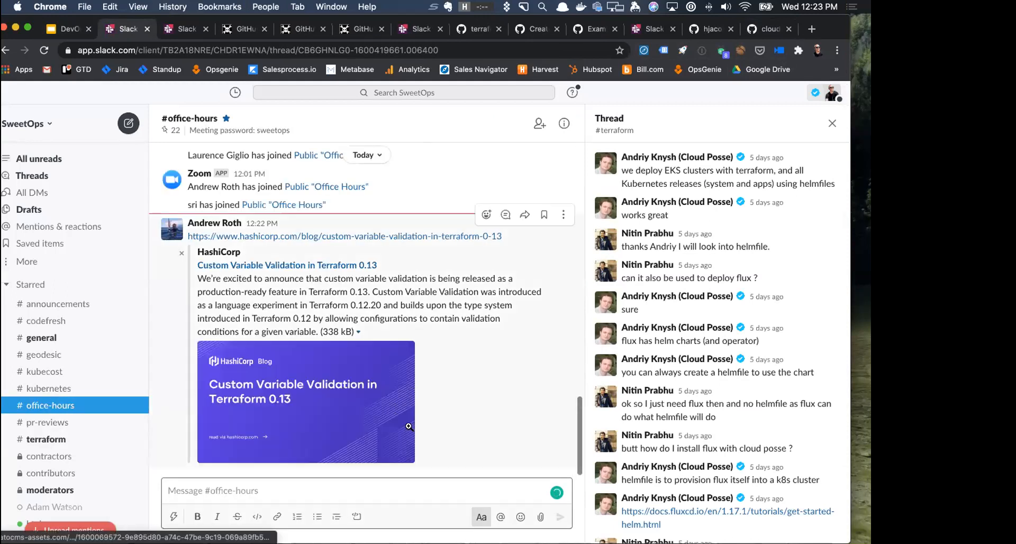
{"action": "scroll", "scroll_direction": "up", "scroll_amount": 3}
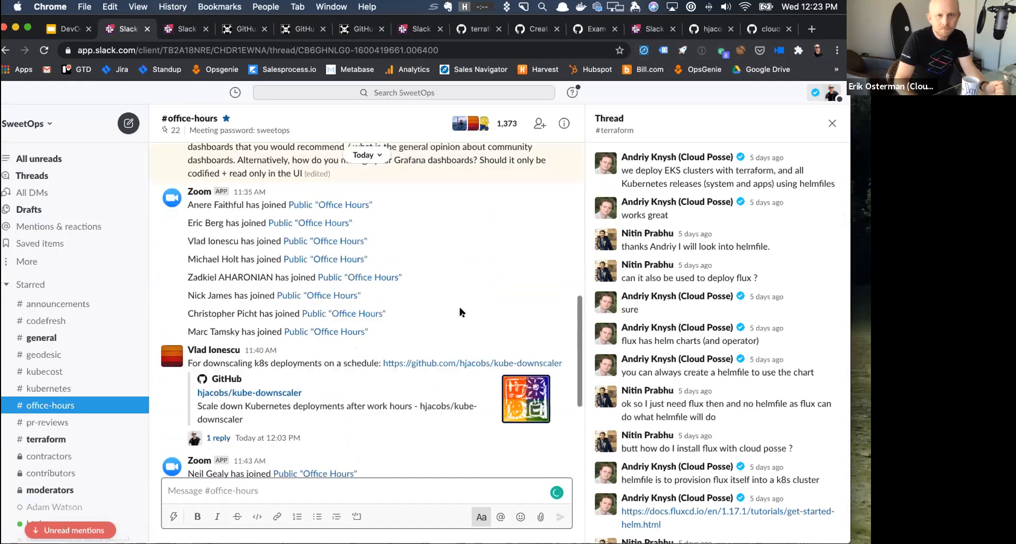
{"action": "scroll", "scroll_direction": "up", "scroll_amount": 3}
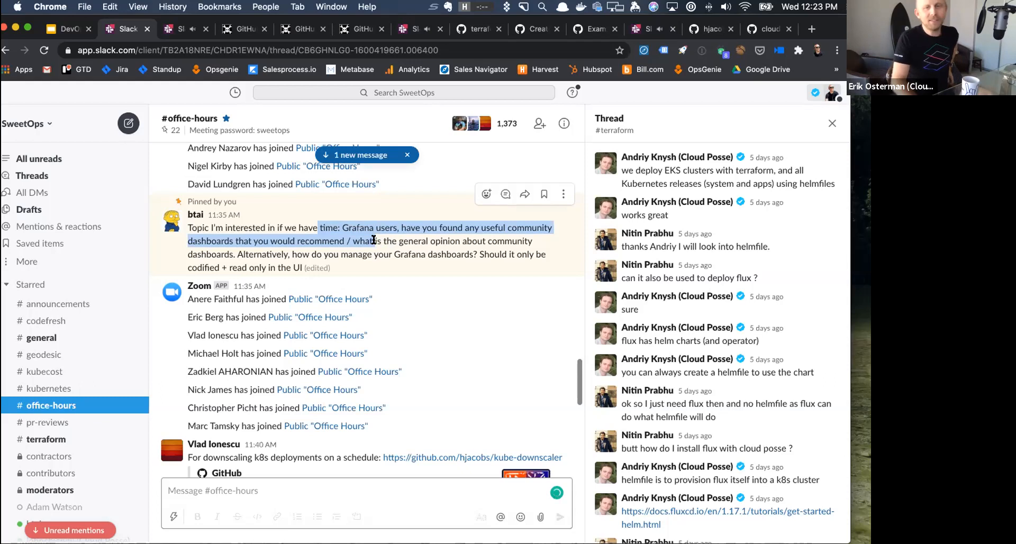
{"action": "mouse_move", "coordinate": [374, 235]}
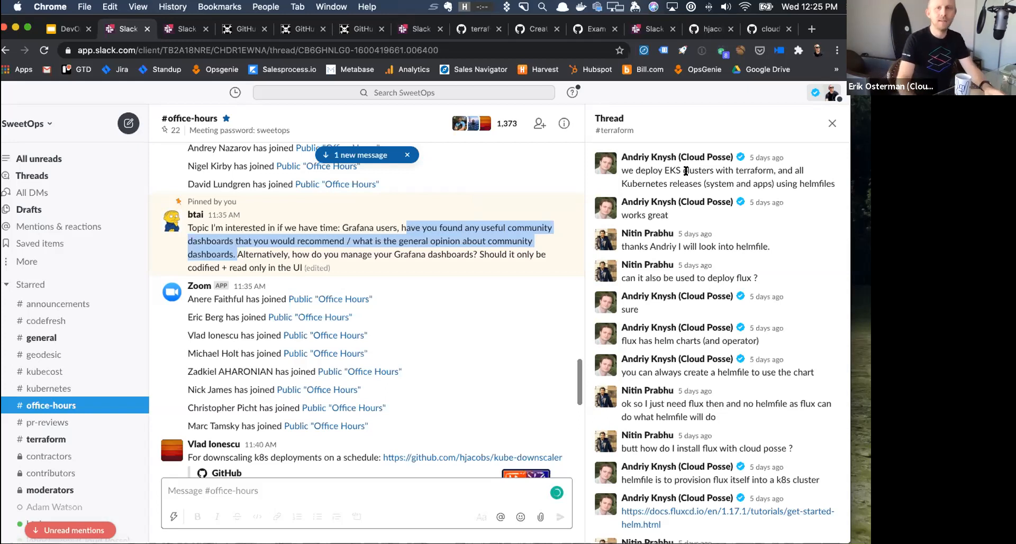
{"action": "left_click", "coordinate": [810, 29]}
{"action": "type", "text": "github.com/cloudposse/"}
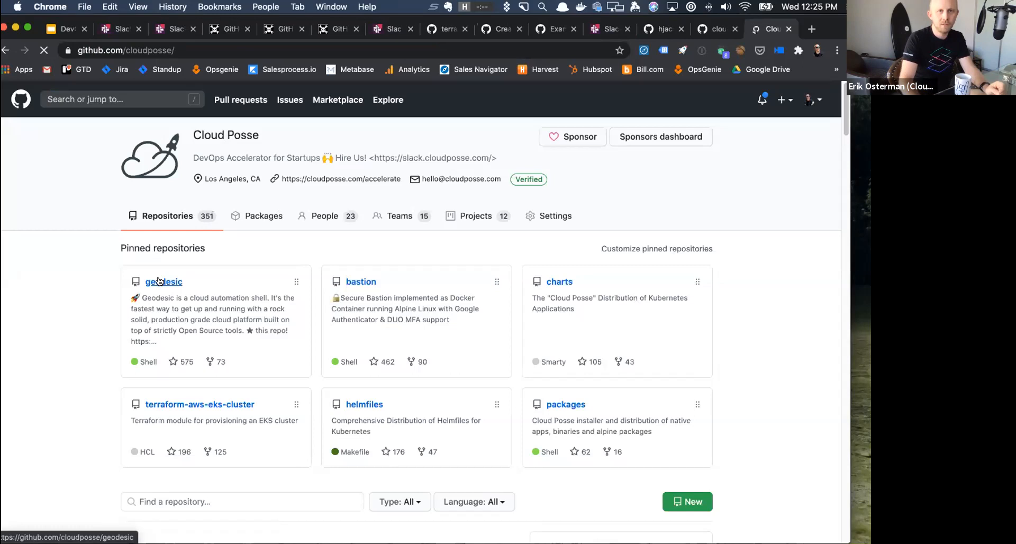
Navigate from the geodesic repository down into its rootfs/usr/local/bin helper-scripts folder.
{"action": "left_click", "coordinate": [163, 281]}
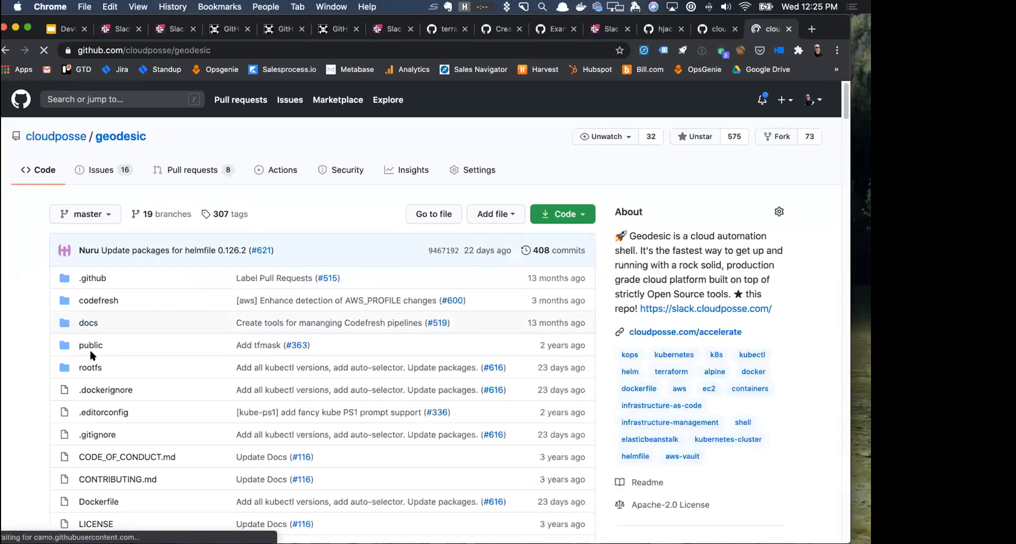
{"action": "left_click", "coordinate": [89, 367]}
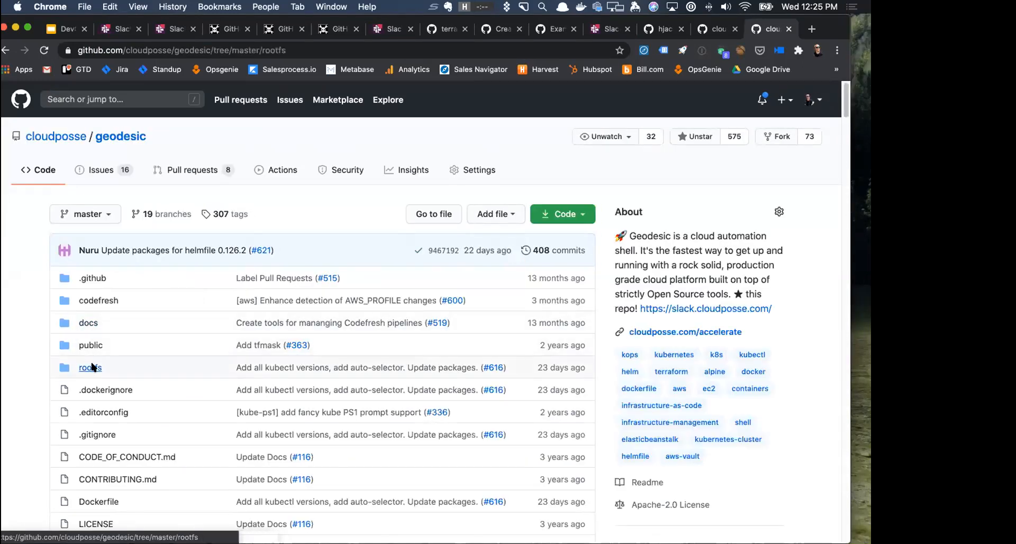
{"action": "left_click", "coordinate": [89, 367]}
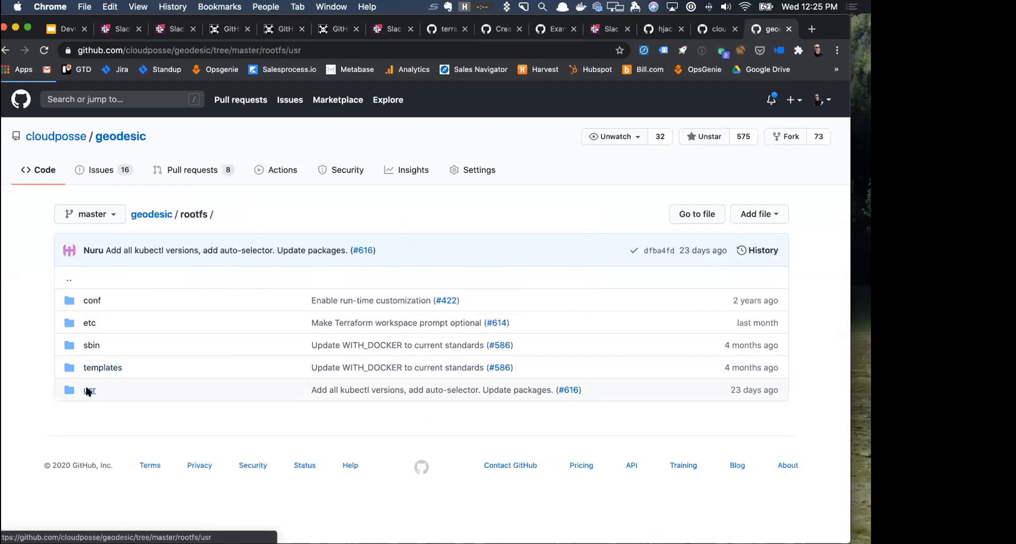
{"action": "left_click", "coordinate": [89, 389]}
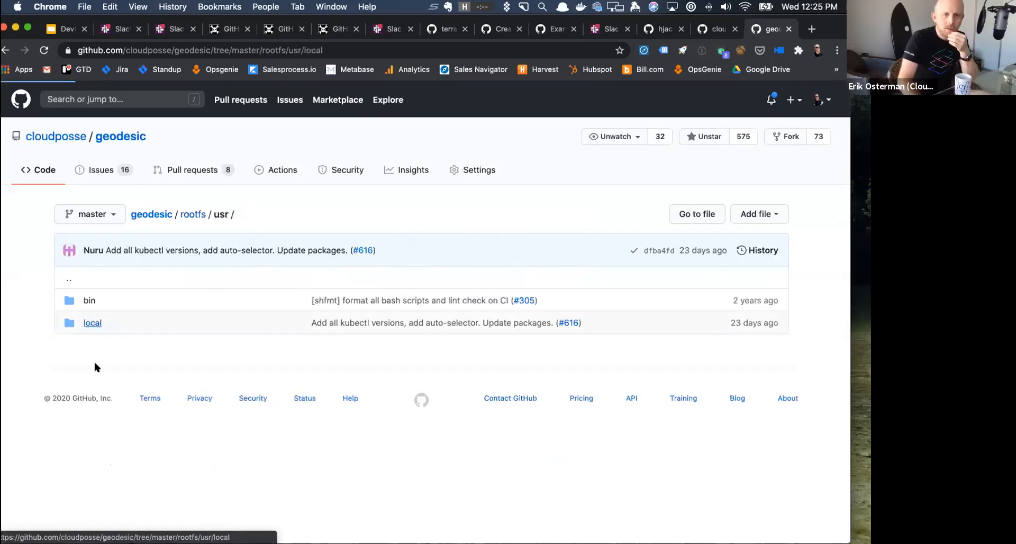
{"action": "left_click", "coordinate": [92, 323]}
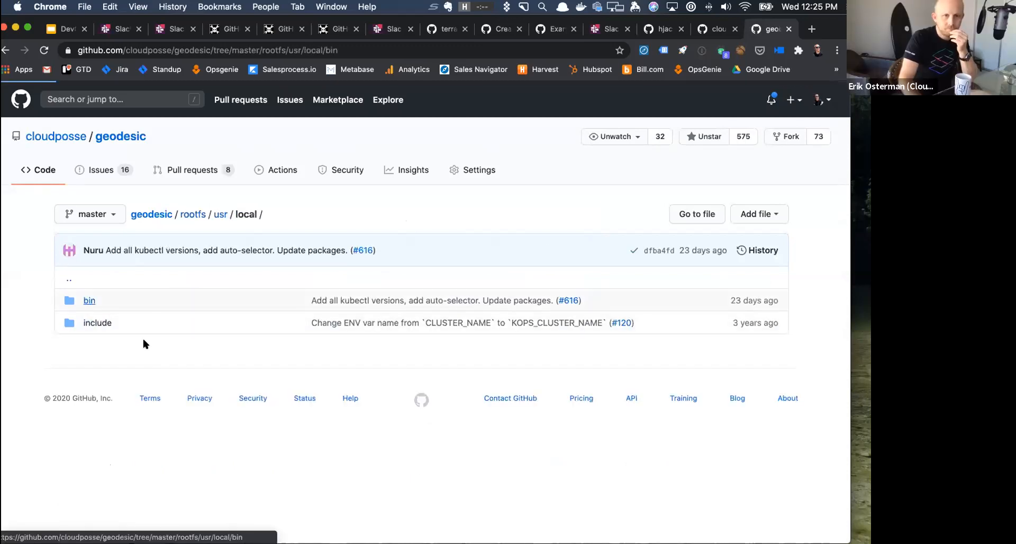
Look through the bin folder's list of helper scripts.
{"action": "left_click", "coordinate": [88, 299]}
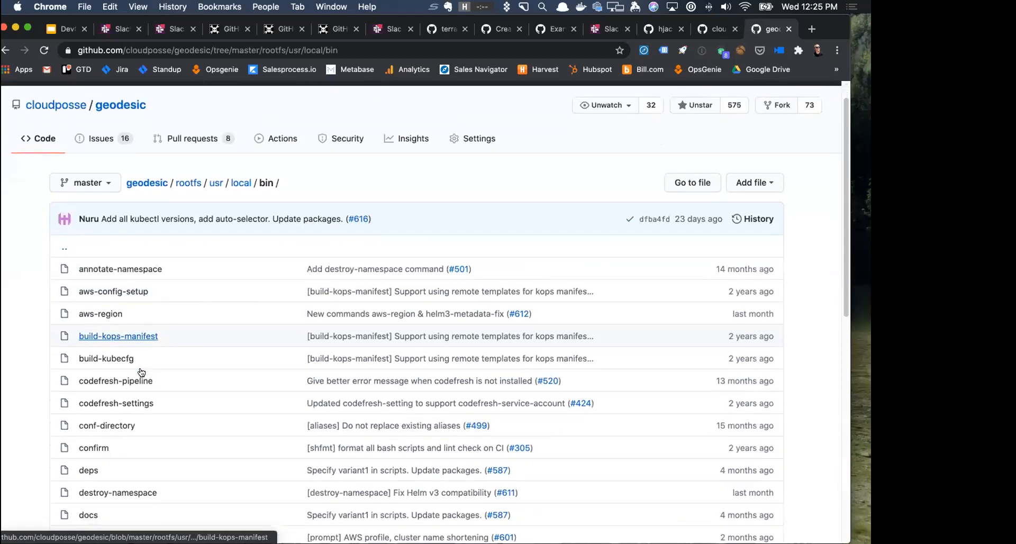
{"action": "scroll", "scroll_direction": "down", "scroll_amount": 3}
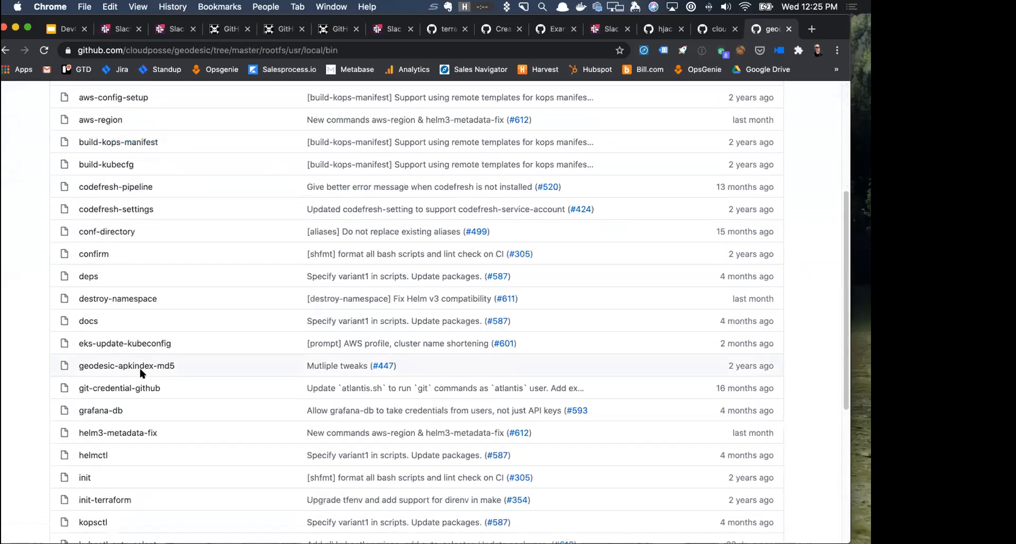
{"action": "scroll", "scroll_direction": "down", "scroll_amount": 3}
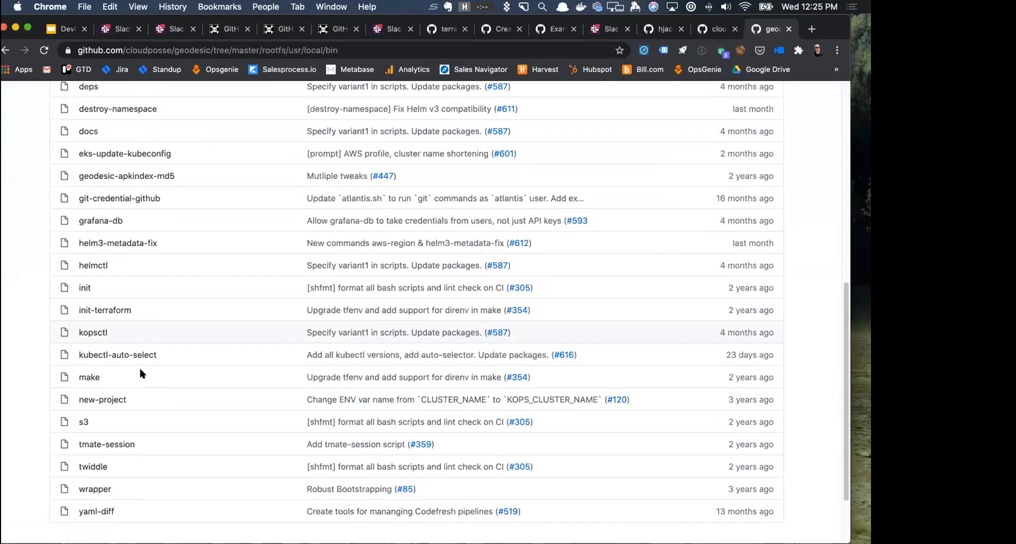
{"action": "scroll", "scroll_direction": "up", "scroll_amount": 3}
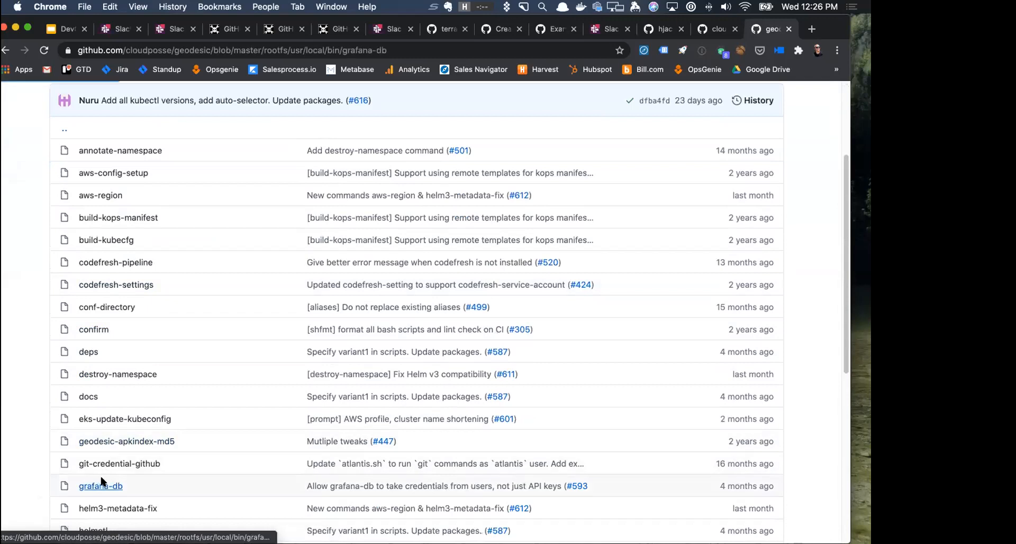
View the grafana-db script's source from its header, then bring the Slack workspace back in front.
{"action": "left_click", "coordinate": [101, 485]}
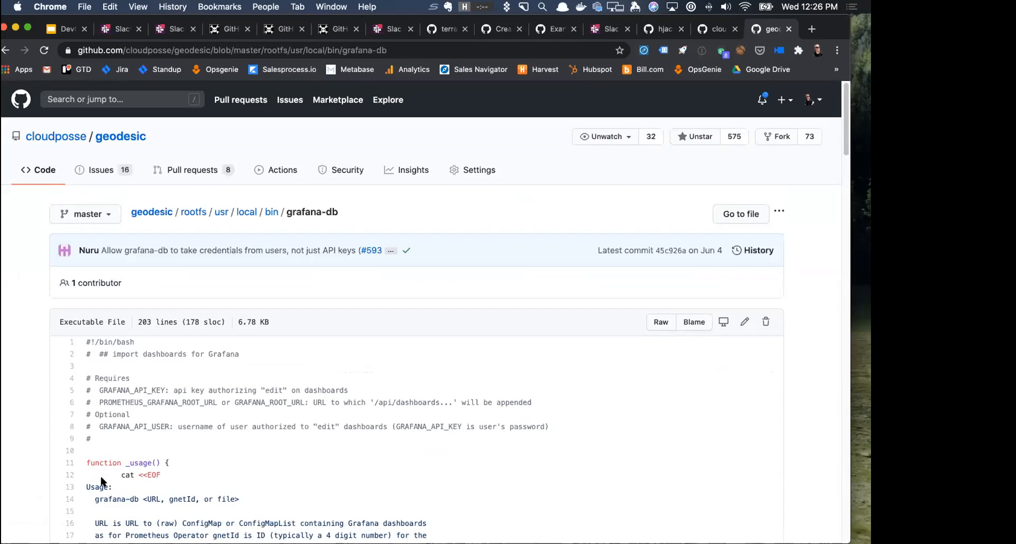
{"action": "scroll", "scroll_direction": "down", "scroll_amount": 3}
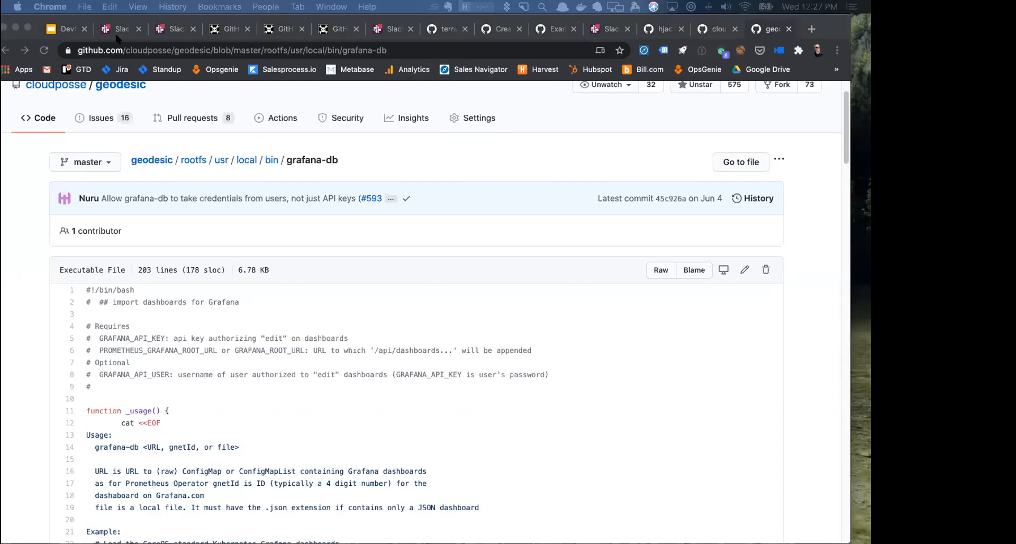
{"action": "left_click", "coordinate": [120, 30]}
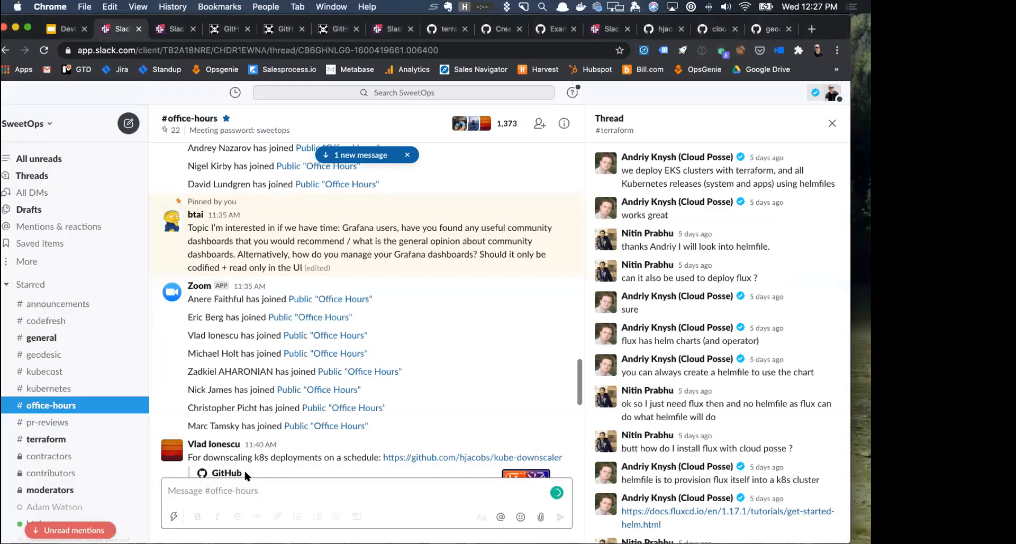
{"action": "mouse_move", "coordinate": [488, 214]}
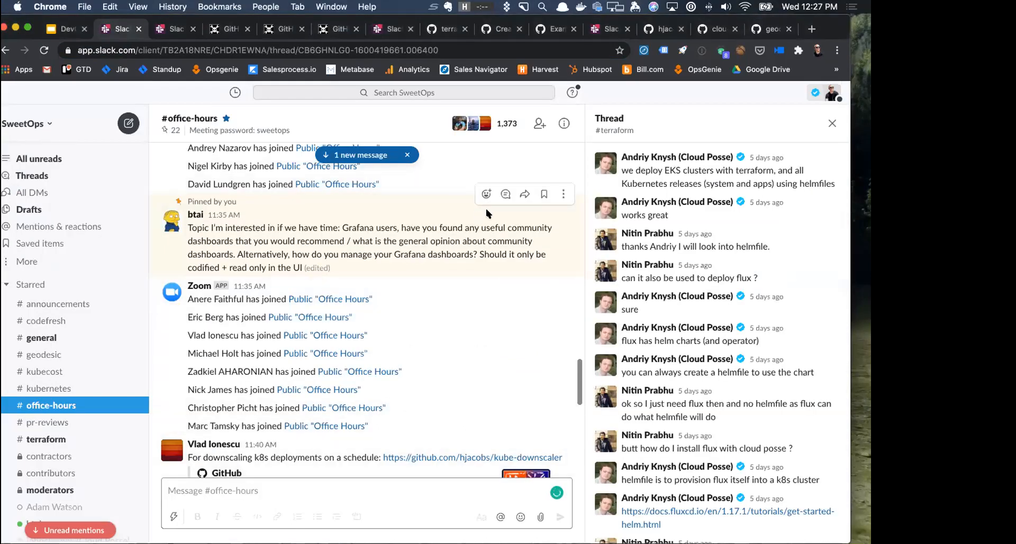
View the thread under btai's pinned Grafana dashboards question, then return to the grafana-db script.
{"action": "left_click", "coordinate": [506, 194]}
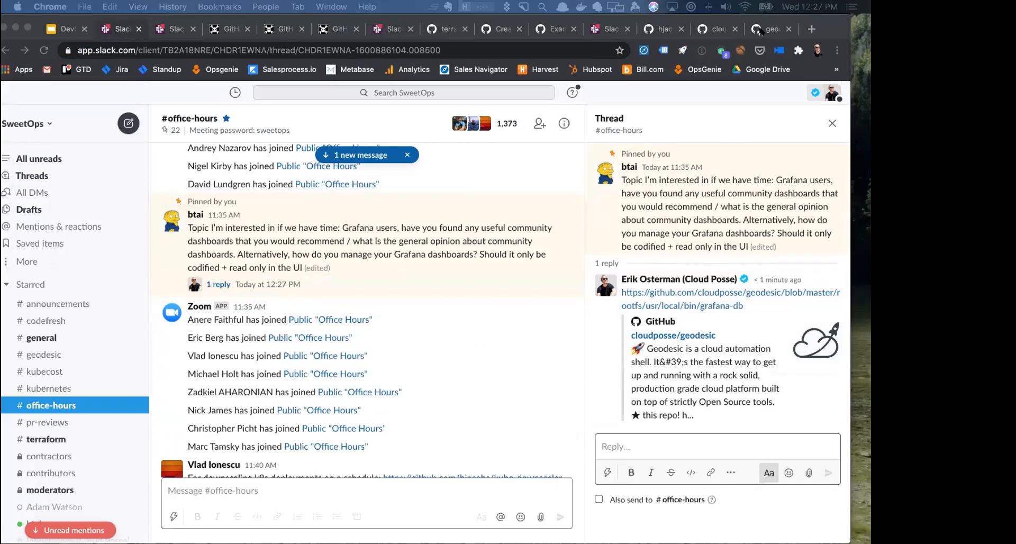
{"action": "left_click", "coordinate": [731, 298]}
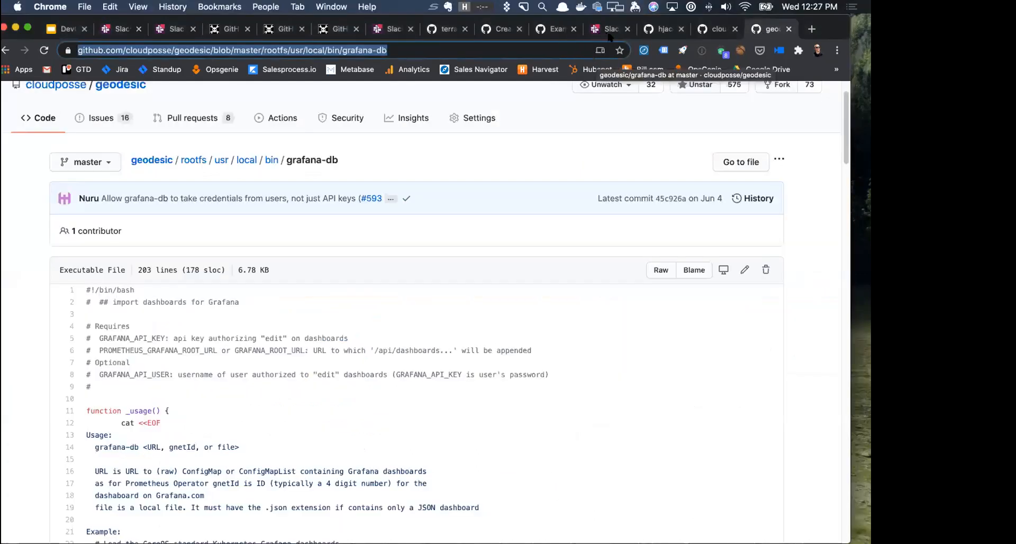
{"action": "mouse_move", "coordinate": [499, 341]}
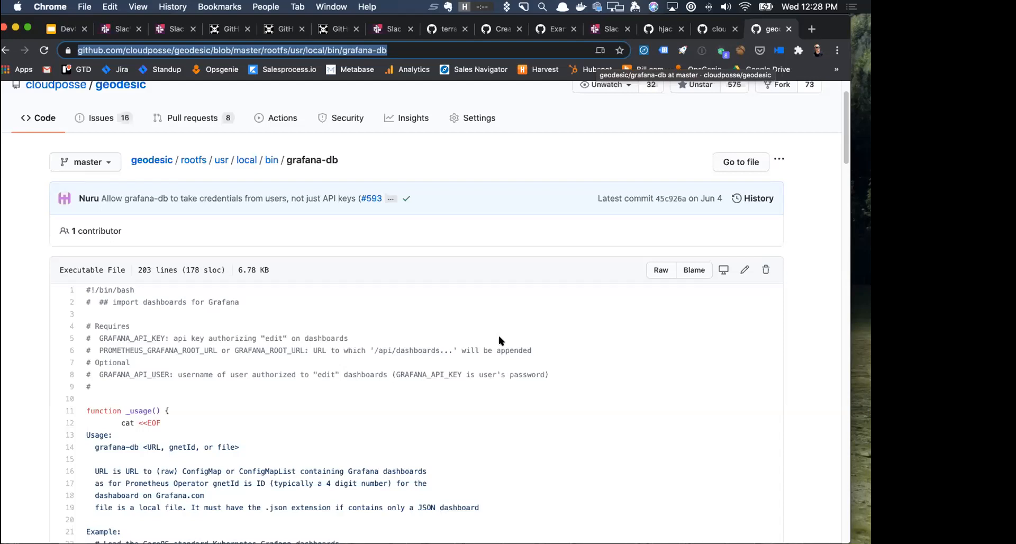
{"action": "mouse_move", "coordinate": [133, 446]}
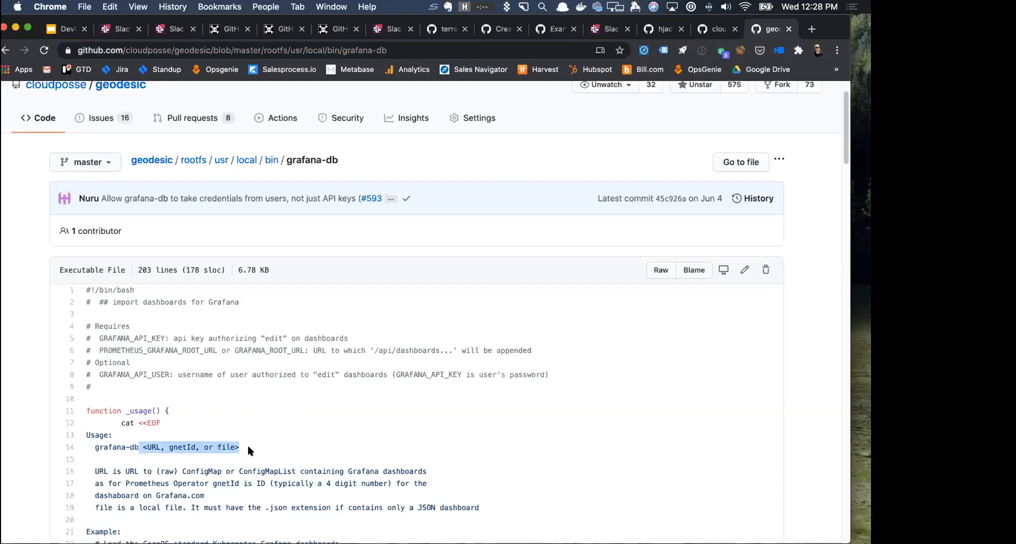
{"action": "mouse_move", "coordinate": [145, 375]}
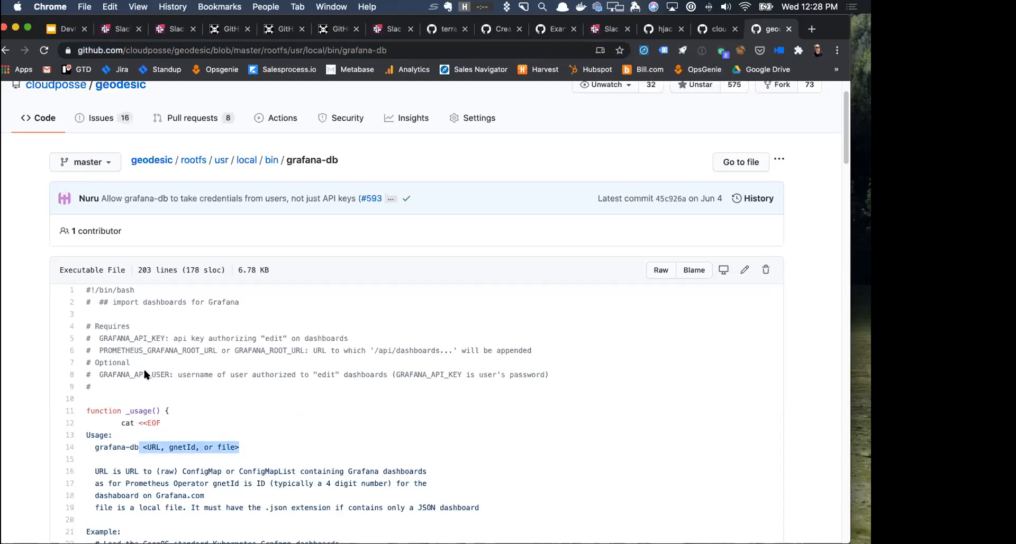
{"action": "double_click", "coordinate": [131, 337]}
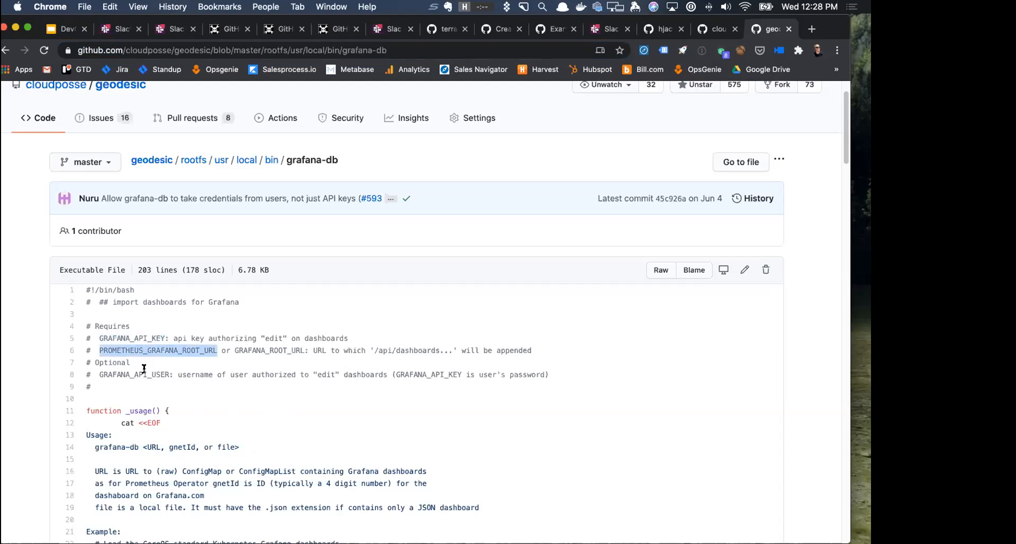
{"action": "double_click", "coordinate": [135, 375]}
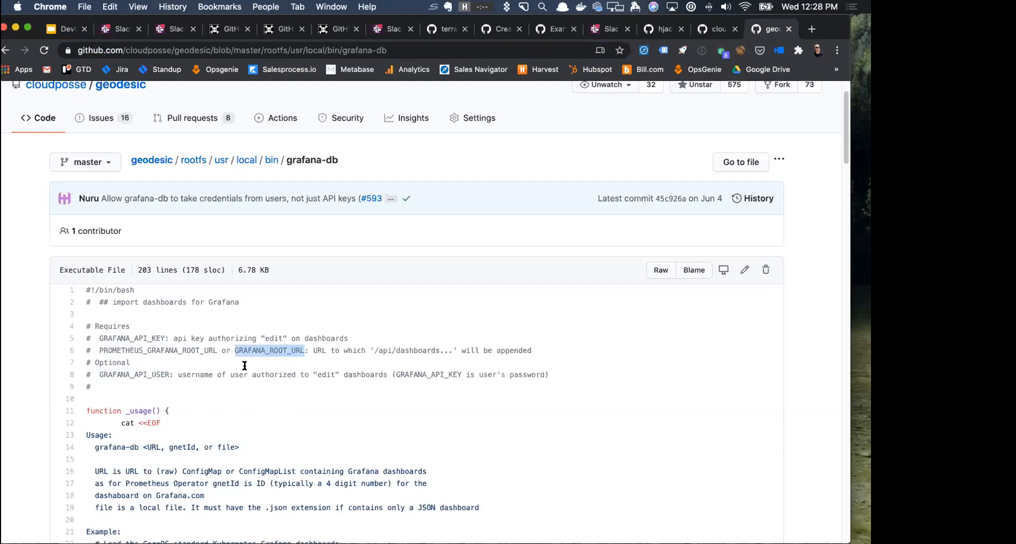
{"action": "scroll", "scroll_direction": "up", "scroll_amount": 3}
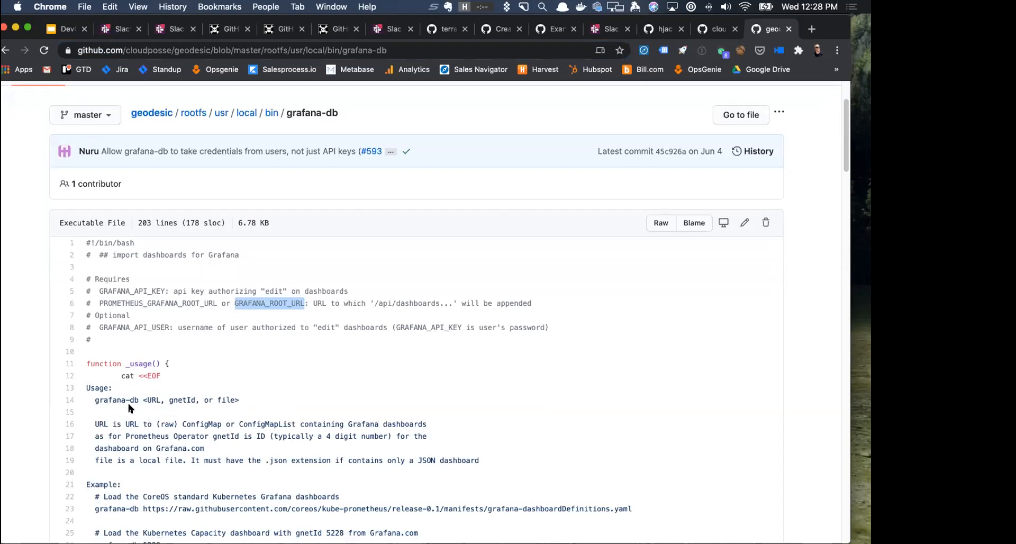
{"action": "left_click", "coordinate": [148, 400]}
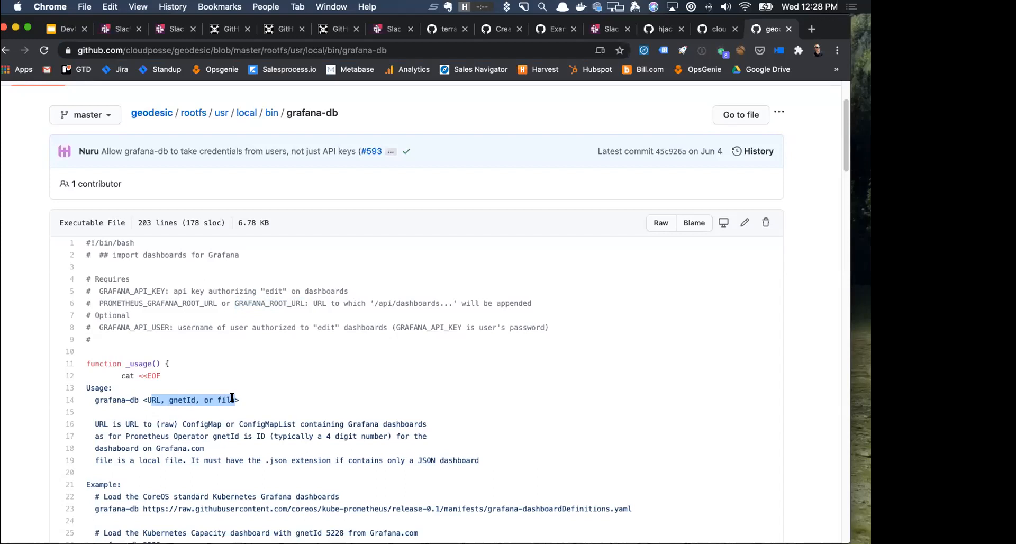
{"action": "scroll", "scroll_direction": "down", "scroll_amount": 3}
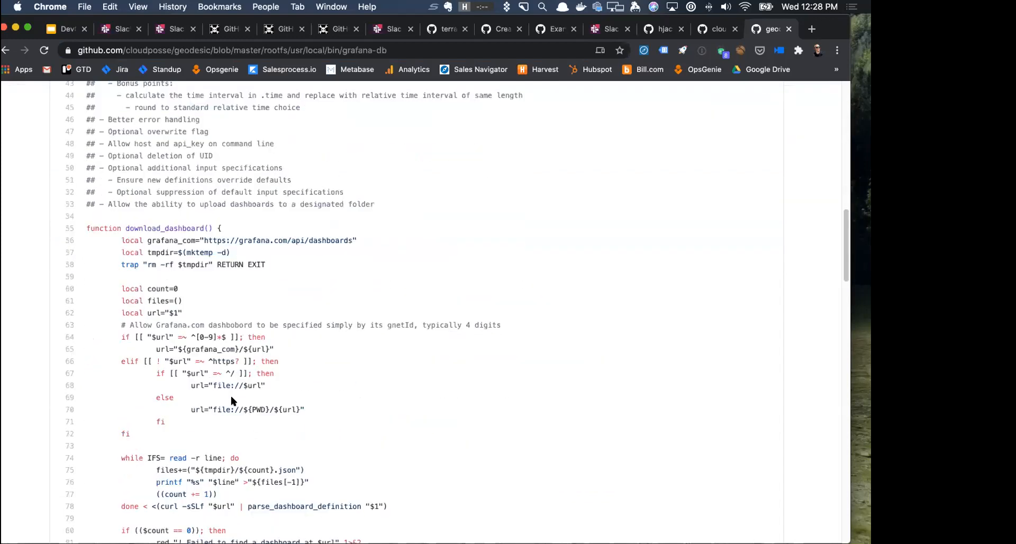
{"action": "scroll", "scroll_direction": "down", "scroll_amount": 3}
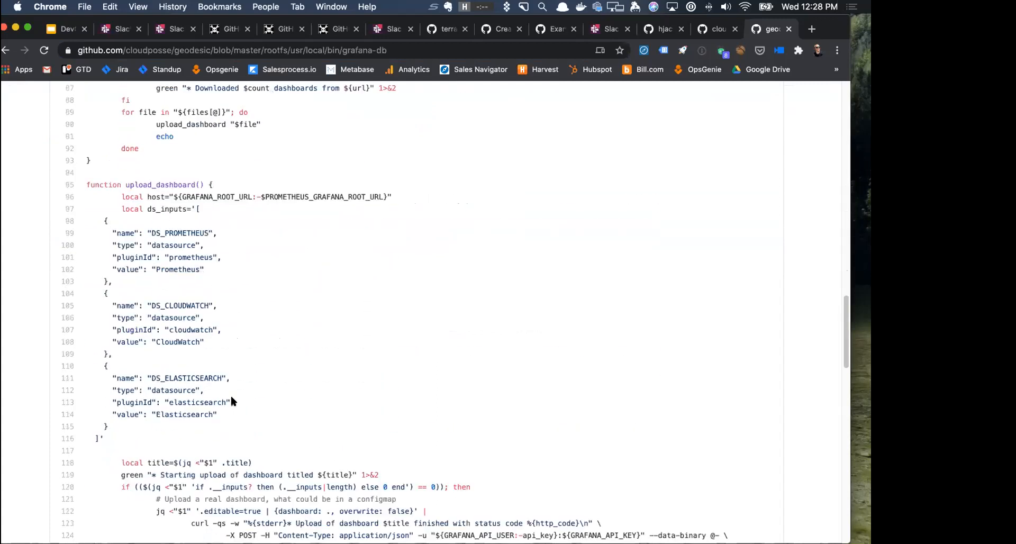
{"action": "scroll", "scroll_direction": "down", "scroll_amount": 3}
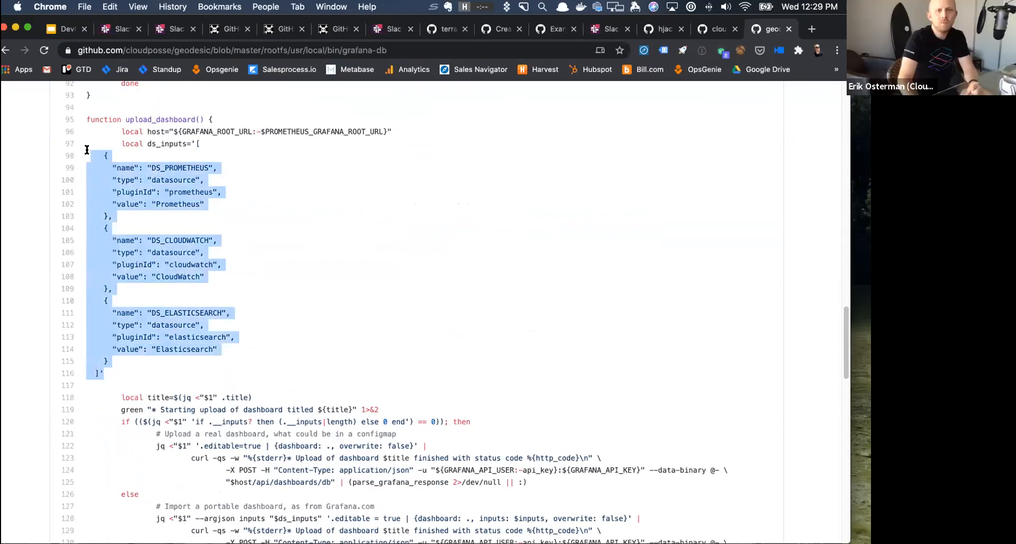
{"action": "mouse_move", "coordinate": [83, 152]}
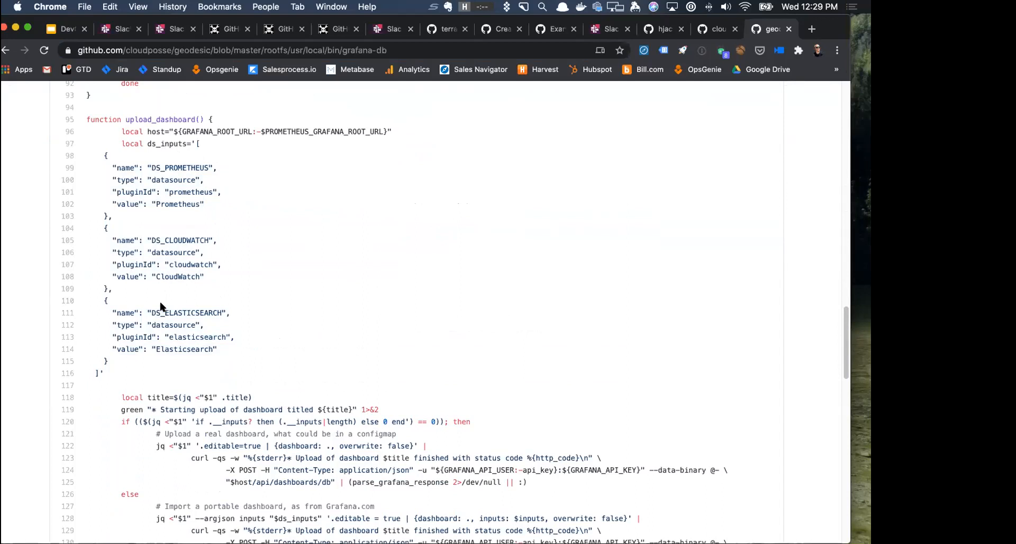
{"action": "scroll", "scroll_direction": "down", "scroll_amount": 3}
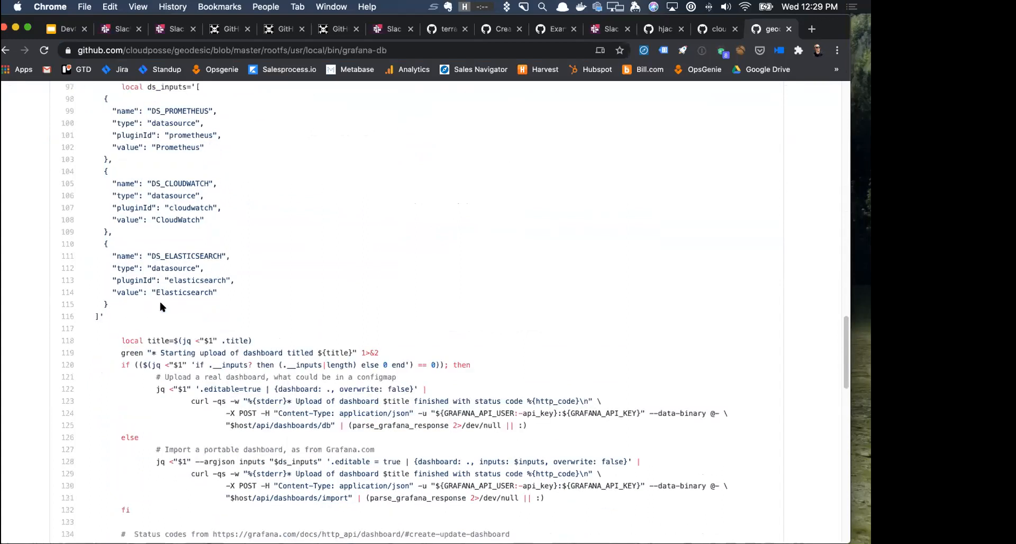
{"action": "scroll", "scroll_direction": "down", "scroll_amount": 3}
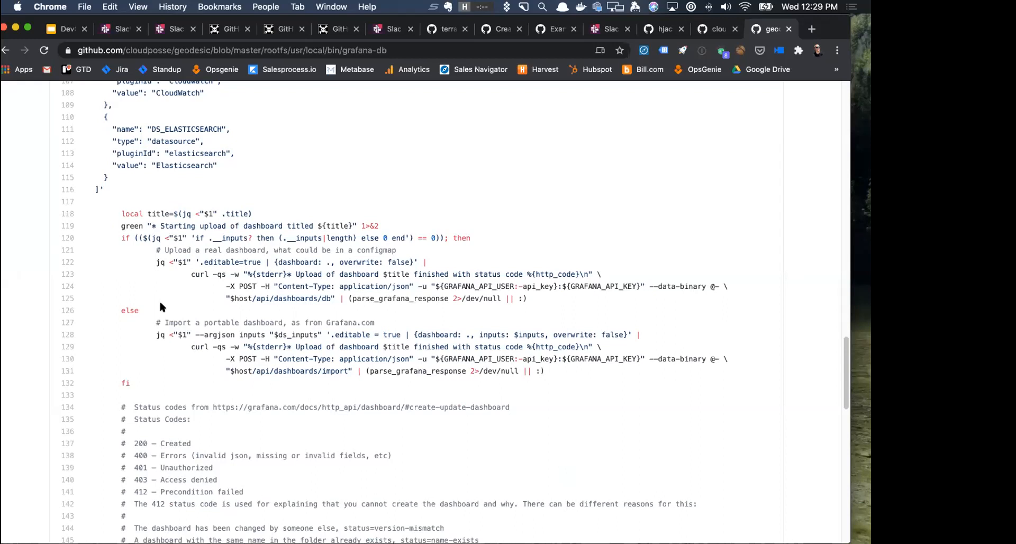
{"action": "mouse_move", "coordinate": [256, 294]}
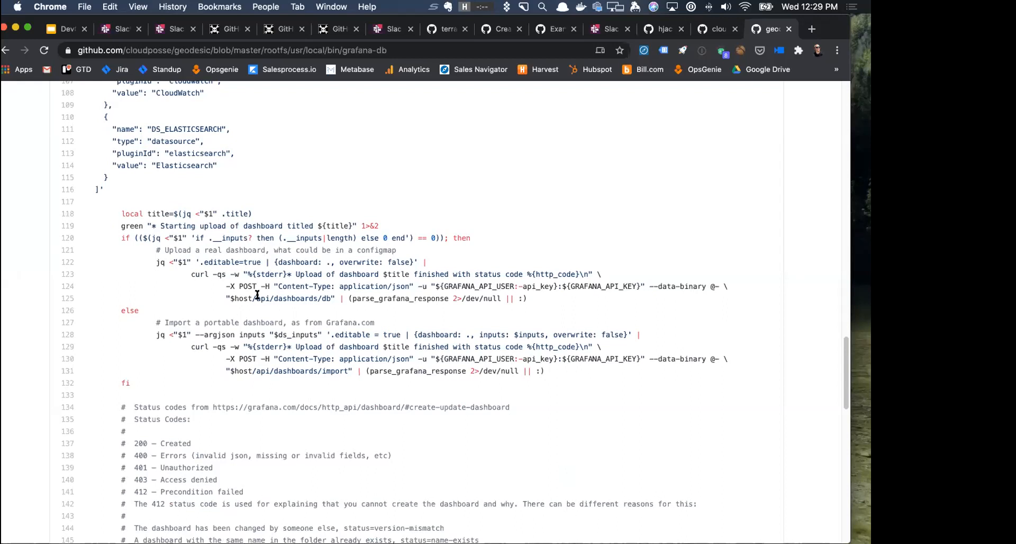
{"action": "scroll", "scroll_direction": "up", "scroll_amount": 3}
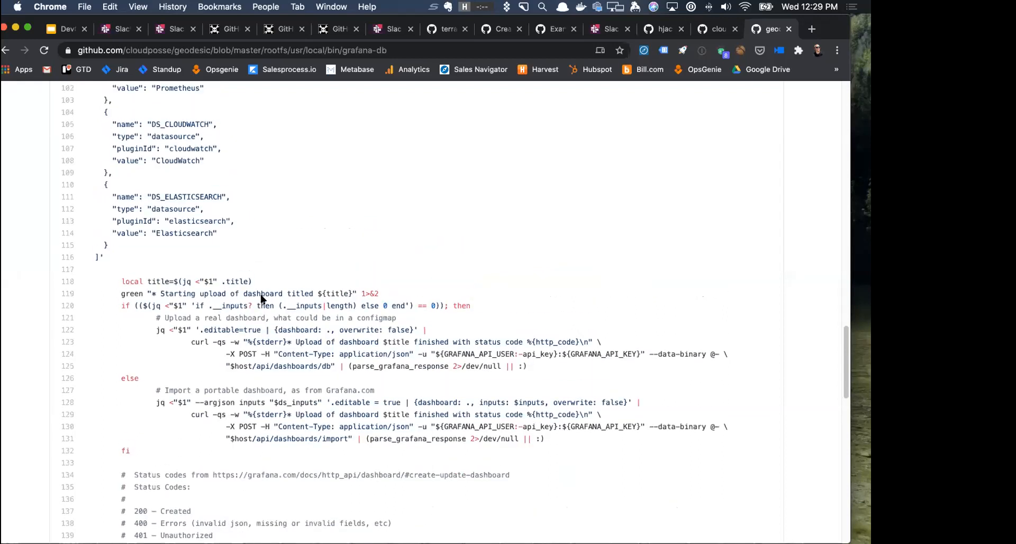
{"action": "scroll", "scroll_direction": "up", "scroll_amount": 3}
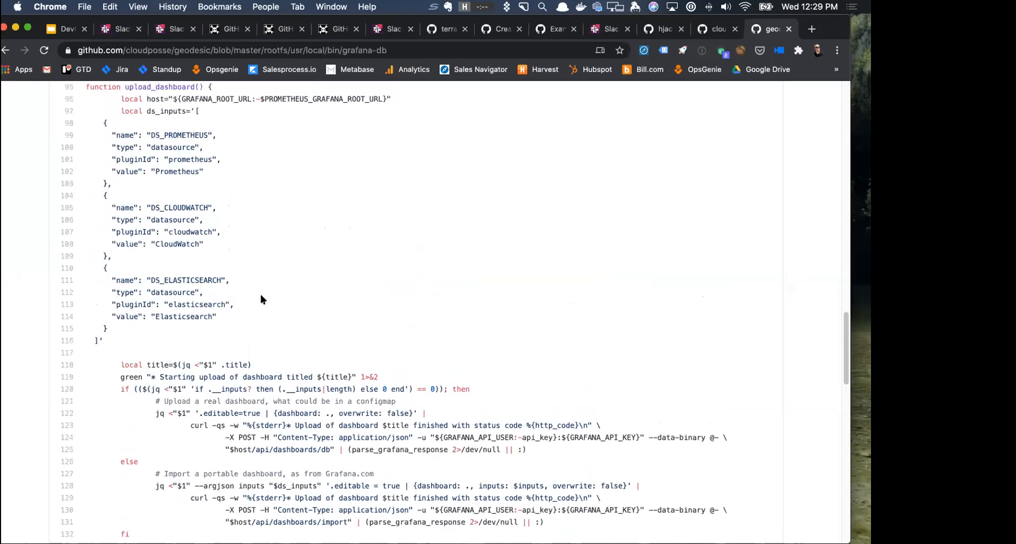
{"action": "scroll", "scroll_direction": "up", "scroll_amount": 3}
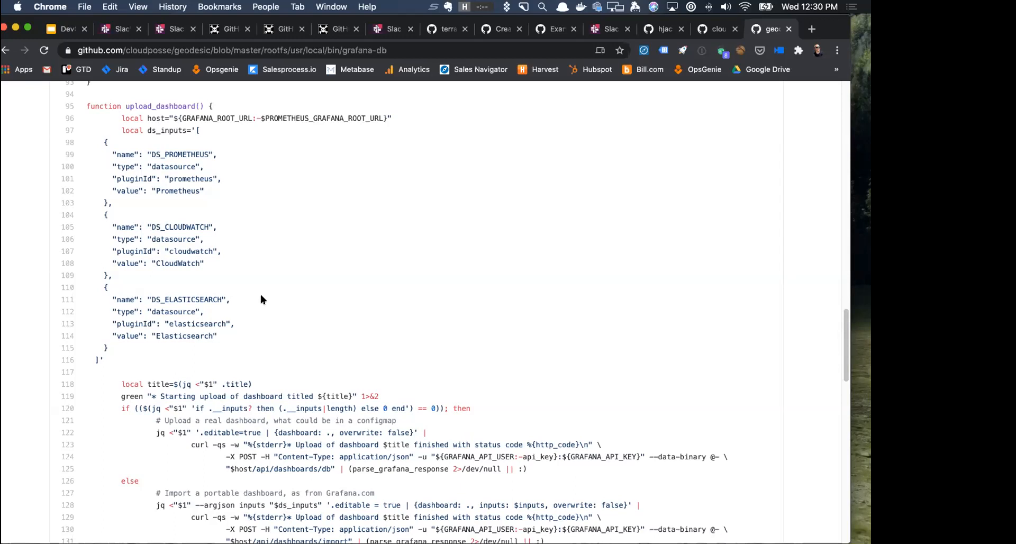
{"action": "scroll", "scroll_direction": "down", "scroll_amount": 3}
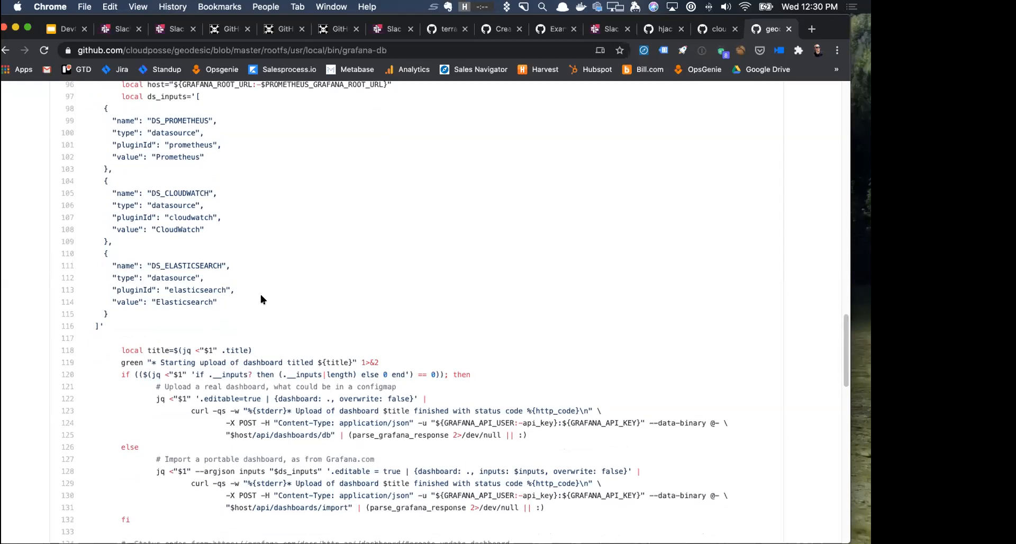
{"action": "scroll", "scroll_direction": "down", "scroll_amount": 3}
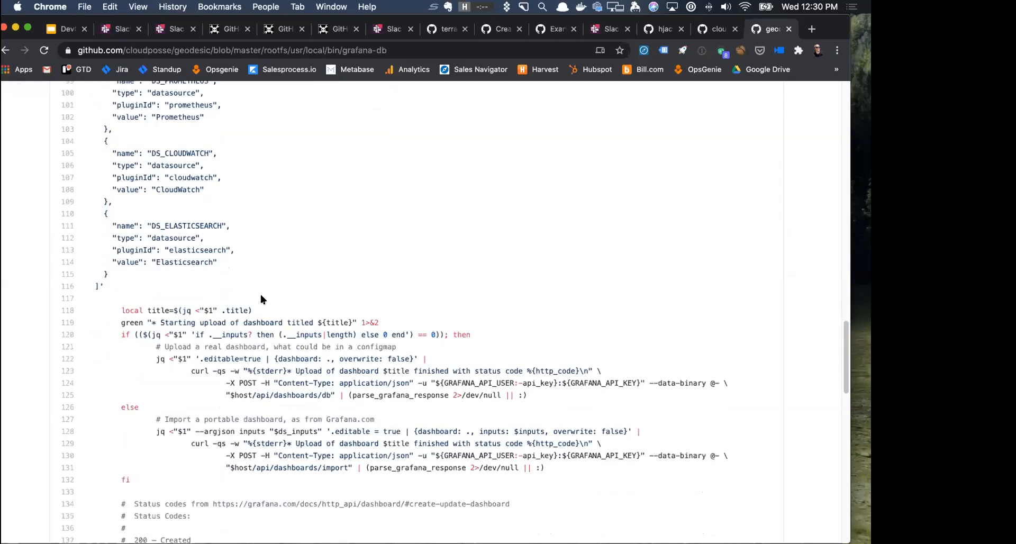
{"action": "scroll", "scroll_direction": "down", "scroll_amount": 3}
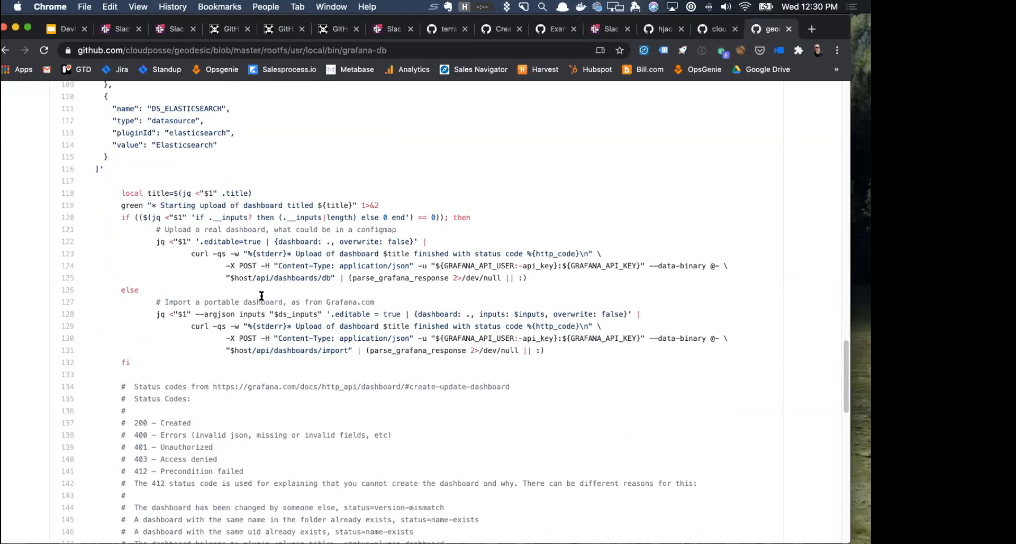
{"action": "scroll", "scroll_direction": "down", "scroll_amount": 3}
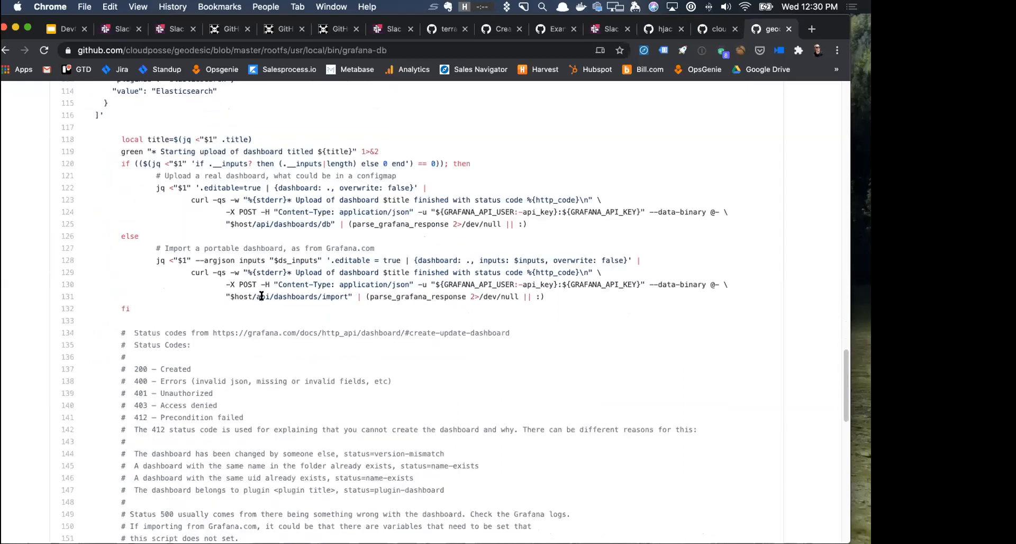
{"action": "scroll", "scroll_direction": "down", "scroll_amount": 3}
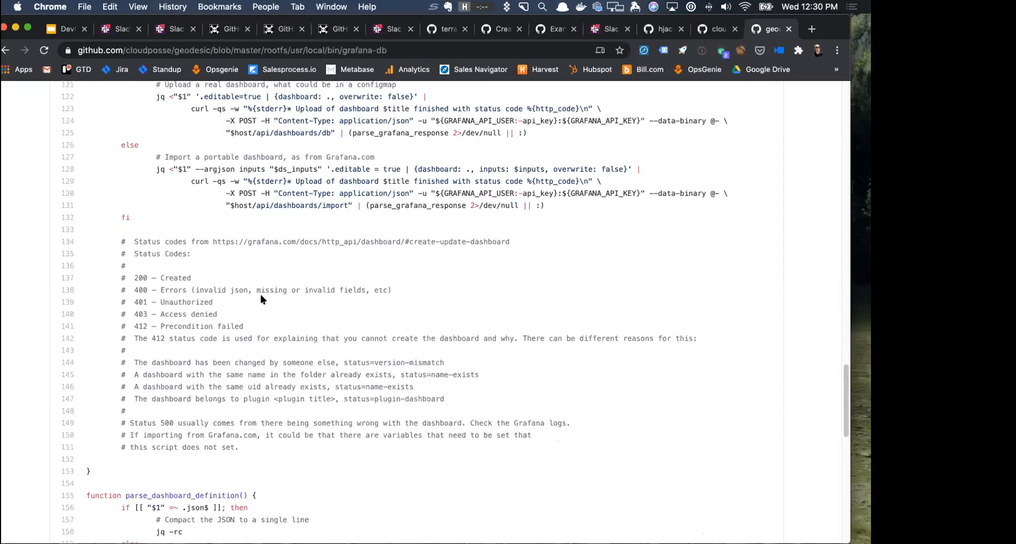
{"action": "scroll", "scroll_direction": "down", "scroll_amount": 3}
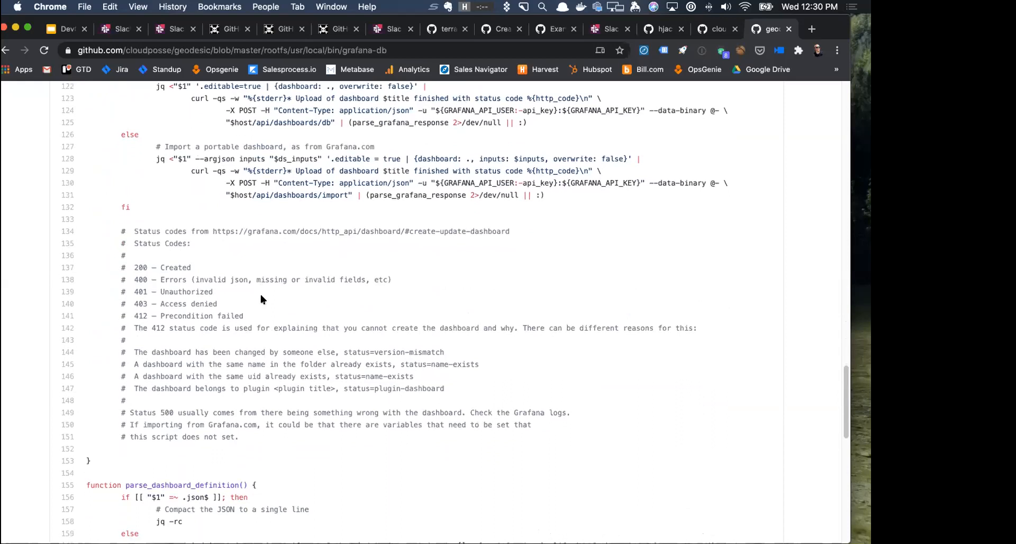
{"action": "scroll", "scroll_direction": "down", "scroll_amount": 3}
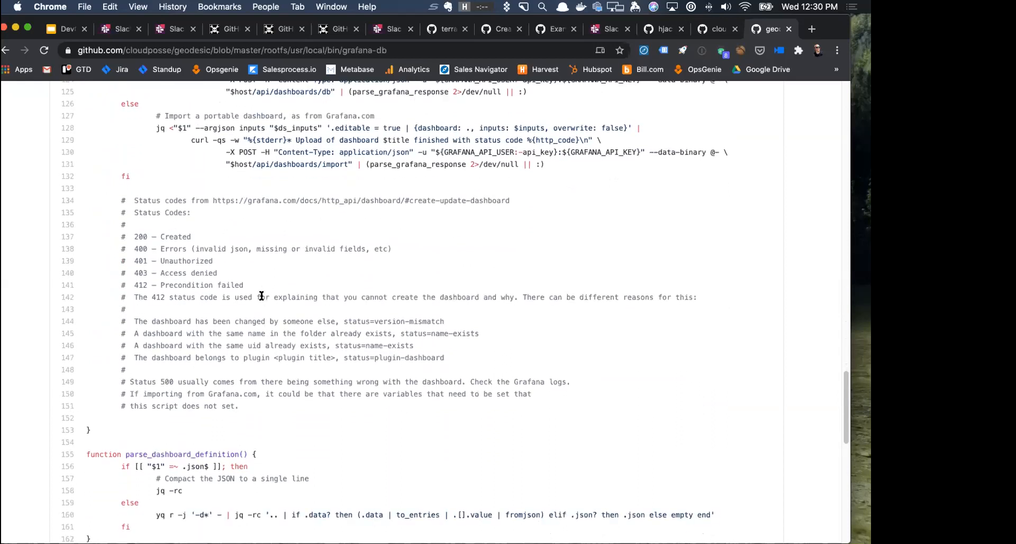
{"action": "scroll", "scroll_direction": "down", "scroll_amount": 3}
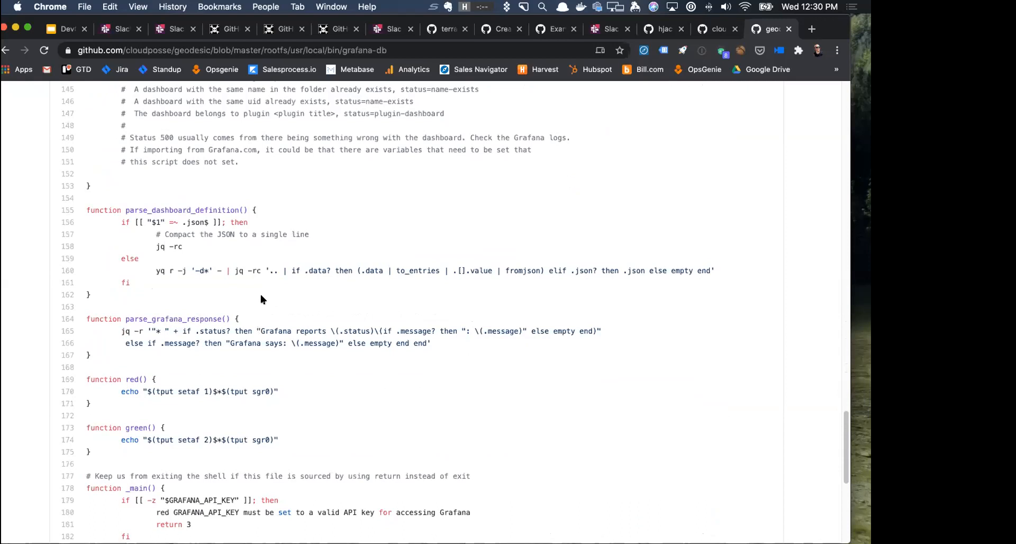
{"action": "scroll", "scroll_direction": "down", "scroll_amount": 3}
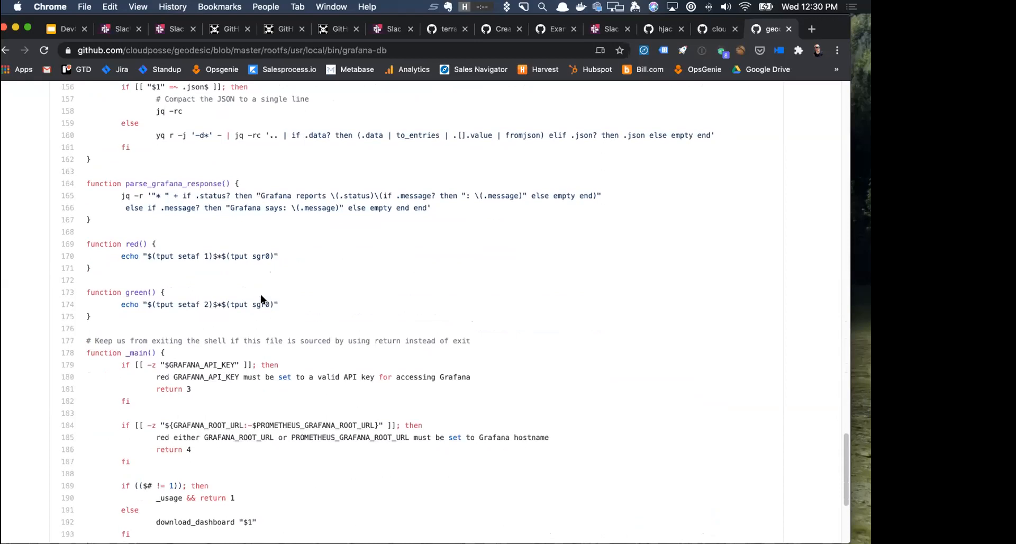
{"action": "scroll", "scroll_direction": "down", "scroll_amount": 3}
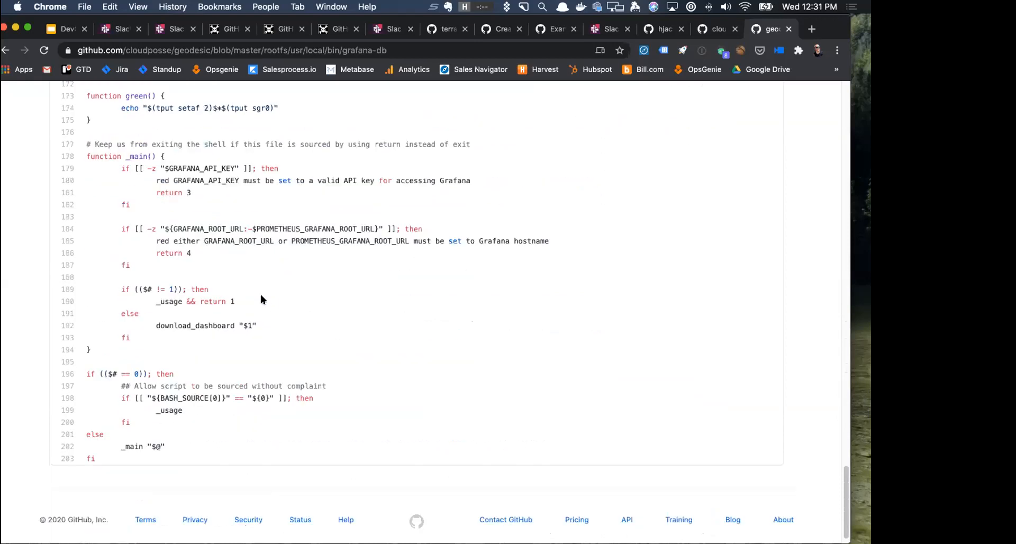
{"action": "scroll", "scroll_direction": "up", "scroll_amount": 3}
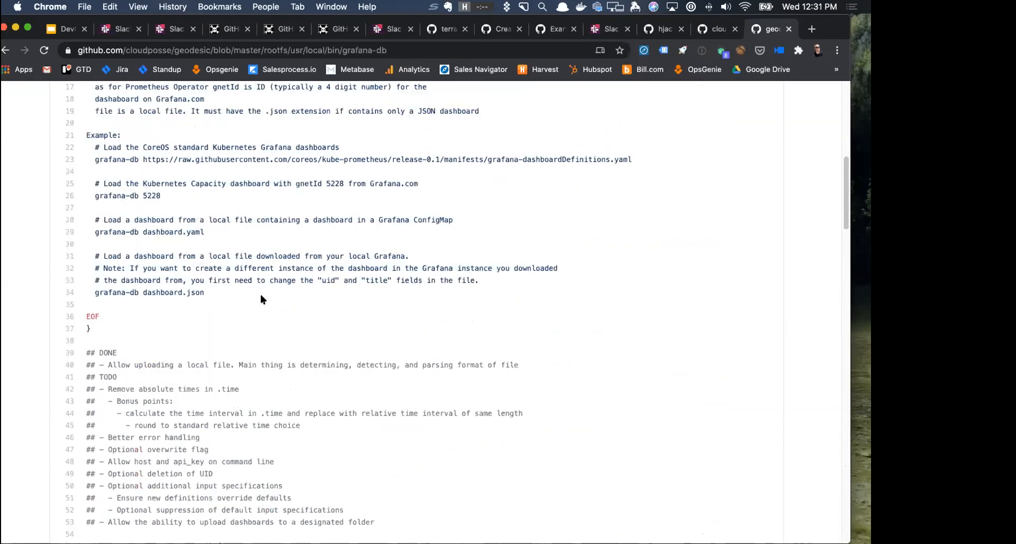
Return to the top of grafana-db and highlight 'URL' in its usage text.
{"action": "scroll", "scroll_direction": "up", "scroll_amount": 3}
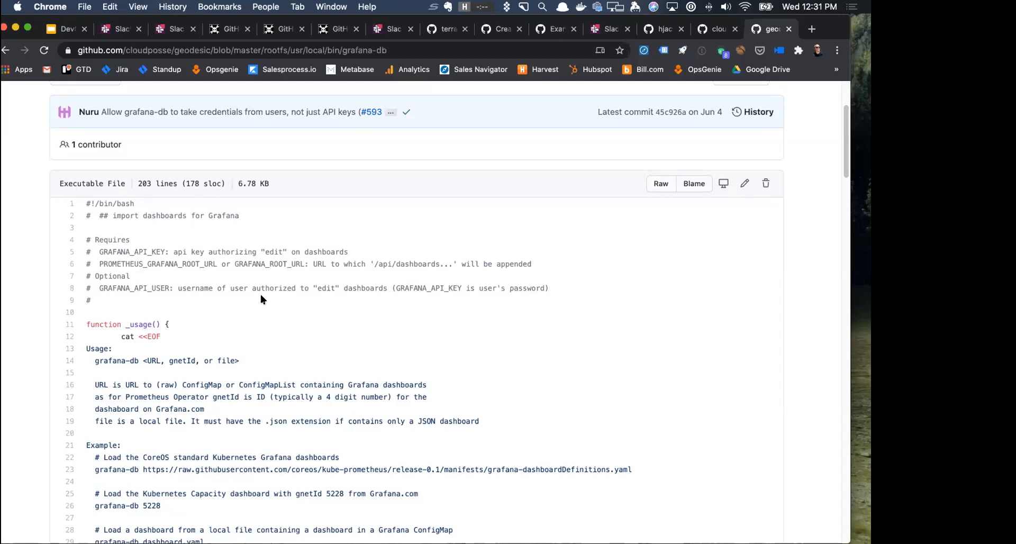
{"action": "mouse_move", "coordinate": [99, 378]}
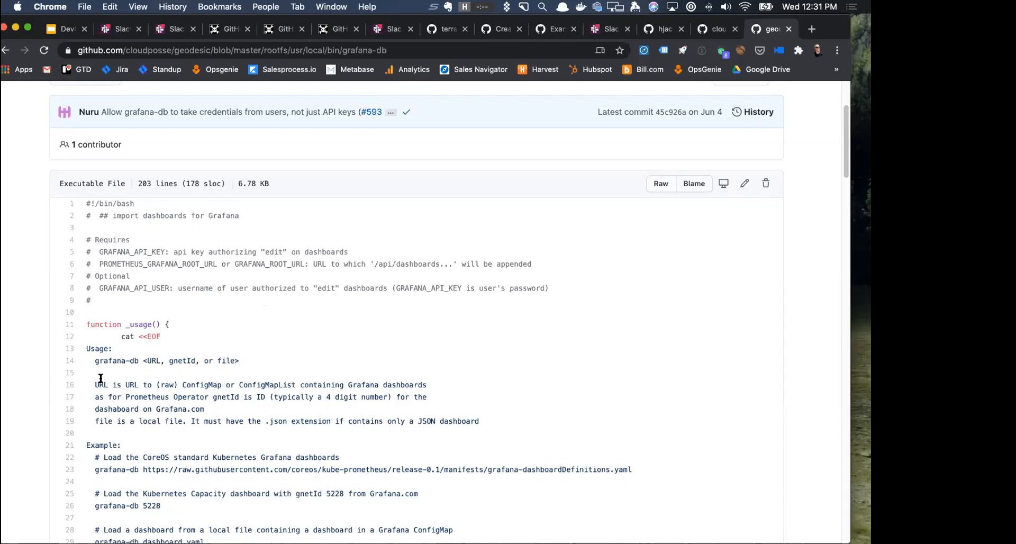
{"action": "double_click", "coordinate": [116, 361]}
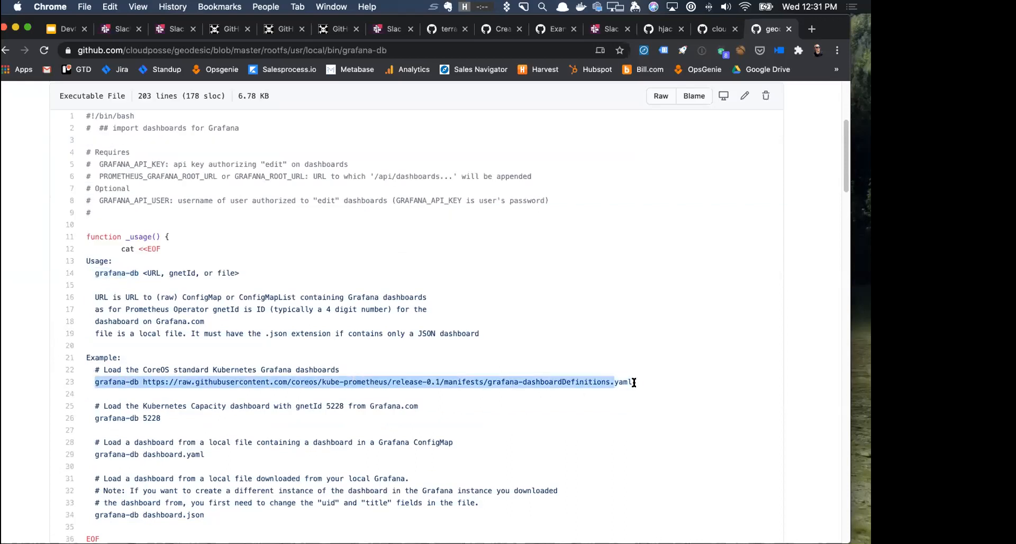
Highlight the CoreOS dashboards example command and the 'yaml' extension in the ConfigMap example.
{"action": "left_click", "coordinate": [632, 381]}
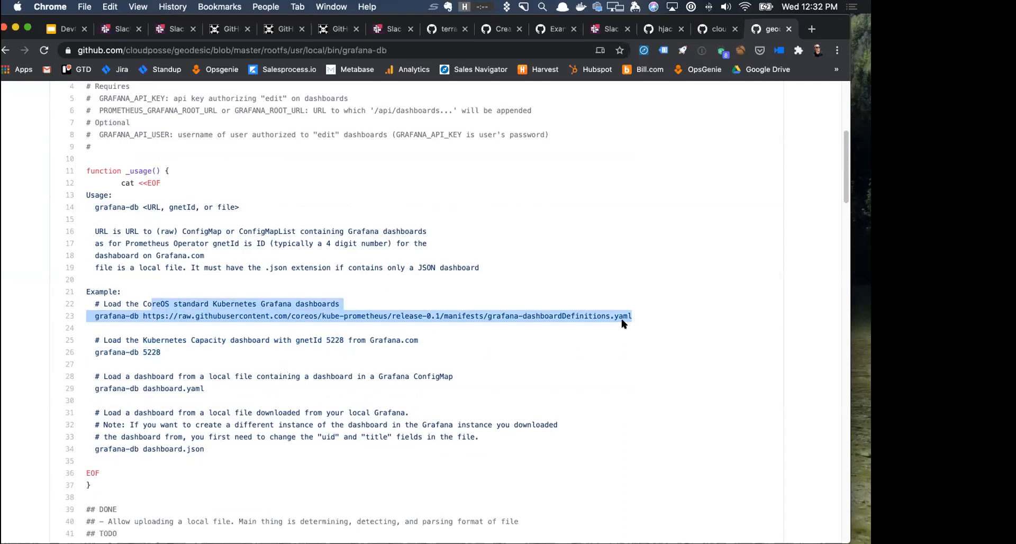
{"action": "scroll", "scroll_direction": "down", "scroll_amount": 3}
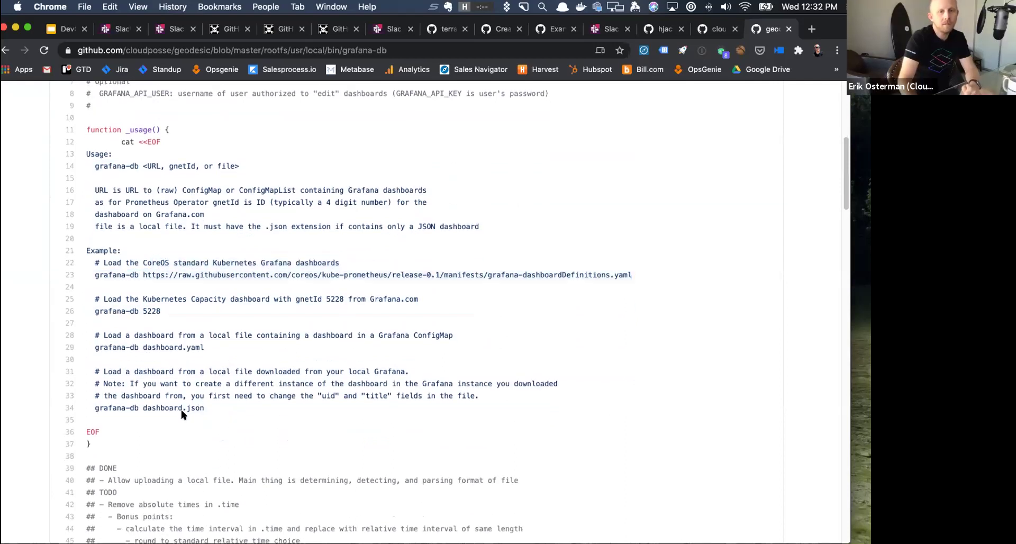
{"action": "mouse_move", "coordinate": [76, 386]}
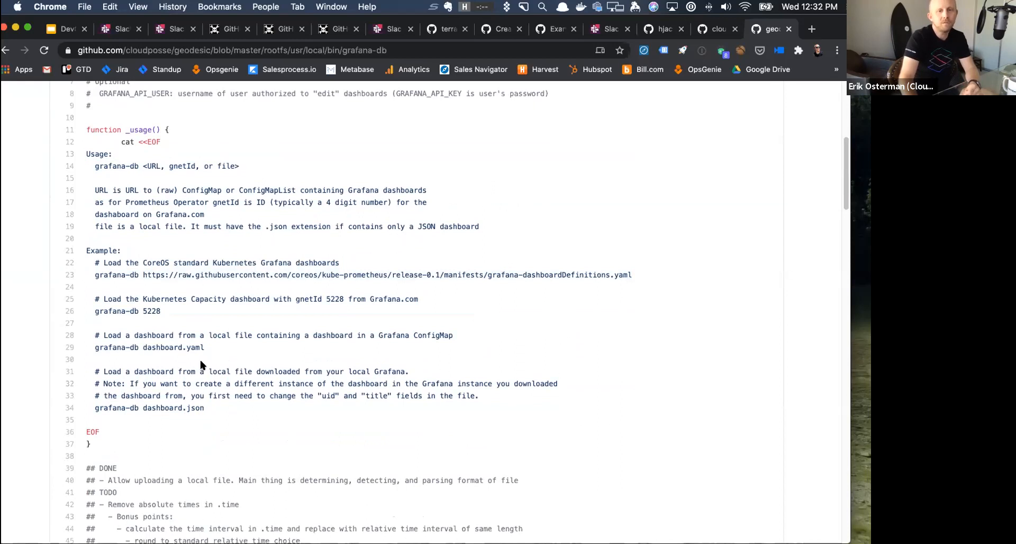
{"action": "double_click", "coordinate": [194, 347]}
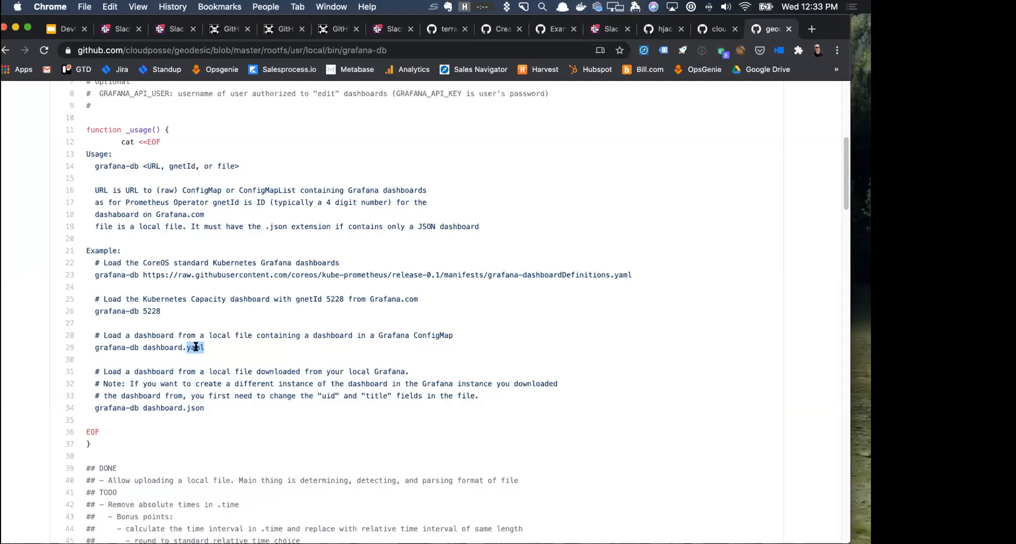
{"action": "mouse_move", "coordinate": [492, 6]}
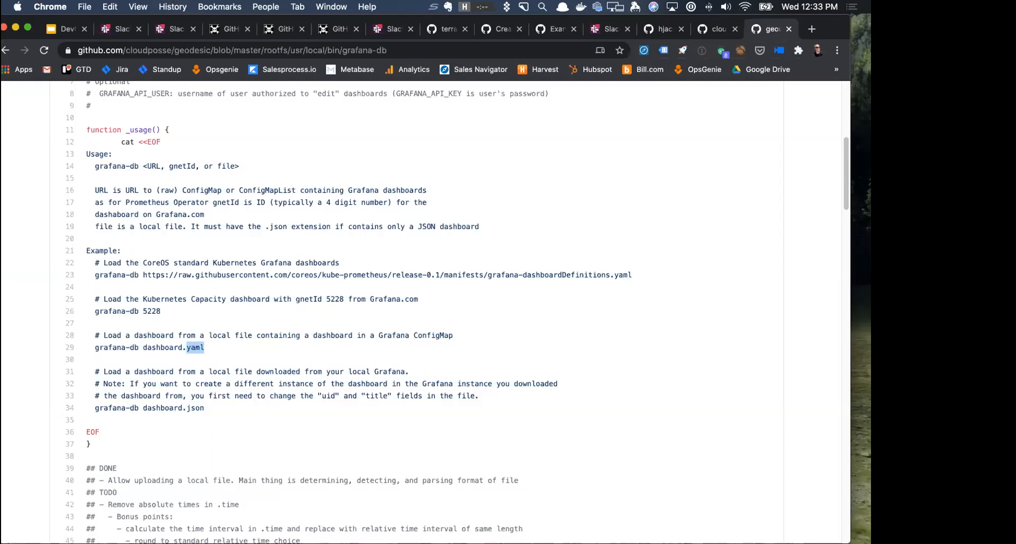
{"action": "mouse_move", "coordinate": [153, 271]}
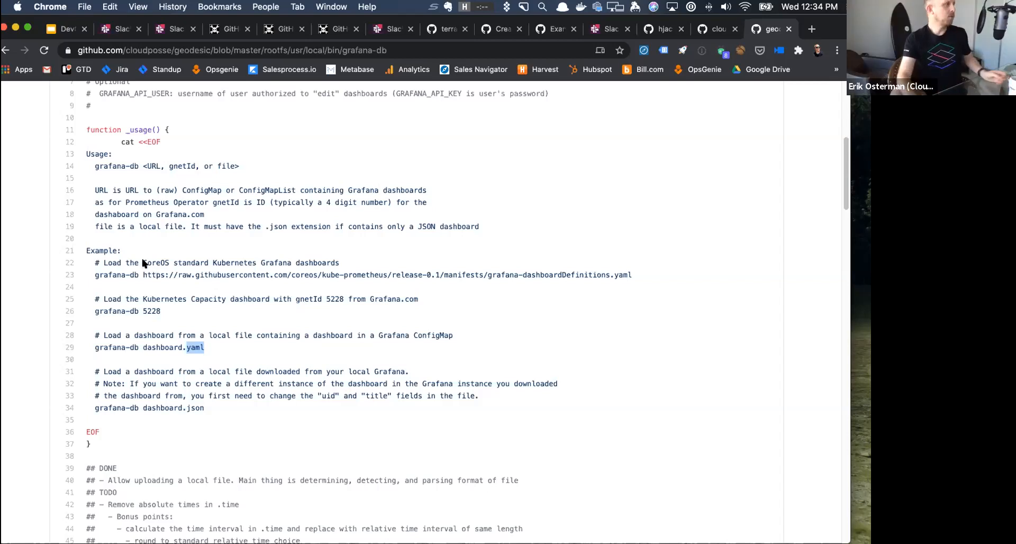
{"action": "mouse_move", "coordinate": [142, 263]}
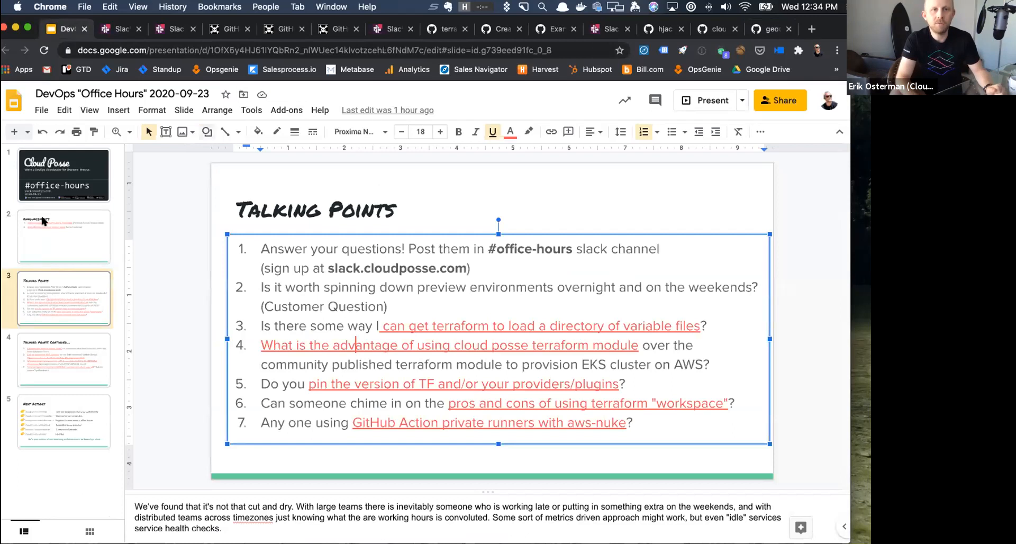
Show slide 5, Next Actions, in the office hours Google Slides deck.
{"action": "left_click", "coordinate": [63, 421]}
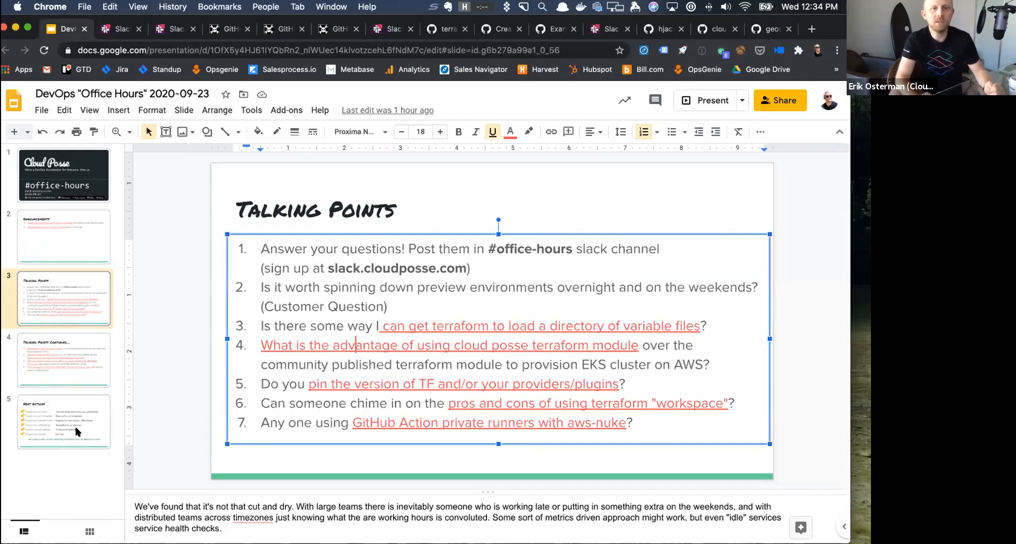
{"action": "left_click", "coordinate": [64, 421]}
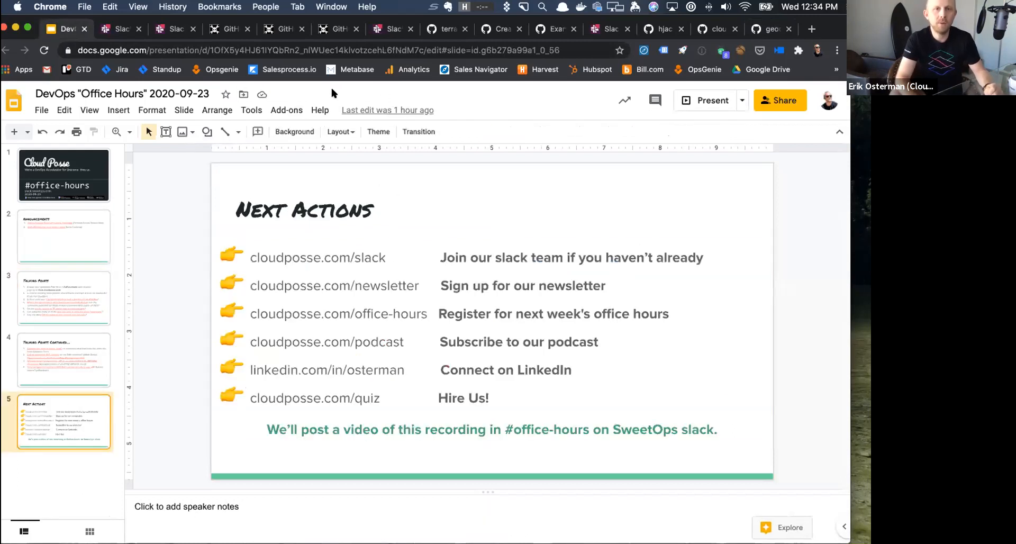